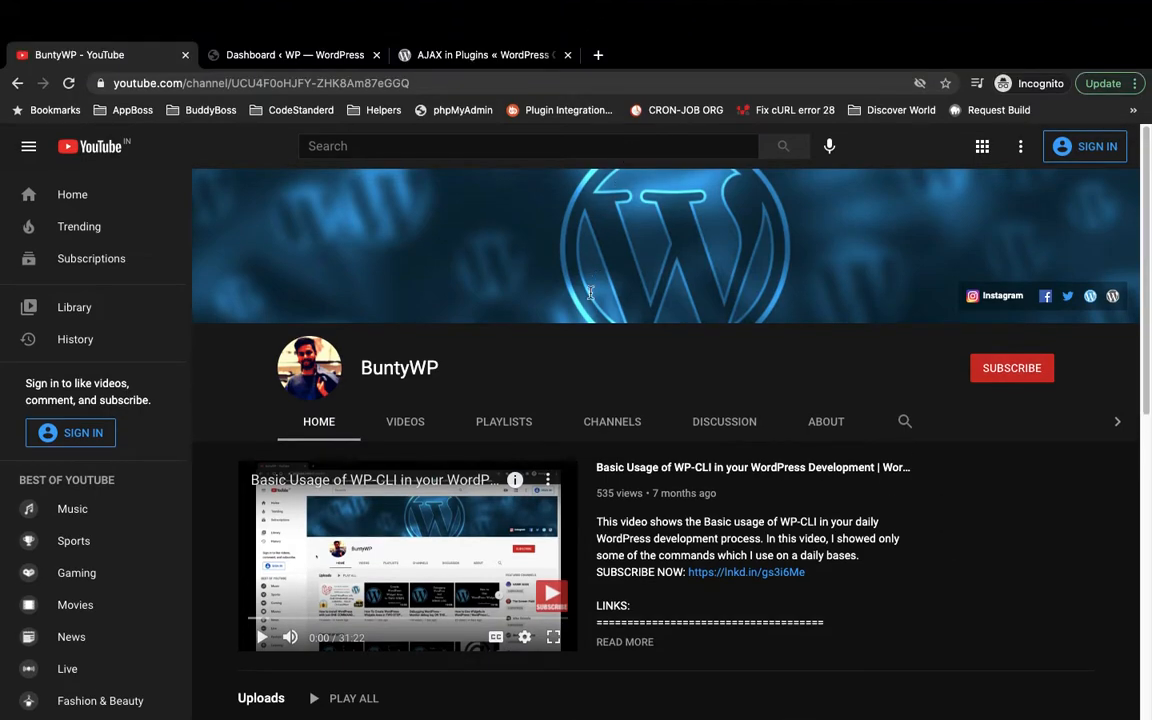
# - Amend the first AJAX step to read 'Div with unique ID OR Class'
pyautogui.scroll(-3)
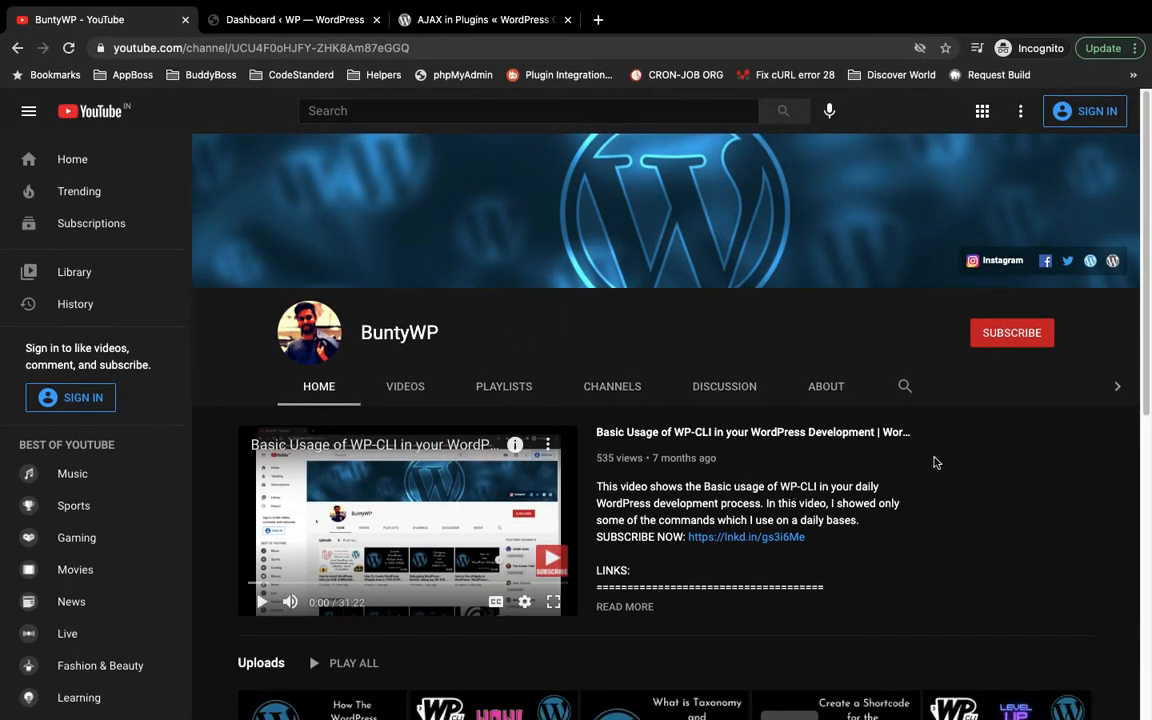
pyautogui.moveTo(205, 409)
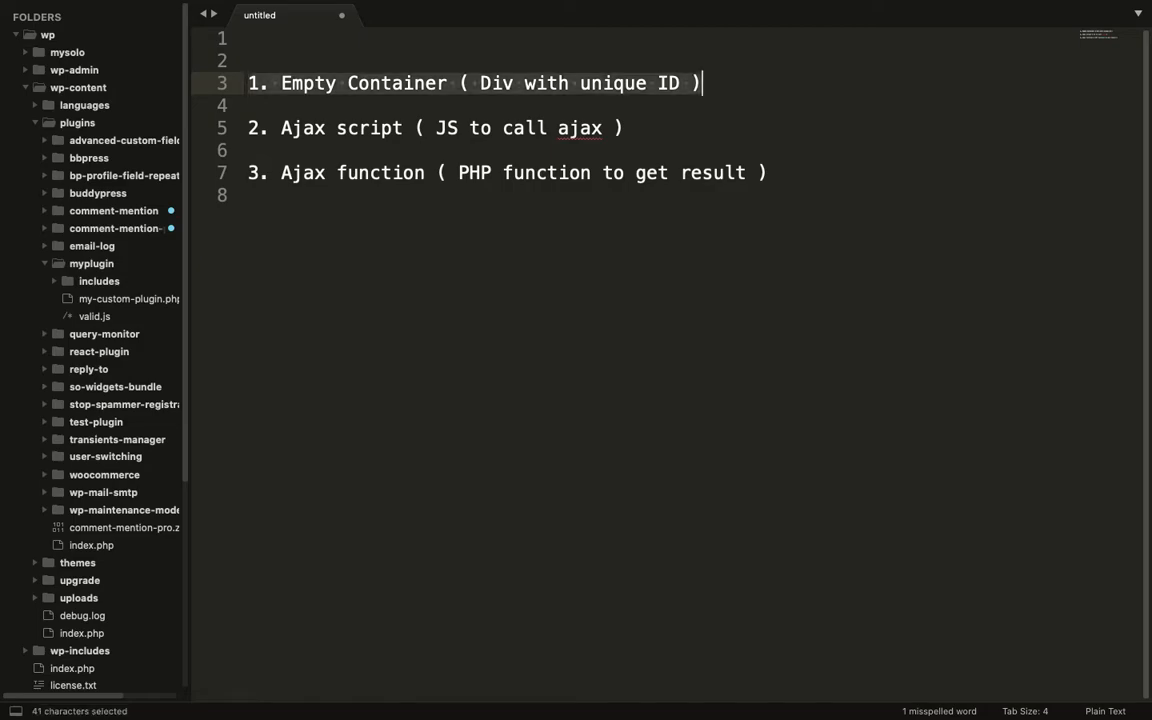
pyautogui.click(580, 83)
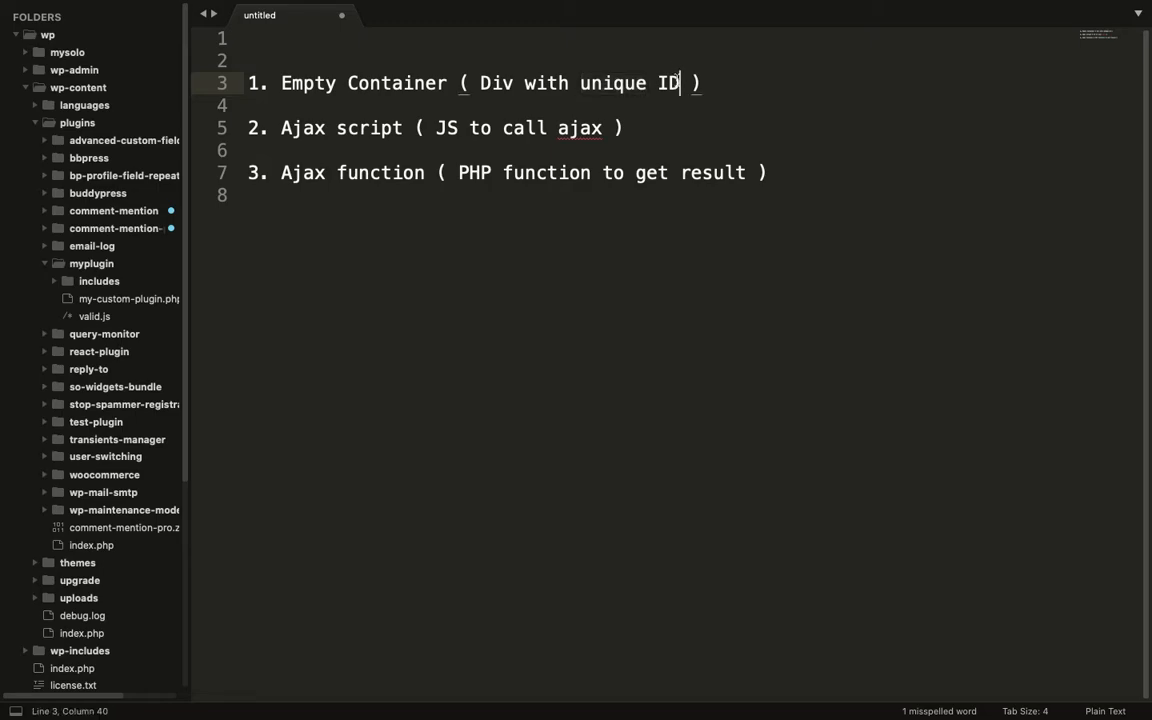
pyautogui.write('OR Cl')
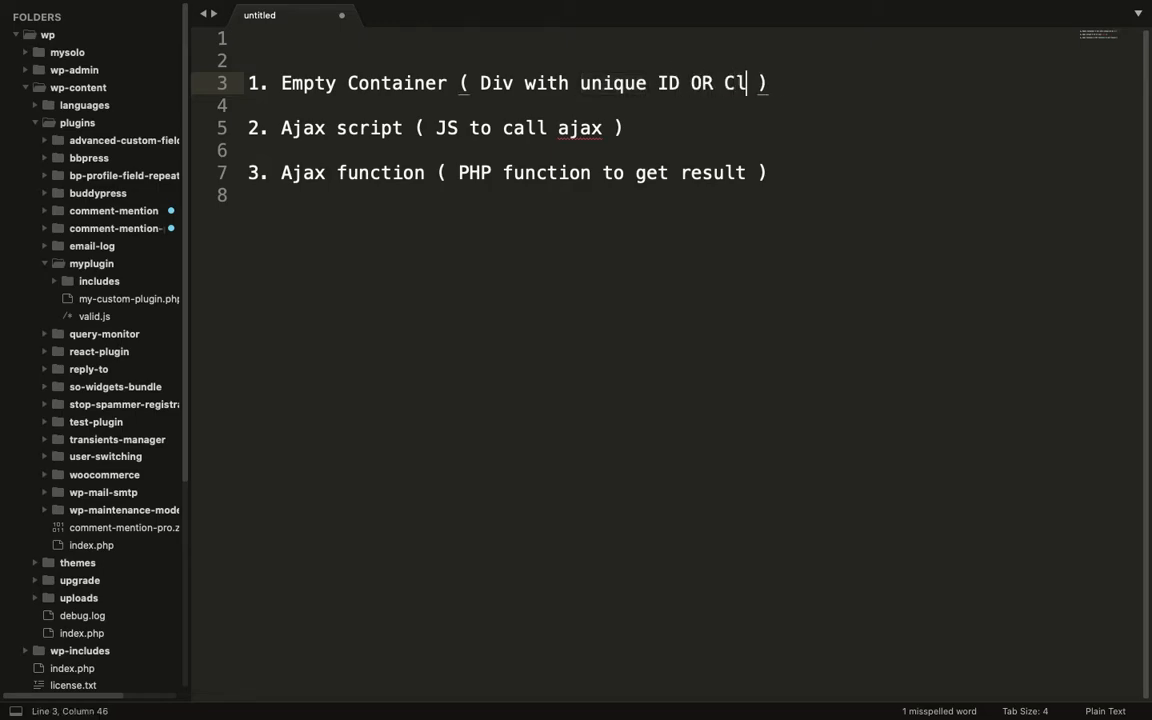
pyautogui.write('ass')
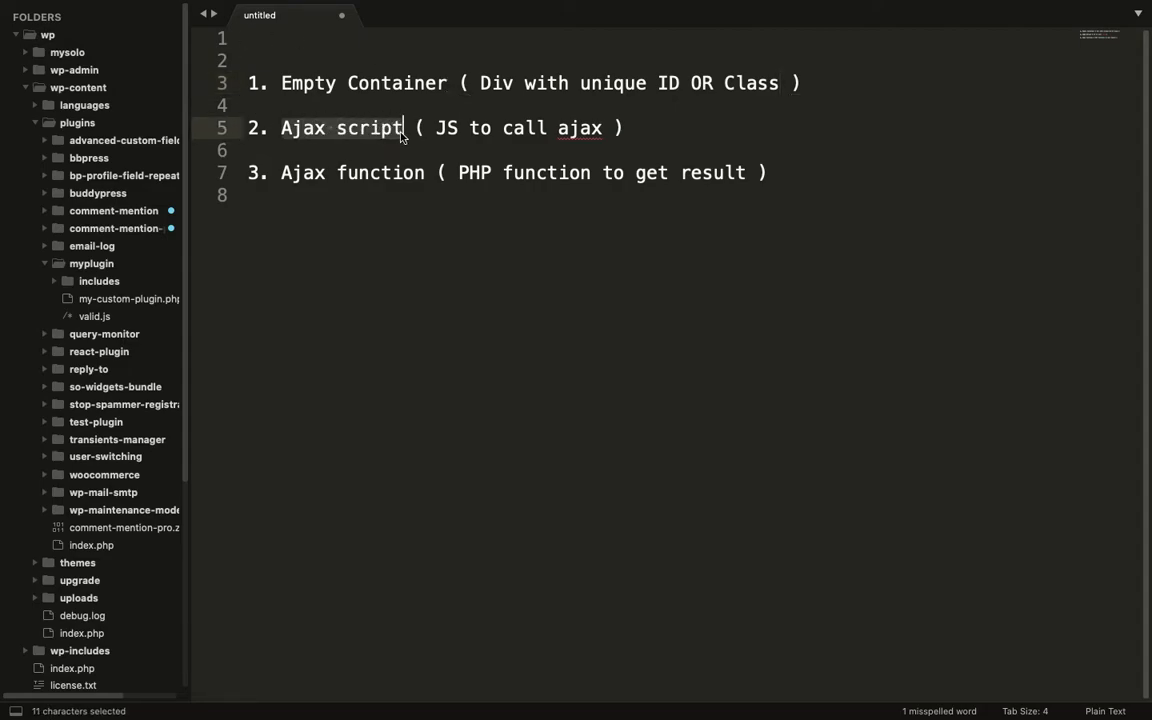
# - Select the later steps' text, including step three's PHP function to get the result
pyautogui.click(604, 128)
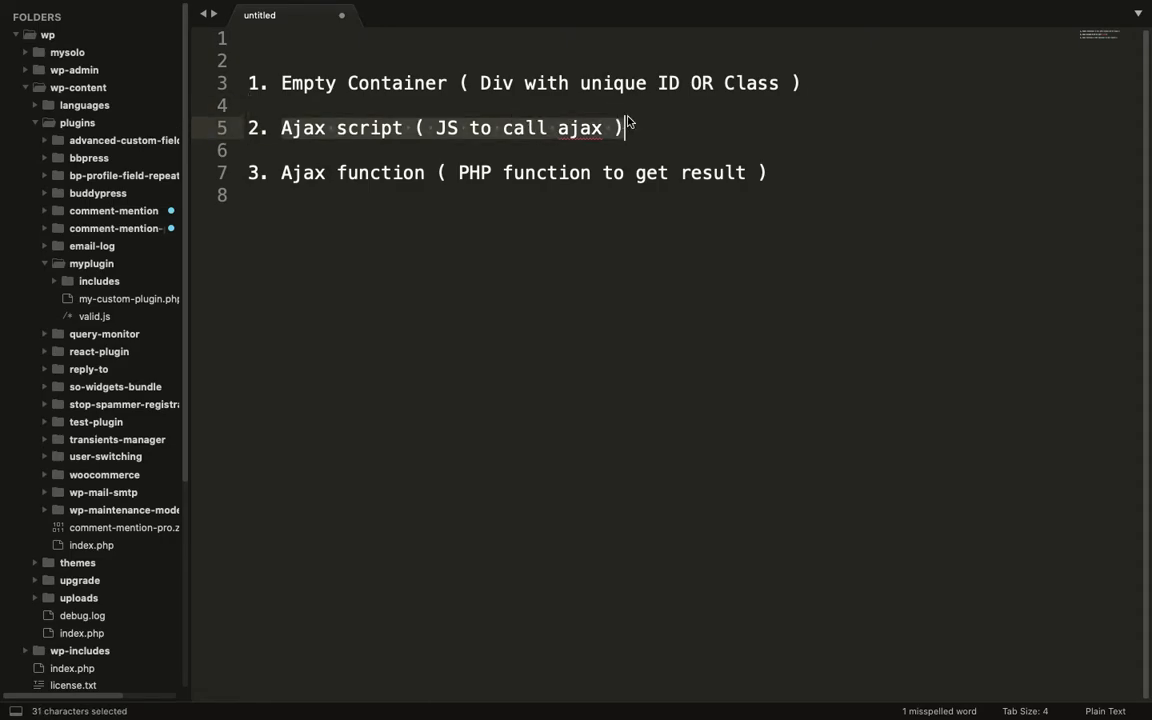
pyautogui.click(470, 172)
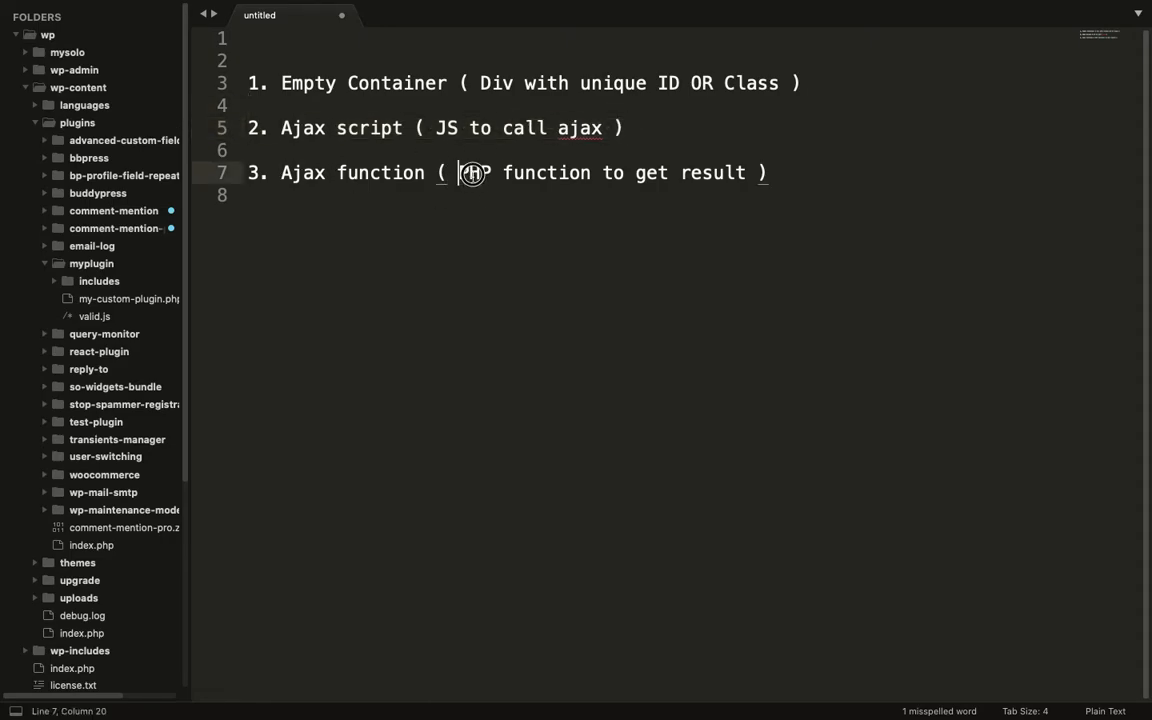
pyautogui.moveTo(459, 172); pyautogui.dragTo(749, 172)
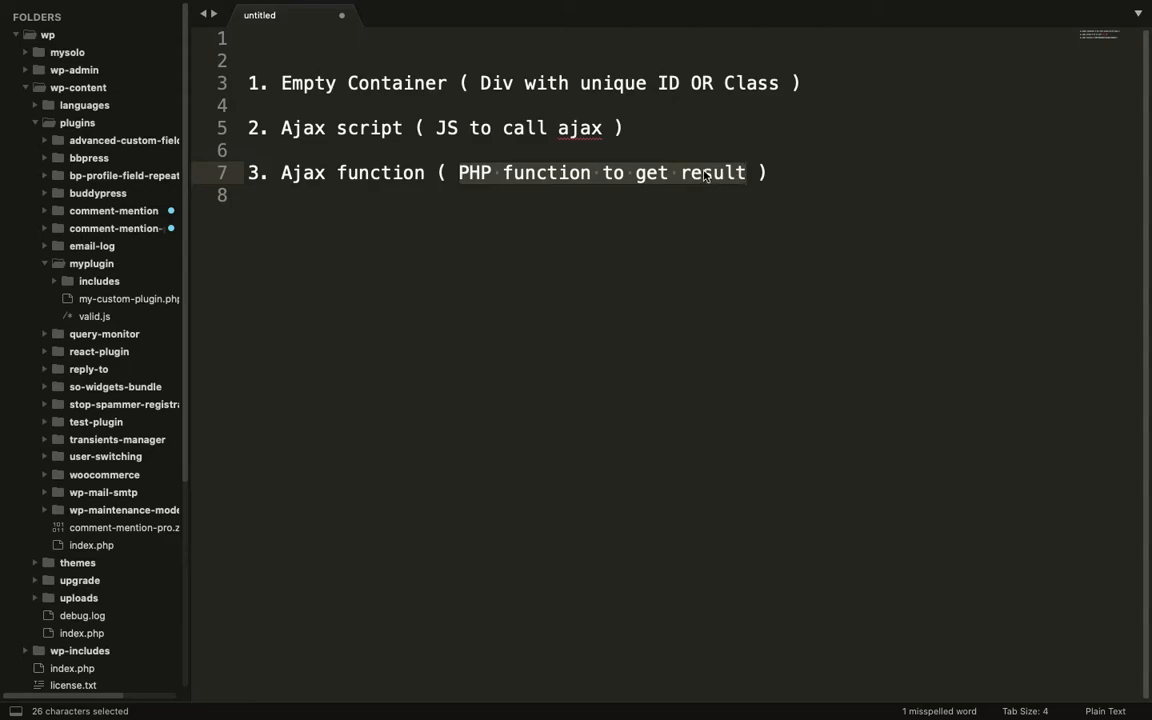
pyautogui.moveTo(730, 172)
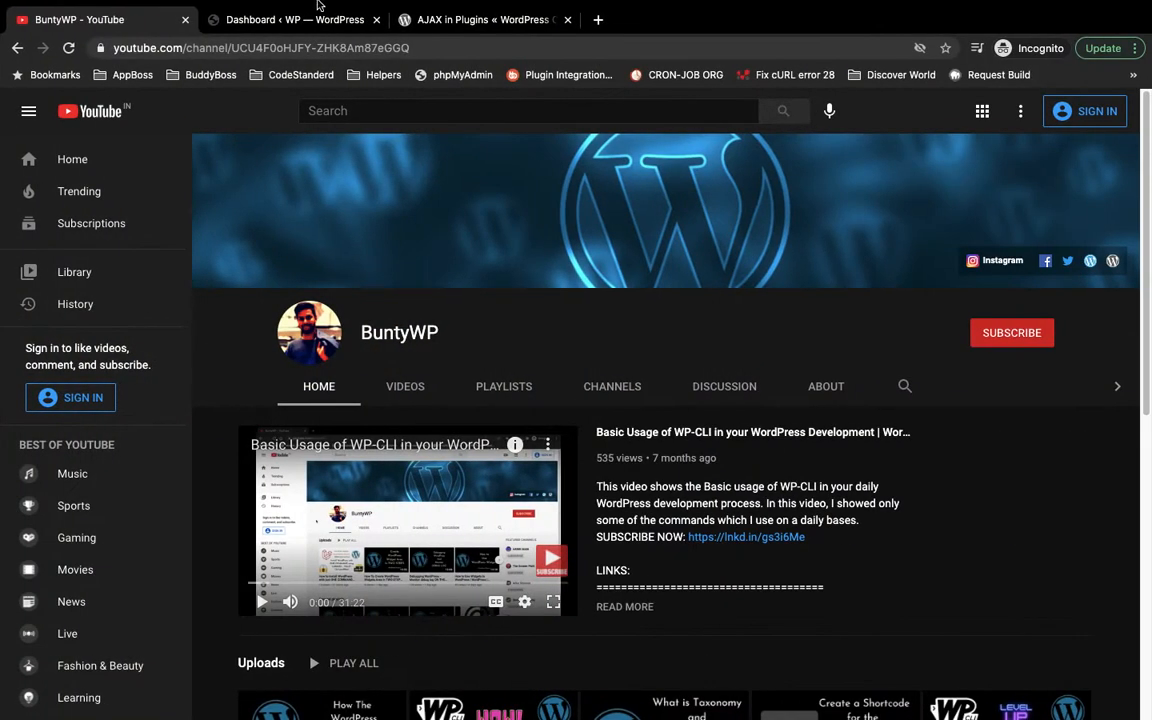
# - From All Posts, open CLI Post 12 on the live site and in the editor
pyautogui.click(293, 19)
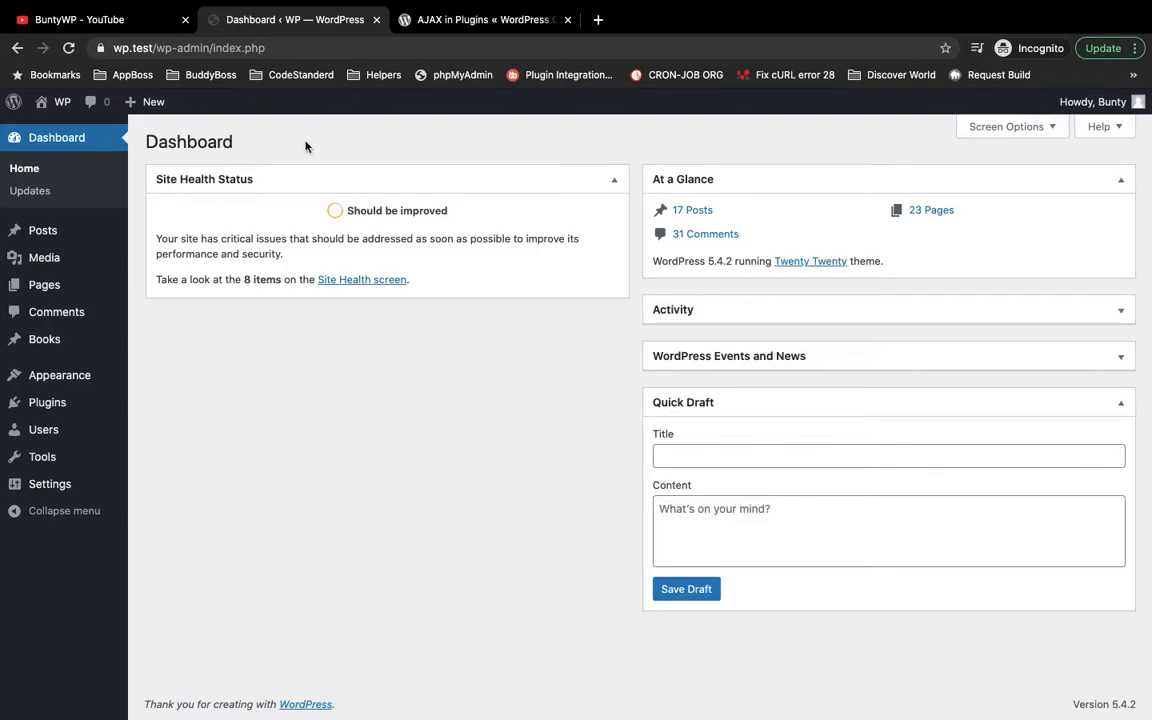
pyautogui.moveTo(273, 165)
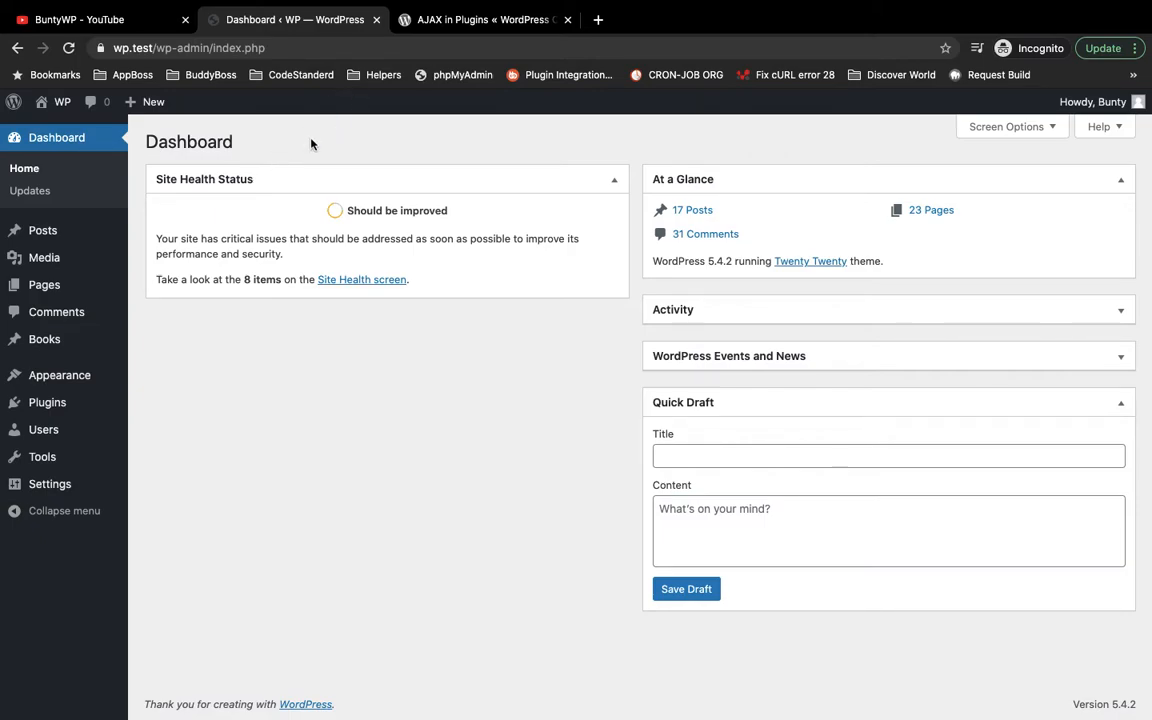
pyautogui.moveTo(299, 148)
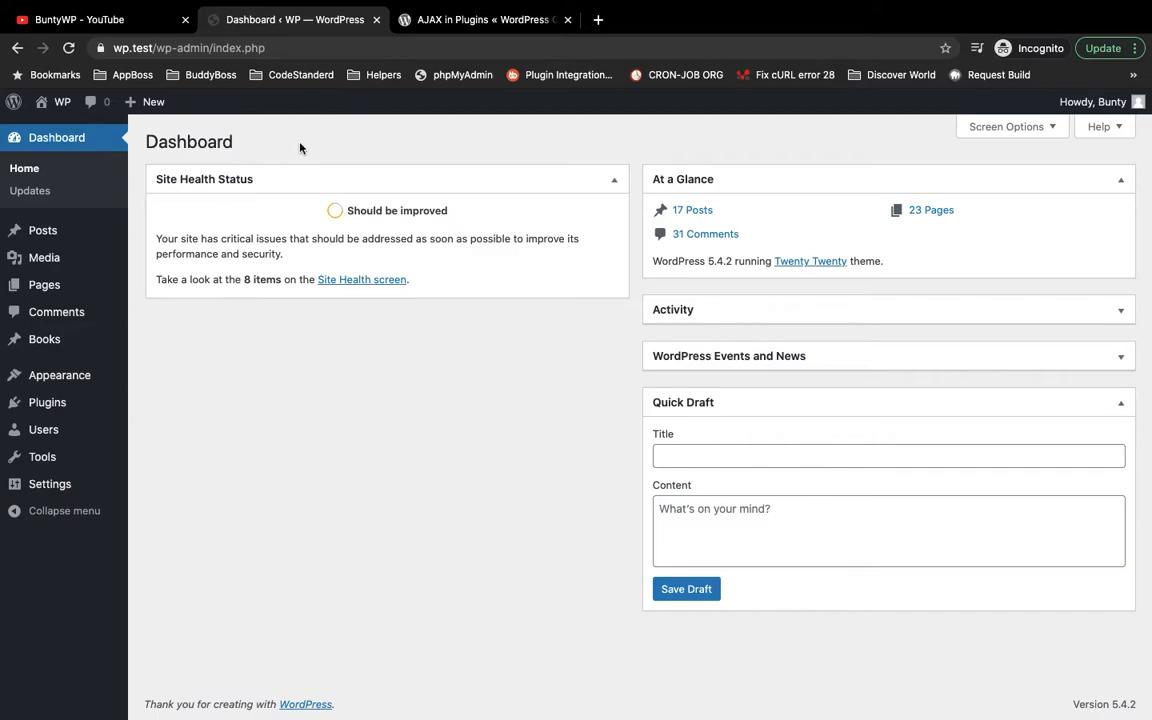
pyautogui.moveTo(44, 257)
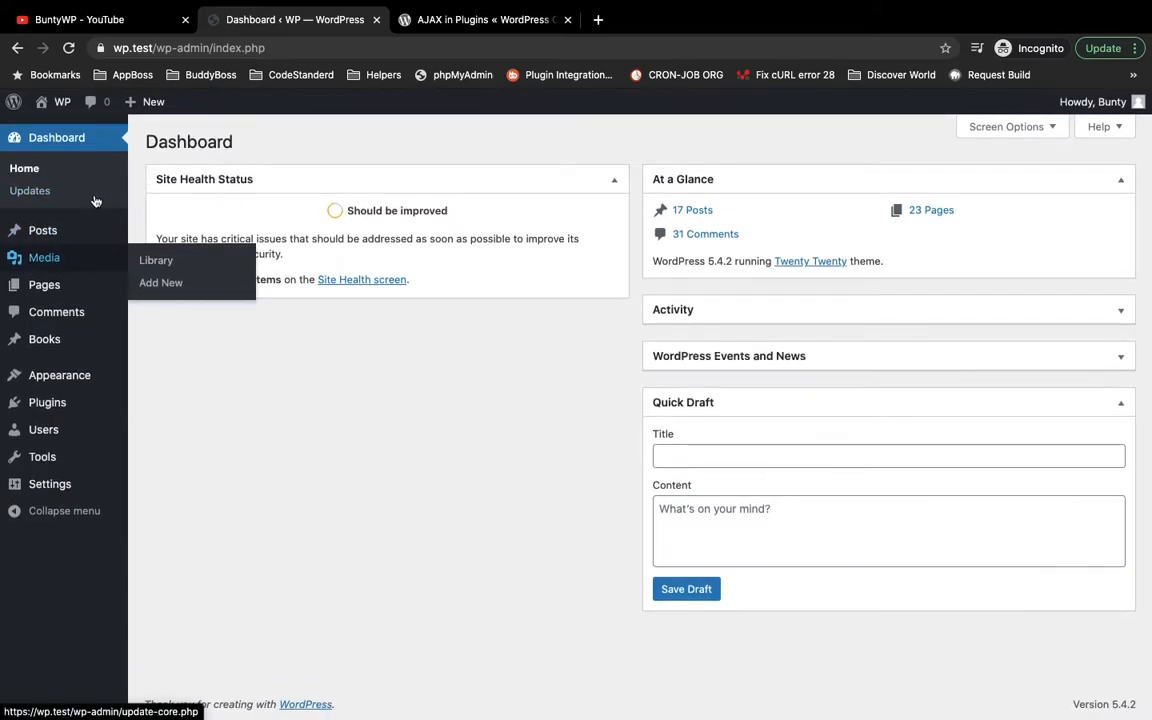
pyautogui.click(42, 230)
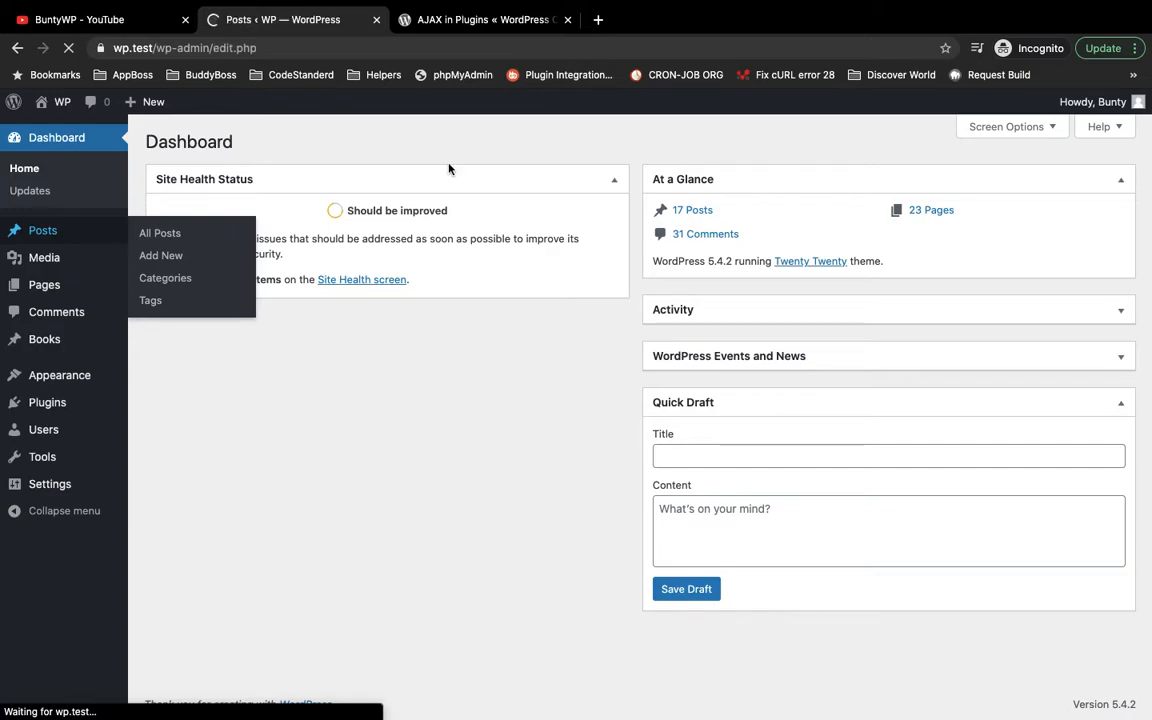
pyautogui.click(159, 232)
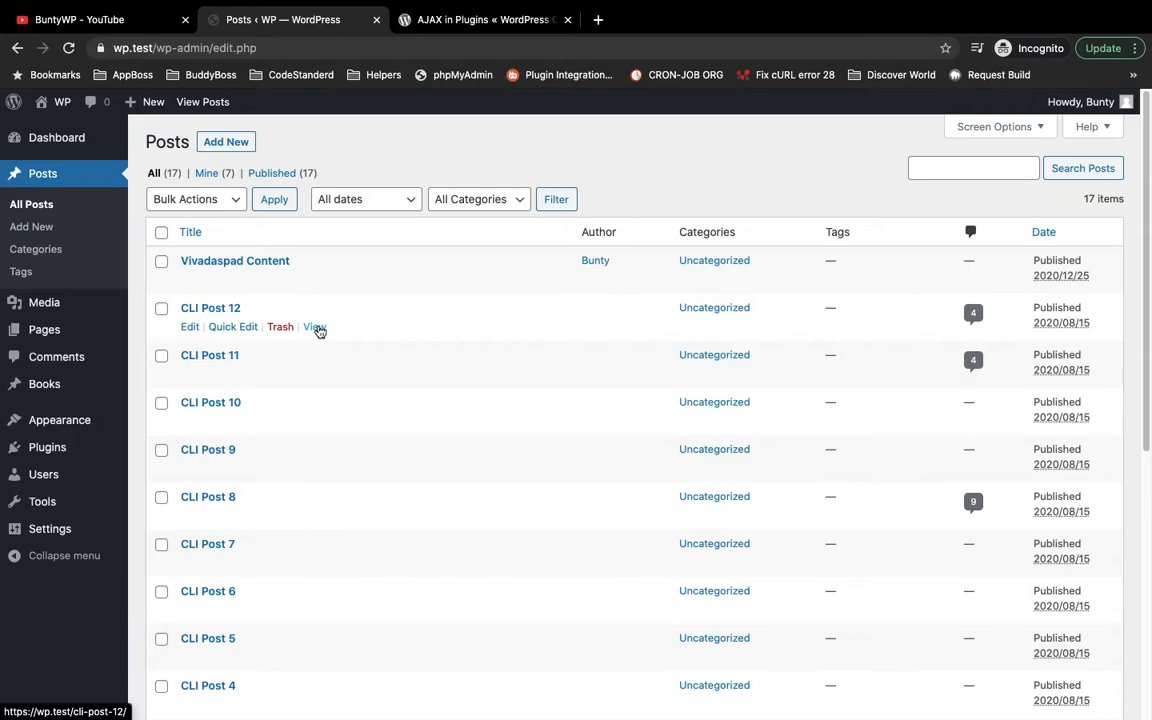
pyautogui.moveTo(210, 308)
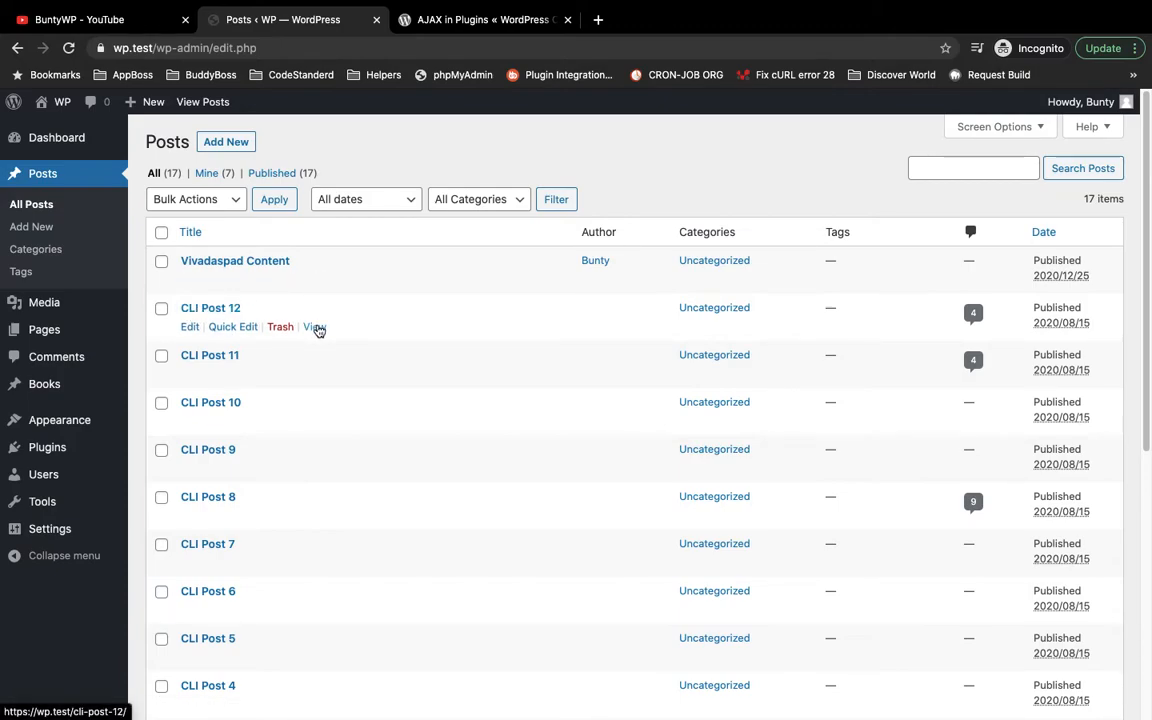
pyautogui.click(314, 326)
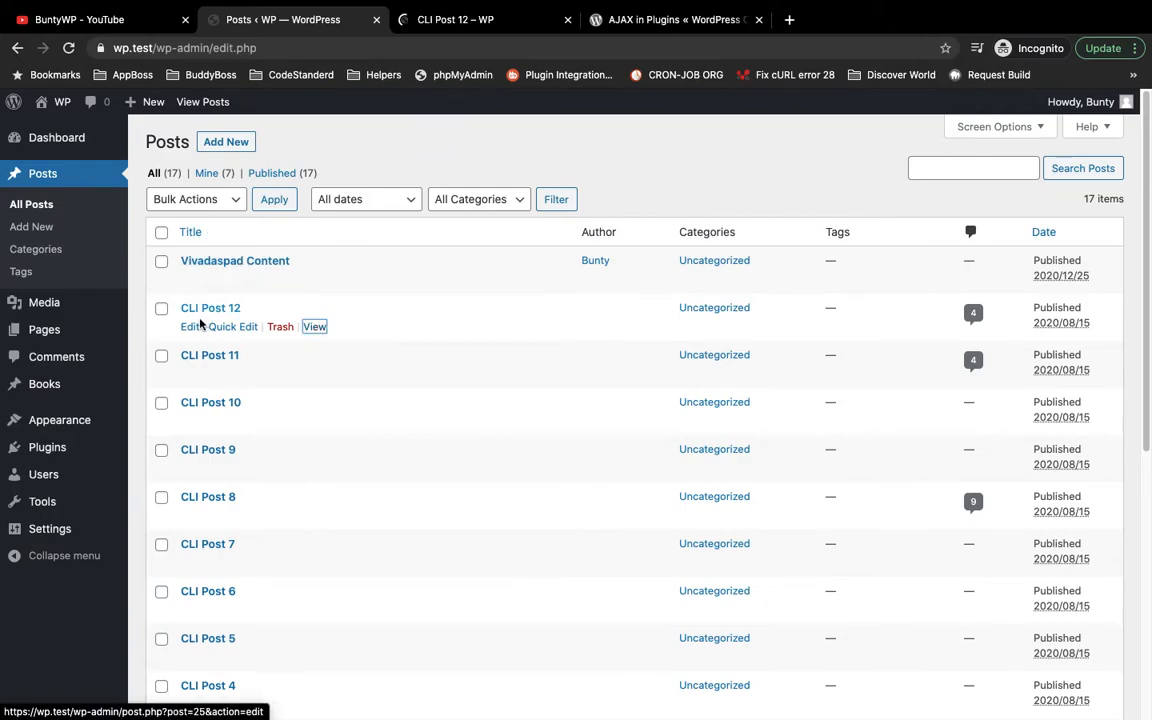
pyautogui.click(314, 326)
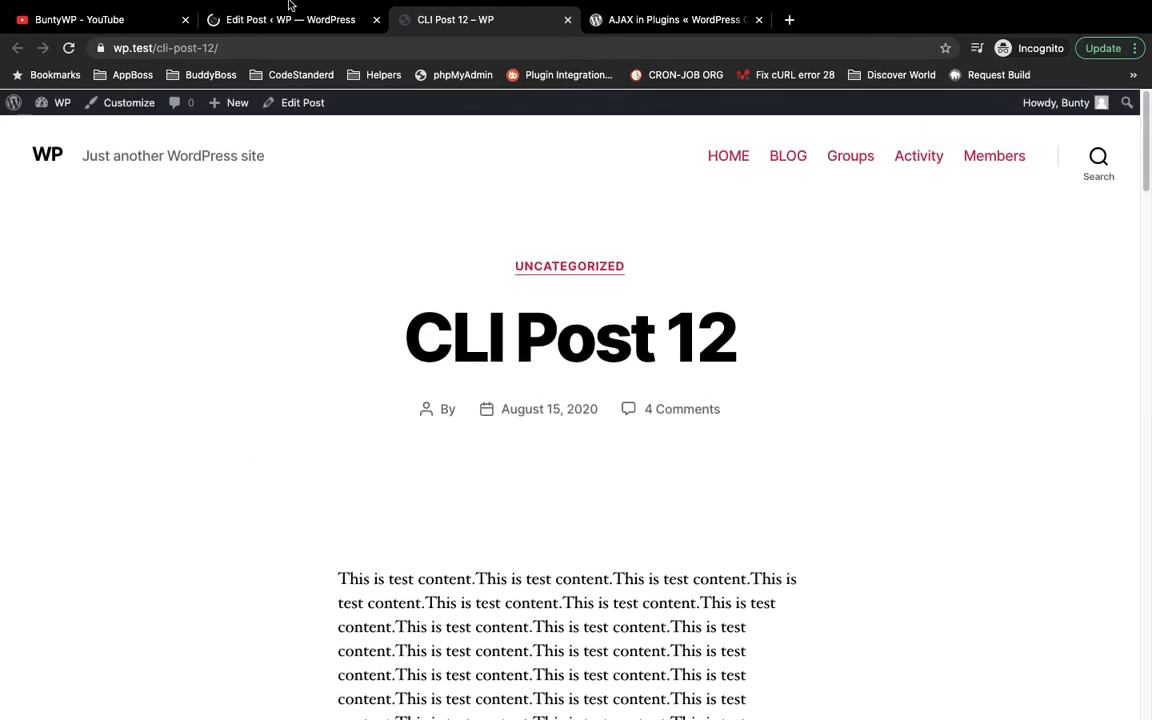
# - Finish the Custom HTML div id as 'post-list', highlight it, and return to the live post
pyautogui.click(290, 19)
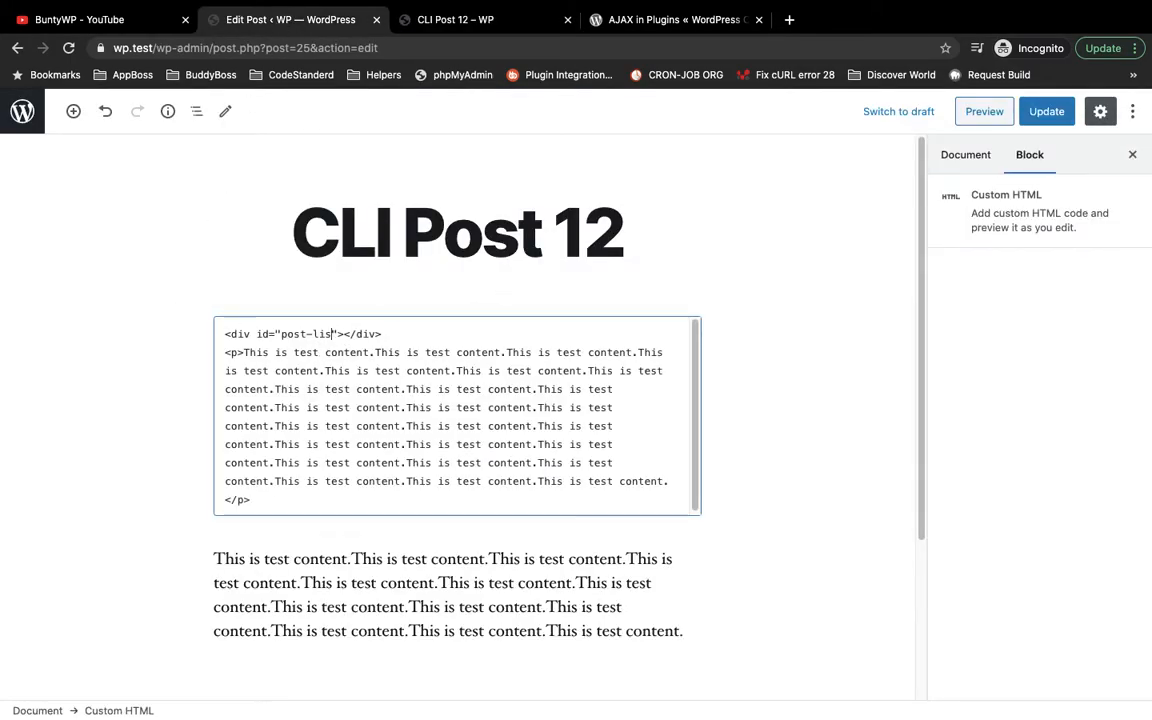
pyautogui.write('t')
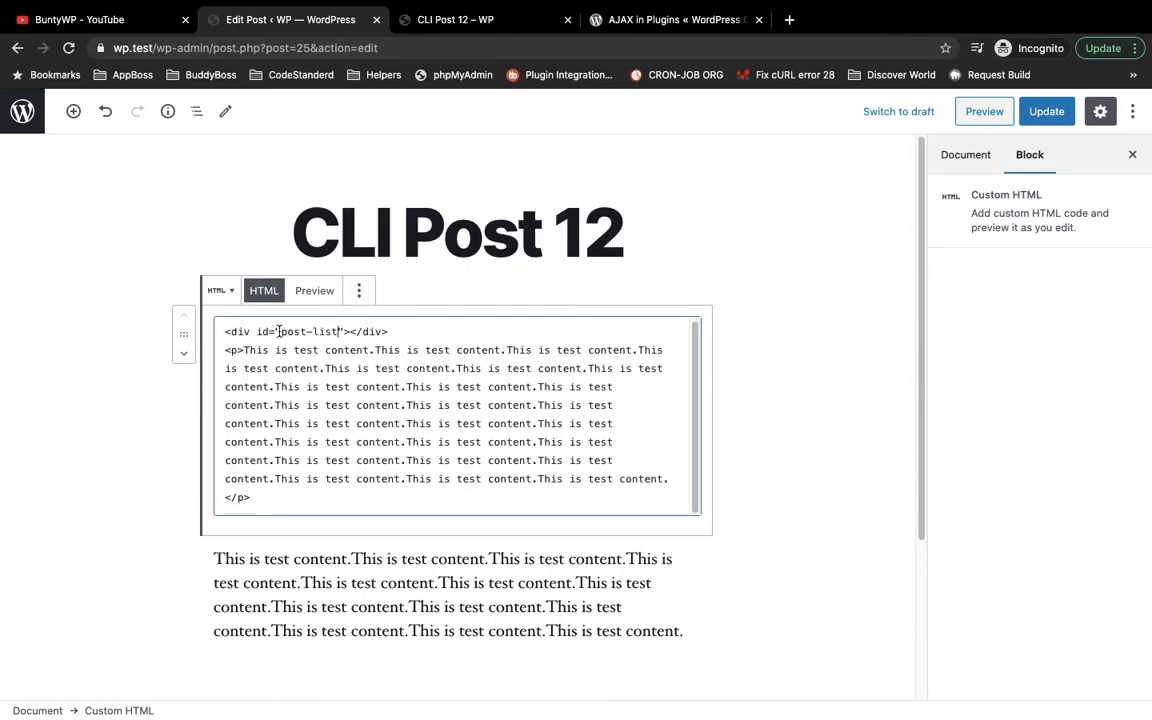
pyautogui.doubleClick(308, 332)
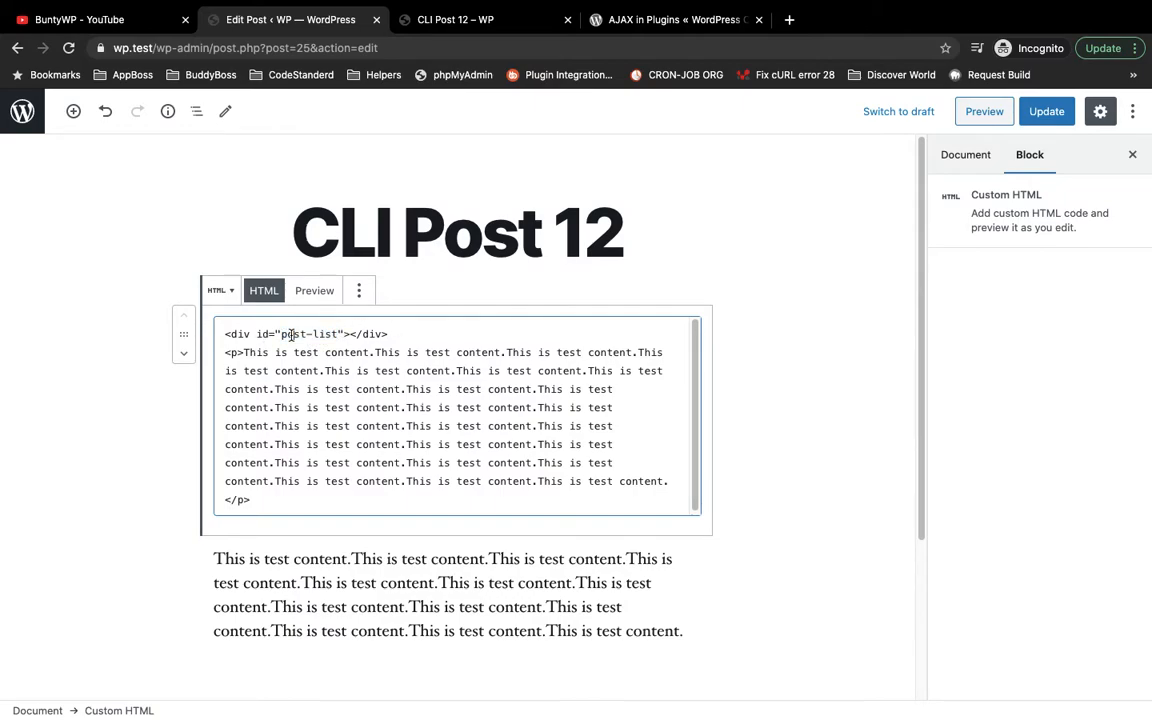
pyautogui.doubleClick(325, 334)
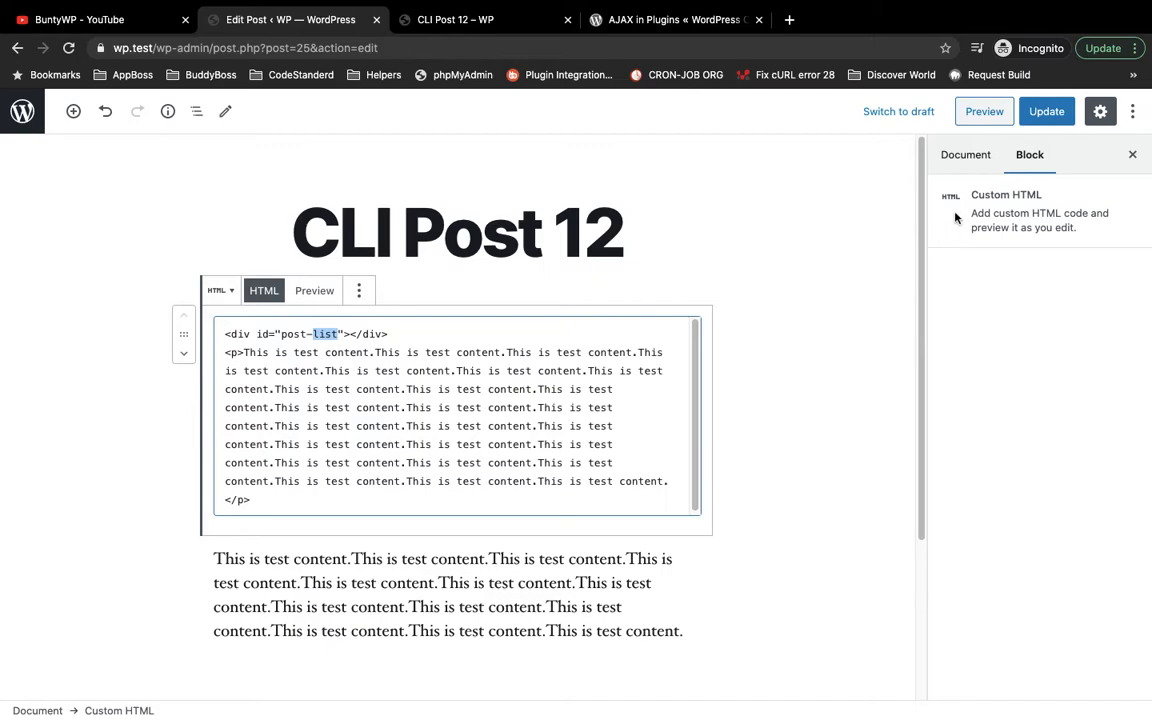
pyautogui.click(1046, 111)
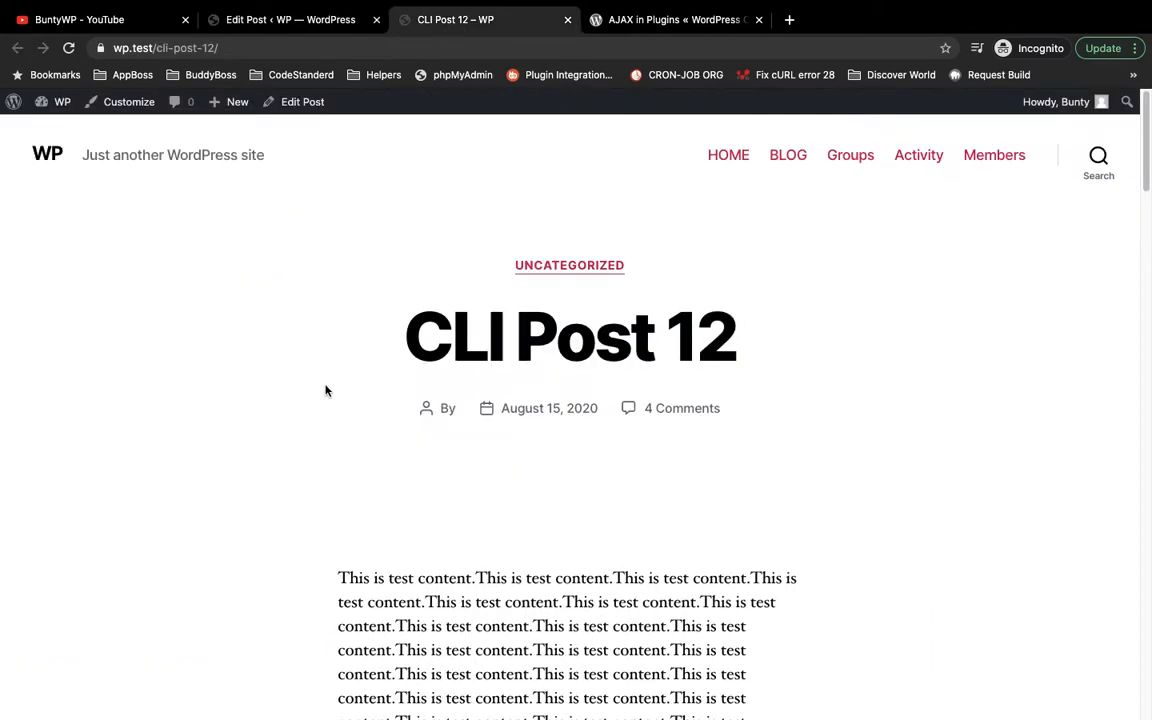
# - Inspect the live post content to show the empty div#post-list in DevTools
pyautogui.scroll(-3)
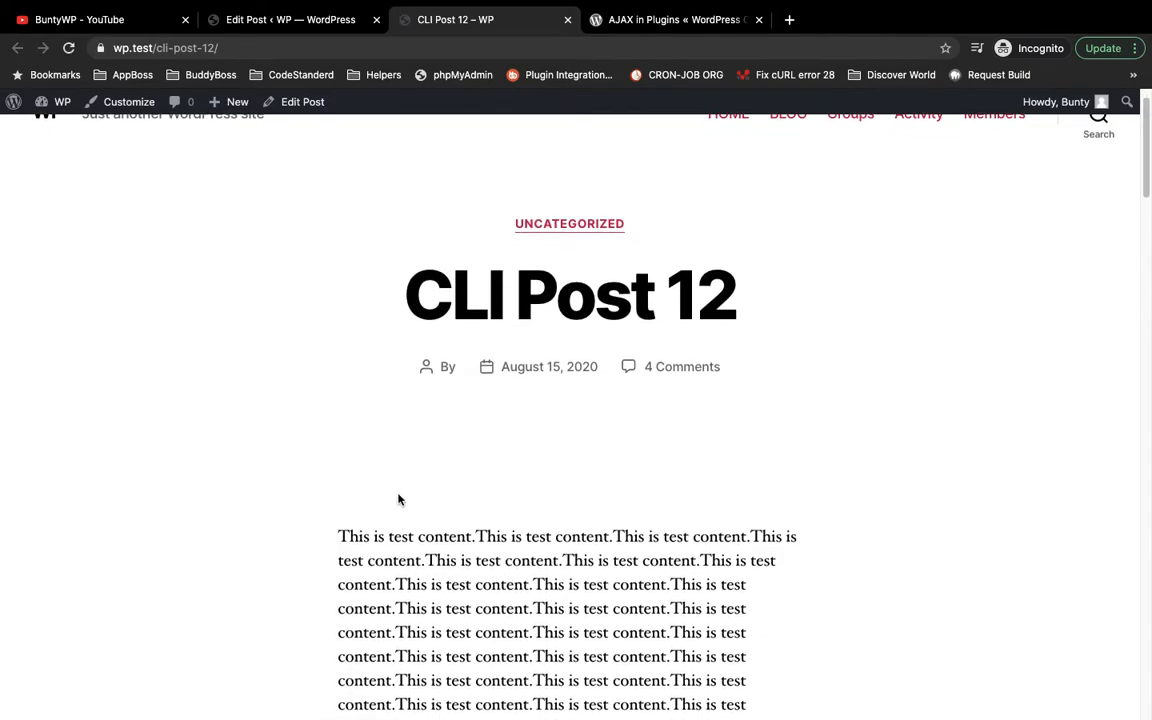
pyautogui.moveTo(371, 523)
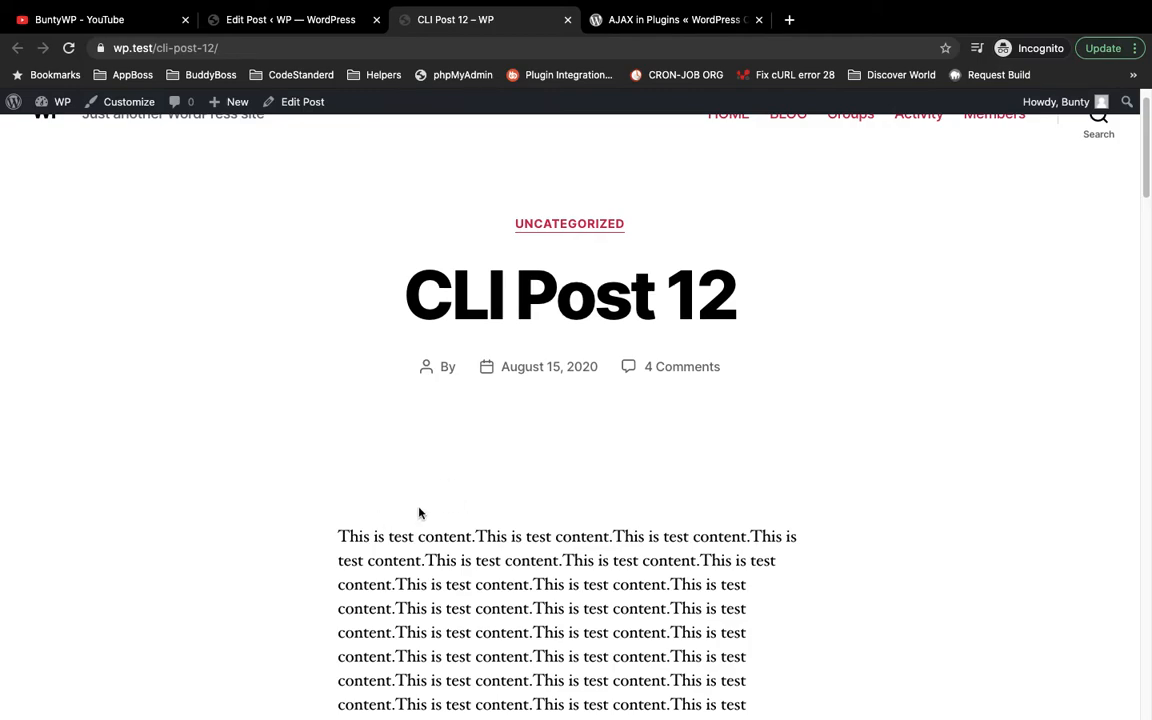
pyautogui.rightClick(420, 513)
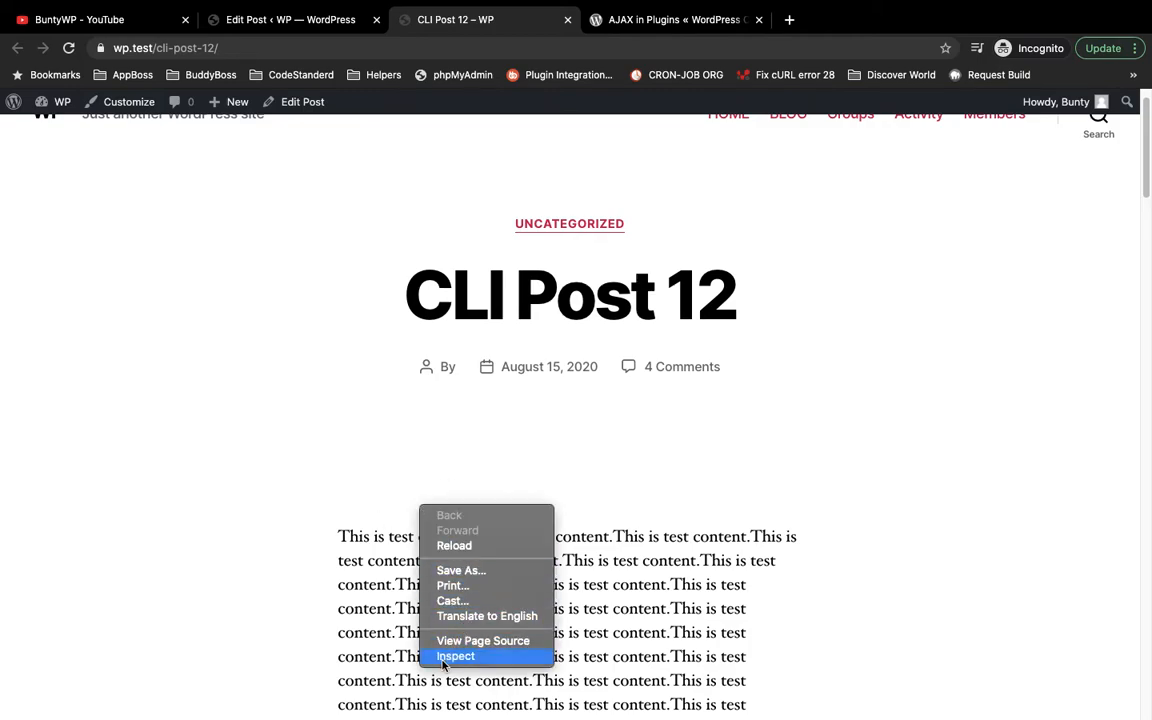
pyautogui.click(456, 656)
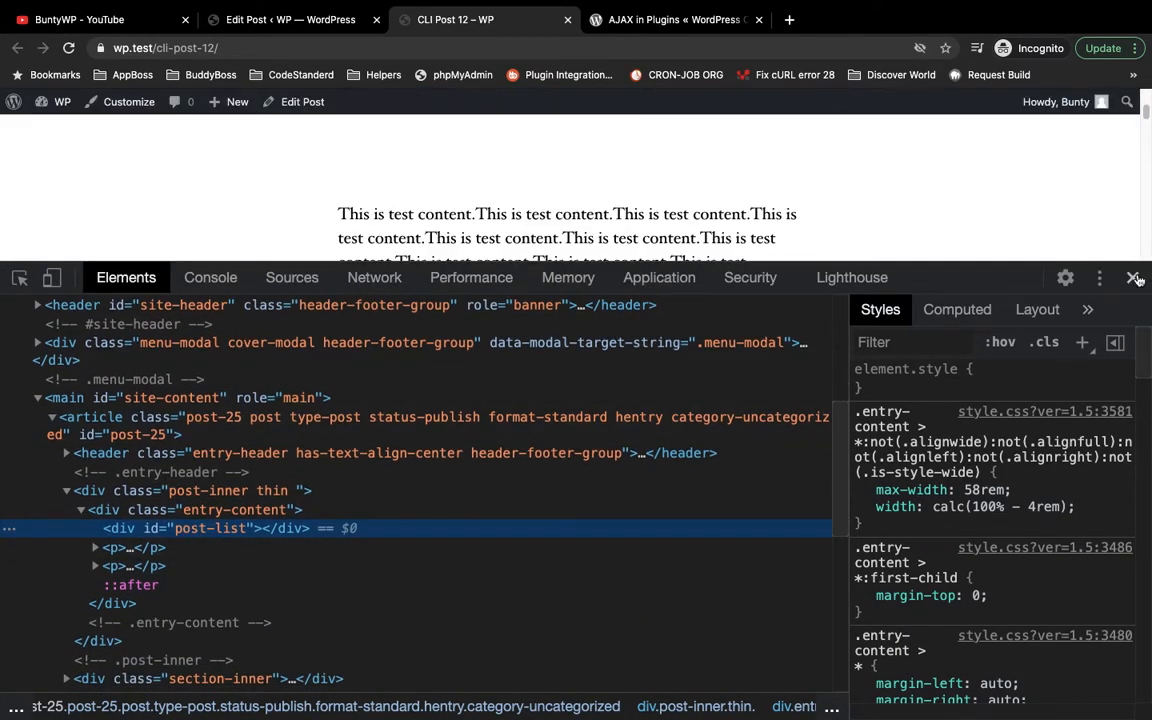
# - Scroll the AJAX in Plugins Codex article to the 'Ajax on the Administration Side' example
pyautogui.click(672, 19)
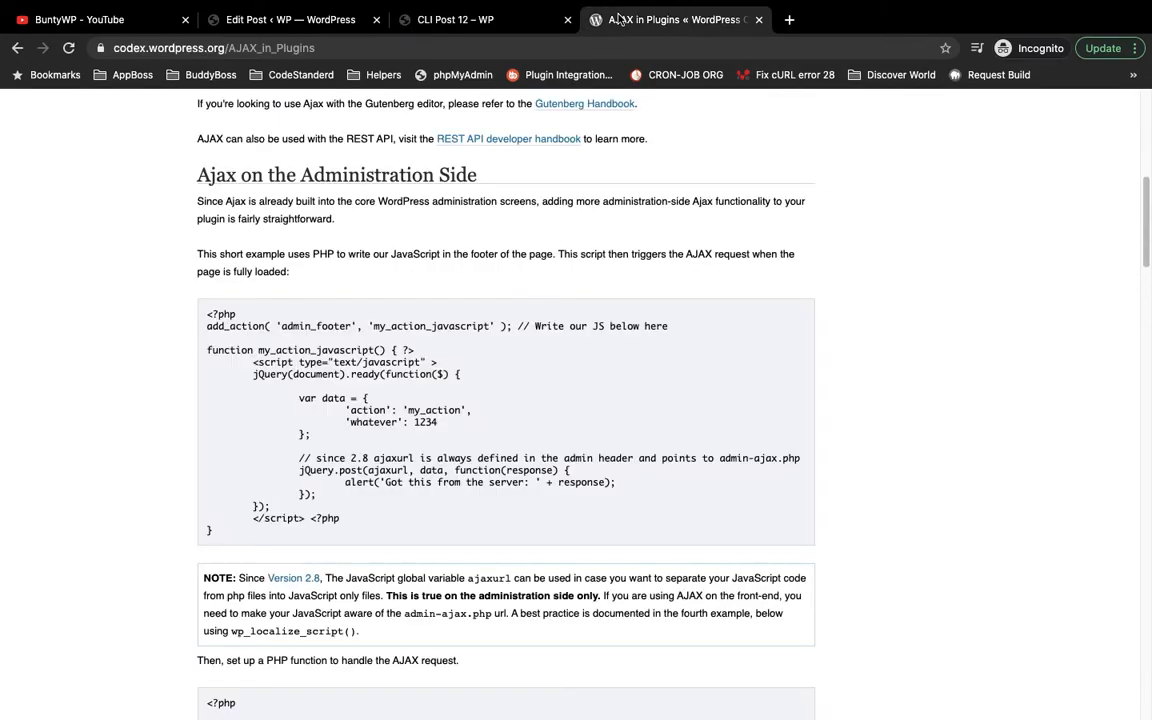
pyautogui.scroll(3)
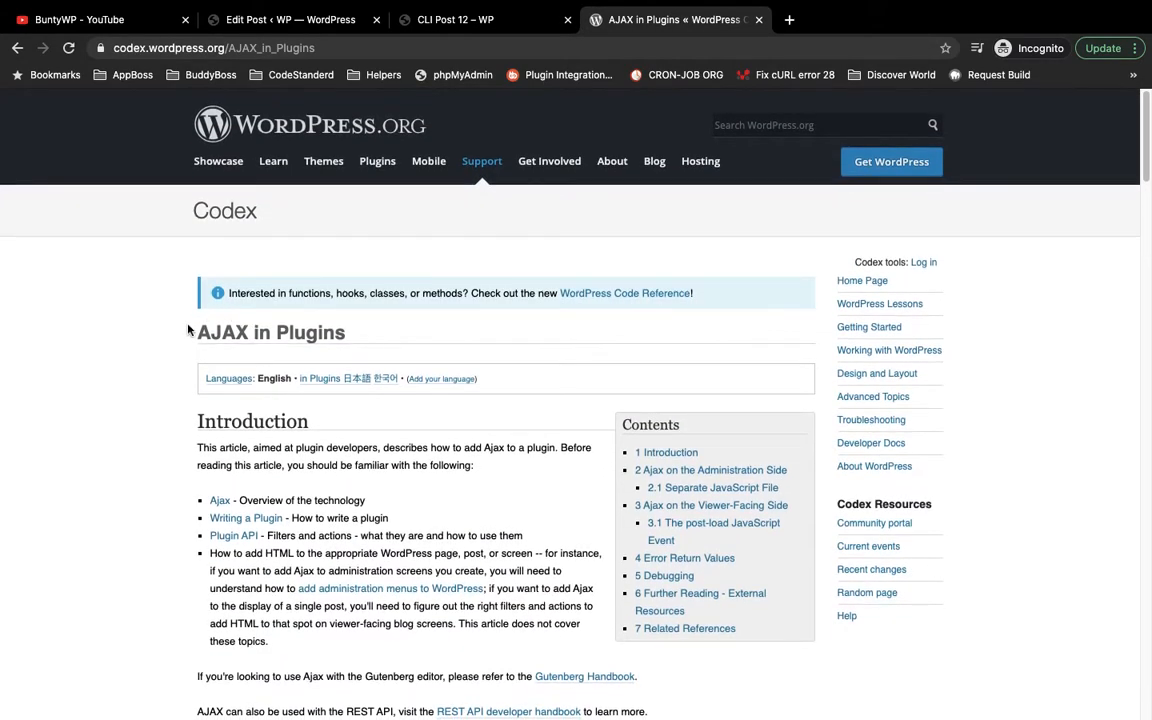
pyautogui.moveTo(91, 352)
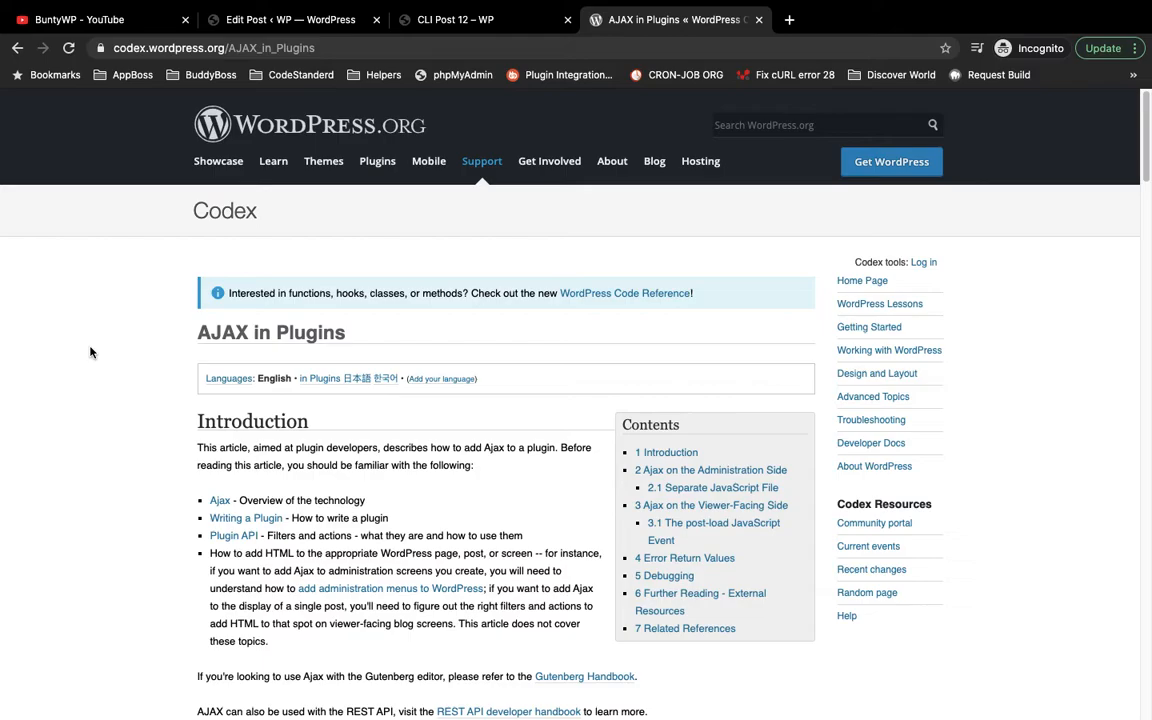
pyautogui.scroll(-3)
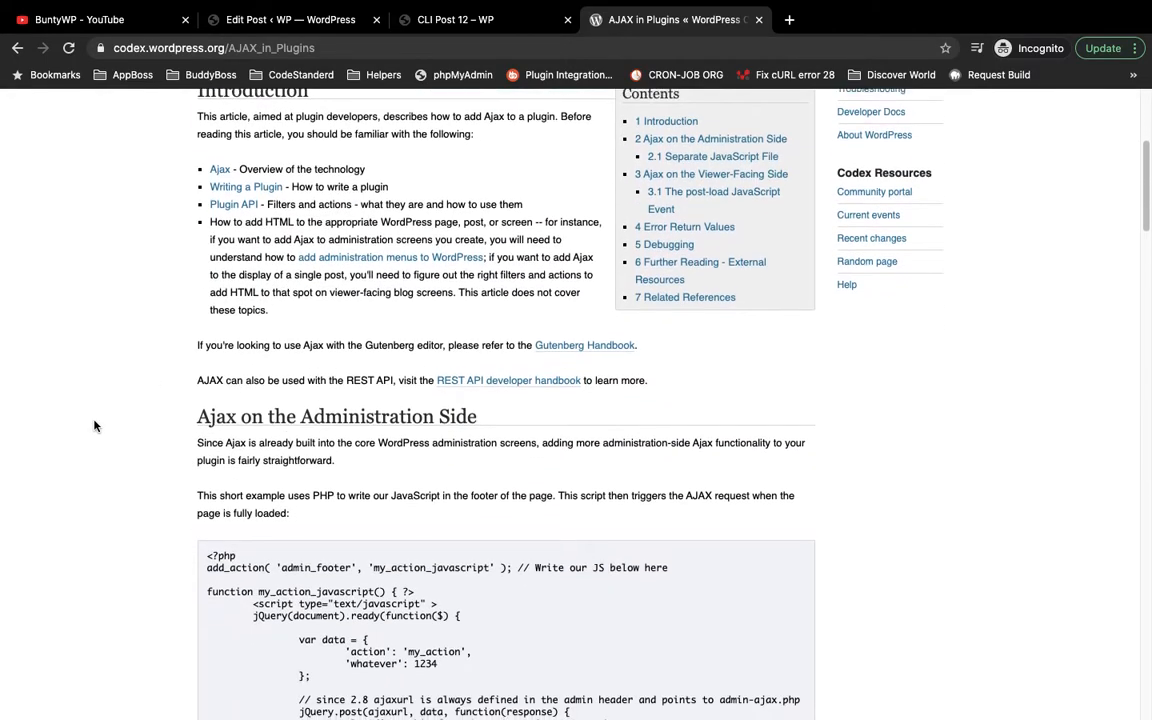
pyautogui.scroll(-3)
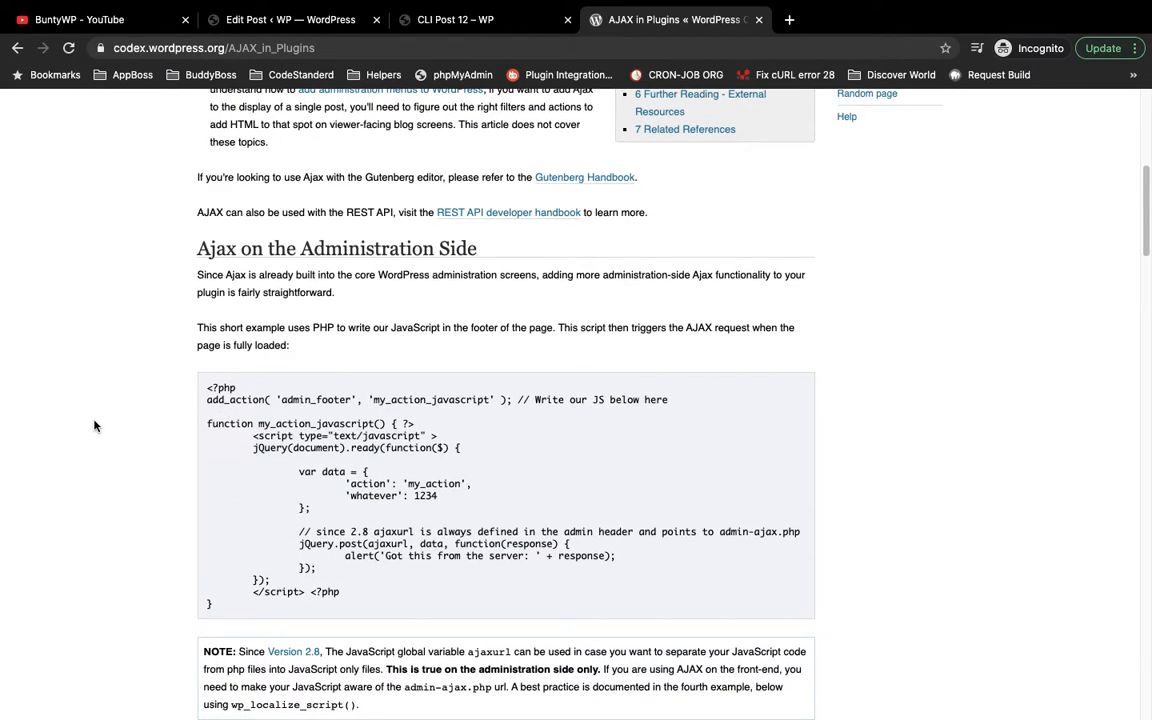
pyautogui.scroll(-3)
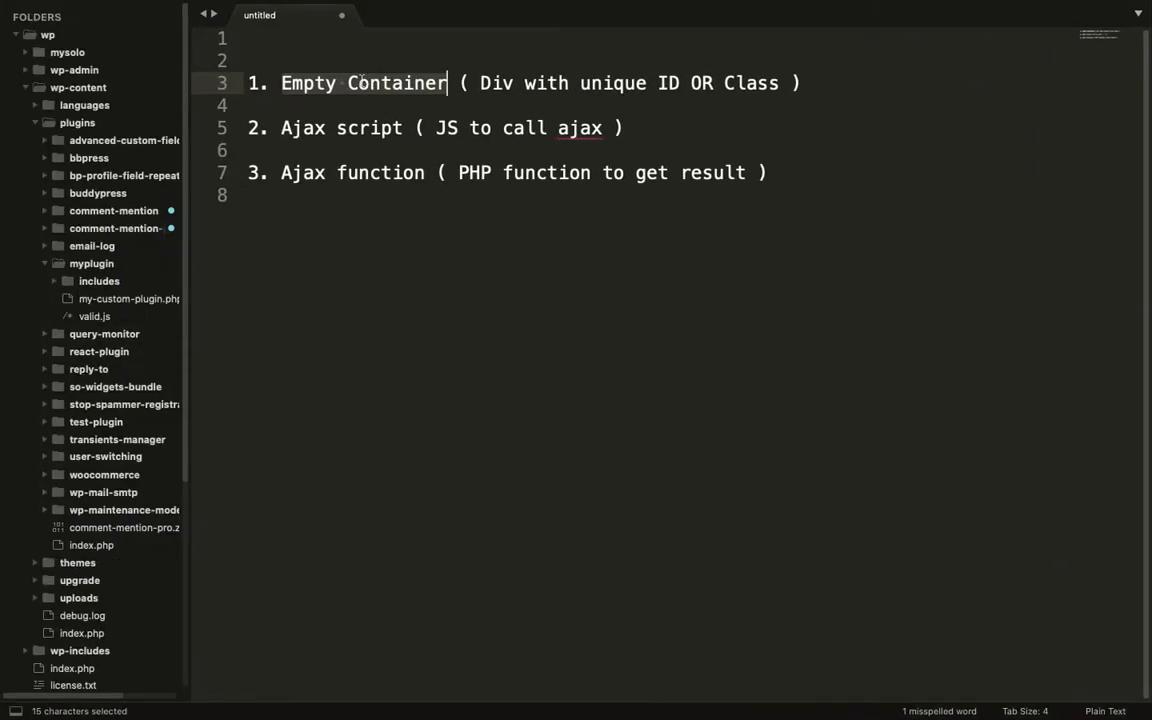
pyautogui.click(282, 128)
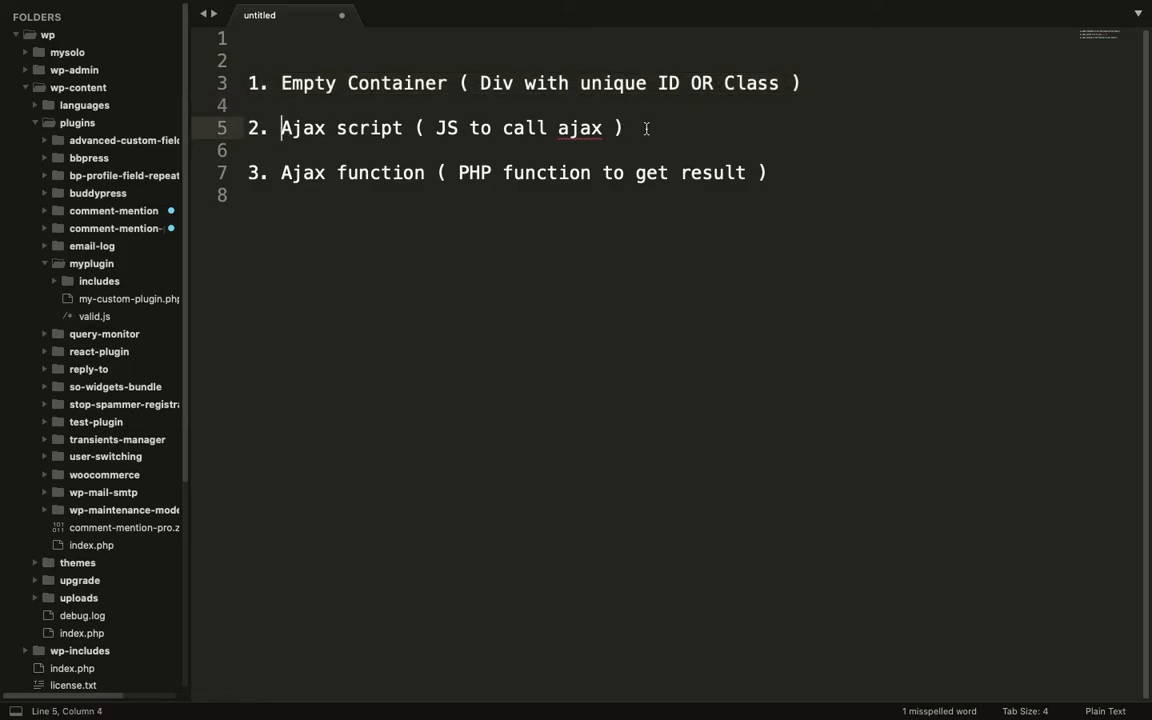
pyautogui.click(645, 127)
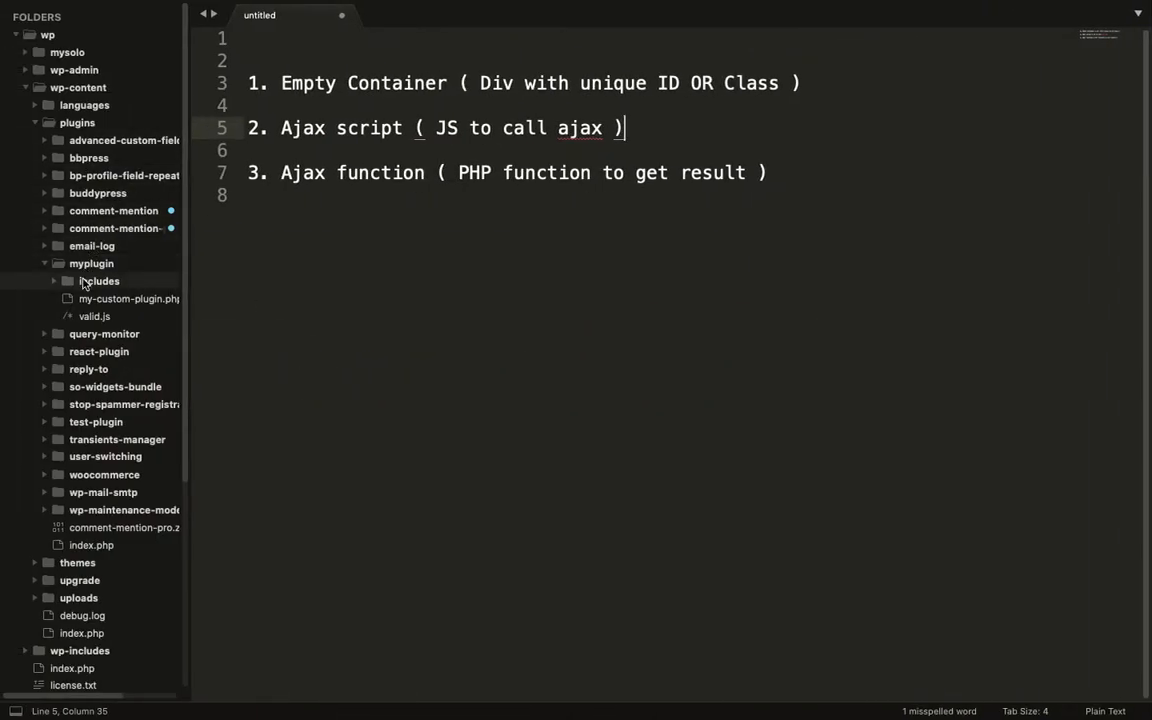
# - Create a new file in the includes folder and save it as custom-ajax.php
pyautogui.rightClick(99, 281)
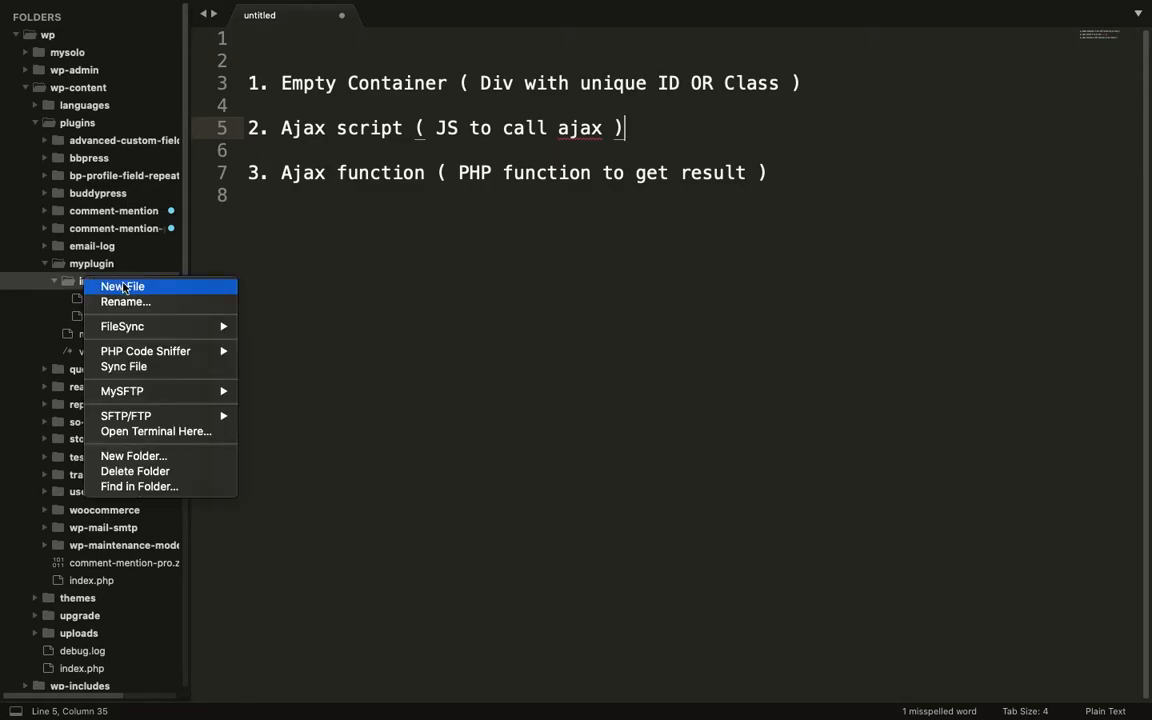
pyautogui.click(122, 287)
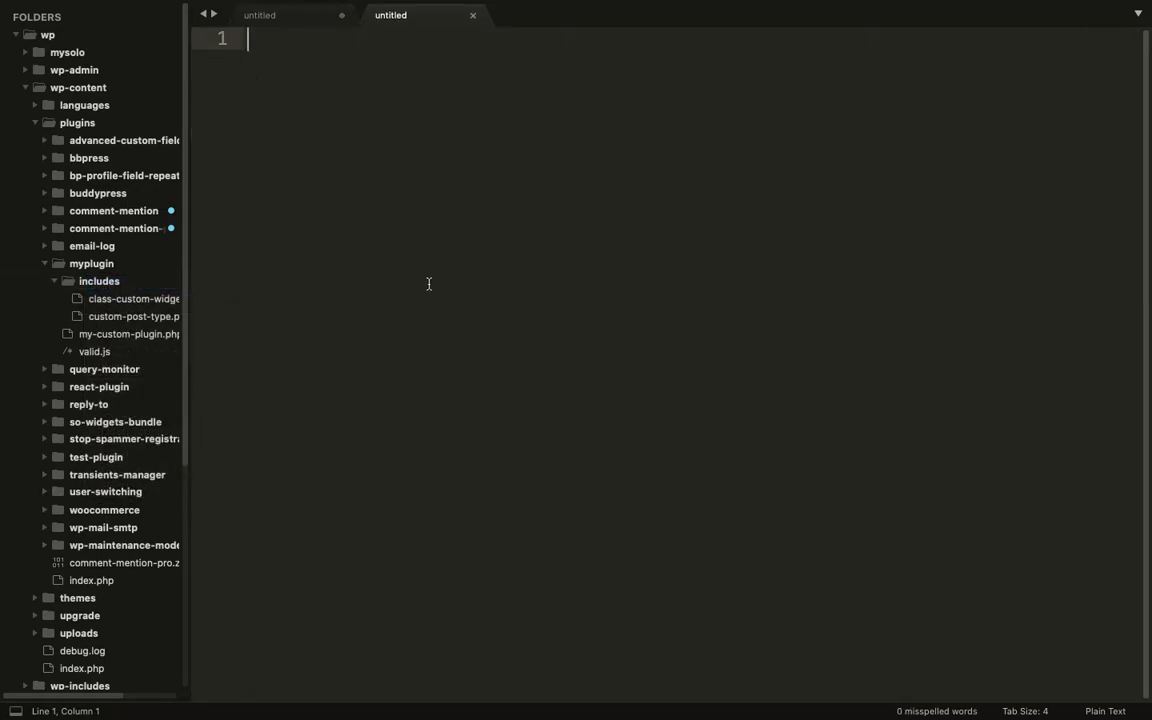
pyautogui.press('cmd+s')
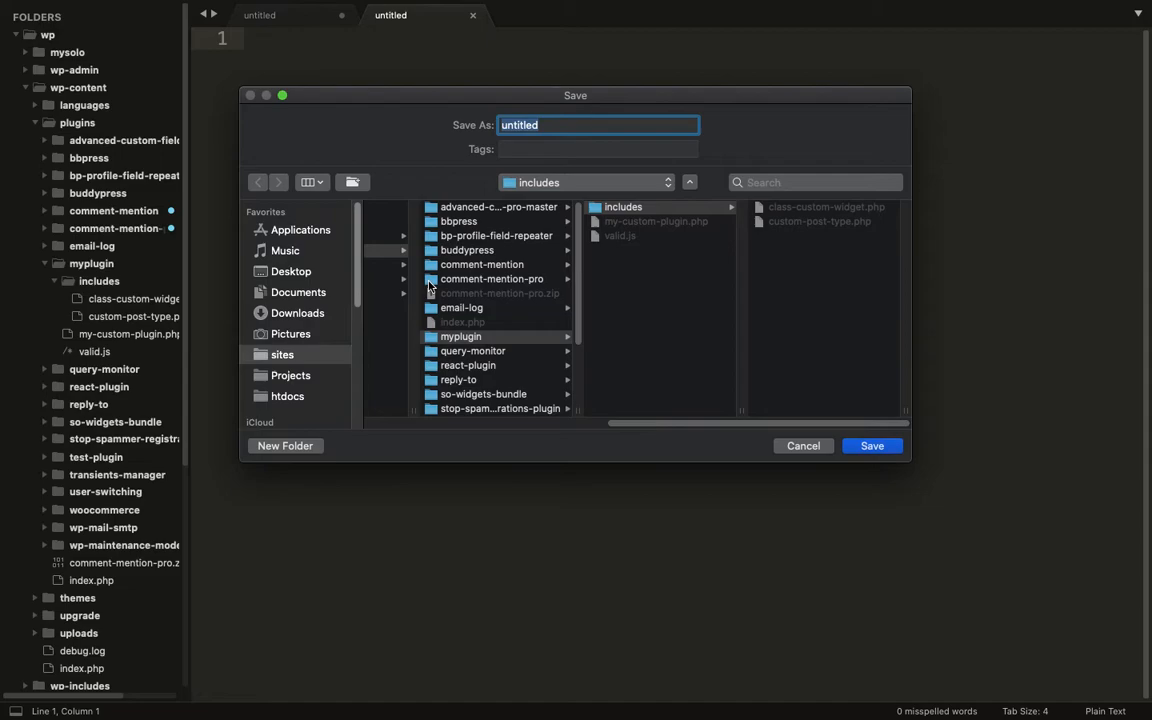
pyautogui.write('custom-ajax')
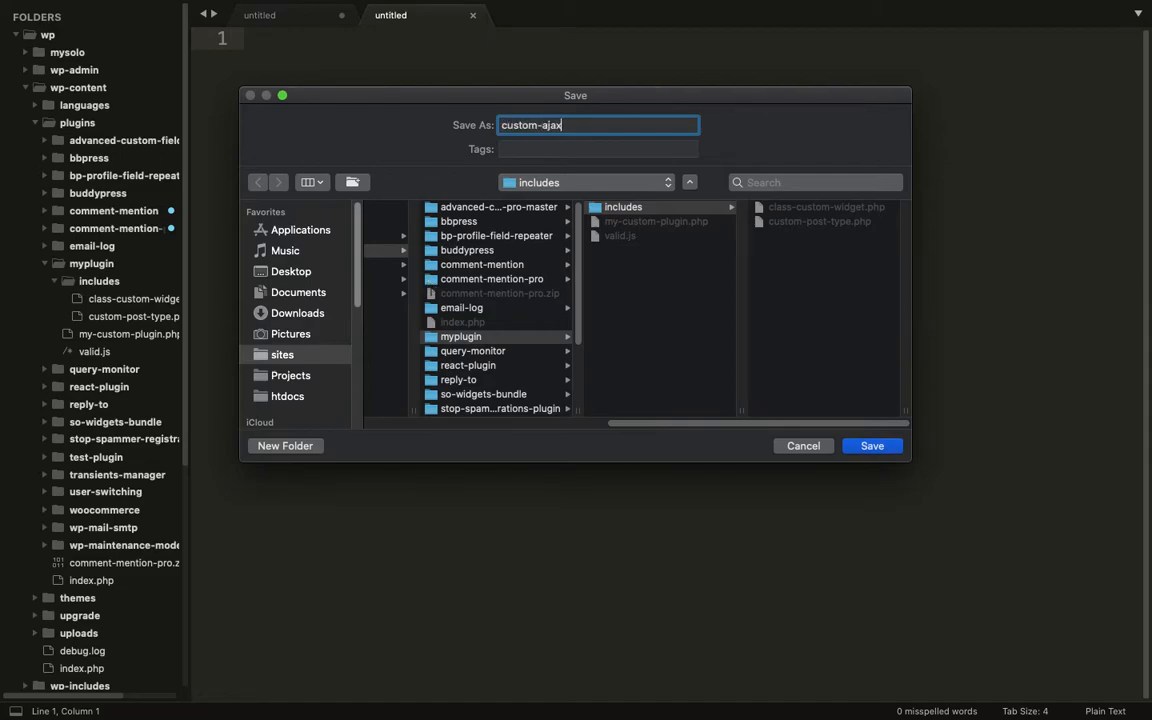
pyautogui.write('.phph')
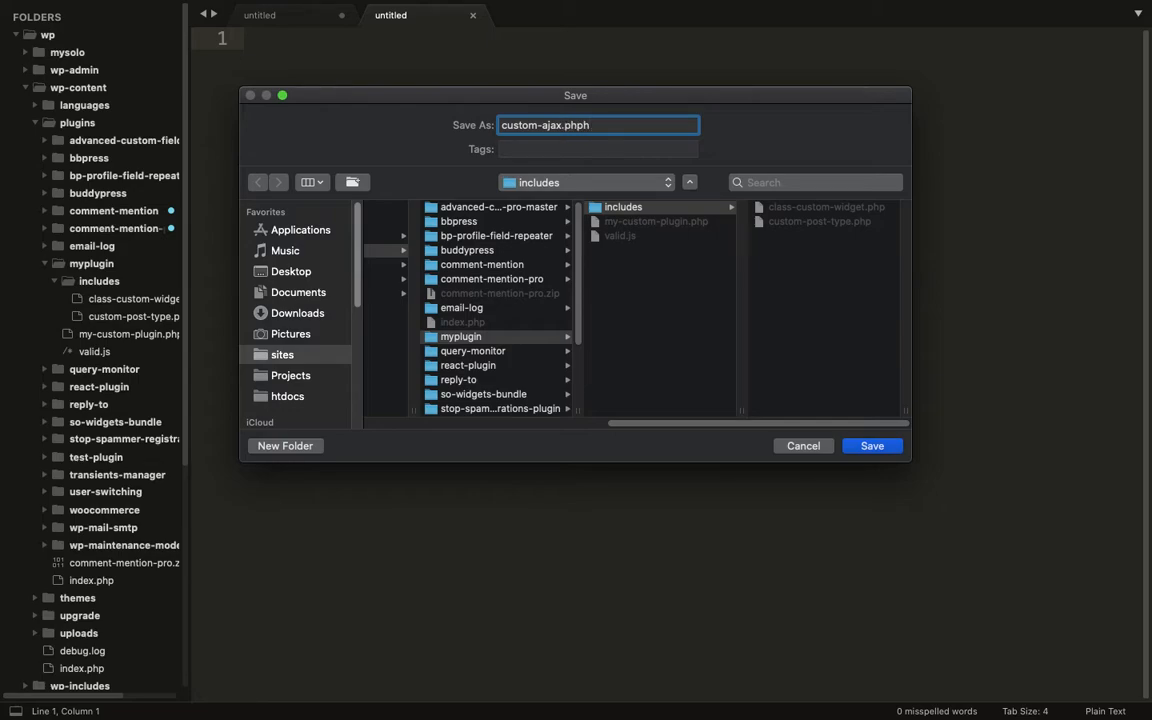
pyautogui.click(869, 445)
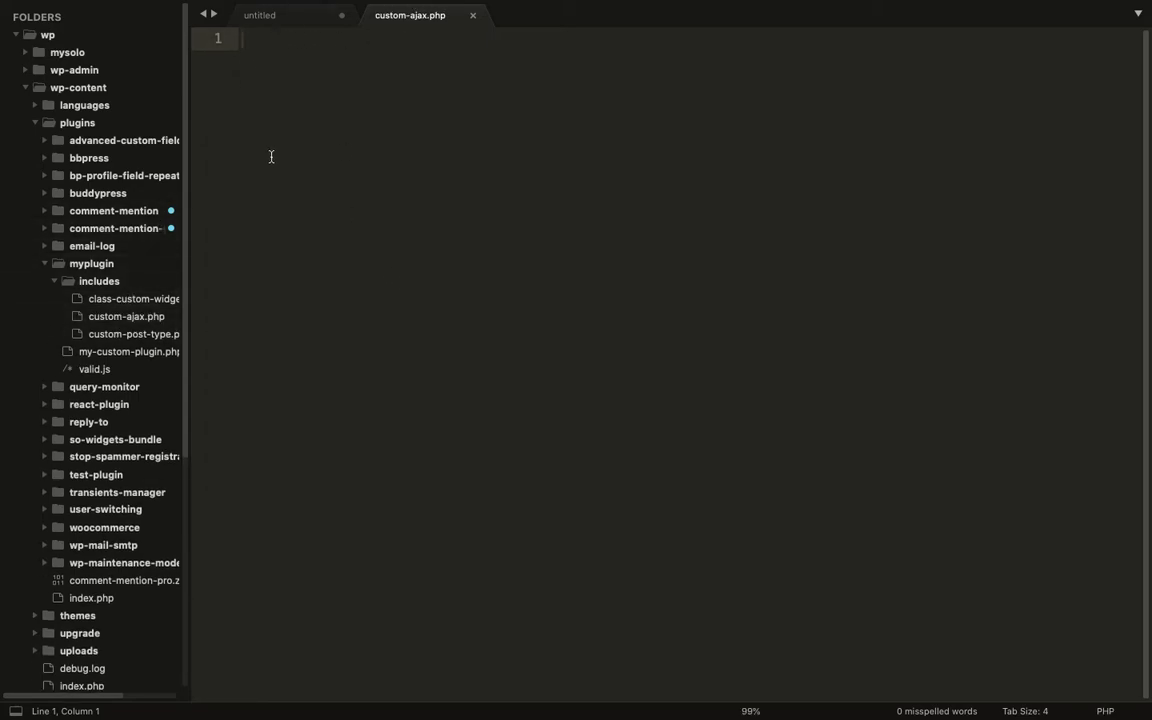
# - Start custom-ajax.php with an opening <?php tag and a new line
pyautogui.write('<?php')
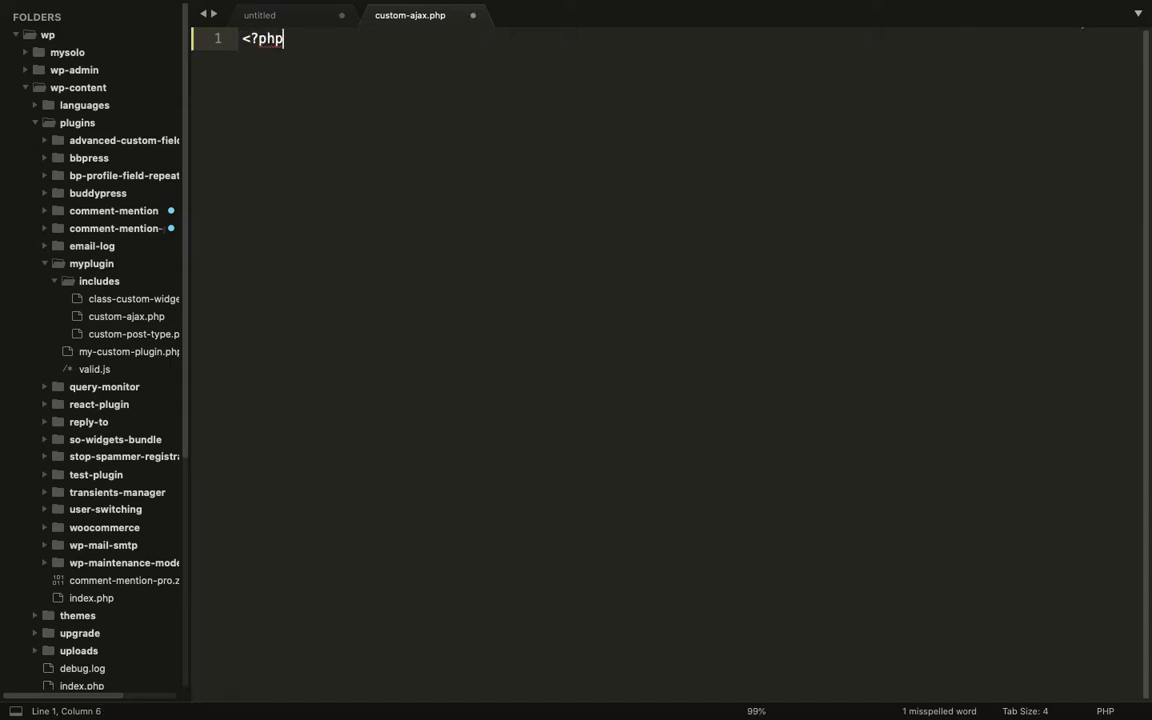
pyautogui.press('enter')
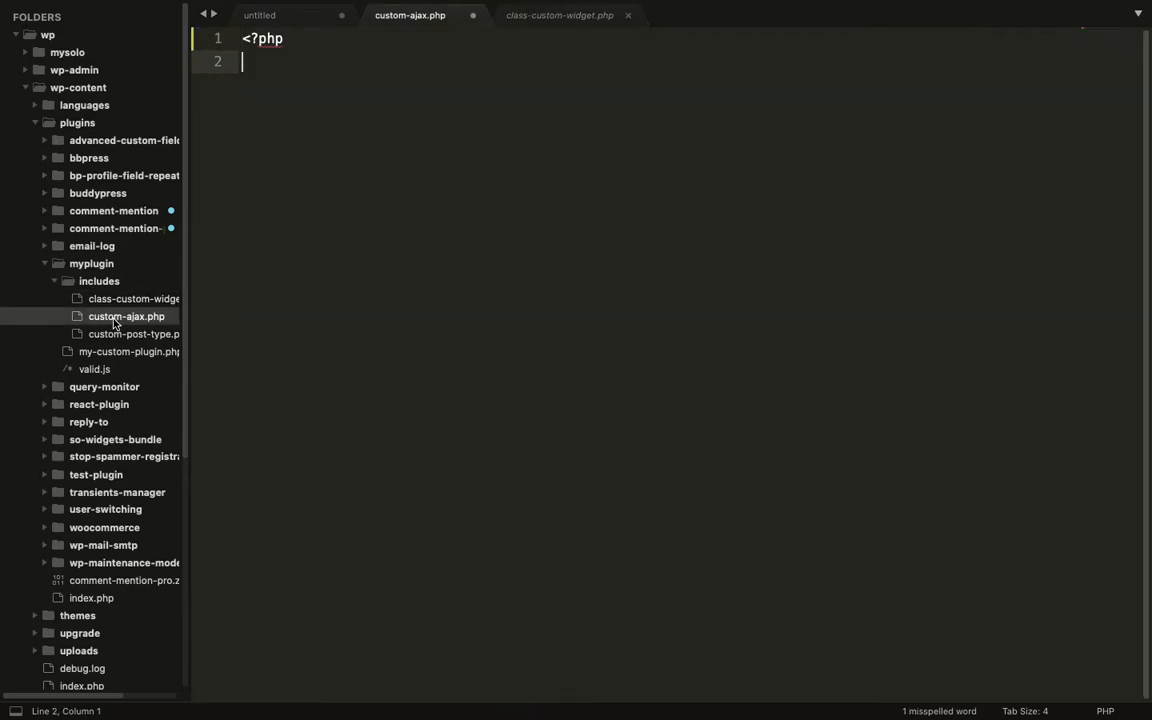
pyautogui.click(134, 334)
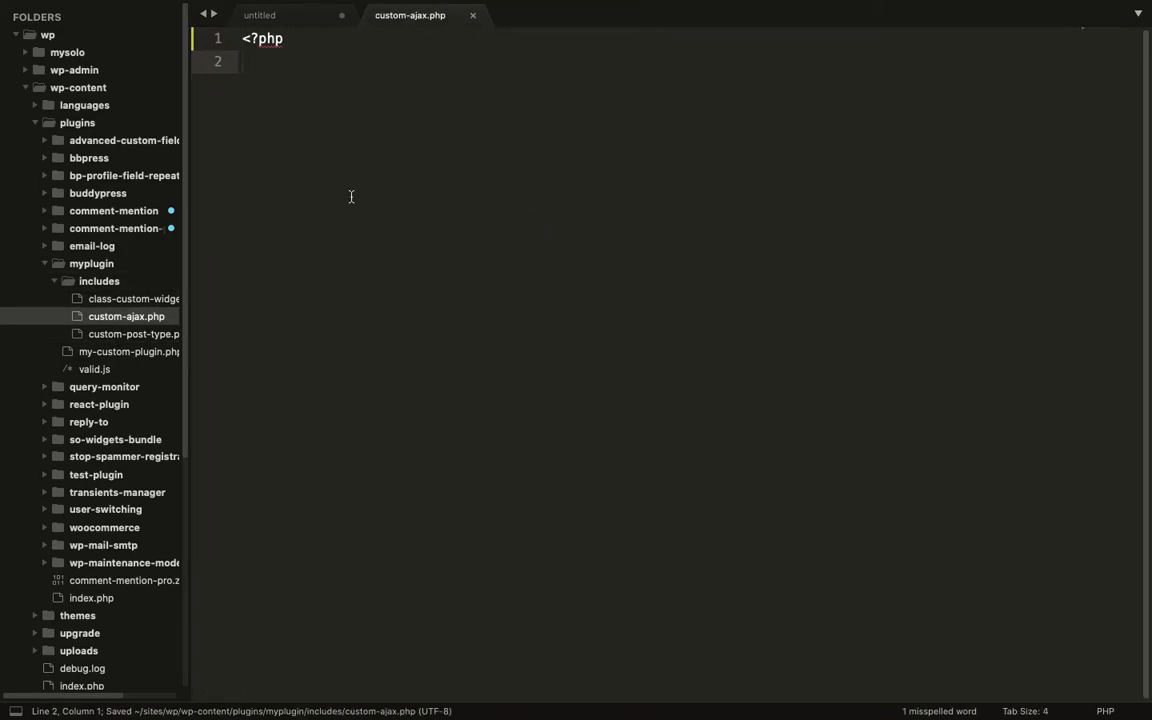
pyautogui.moveTo(130, 210)
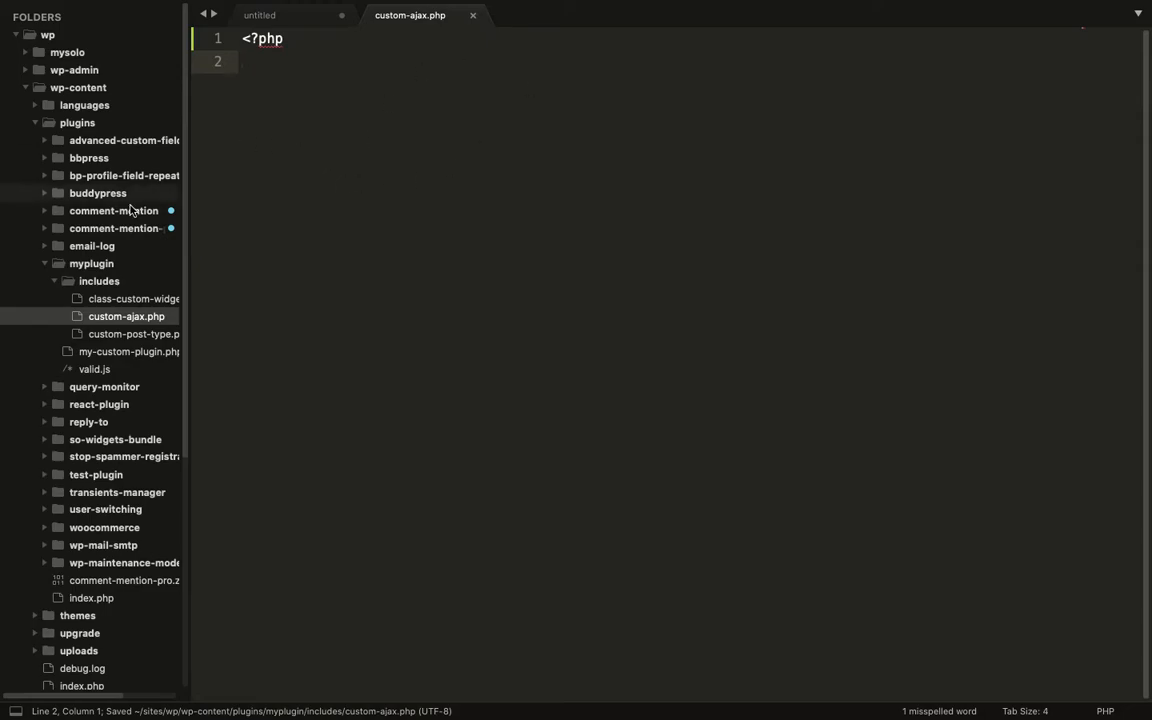
# - Add an include line for 'includes/custom-ajax.php' to my-custom-plugin.php
pyautogui.click(128, 351)
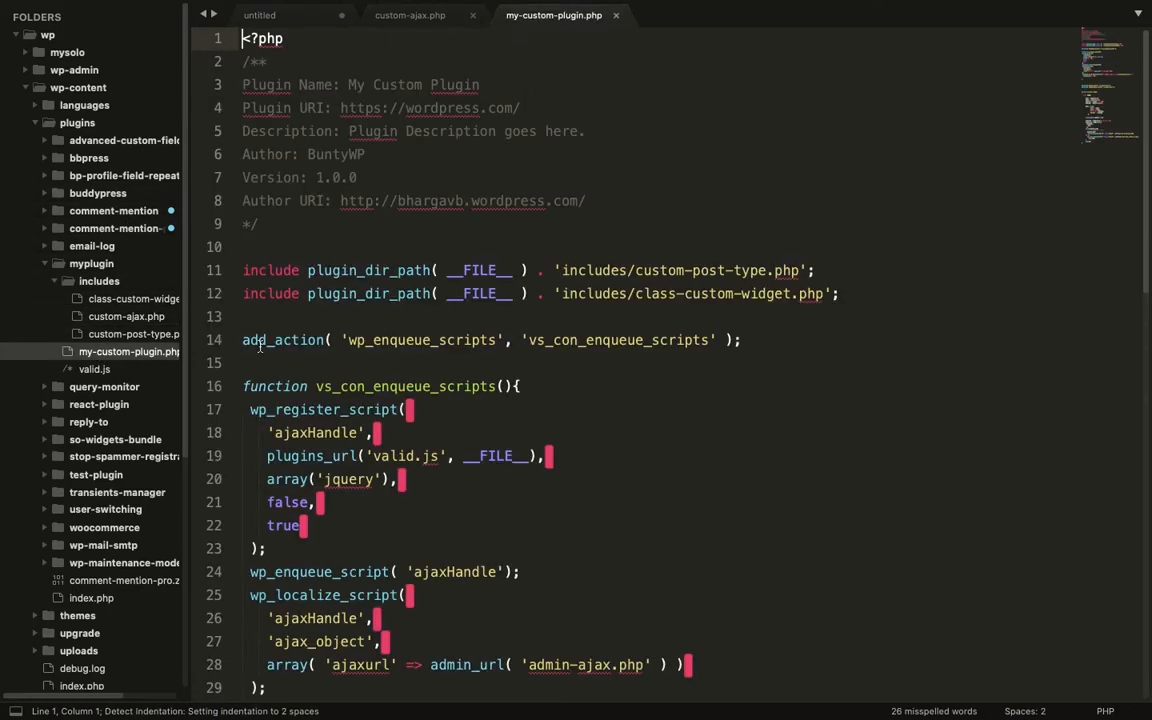
pyautogui.scroll(-3)
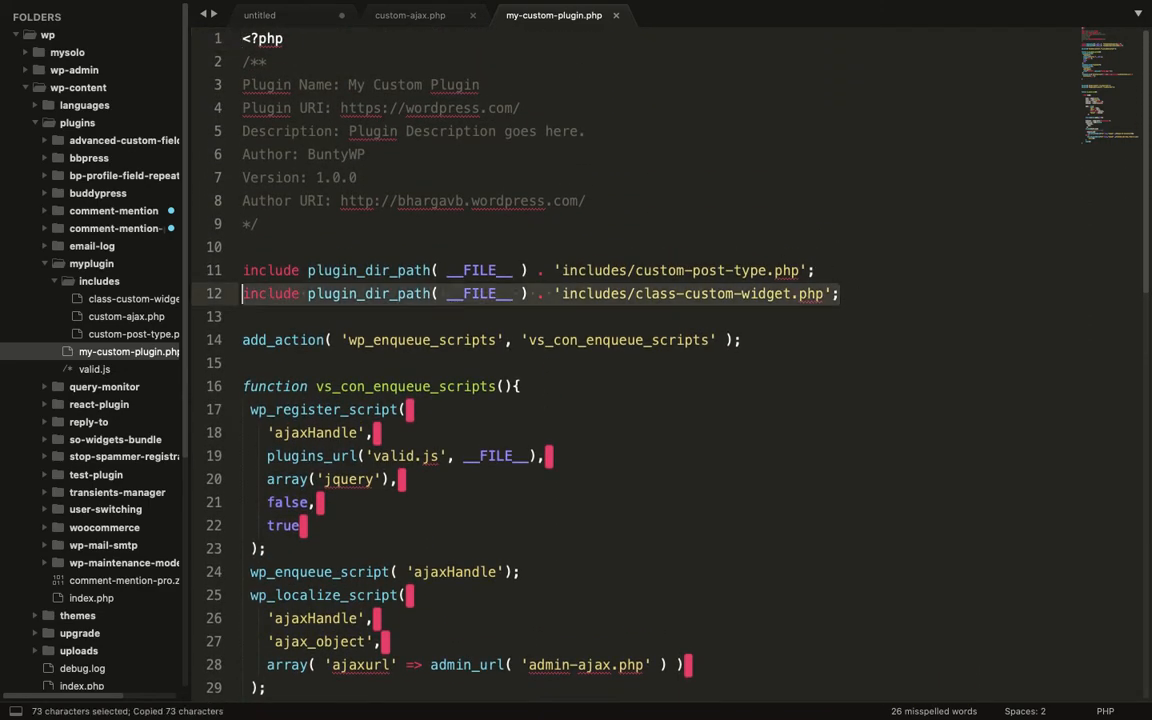
pyautogui.write("include plugin_dir_path( __FILE__ ) . 'includes/class-custom-widget.php';")
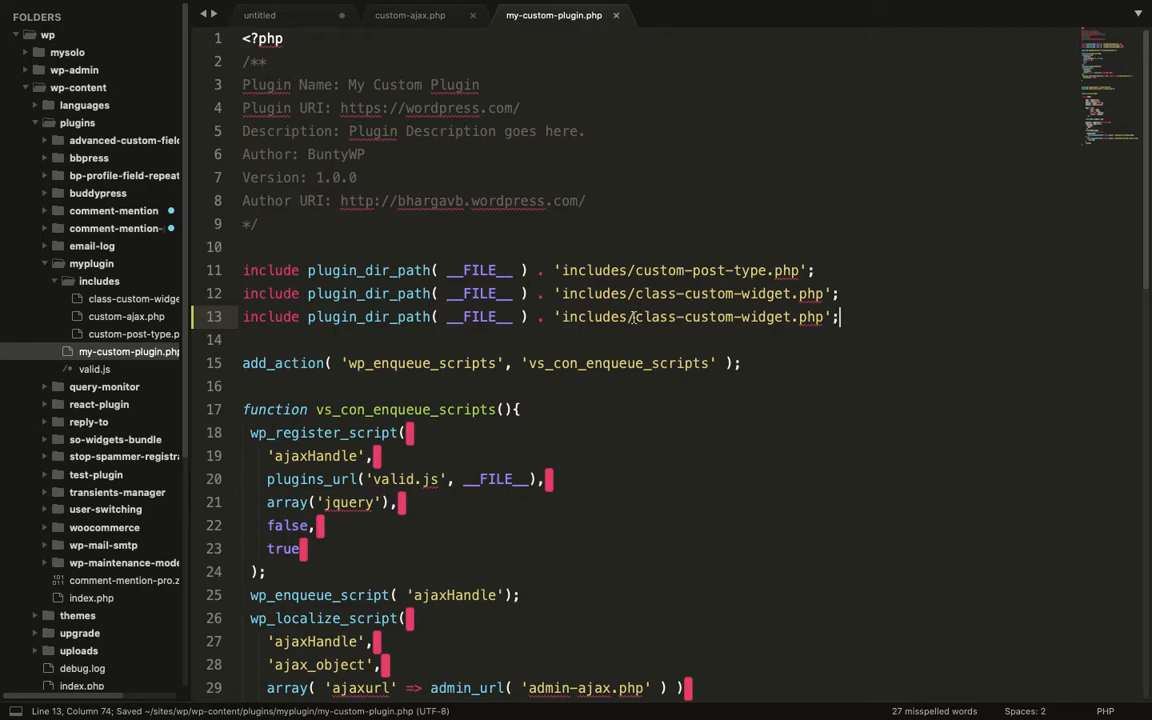
pyautogui.click(632, 317)
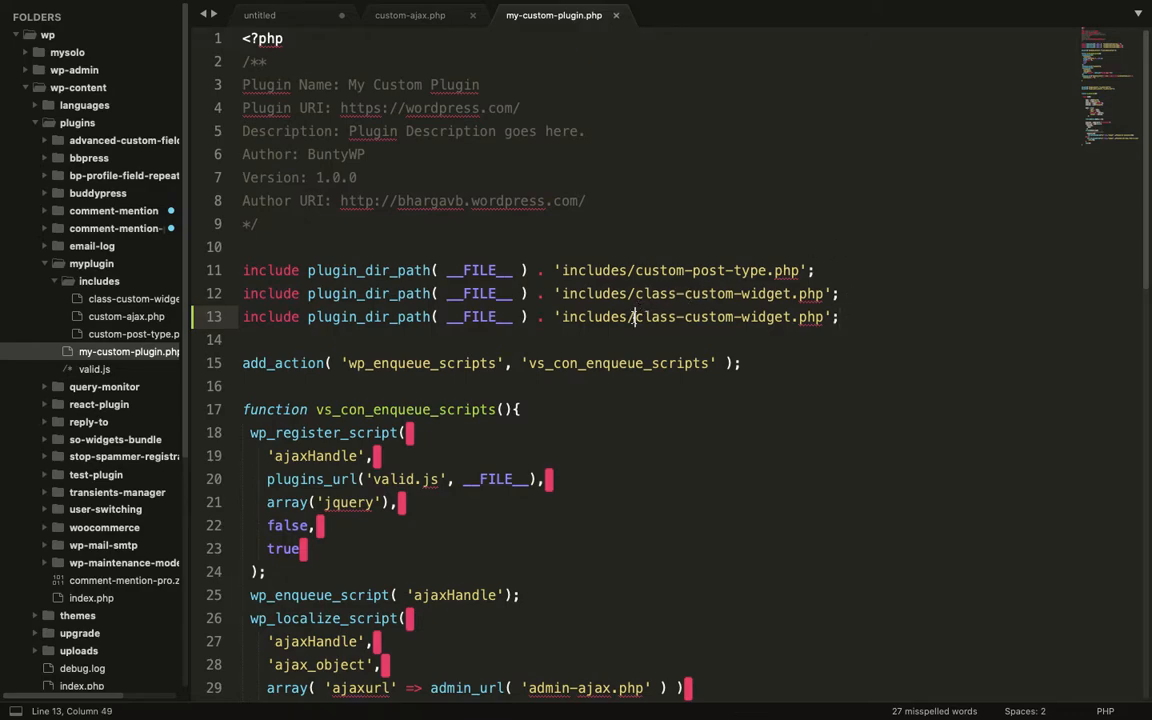
pyautogui.write('cu')
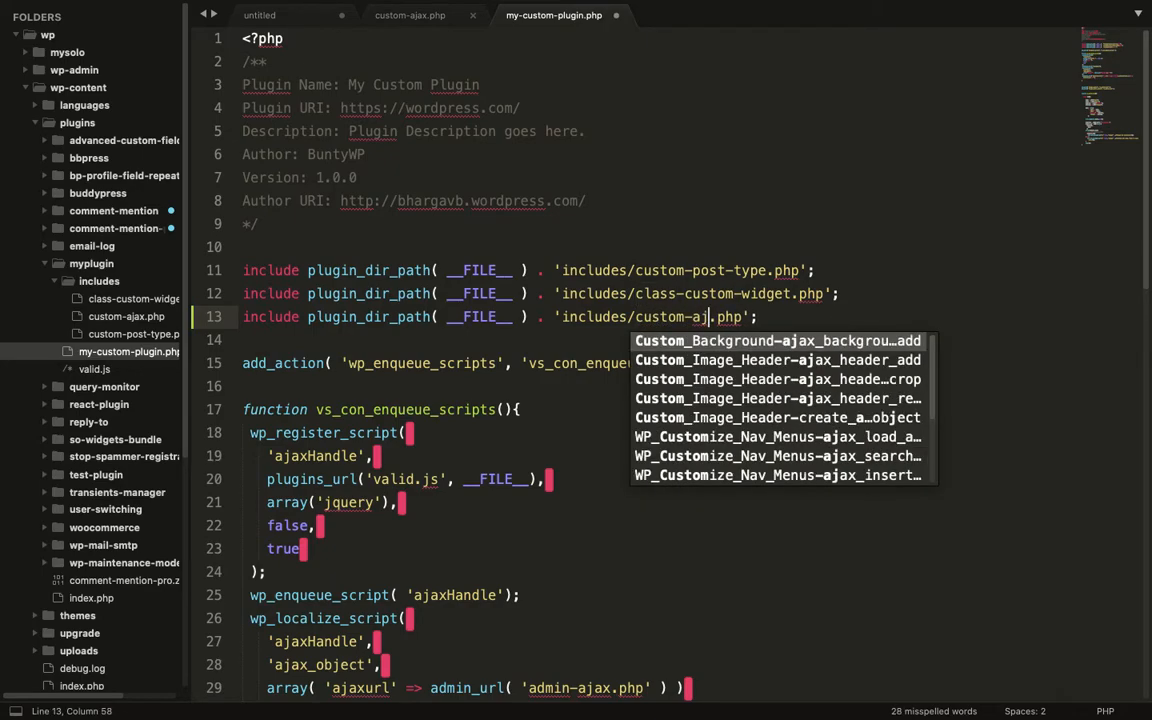
pyautogui.click(410, 15)
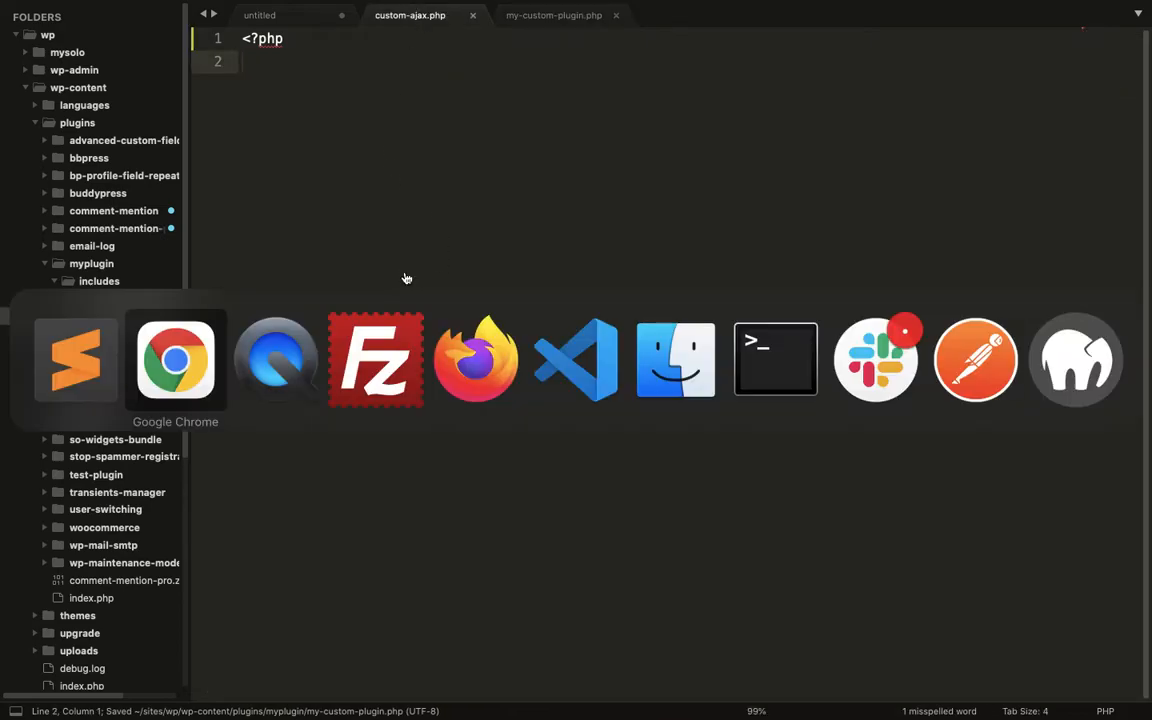
# - Select the administration-side admin_footer example code on the Codex page in Chrome
pyautogui.click(175, 360)
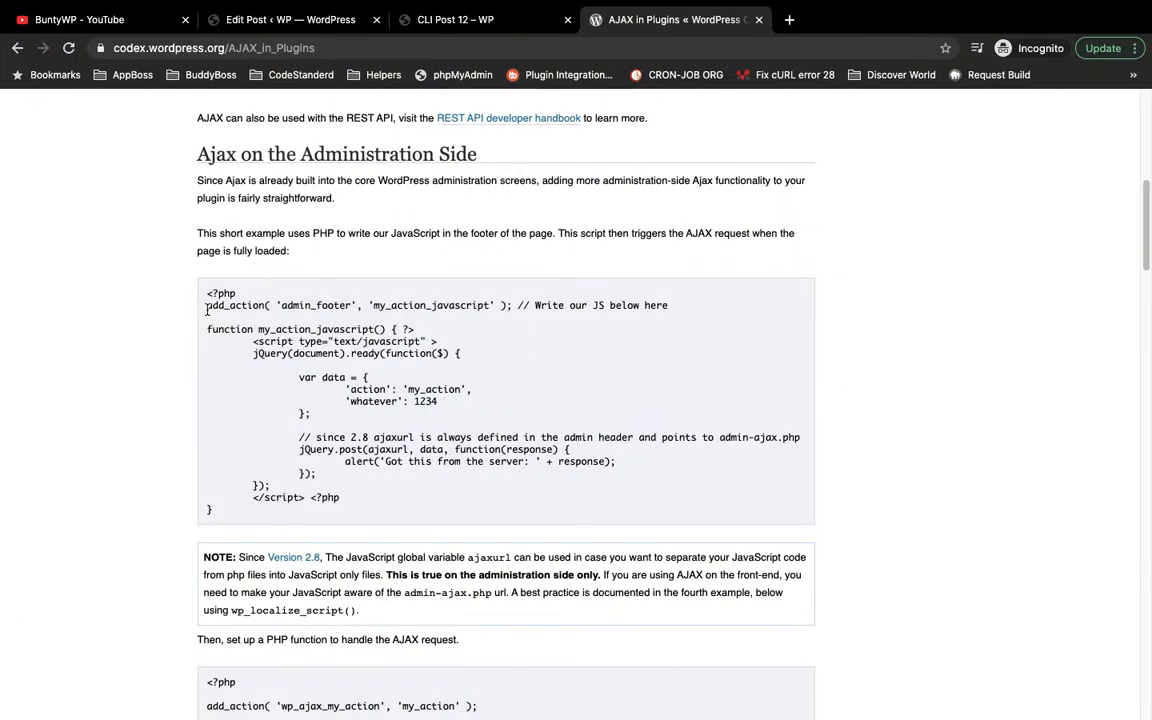
pyautogui.moveTo(206, 305); pyautogui.dragTo(222, 505)
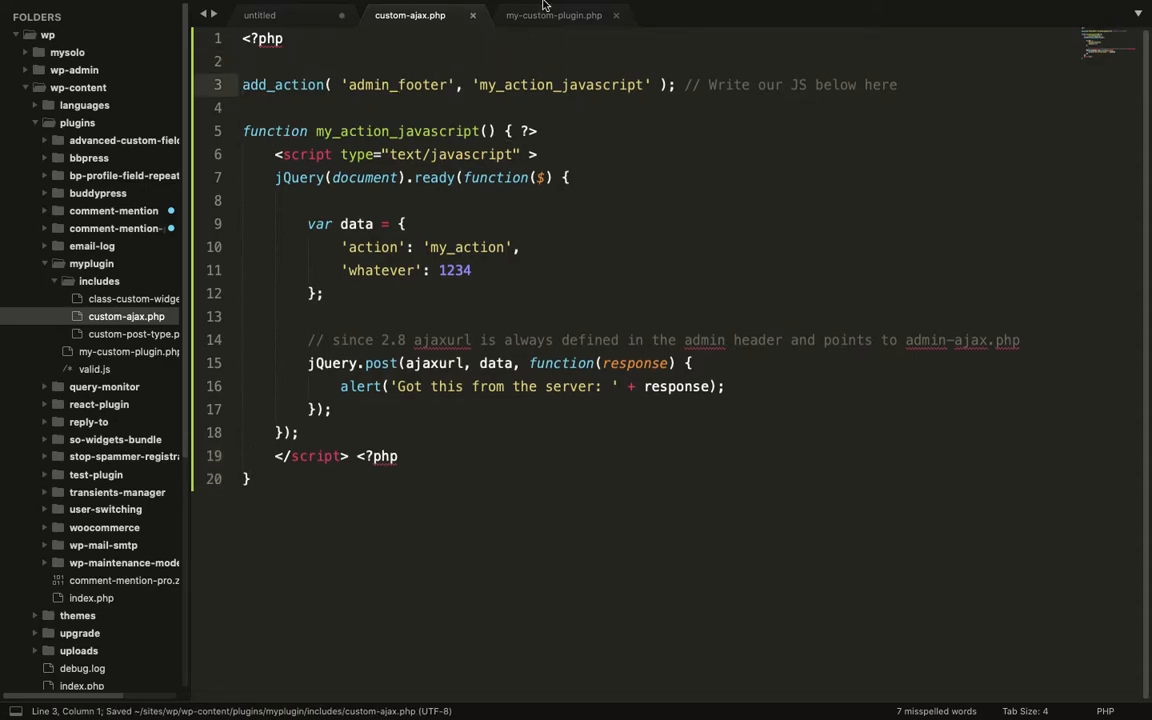
# - Replace admin_footer and rename the my_action value to custom_ajax_action
pyautogui.doubleClick(560, 84)
pyautogui.write('wp')
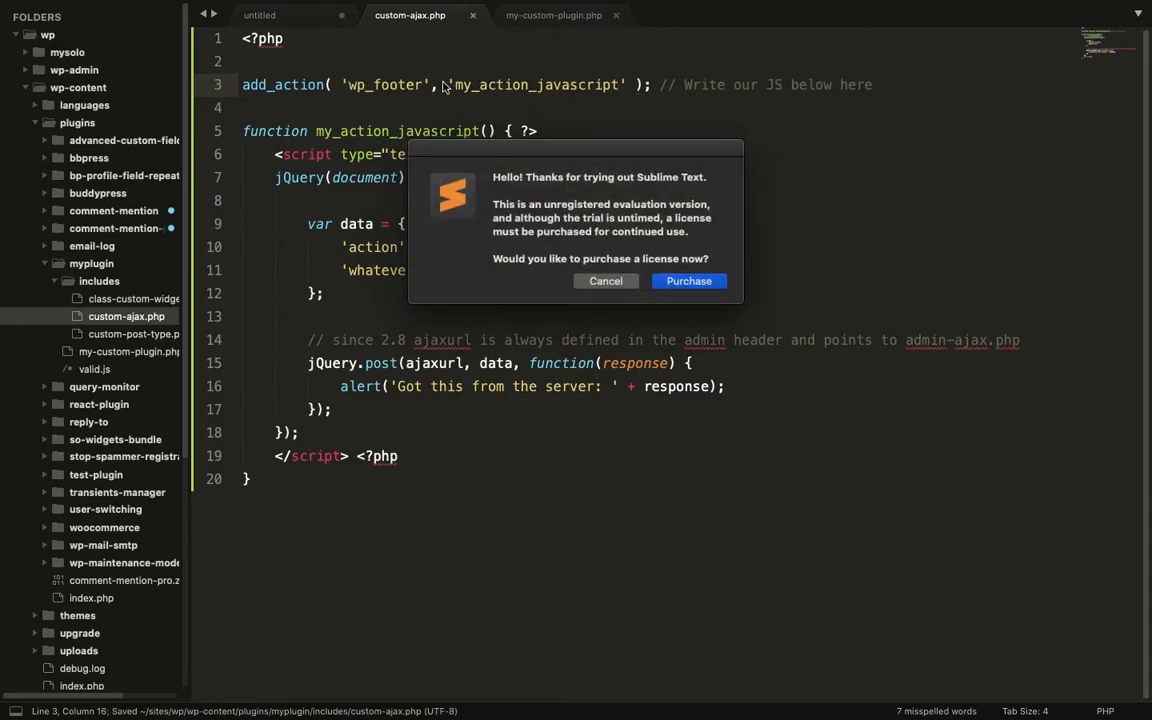
pyautogui.click(605, 280)
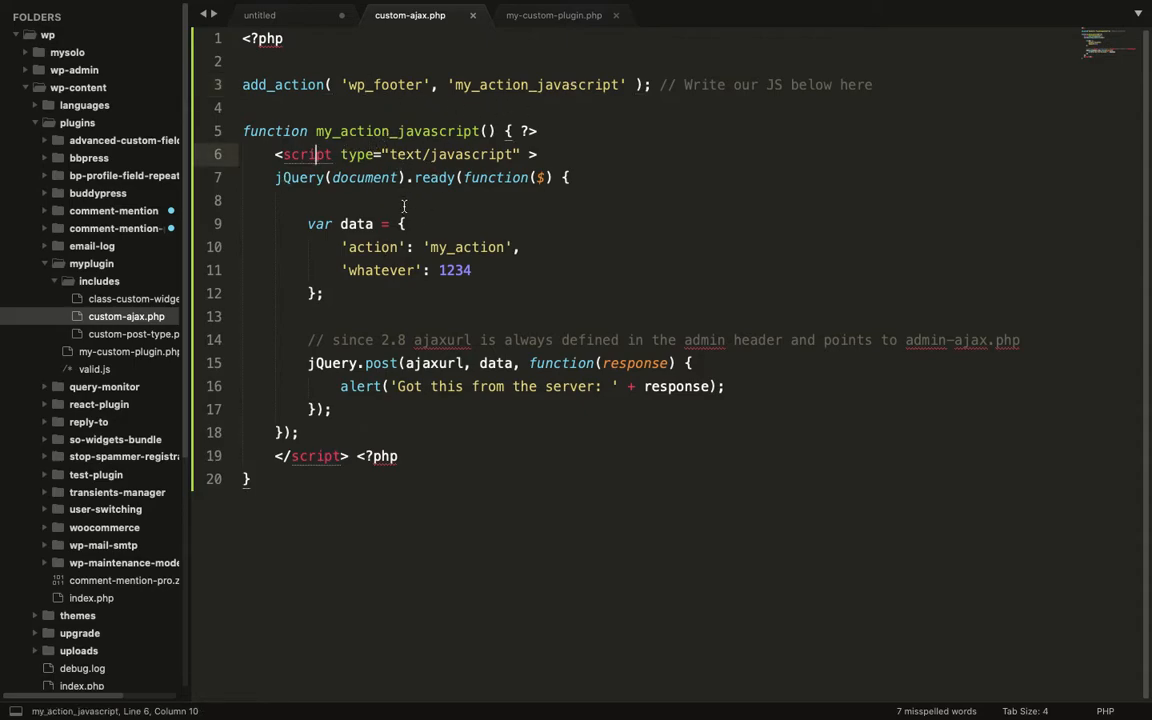
pyautogui.moveTo(469, 224)
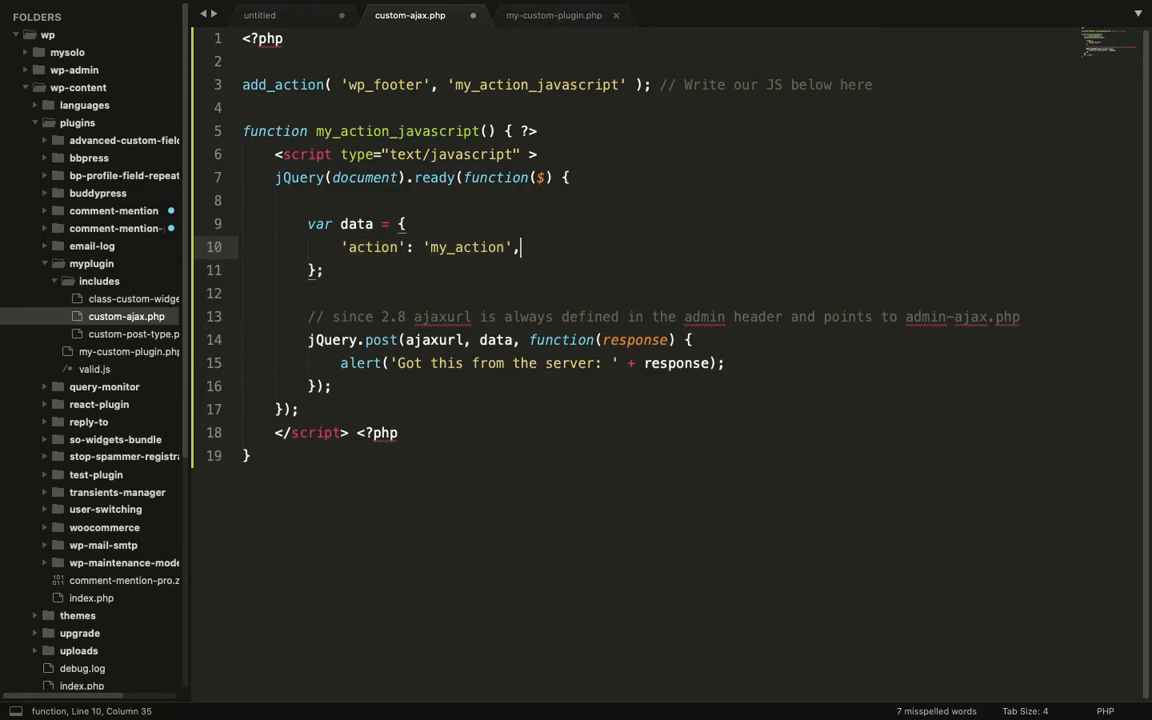
pyautogui.doubleClick(465, 247)
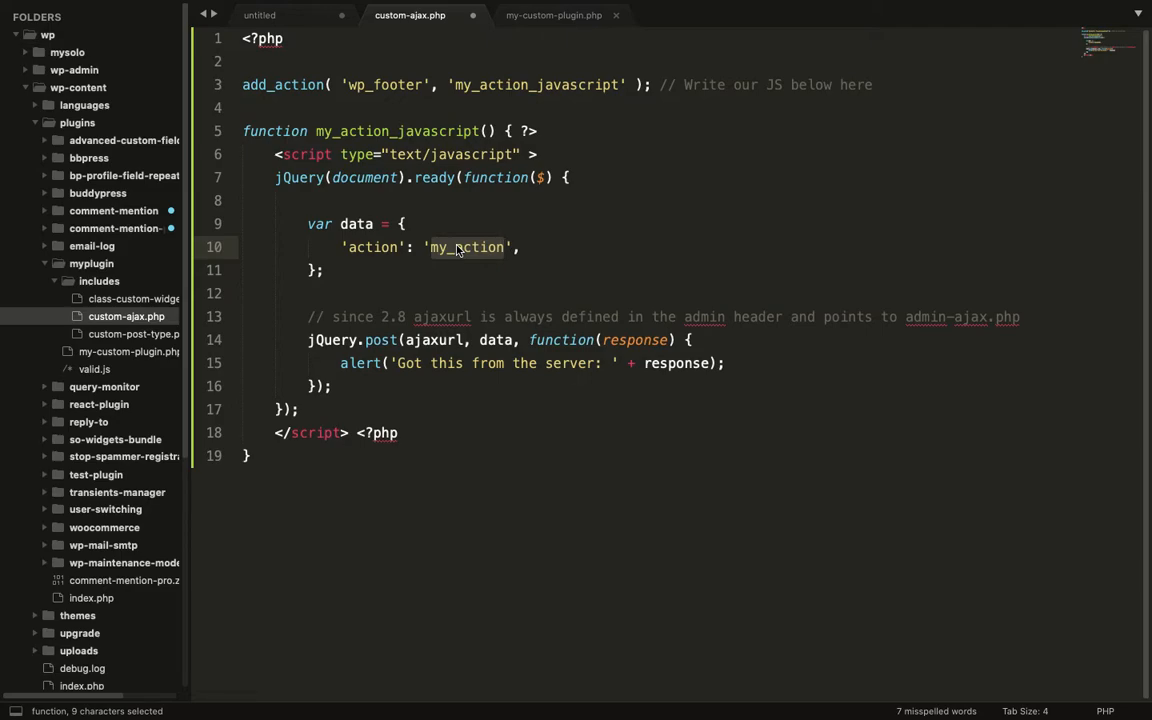
pyautogui.write('custom_a')
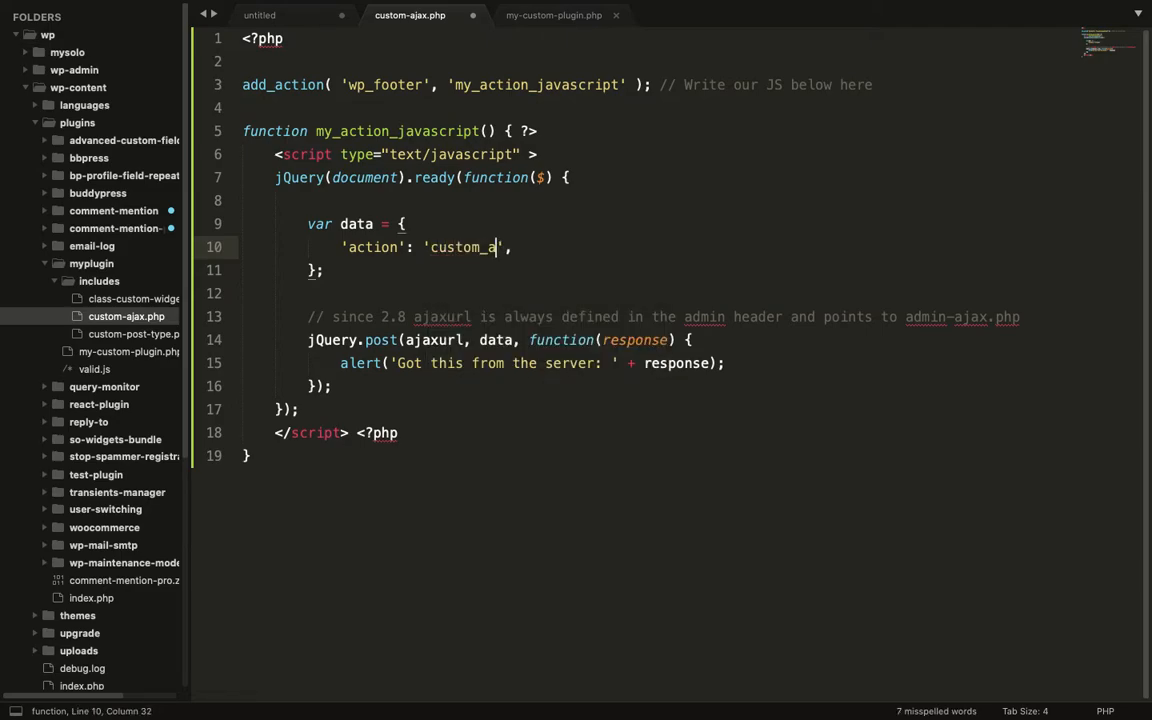
pyautogui.write('jax_actio')
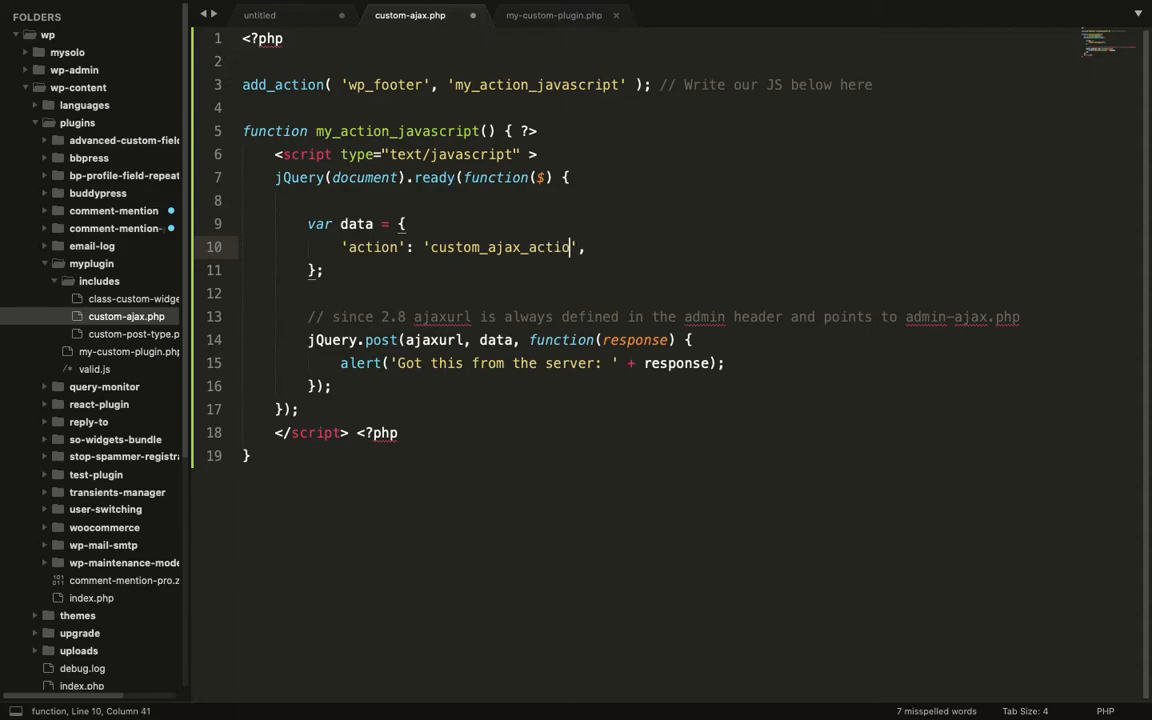
pyautogui.write('n')
pyautogui.write("'")
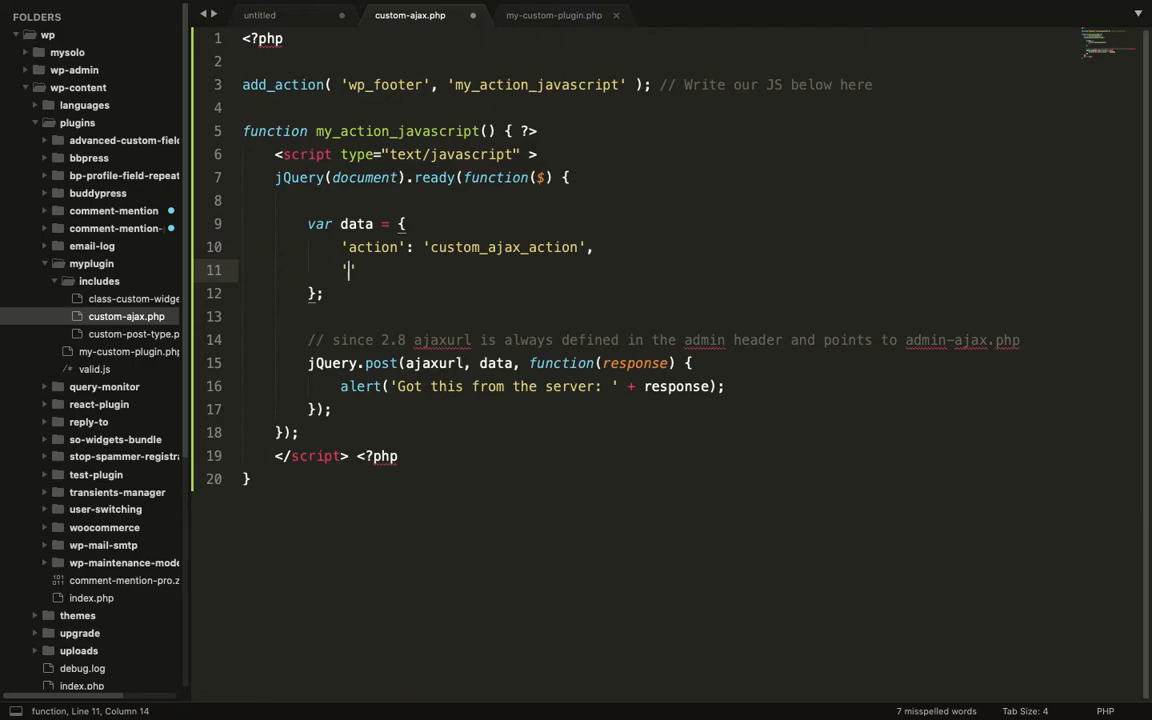
# - Add an 'abc': '123' data entry and space out the response callback parameter
pyautogui.write("abc'   :")
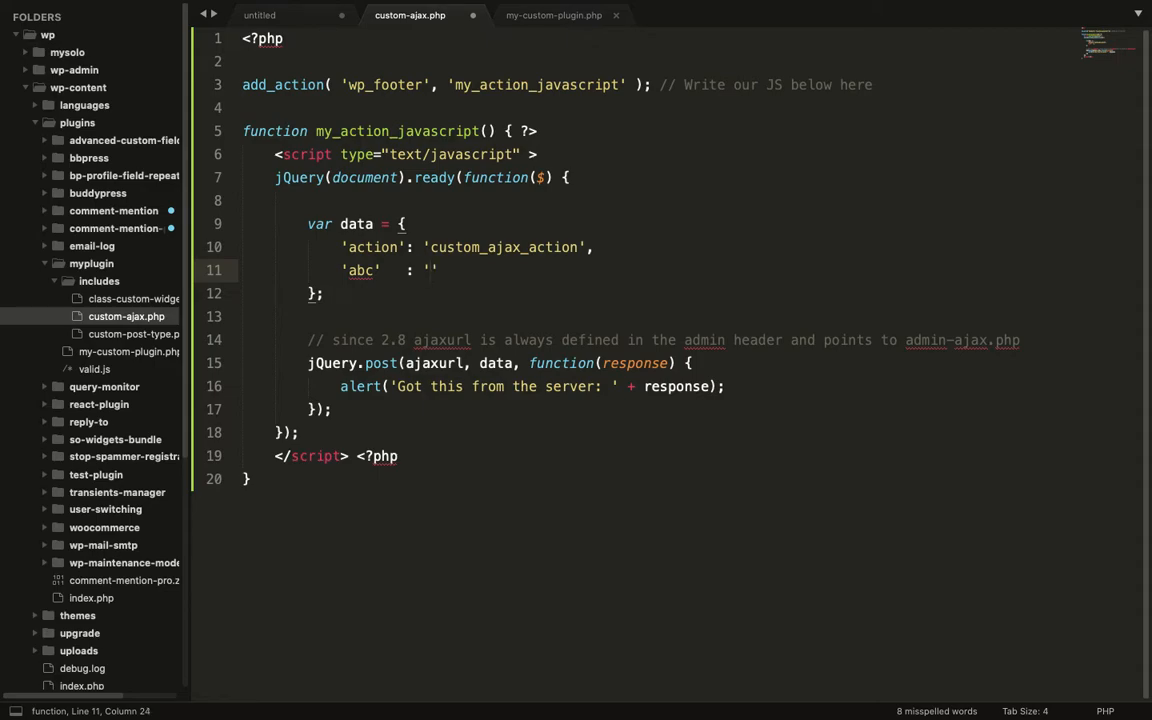
pyautogui.write('123')
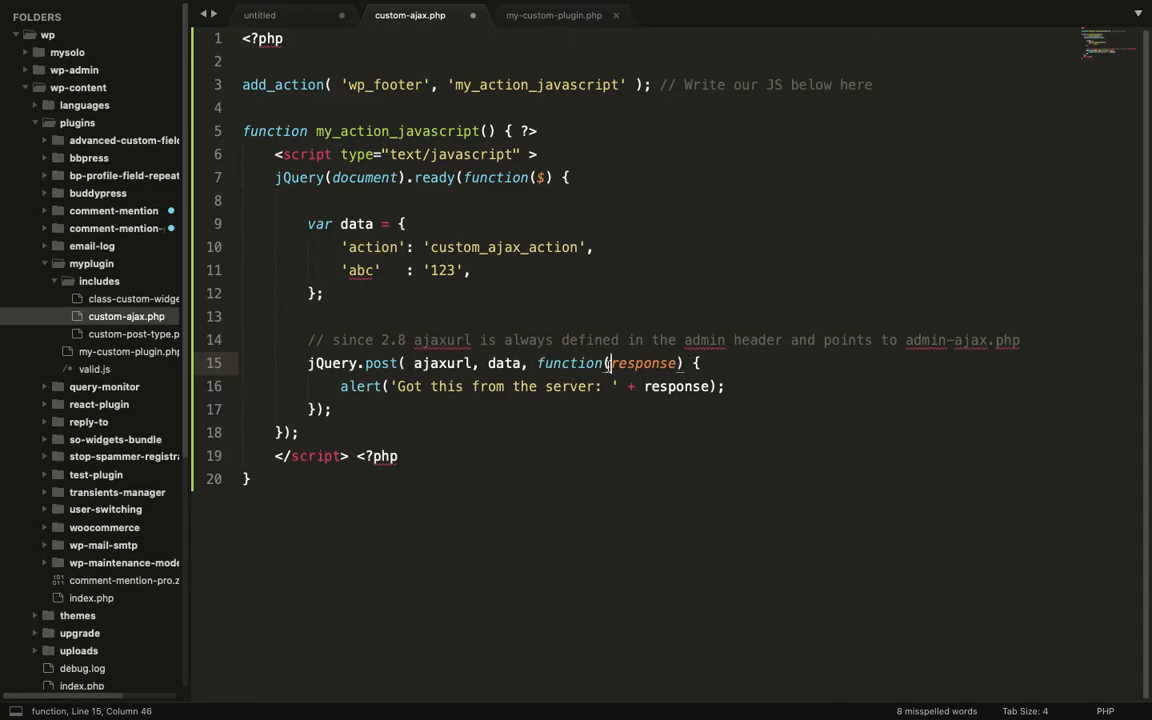
pyautogui.write('response')
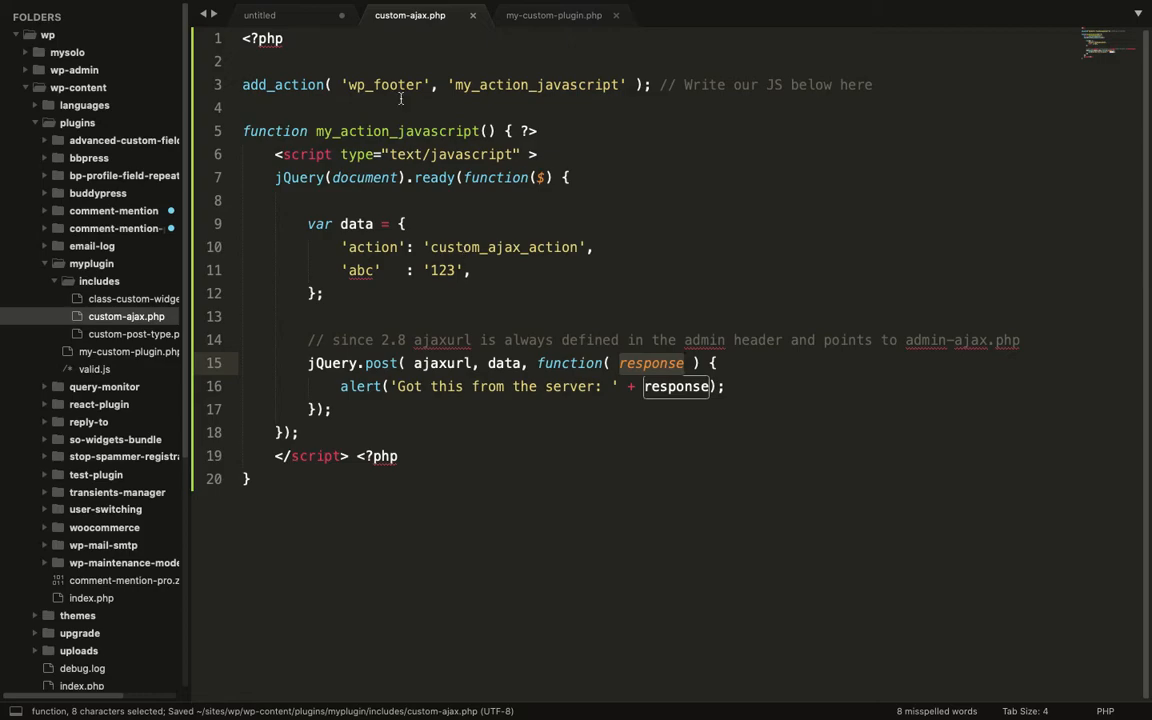
# - Compare the Ajax script step in the notes with the wp_footer hook in custom-ajax.php
pyautogui.click(259, 15)
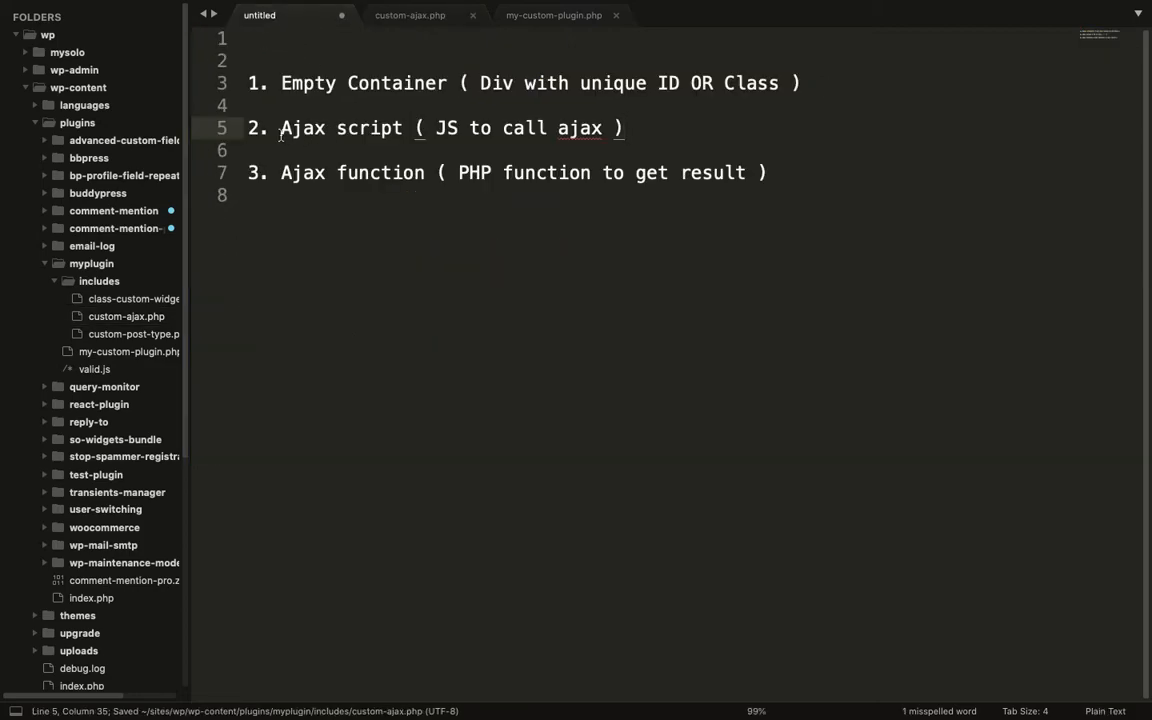
pyautogui.tripleClick(430, 128)
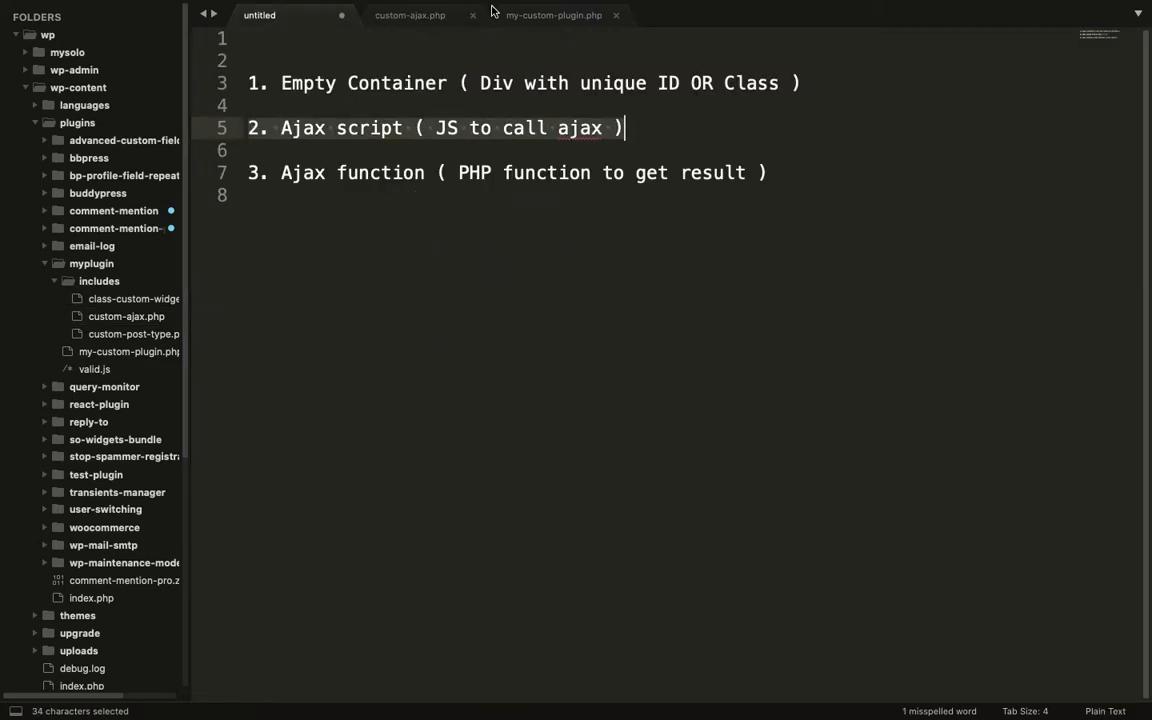
pyautogui.click(410, 15)
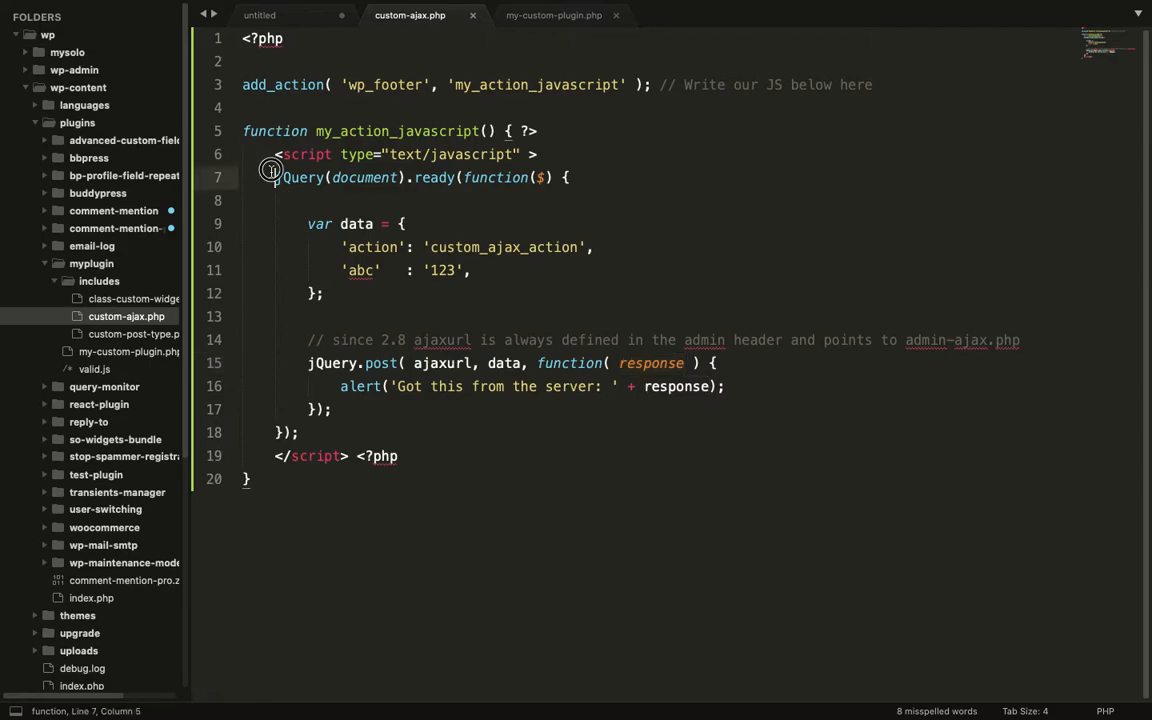
pyautogui.moveTo(275, 177); pyautogui.dragTo(300, 432)
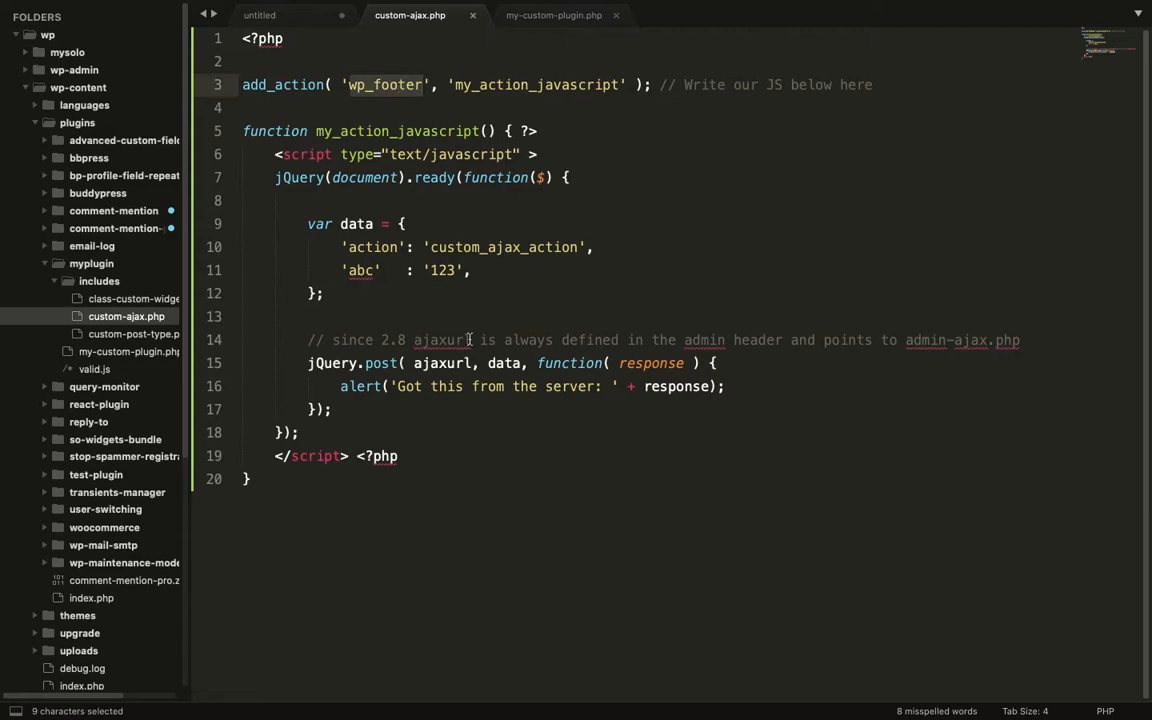
# - Recheck the notes, select custom_ajax_action, and add empty lines below my_action_javascript
pyautogui.click(260, 15)
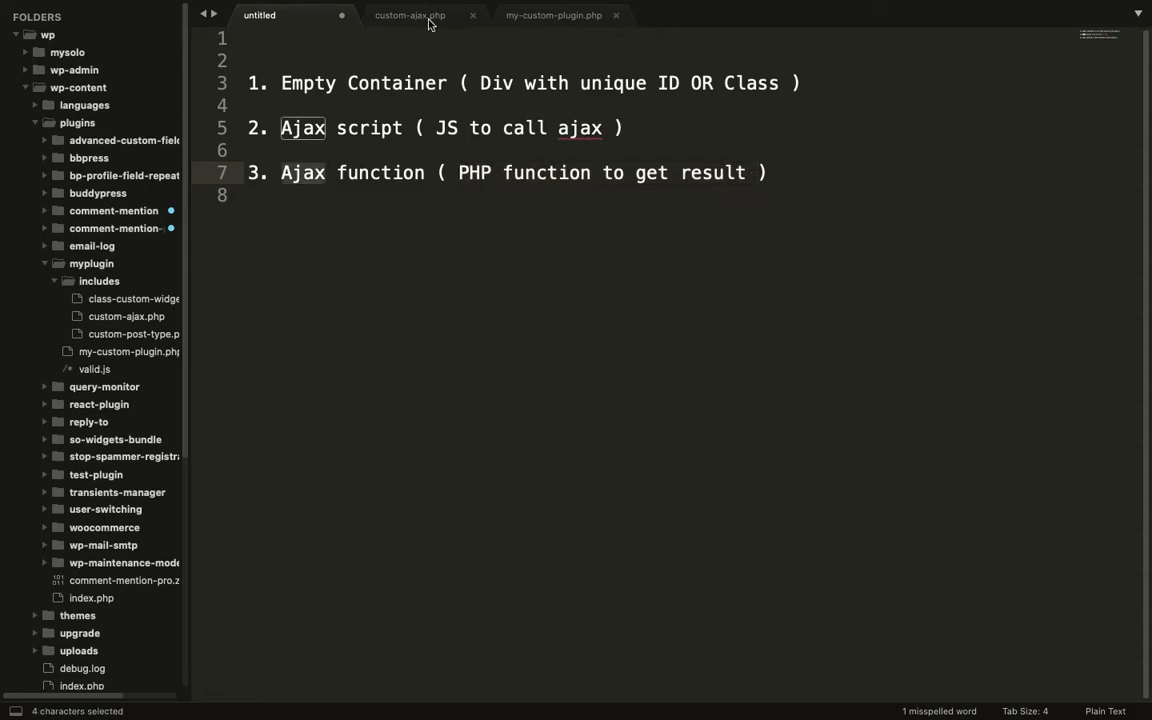
pyautogui.click(409, 15)
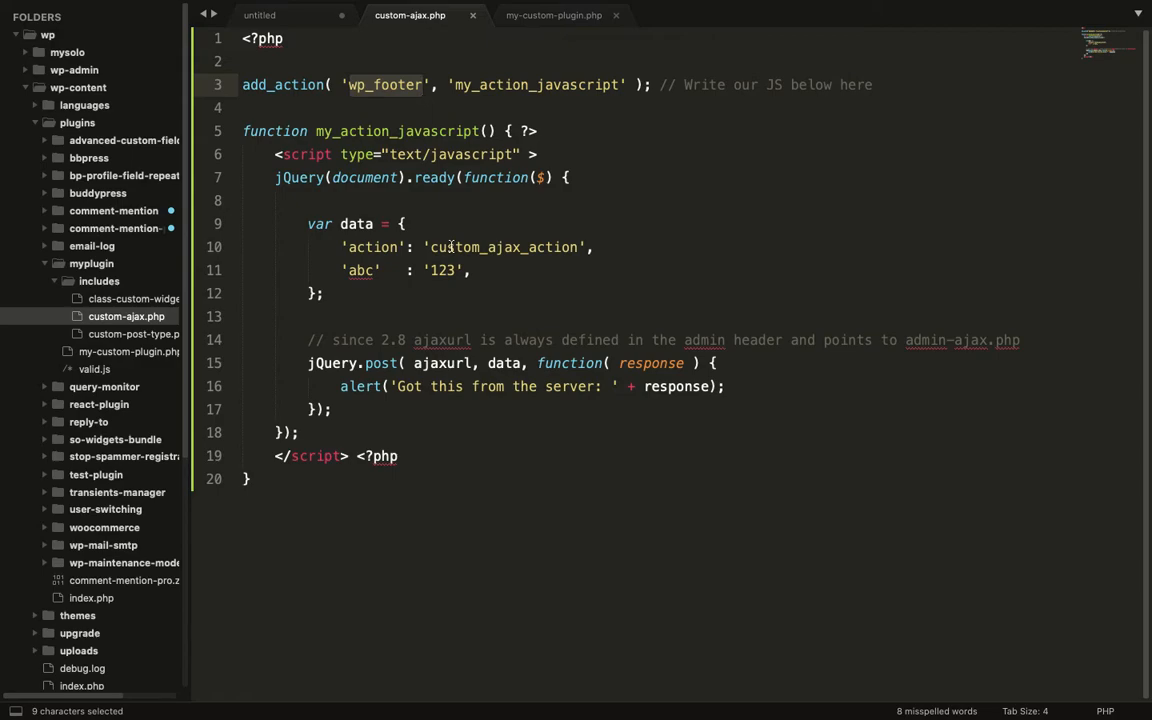
pyautogui.doubleClick(370, 247)
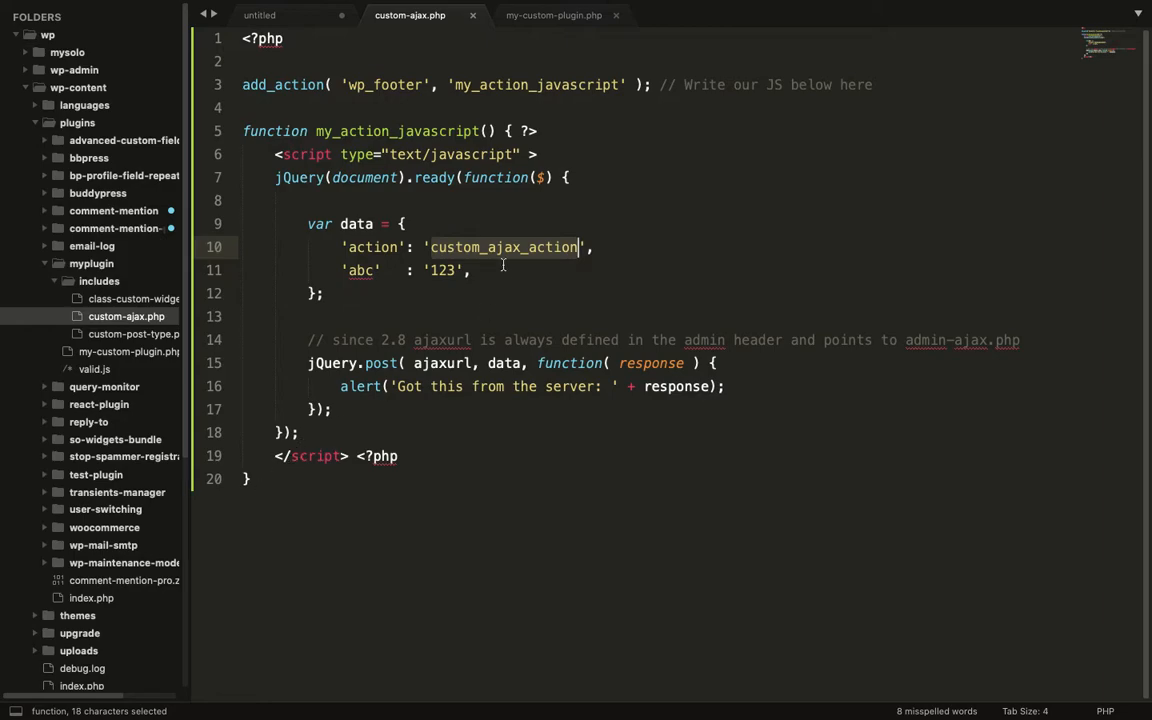
pyautogui.press('ctrl+c')
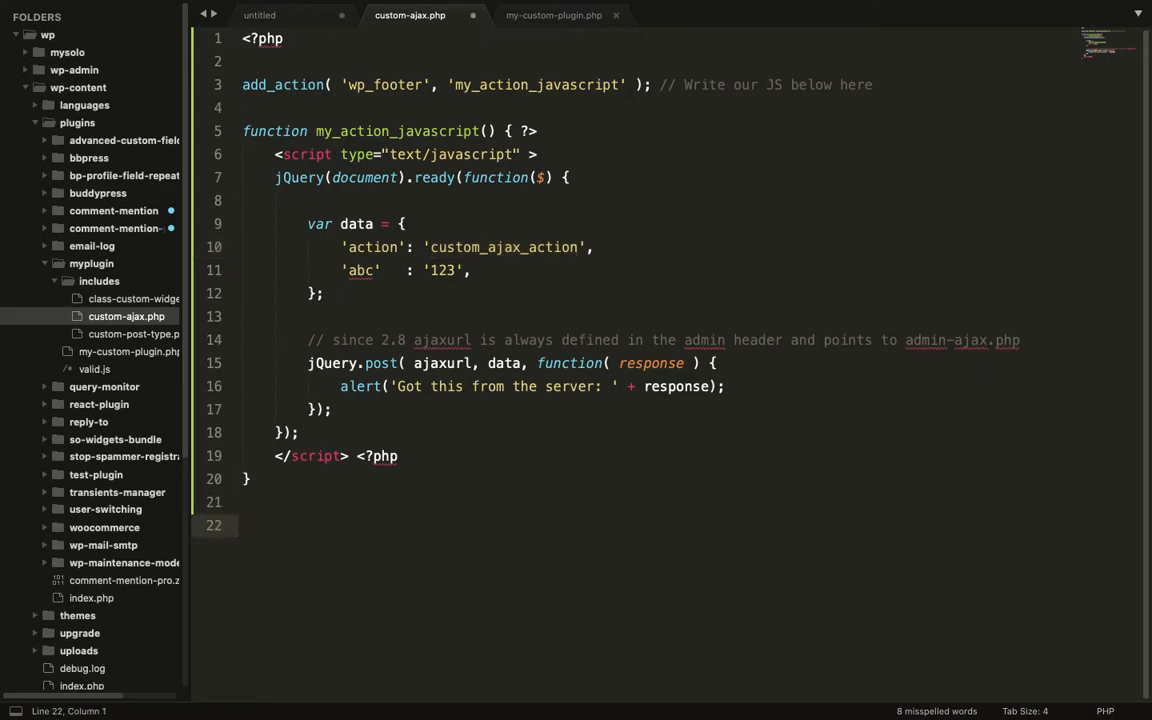
# - Add add_action( 'wp_ajax_custom_ajax_action', 'custom_ajax_callback' ); to the plugin file
pyautogui.write('add_')
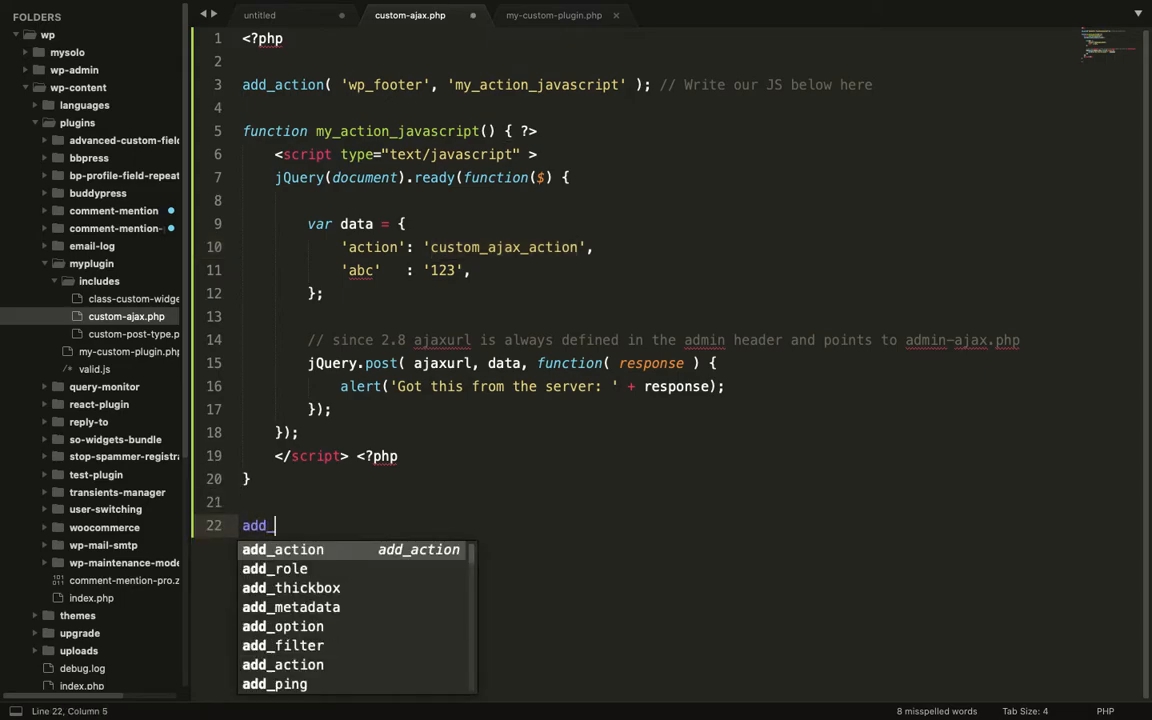
pyautogui.click(283, 549)
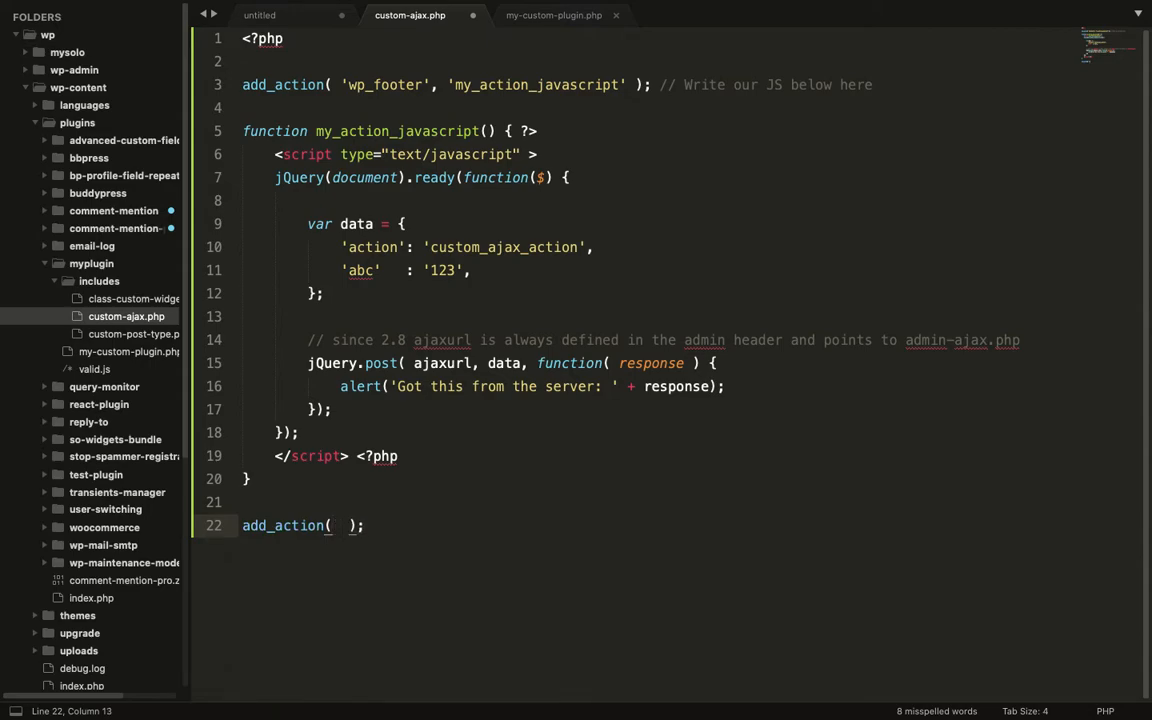
pyautogui.write("''")
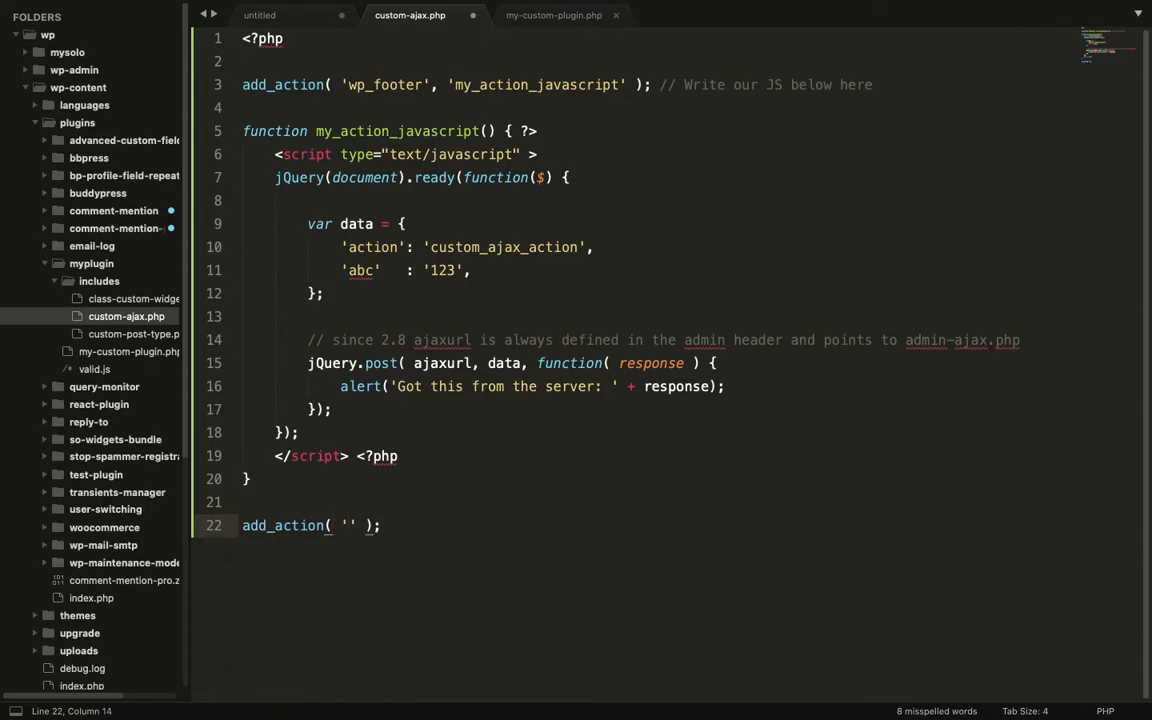
pyautogui.write('wp_aja')
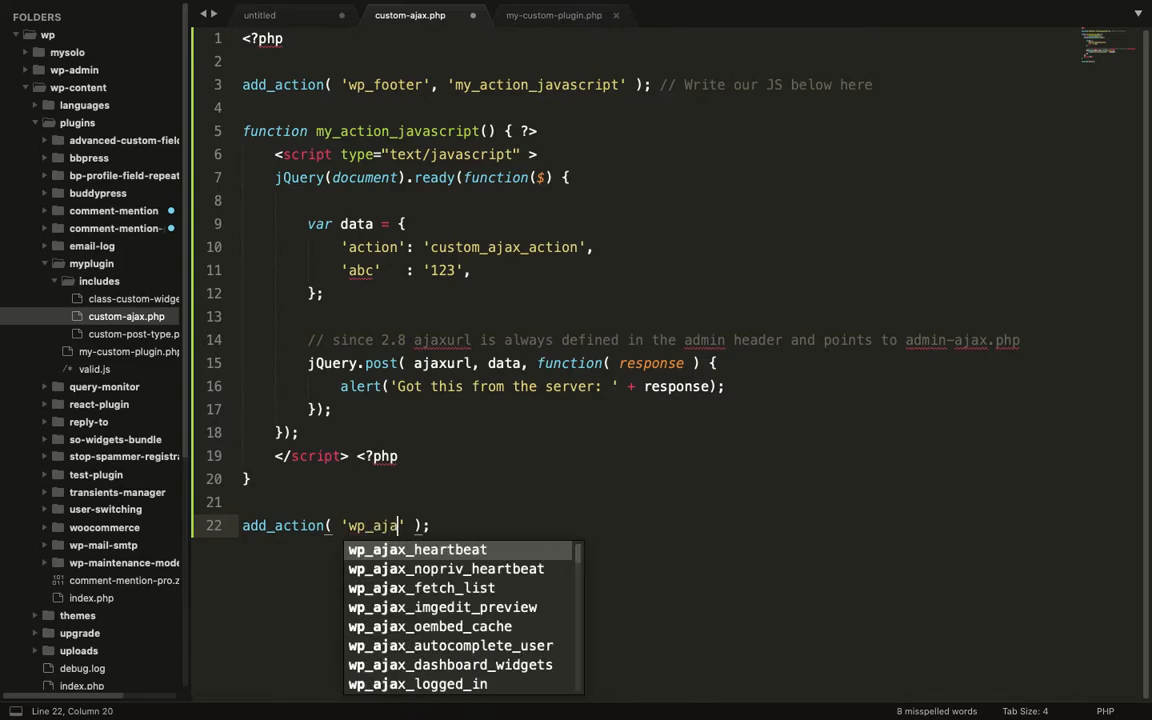
pyautogui.write('_custom_ajax_action')
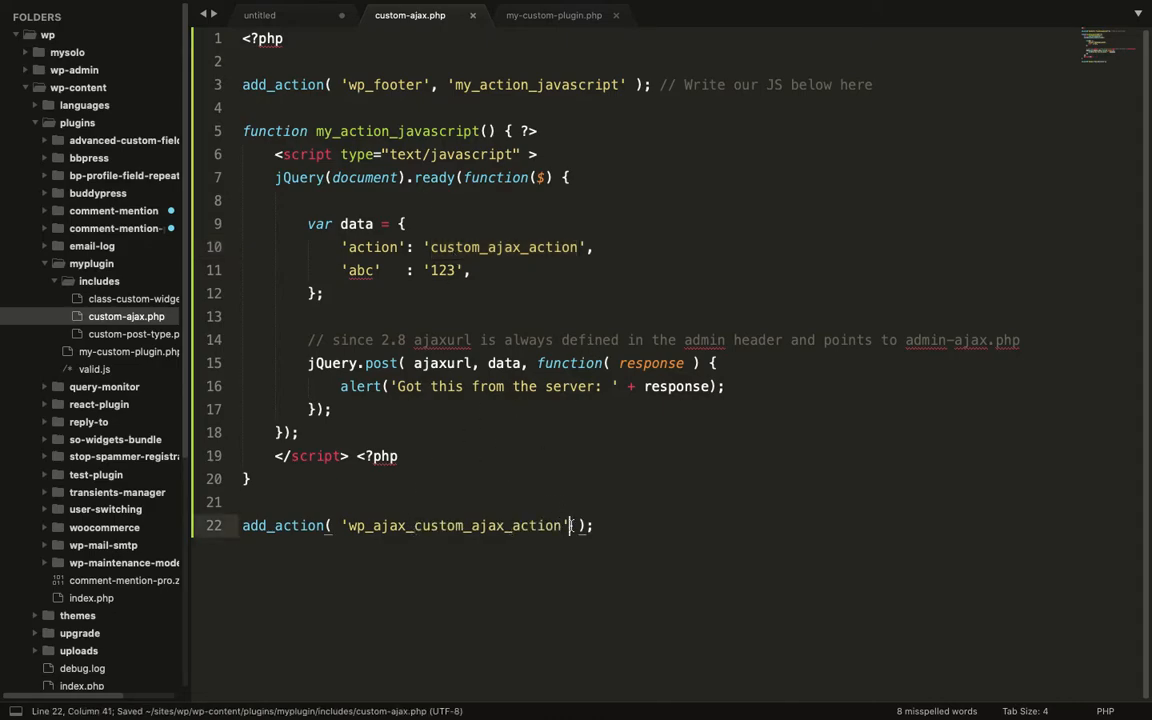
pyautogui.write(", '")
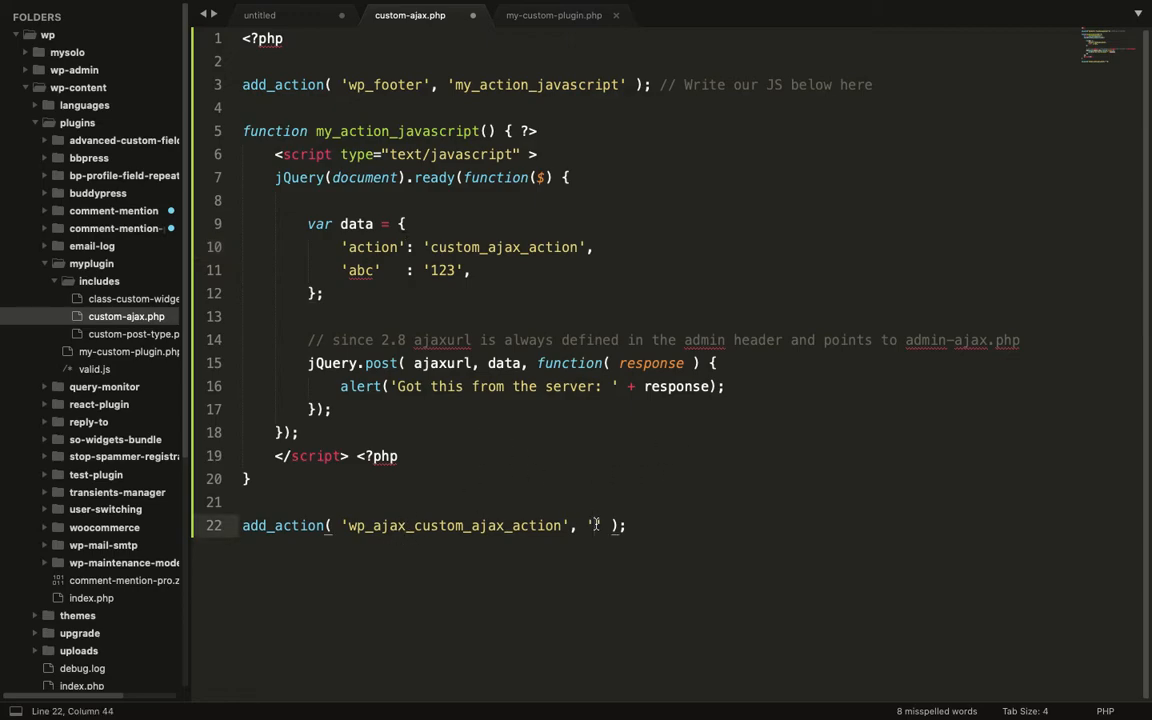
pyautogui.write('custom_ajax_')
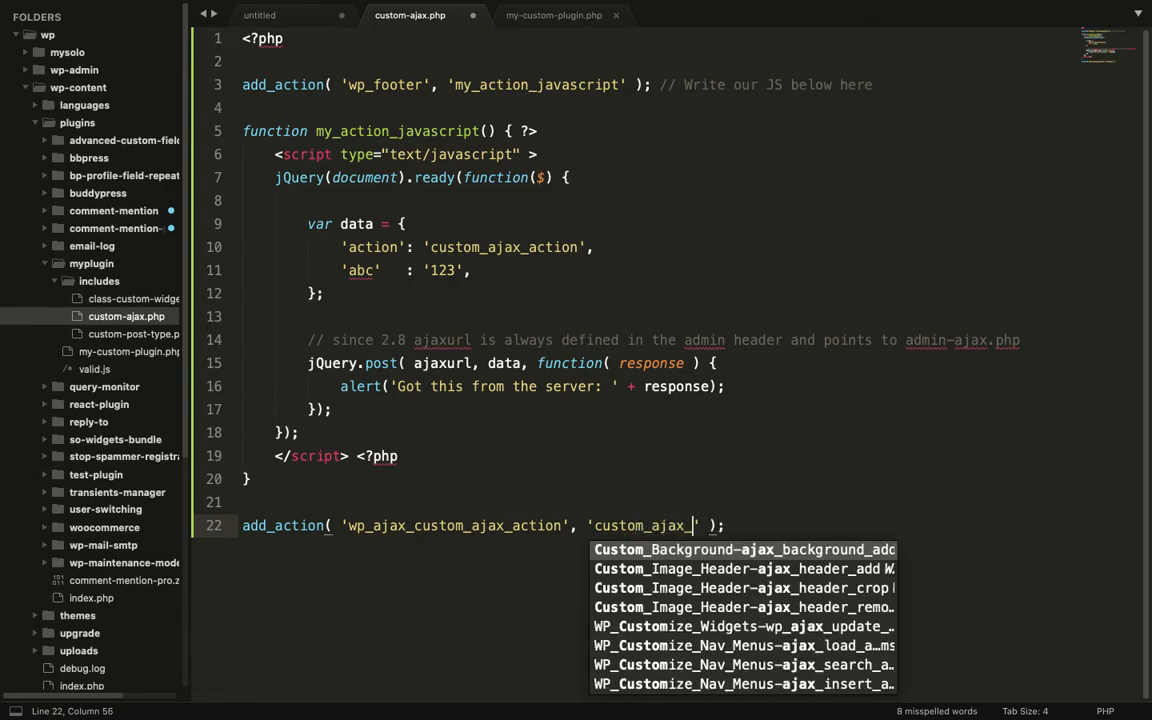
# - Open function custom_ajax_callback() { and start typing wp inside it
pyautogui.write('callback')
pyautogui.write('f')
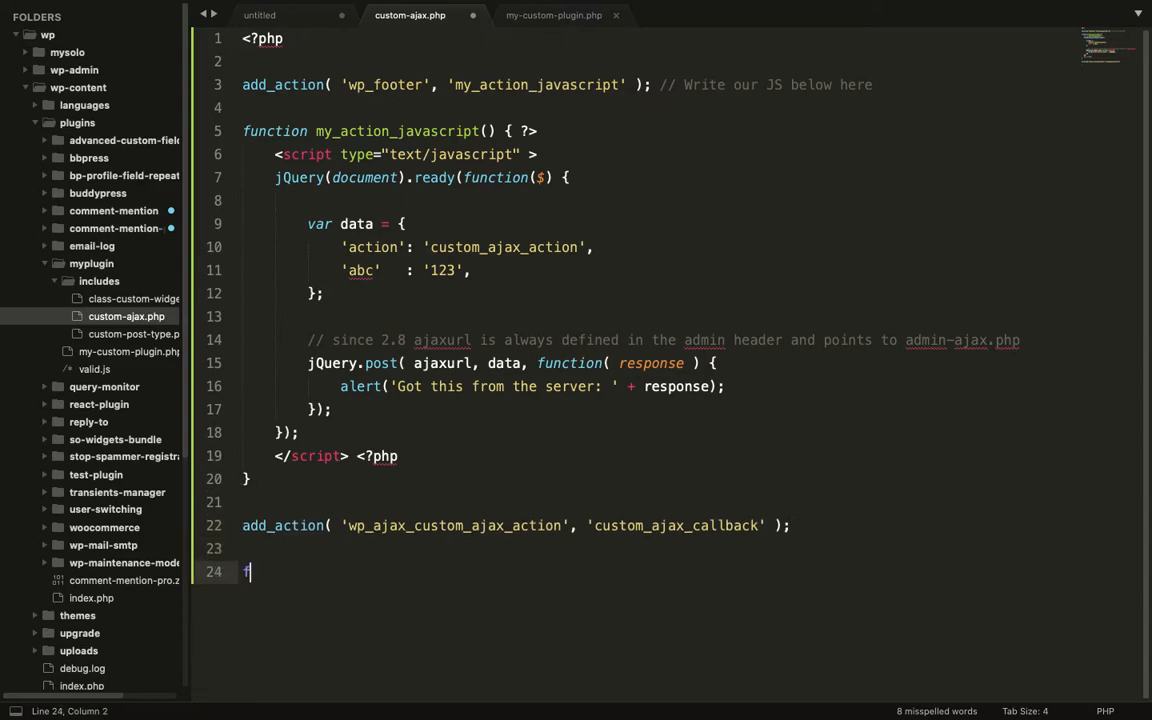
pyautogui.write('unction custom_ajax_callback')
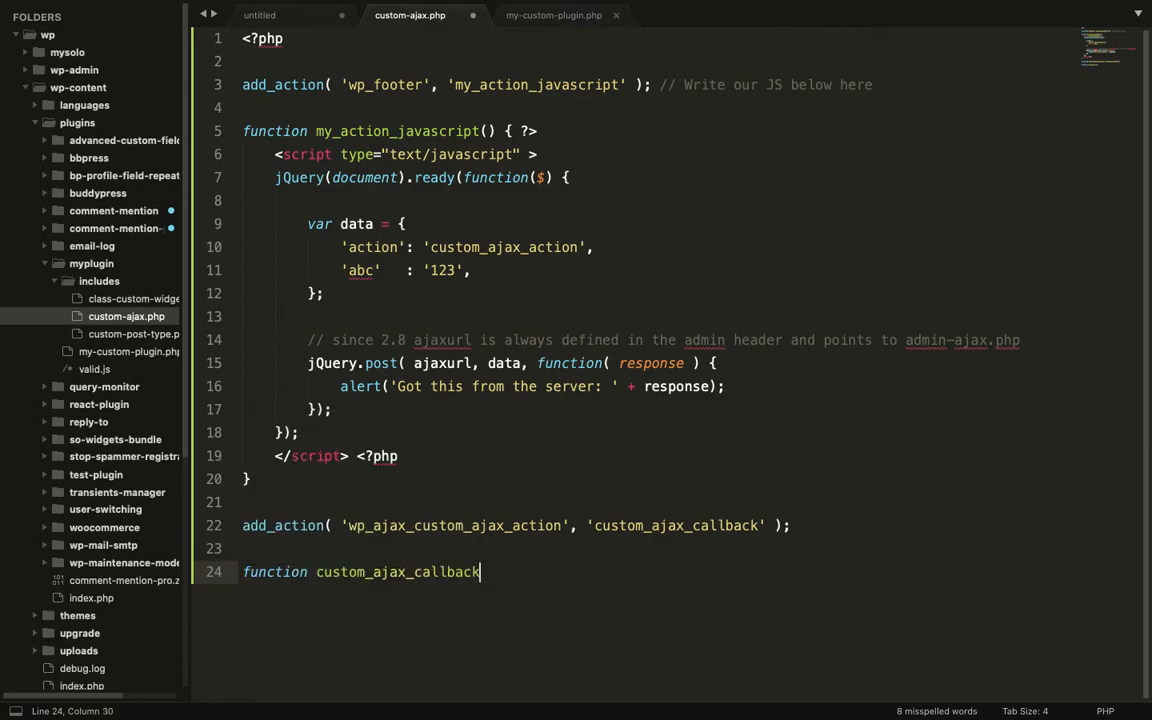
pyautogui.write('() {')
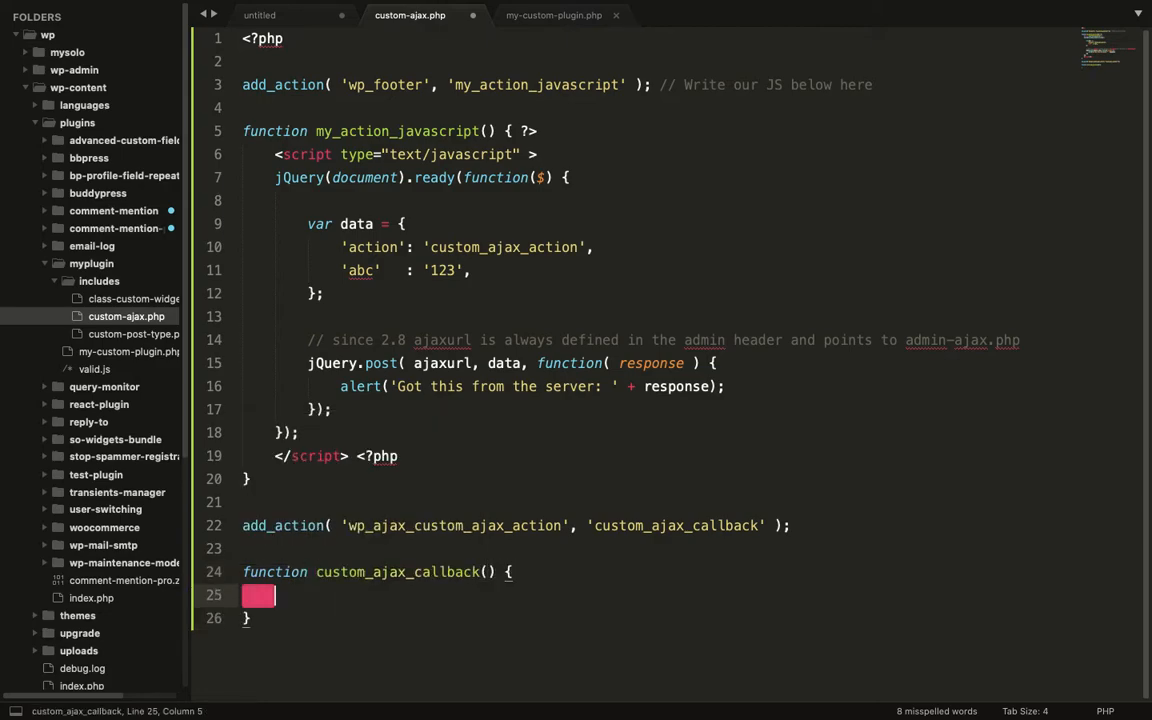
pyautogui.write('w')
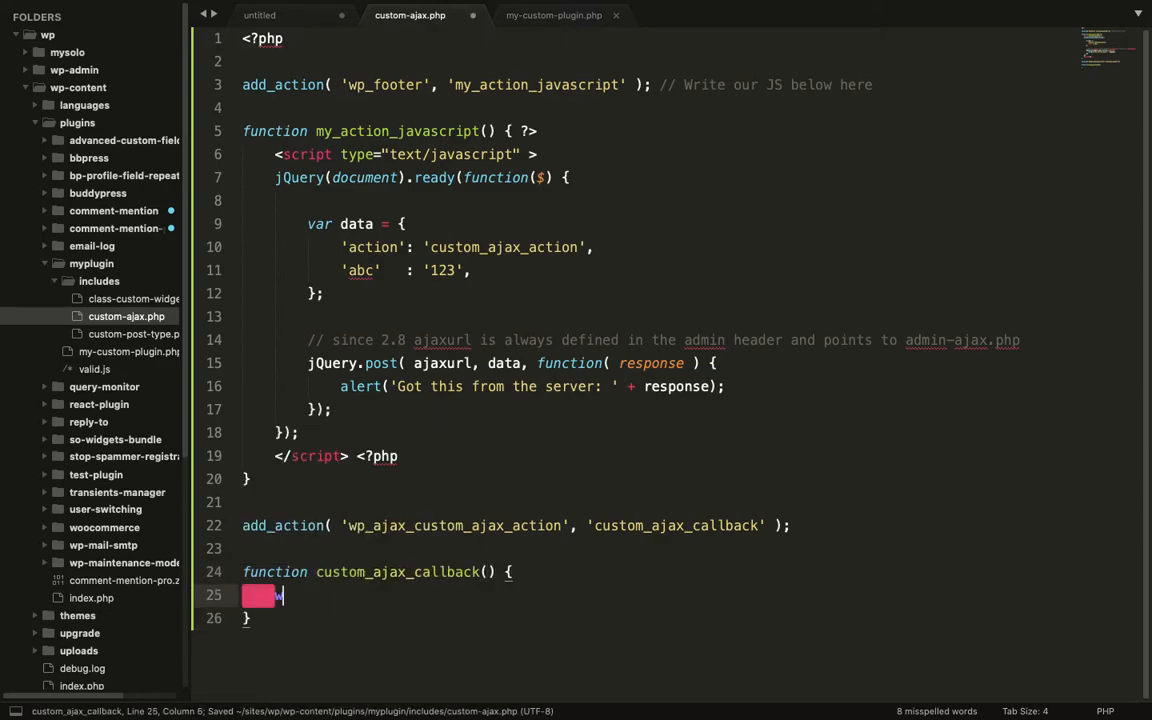
pyautogui.write('p')
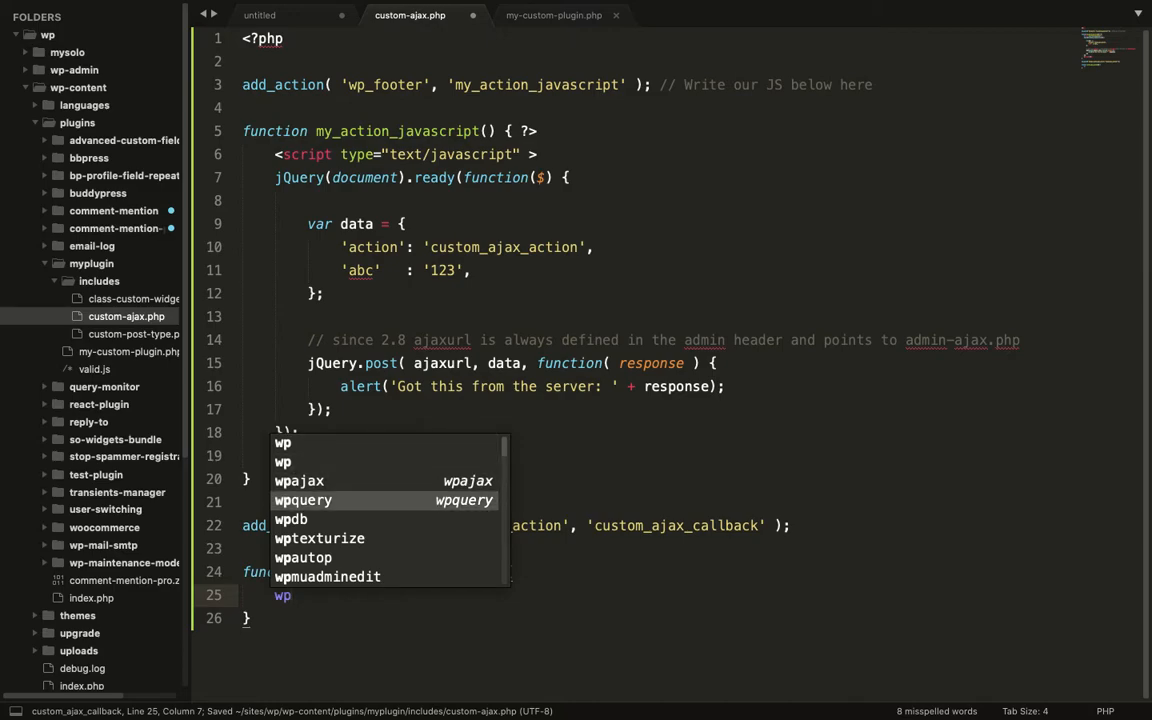
# - Change the multi-selected echo statements to use posts_titles
pyautogui.scroll(-3)
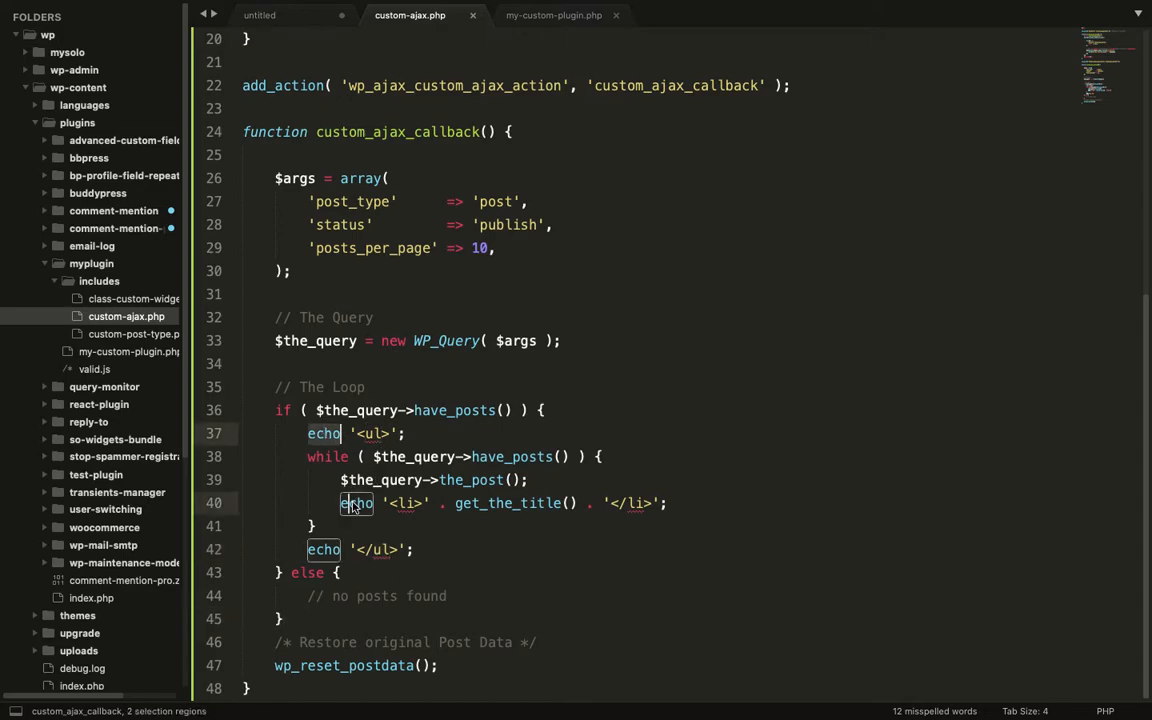
pyautogui.click(323, 549)
pyautogui.write('$')
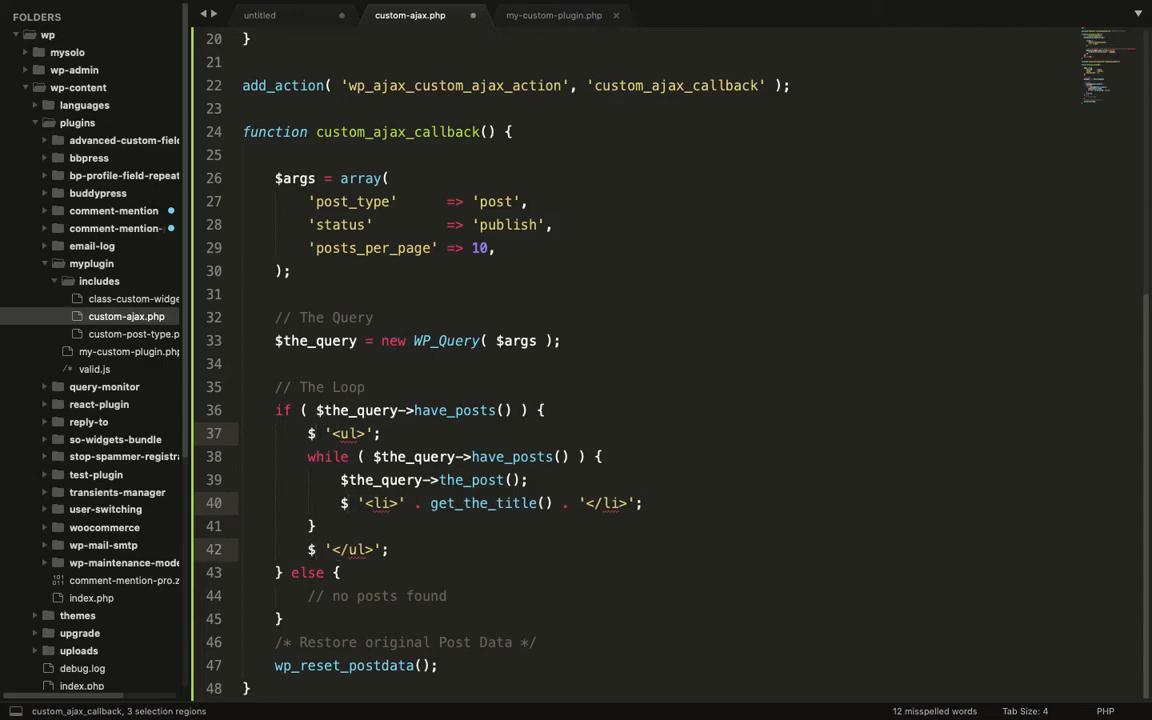
pyautogui.write('posts_t')
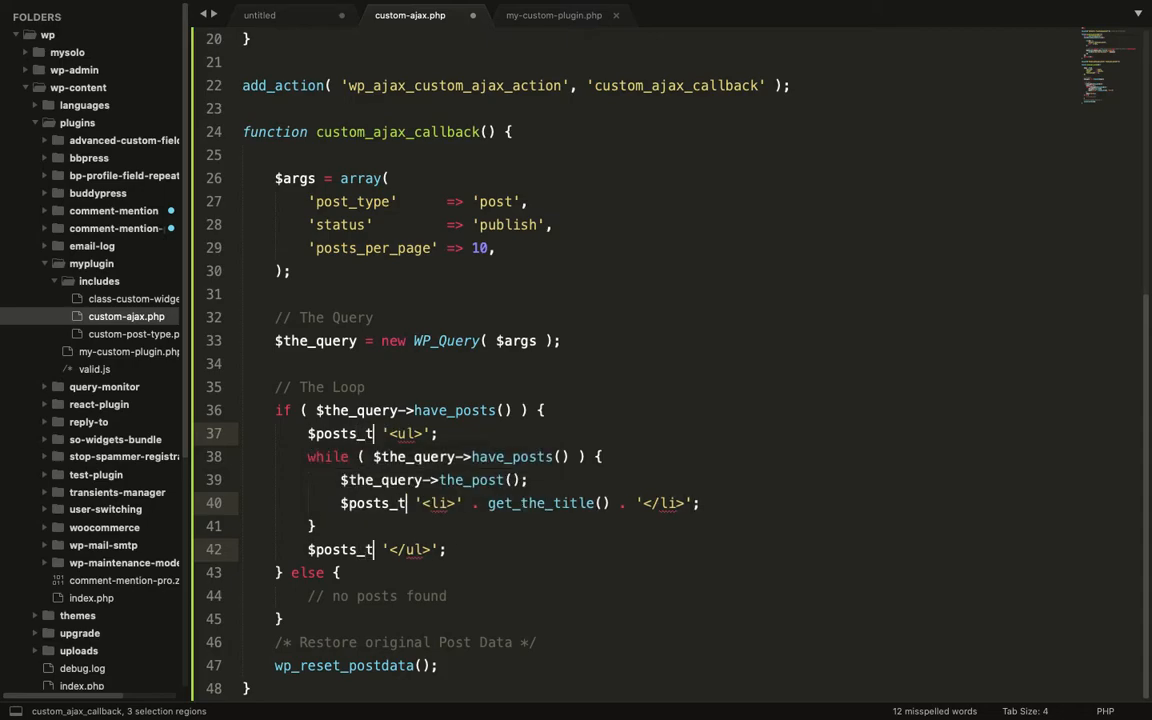
pyautogui.write('itles =')
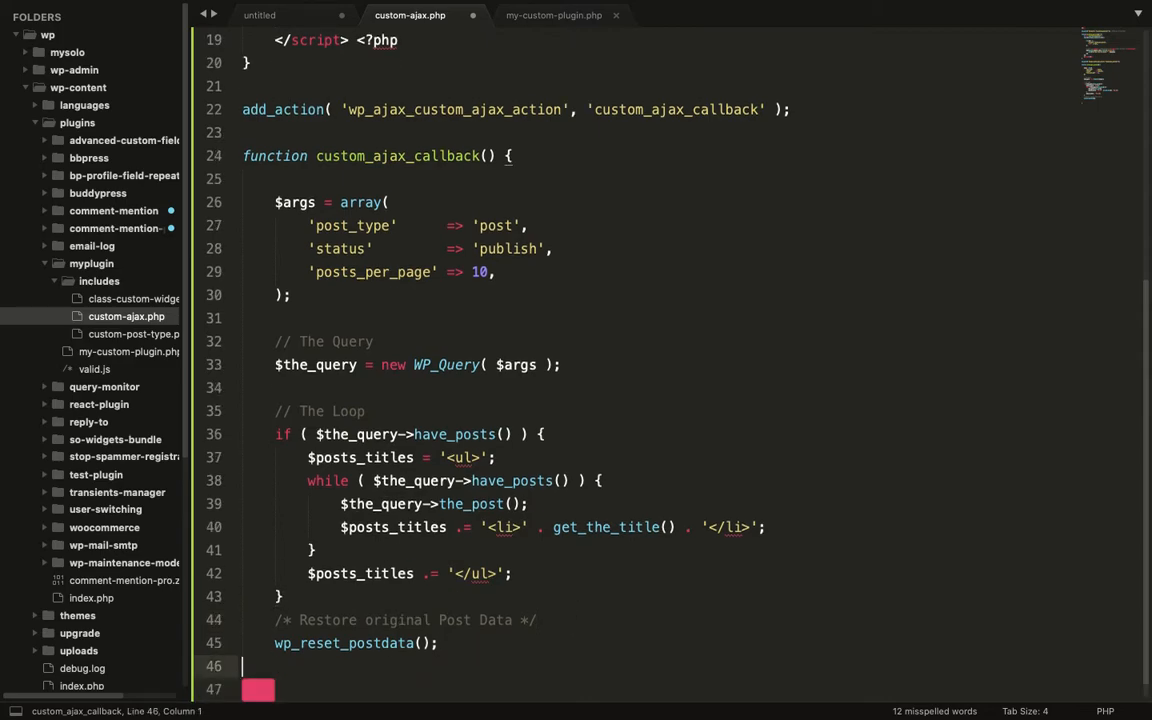
# - Return $posts_titles at the end, initialize it to '' above the query, and save
pyautogui.write('return')
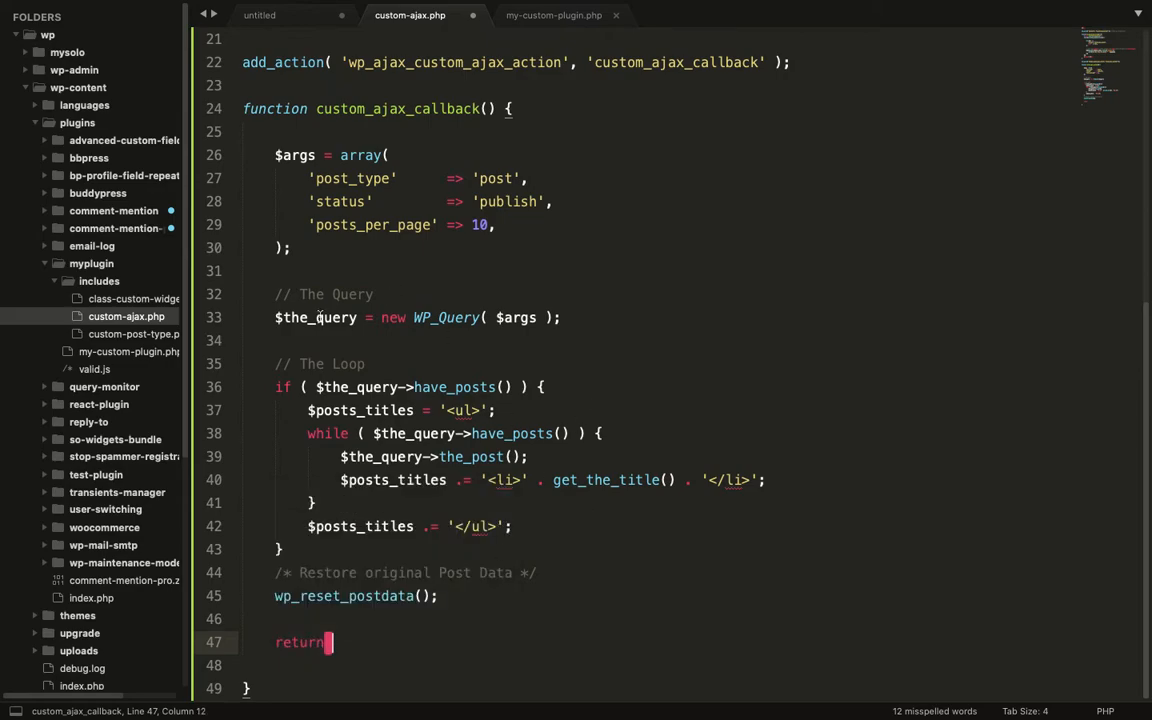
pyautogui.doubleClick(360, 410)
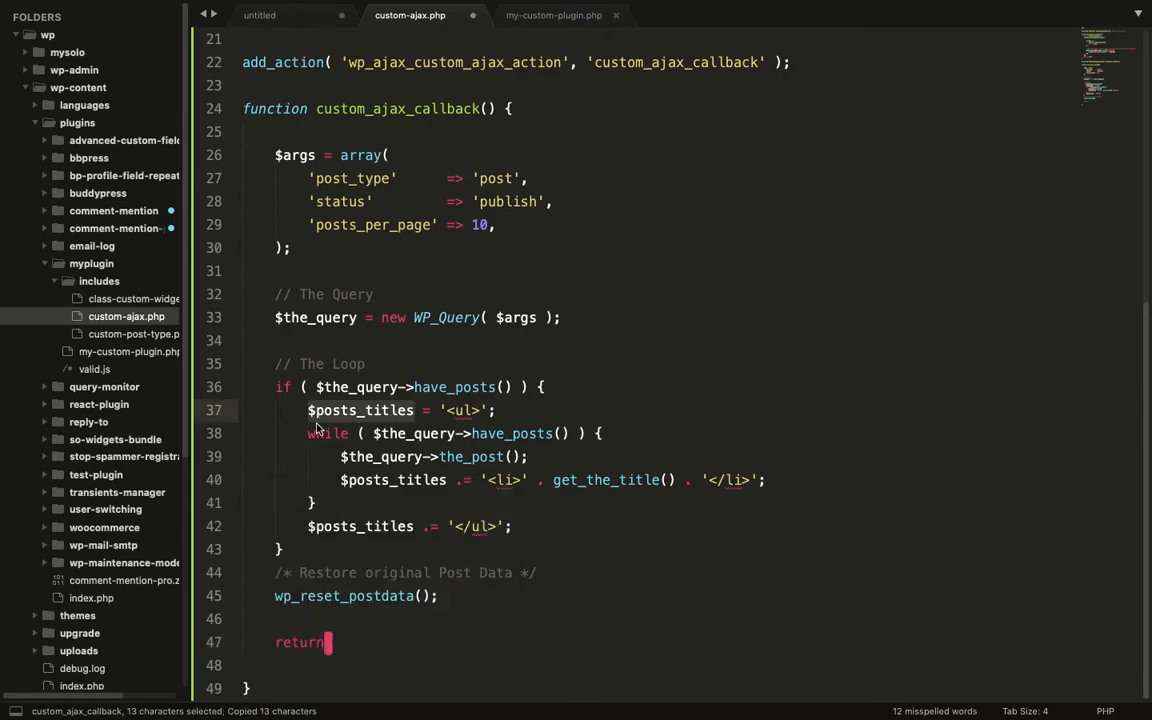
pyautogui.write('$posts_titles;')
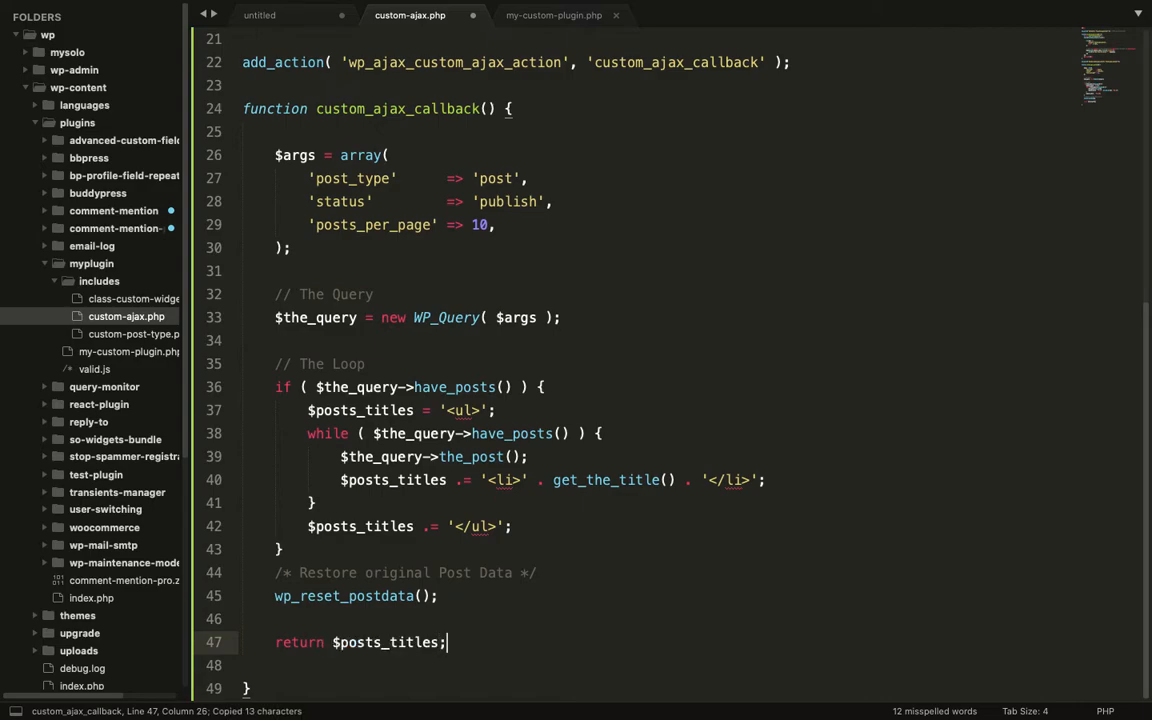
pyautogui.press('ctrl+s')
pyautogui.write('$posts_titles')
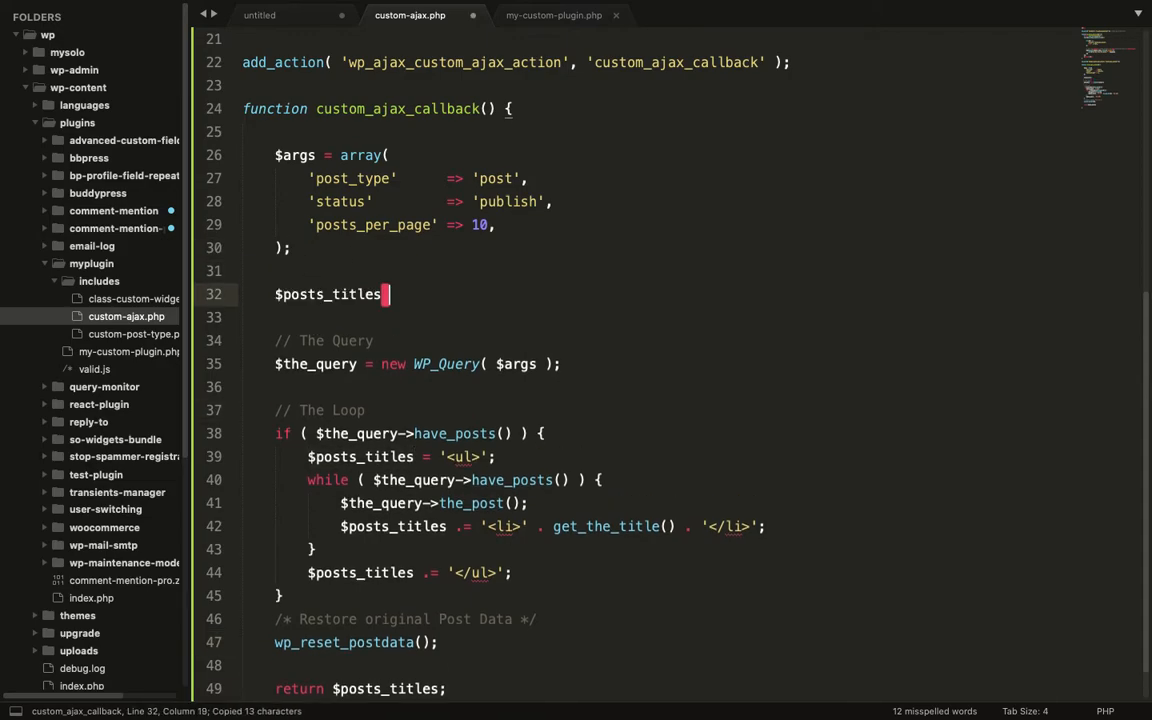
pyautogui.write("= '';")
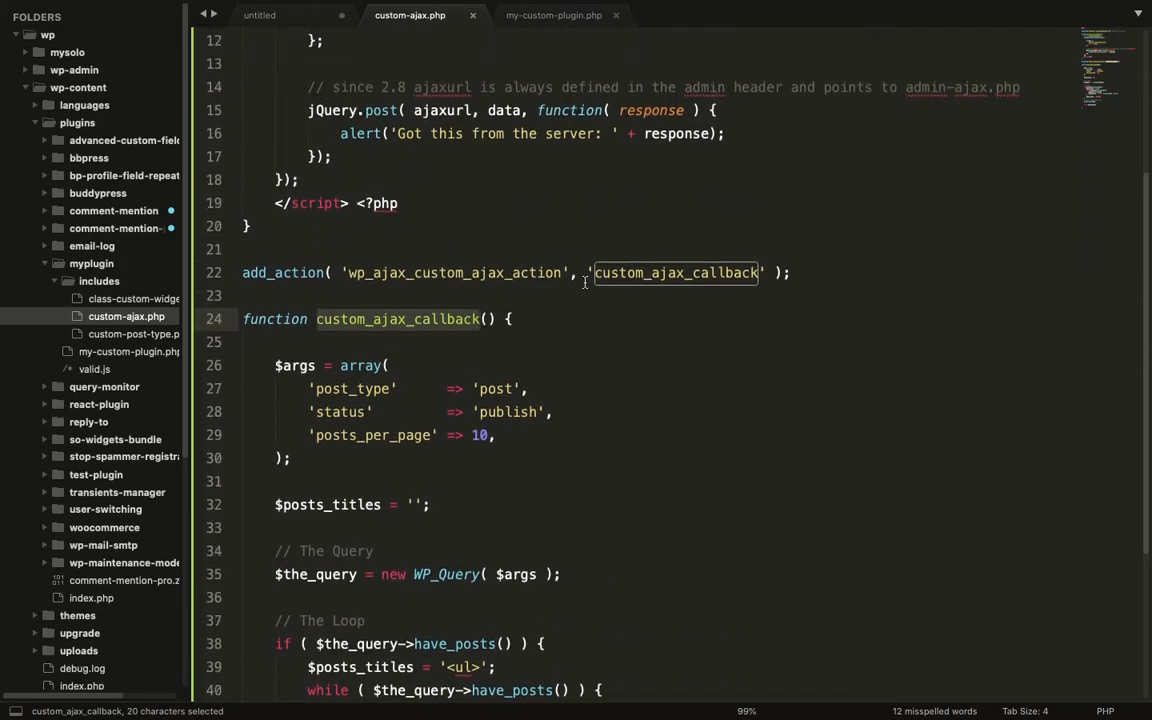
pyautogui.scroll(3)
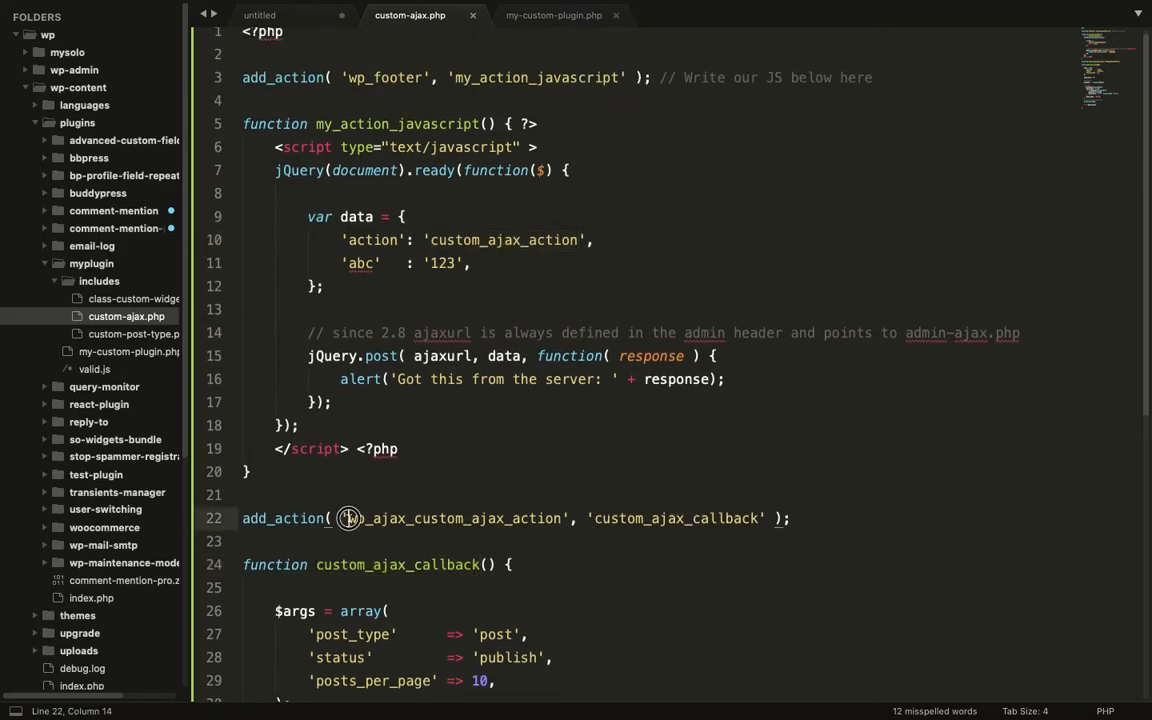
pyautogui.doubleClick(450, 518)
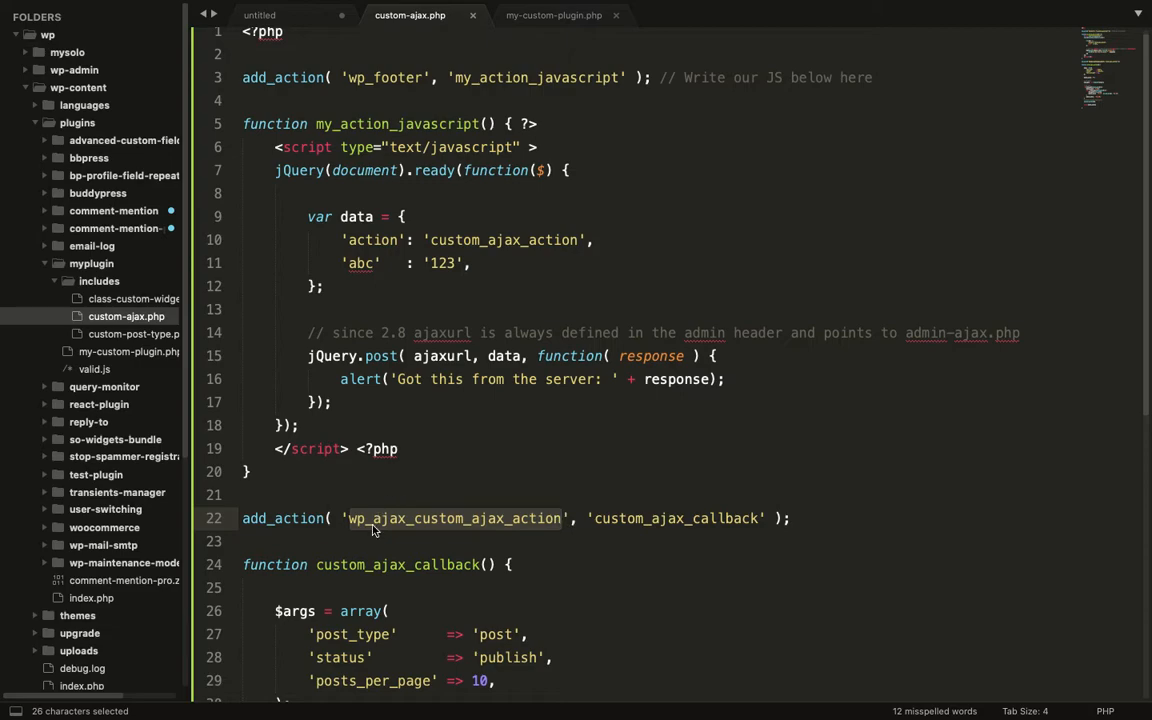
pyautogui.click(414, 518)
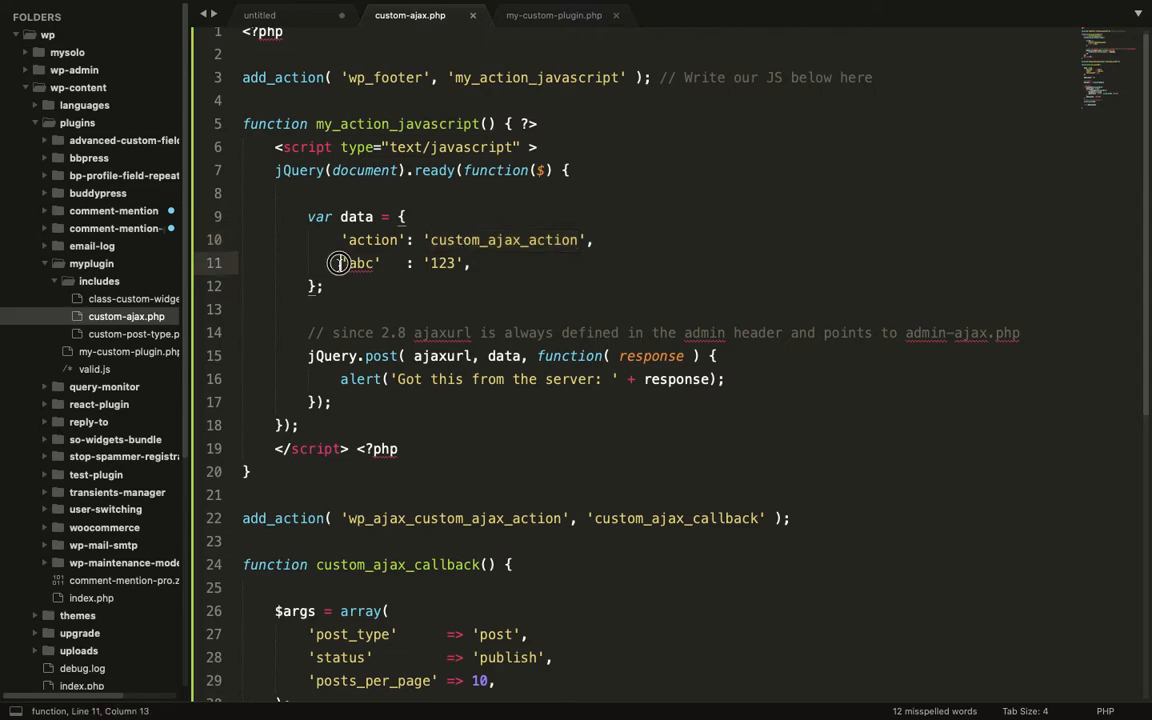
pyautogui.doubleClick(360, 263)
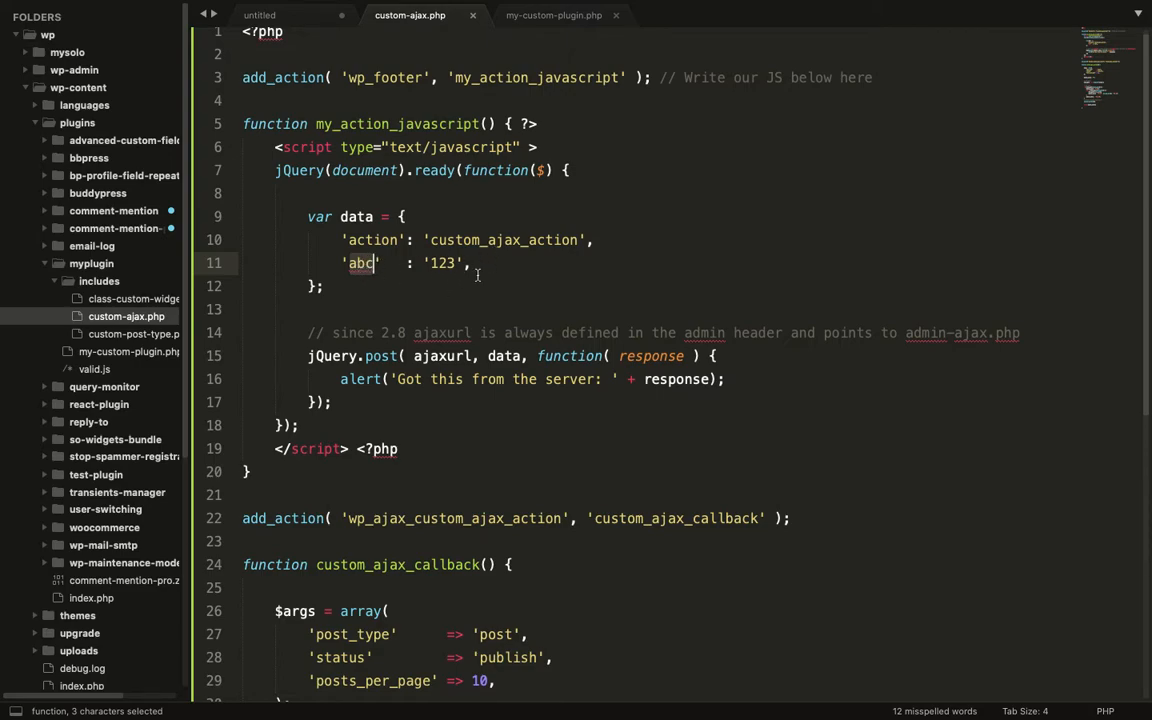
pyautogui.scroll(-3)
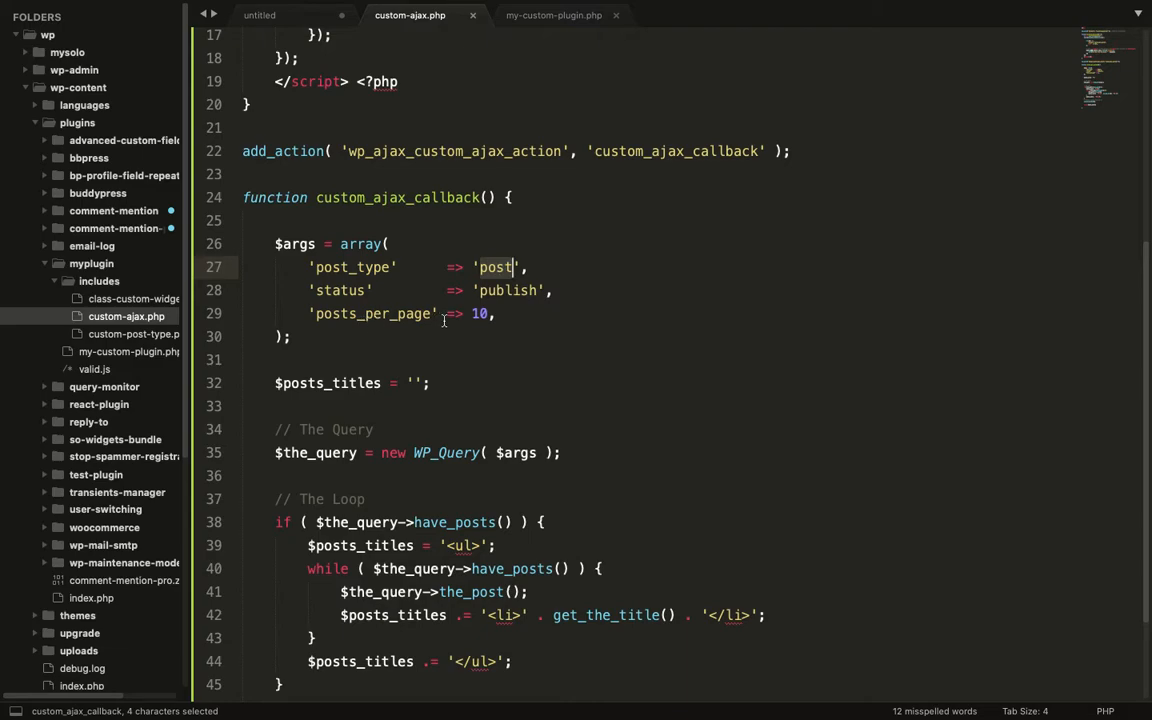
pyautogui.doubleClick(480, 313)
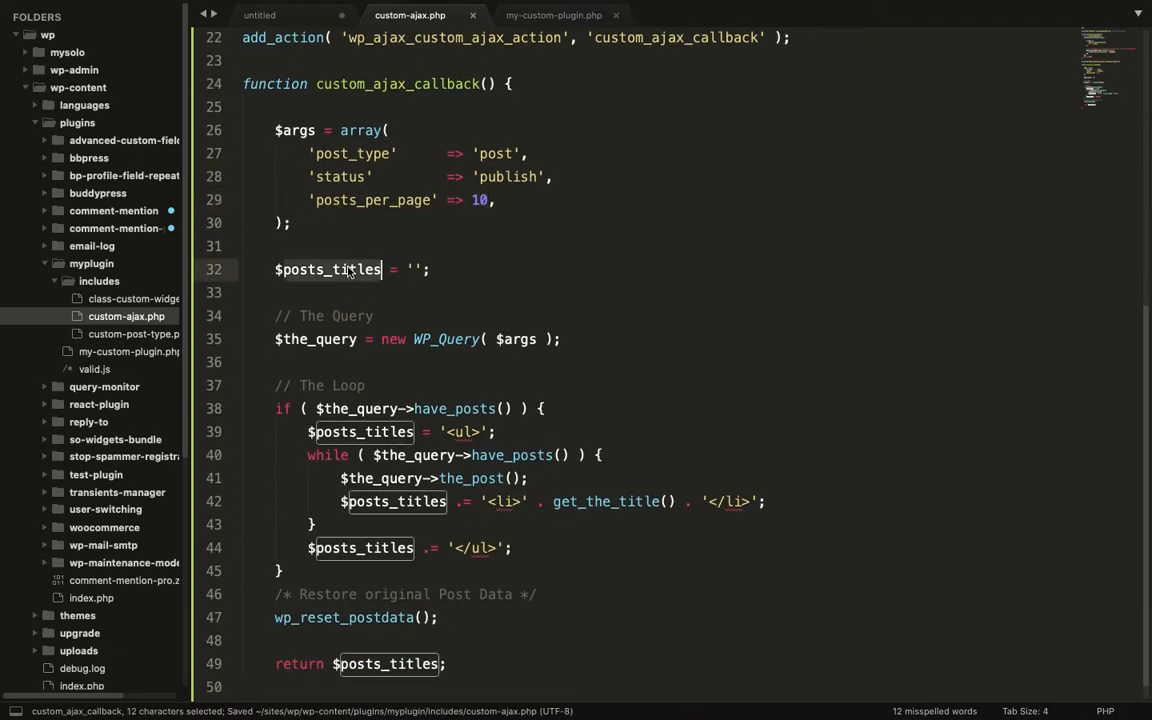
pyautogui.scroll(-3)
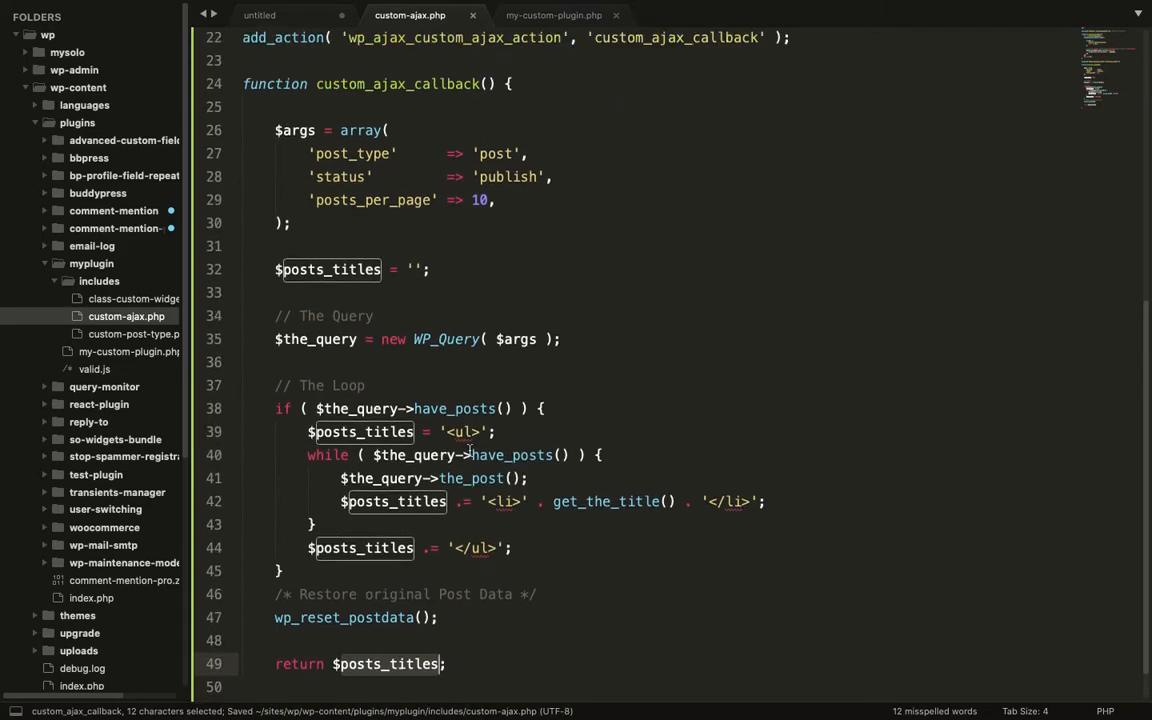
pyautogui.scroll(3)
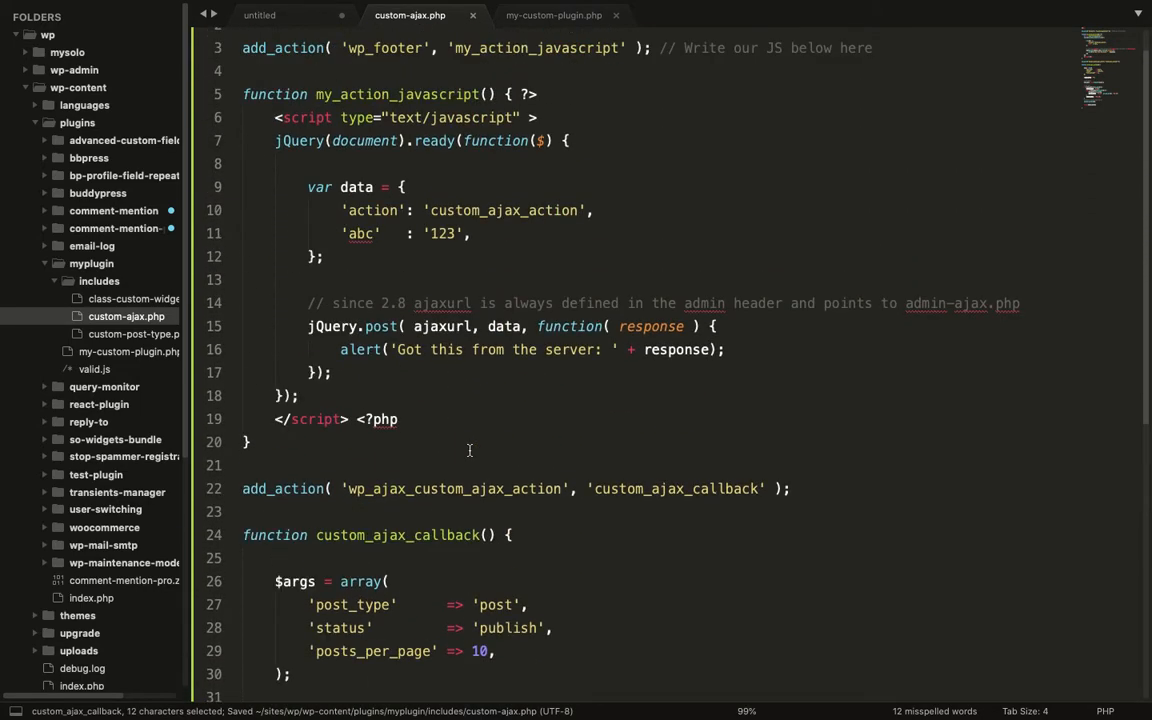
pyautogui.scroll(-3)
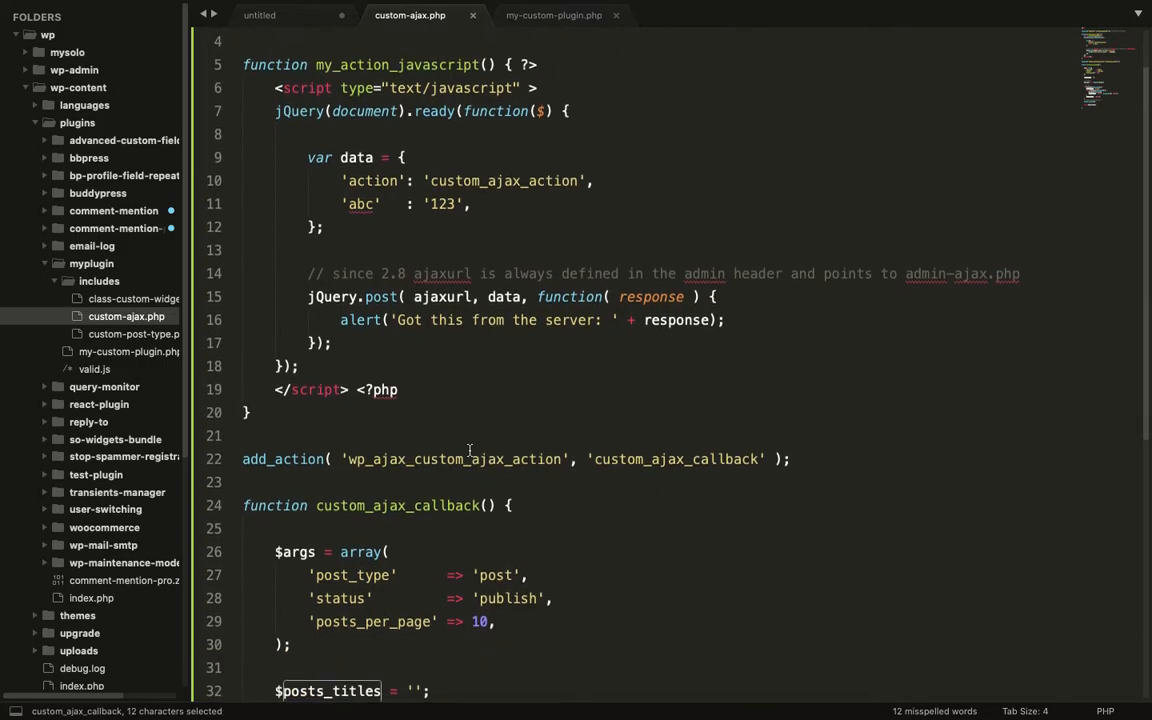
pyautogui.scroll(3)
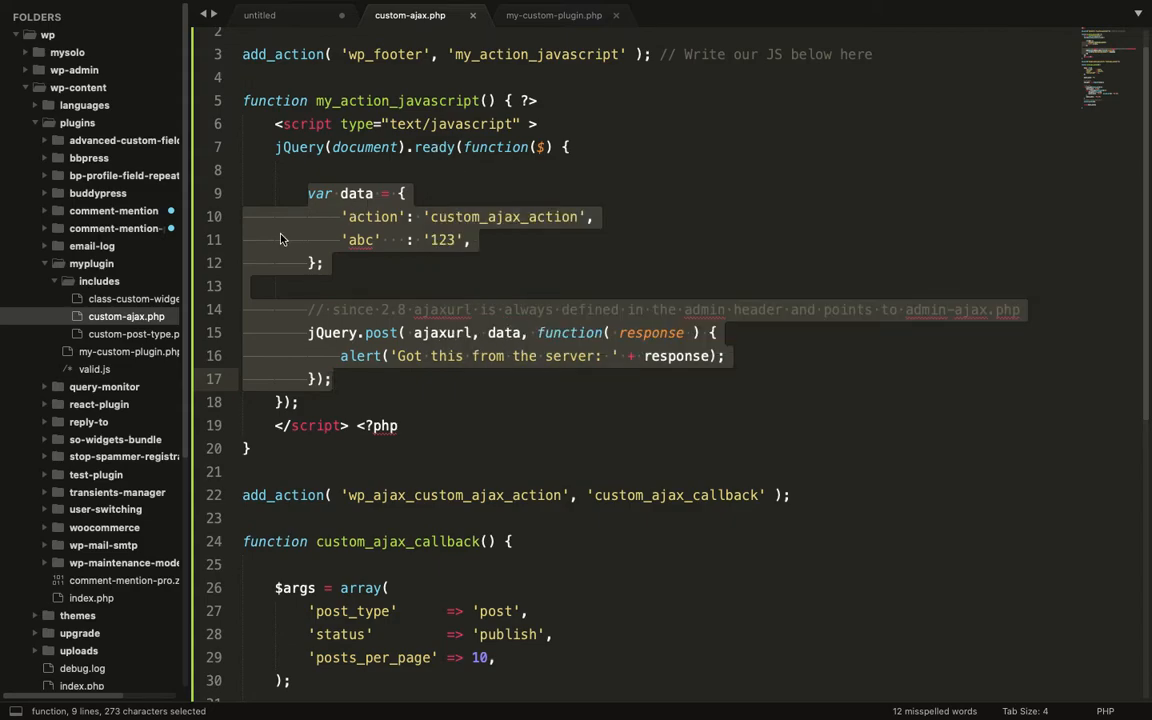
pyautogui.moveTo(320, 238)
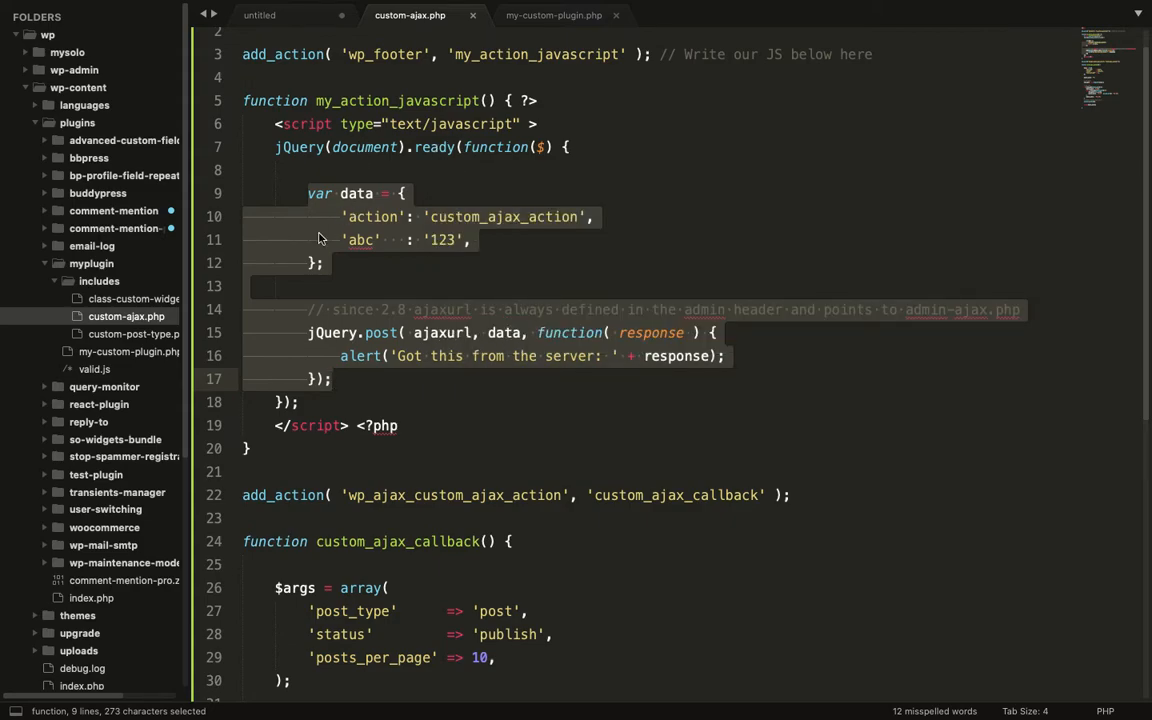
pyautogui.scroll(-3)
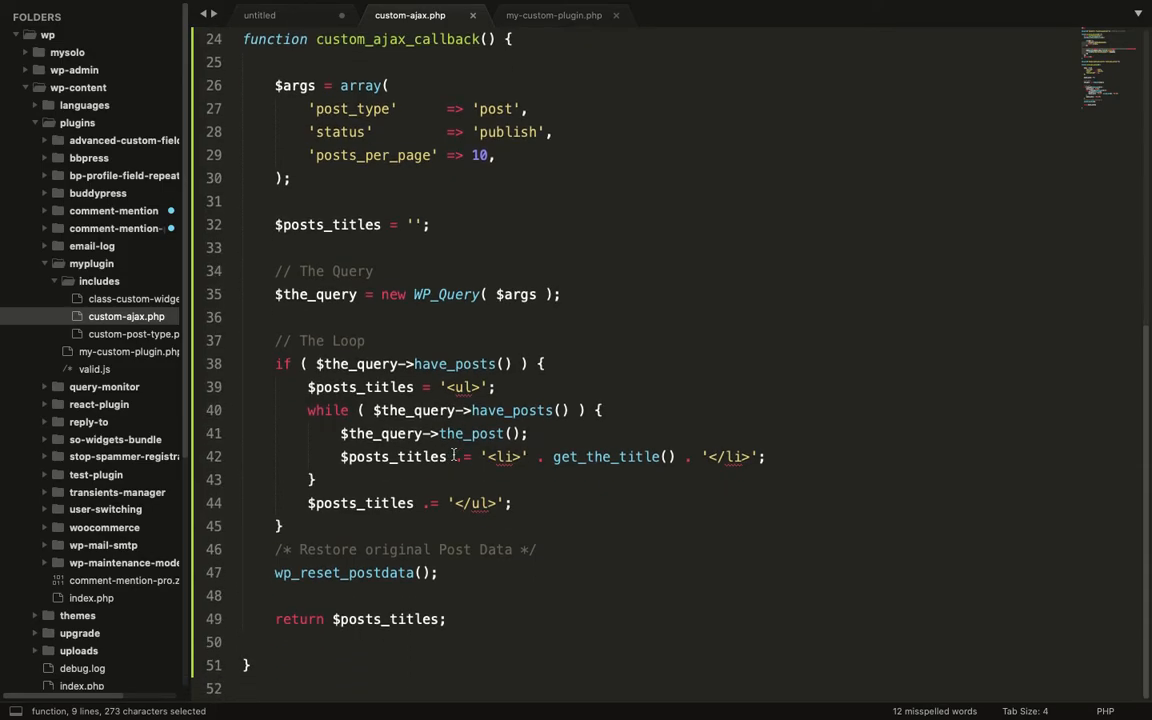
pyautogui.press('cmd+tab')
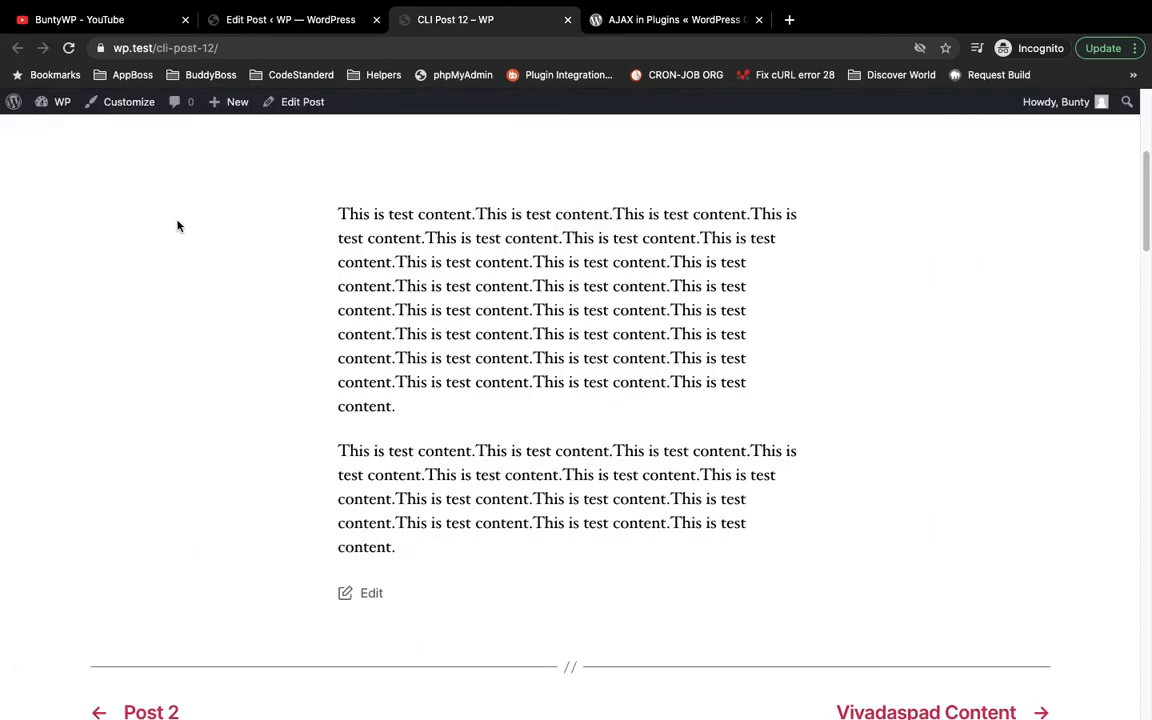
# - Reload CLI Post 12 in DevTools, read the 'ajaxurl is not defined' error, and view source
pyautogui.rightClick(179, 226)
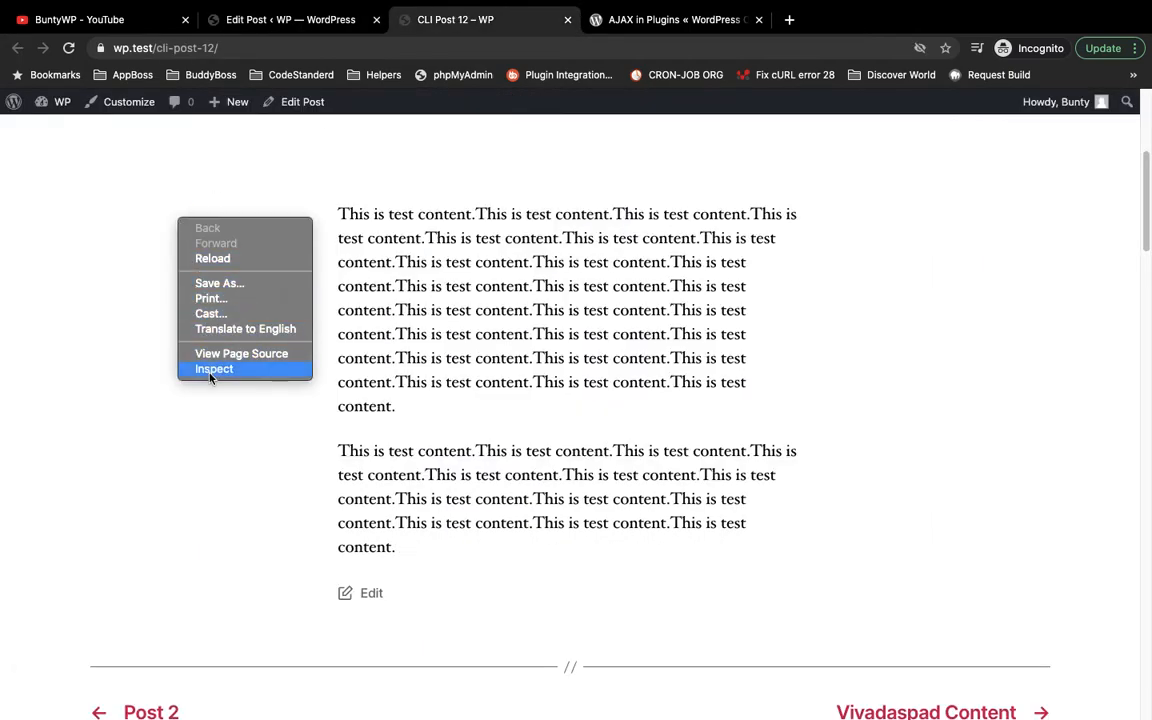
pyautogui.click(214, 369)
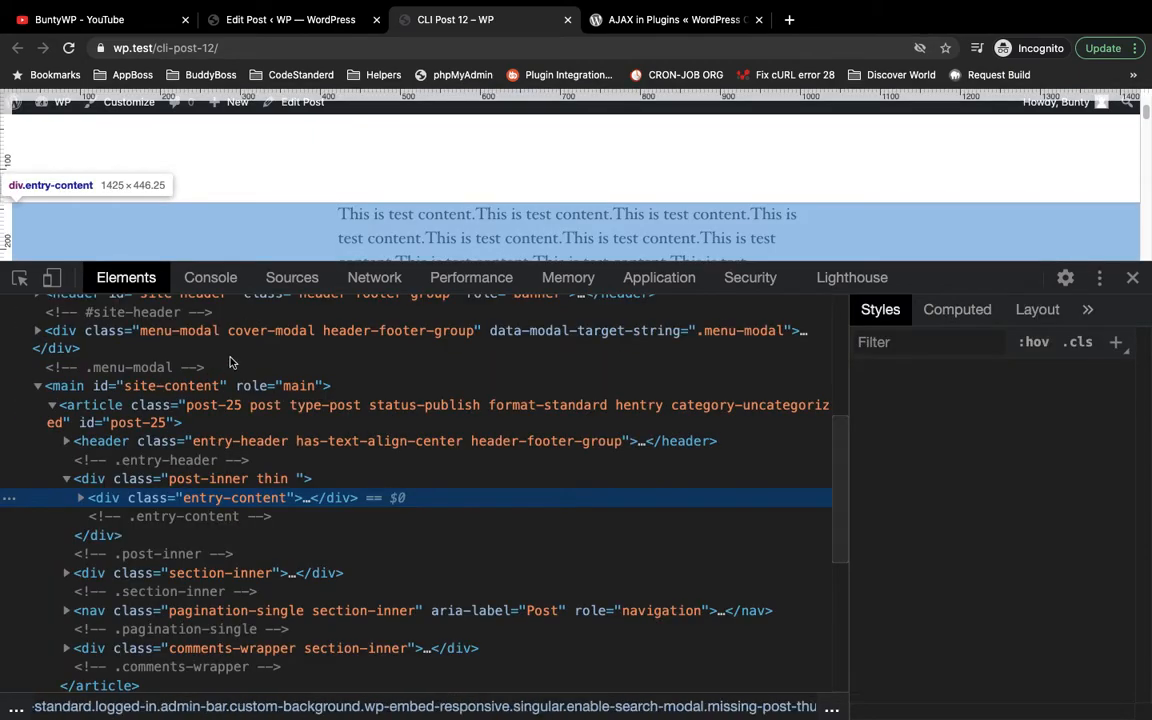
pyautogui.click(374, 277)
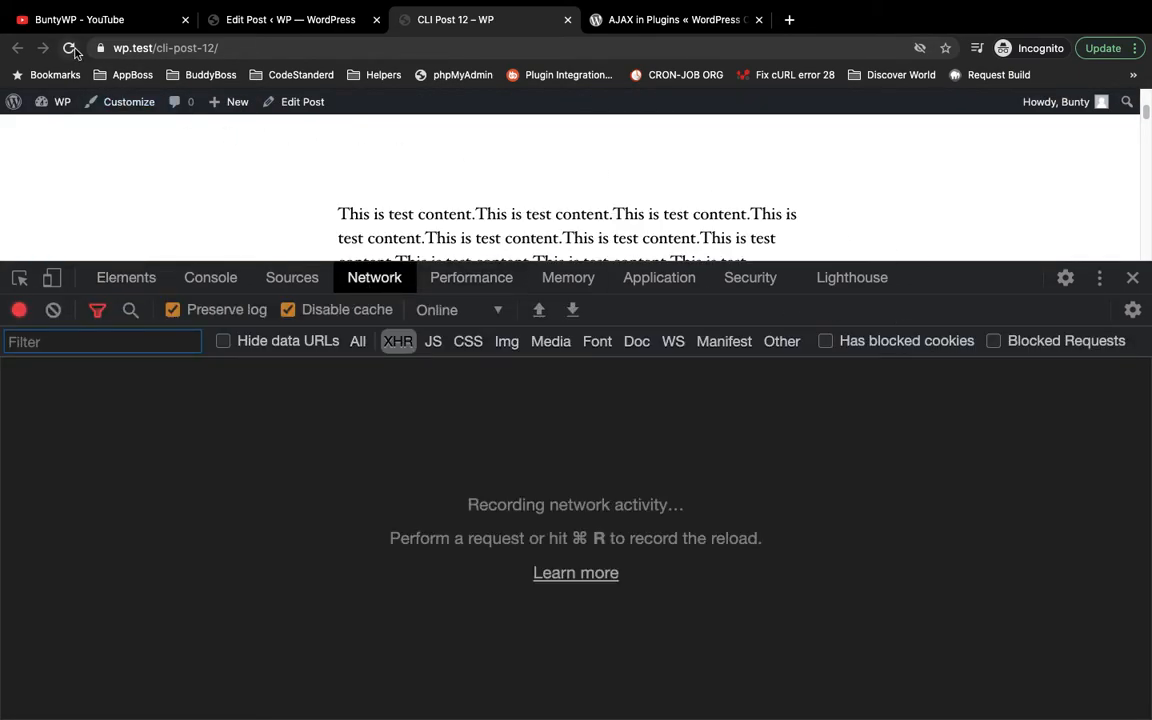
pyautogui.click(68, 48)
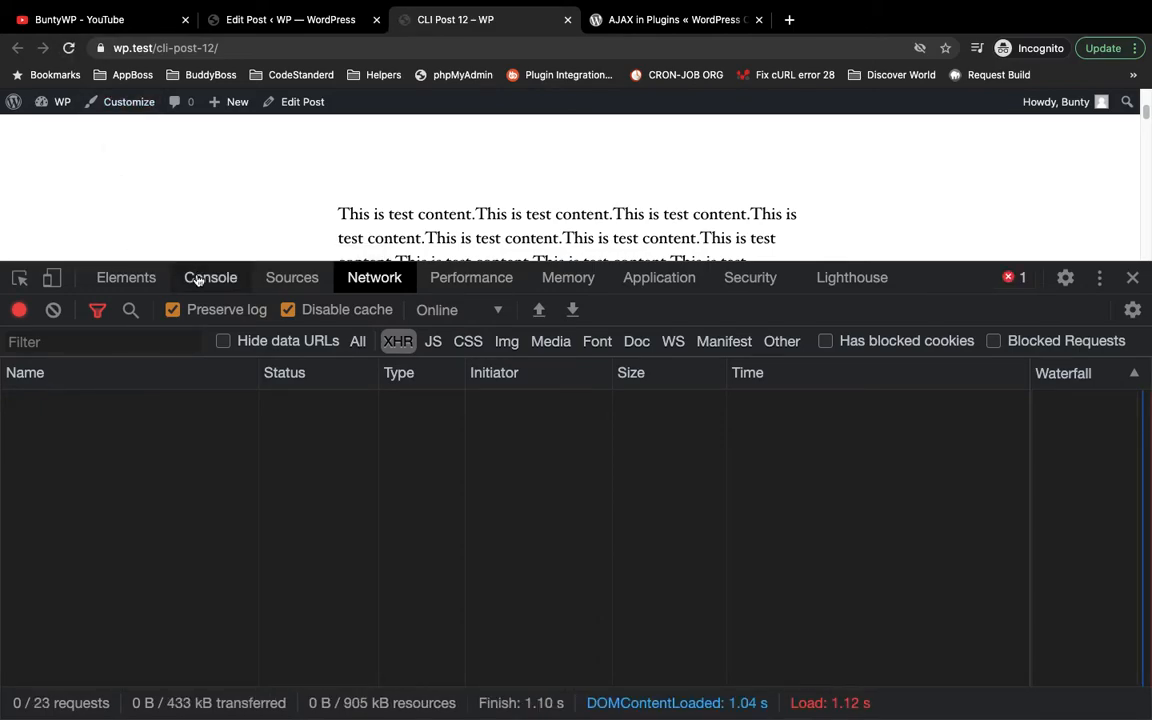
pyautogui.click(210, 277)
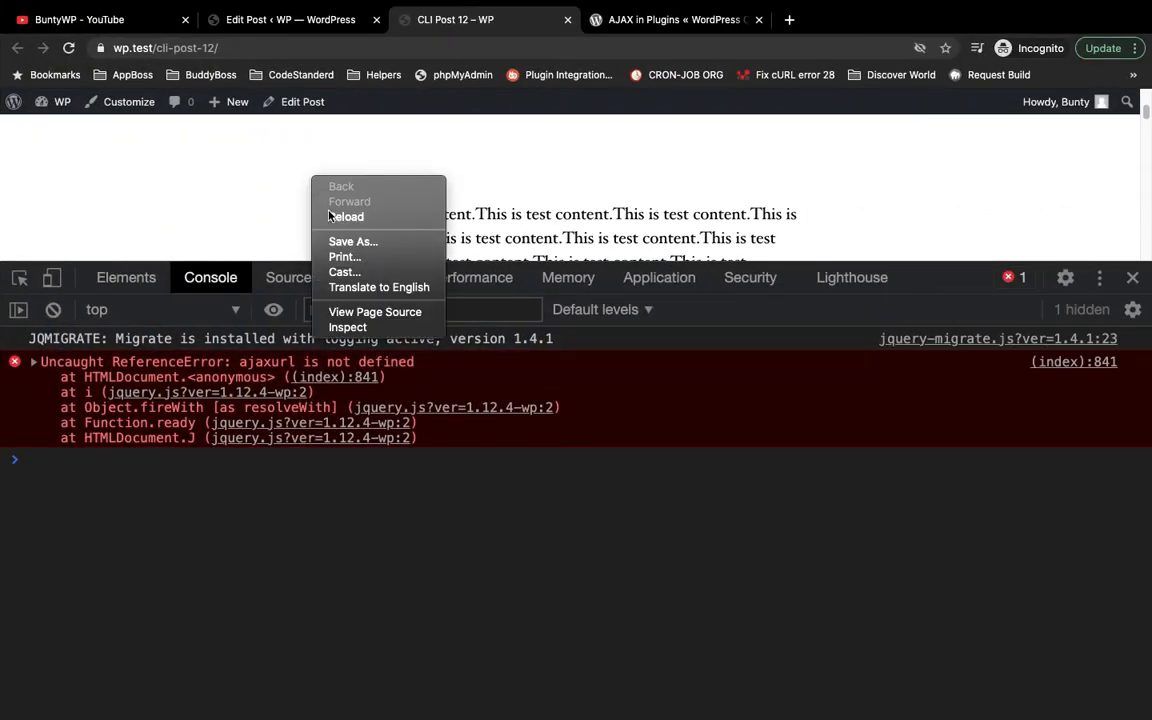
pyautogui.click(375, 311)
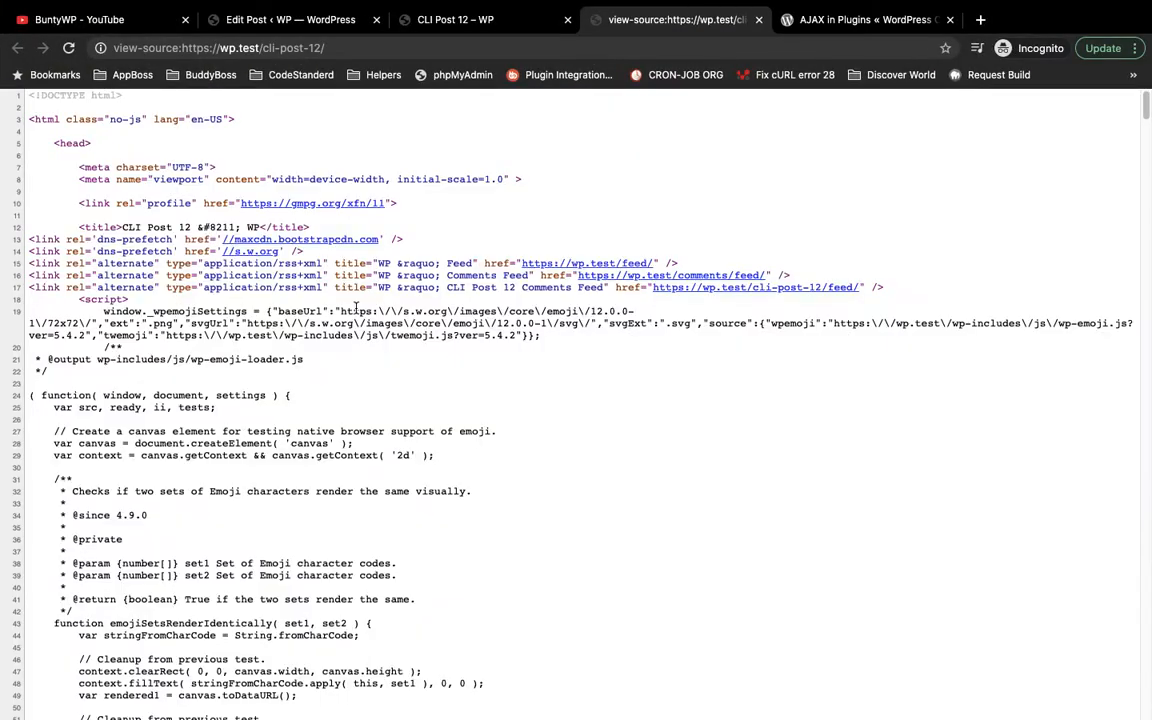
pyautogui.moveTo(644, 203)
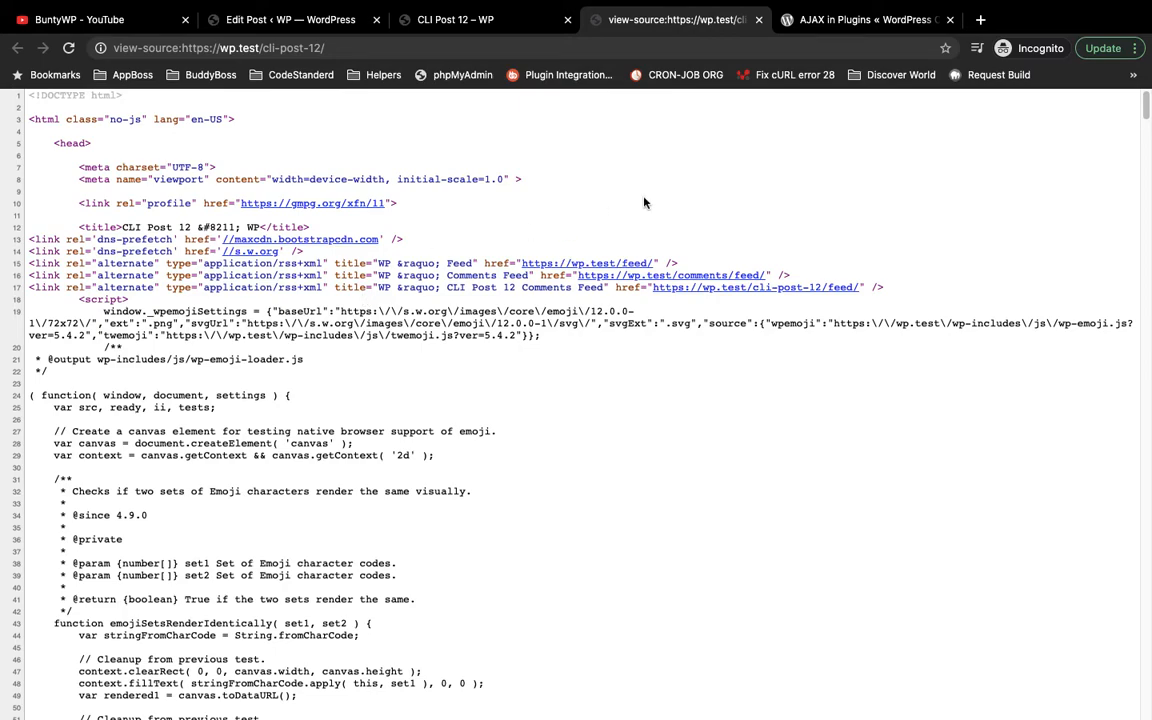
# - Search the CLI Post 12 page source for 'ajax'
pyautogui.write("ajax_custom_ajax_action', 'custom_ajax_callback' );")
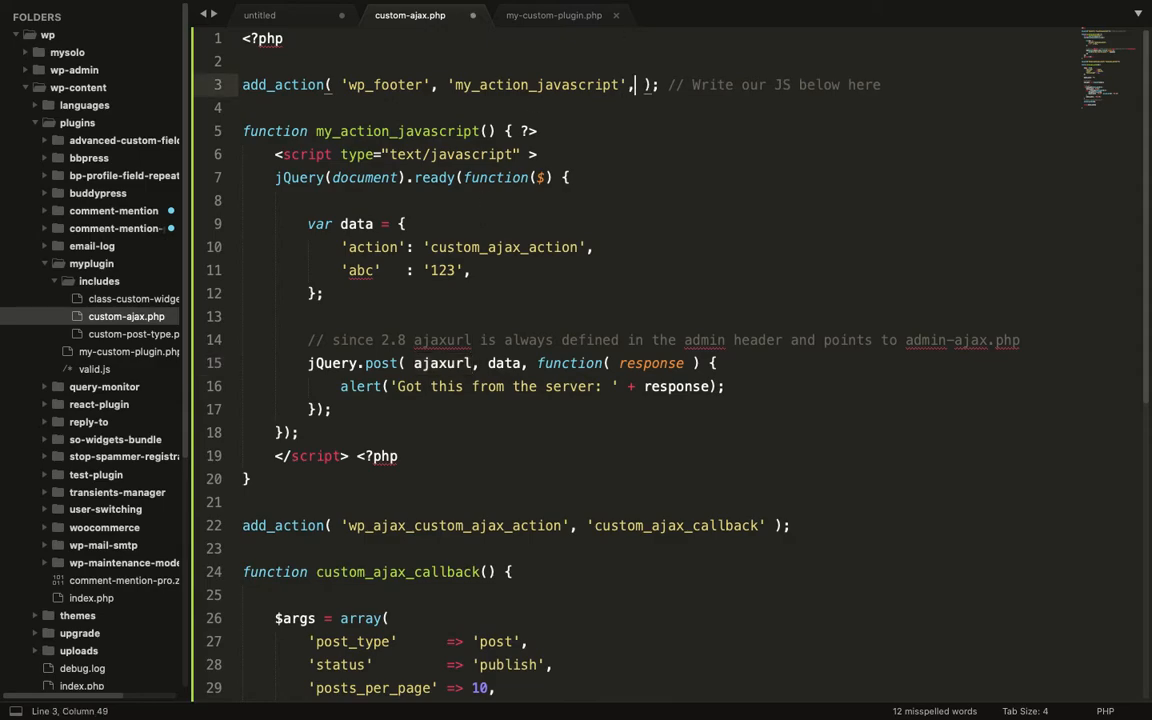
# - Add priority 9999 to the wp_footer add_action for my_action_javascript
pyautogui.write('9999')
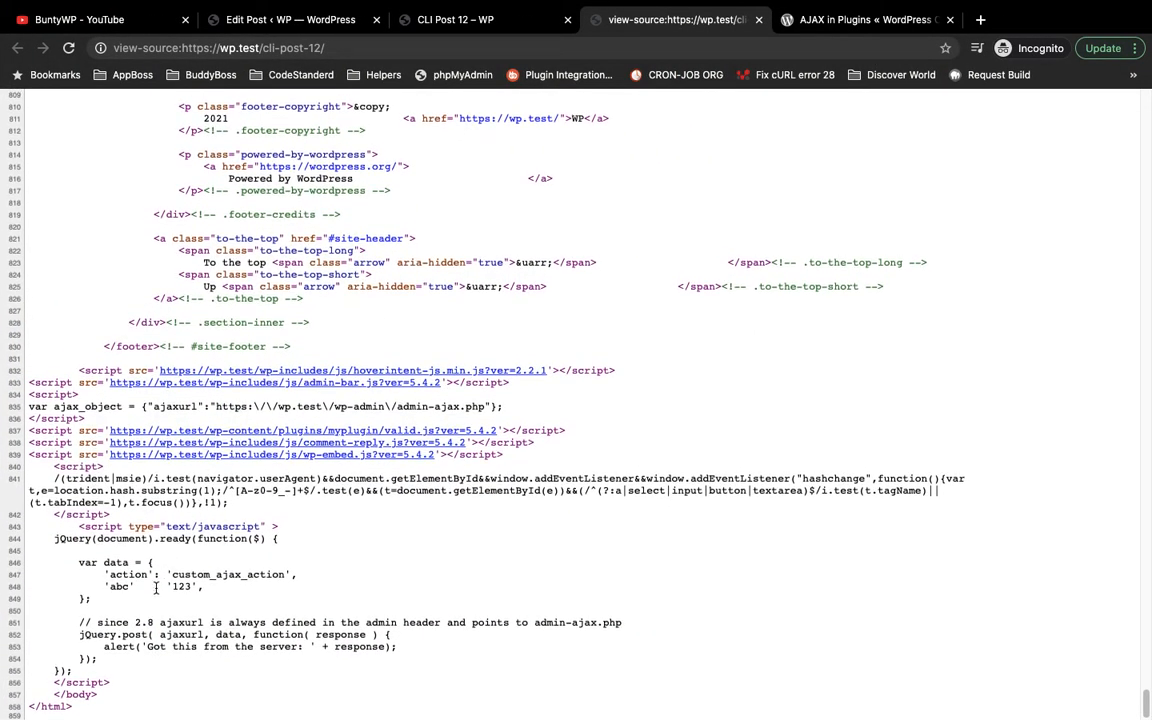
pyautogui.doubleClick(174, 406)
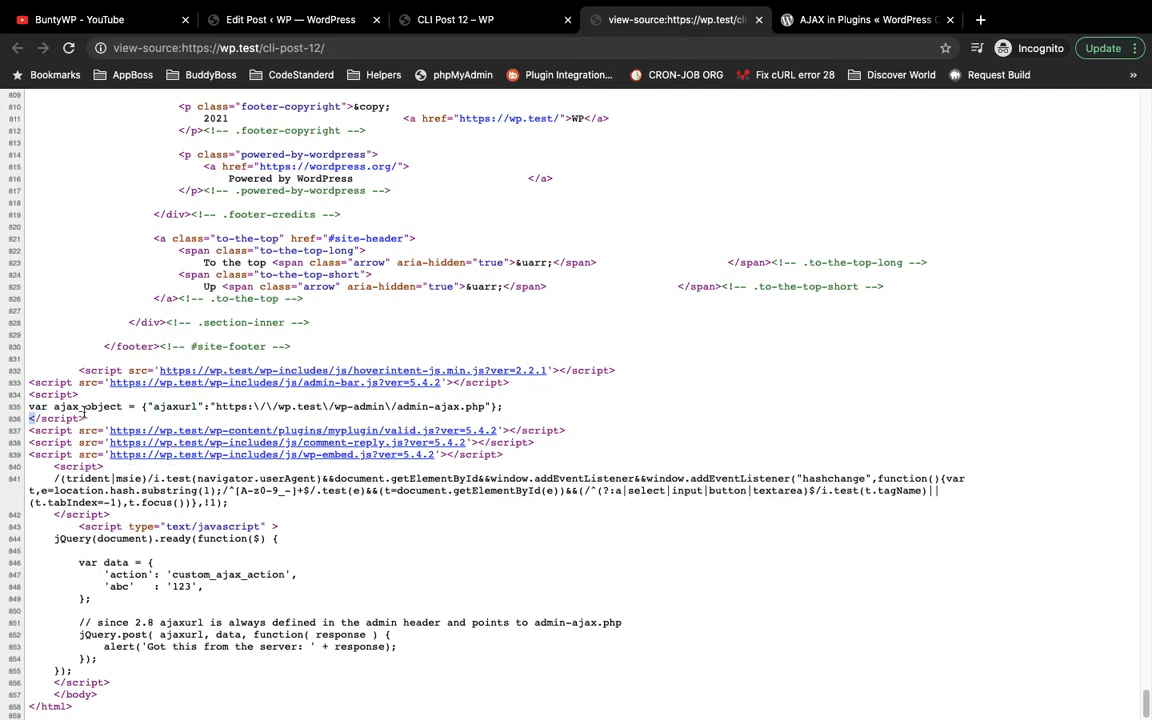
pyautogui.doubleClick(88, 406)
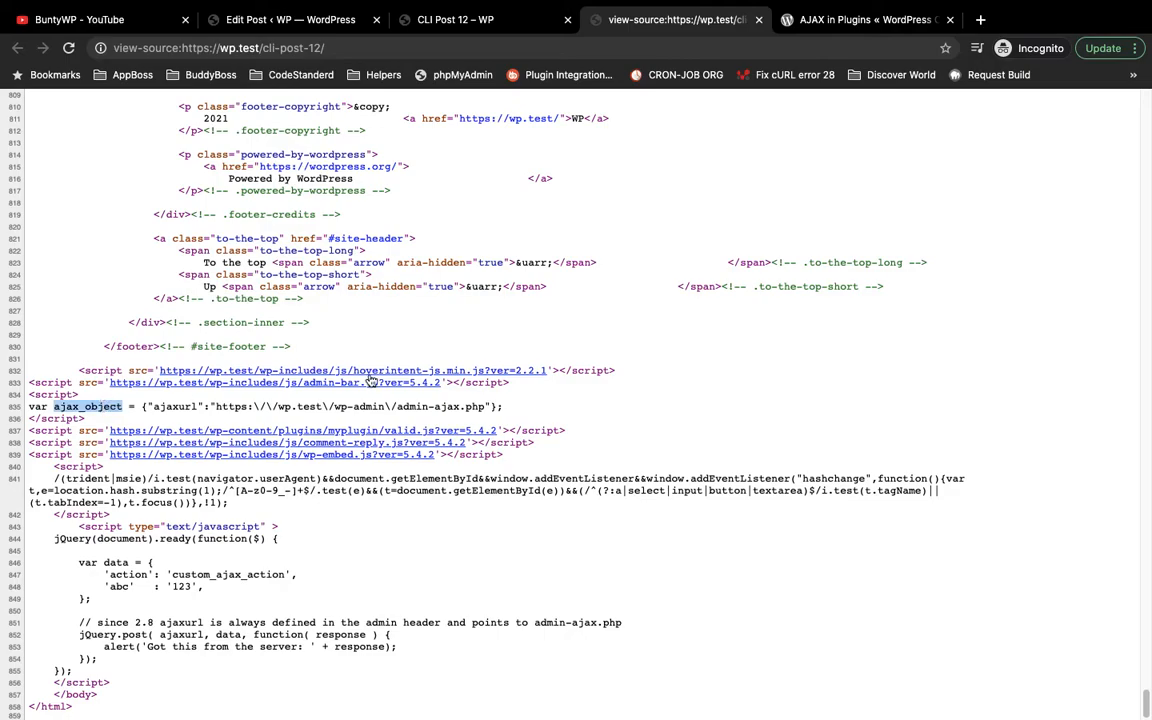
pyautogui.moveTo(370, 382)
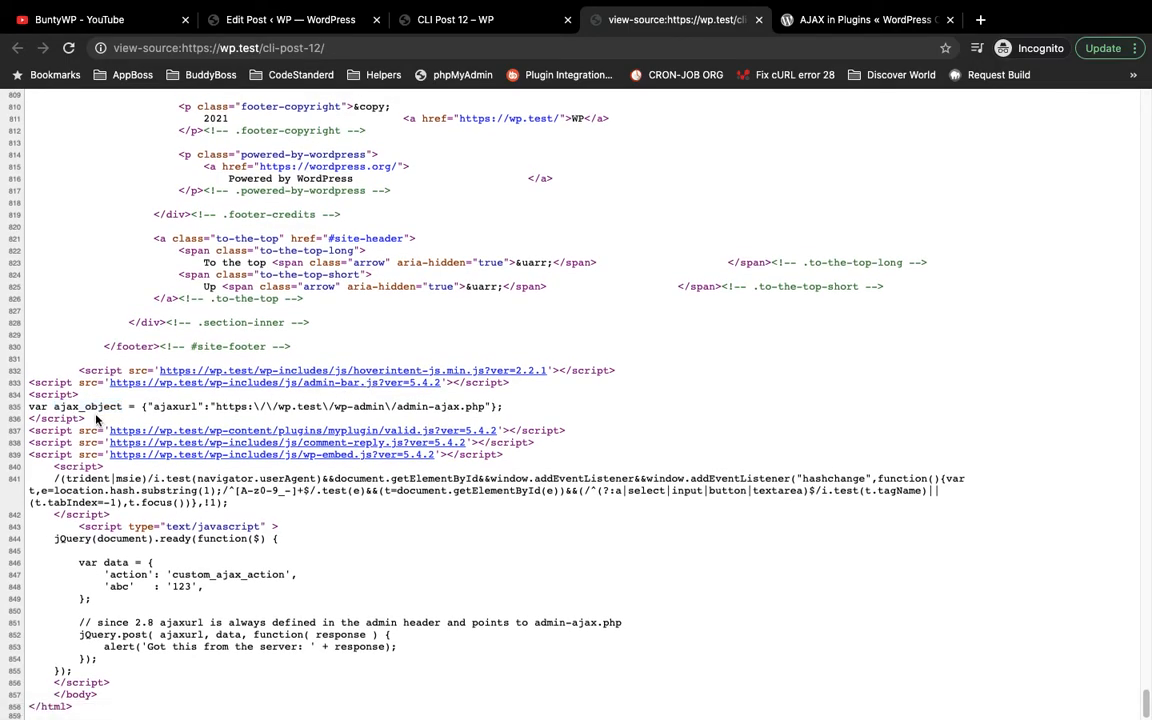
pyautogui.doubleClick(87, 406)
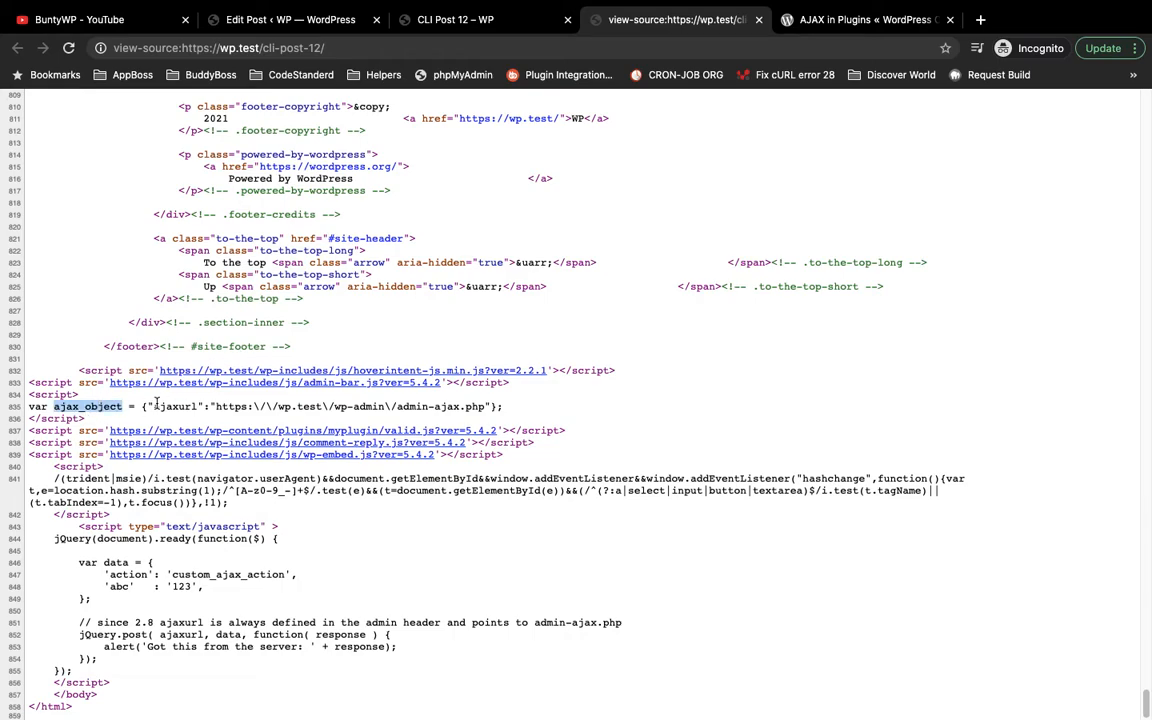
pyautogui.doubleClick(174, 406)
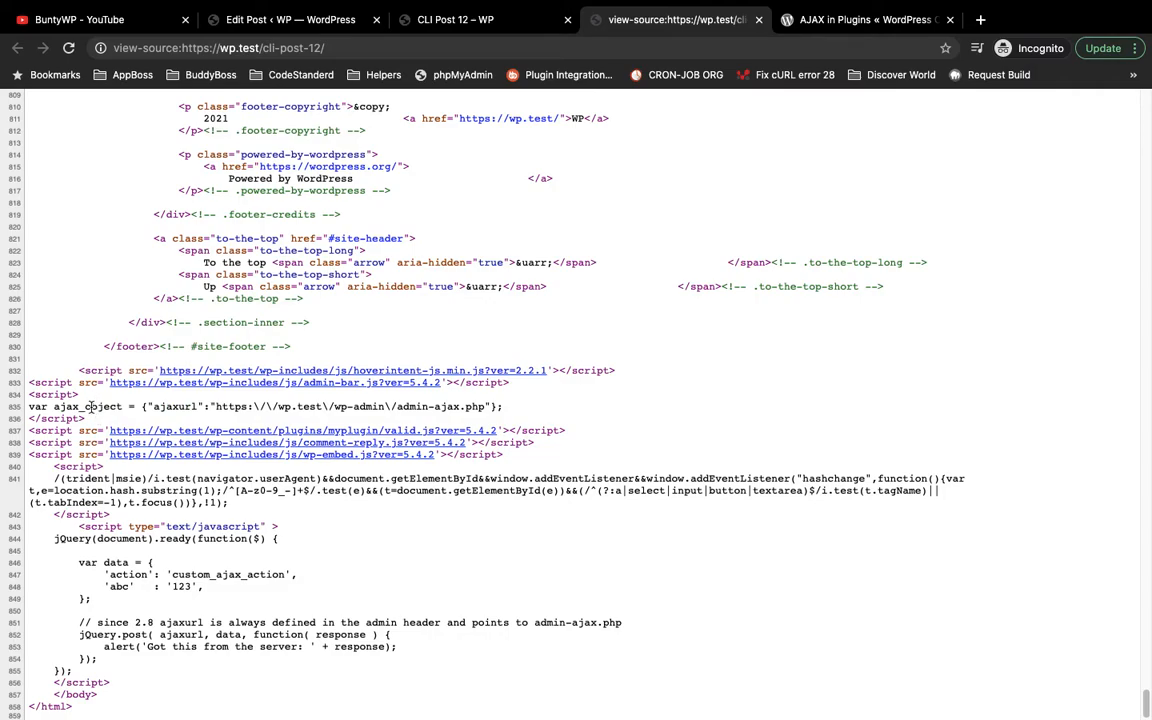
pyautogui.doubleClick(88, 406)
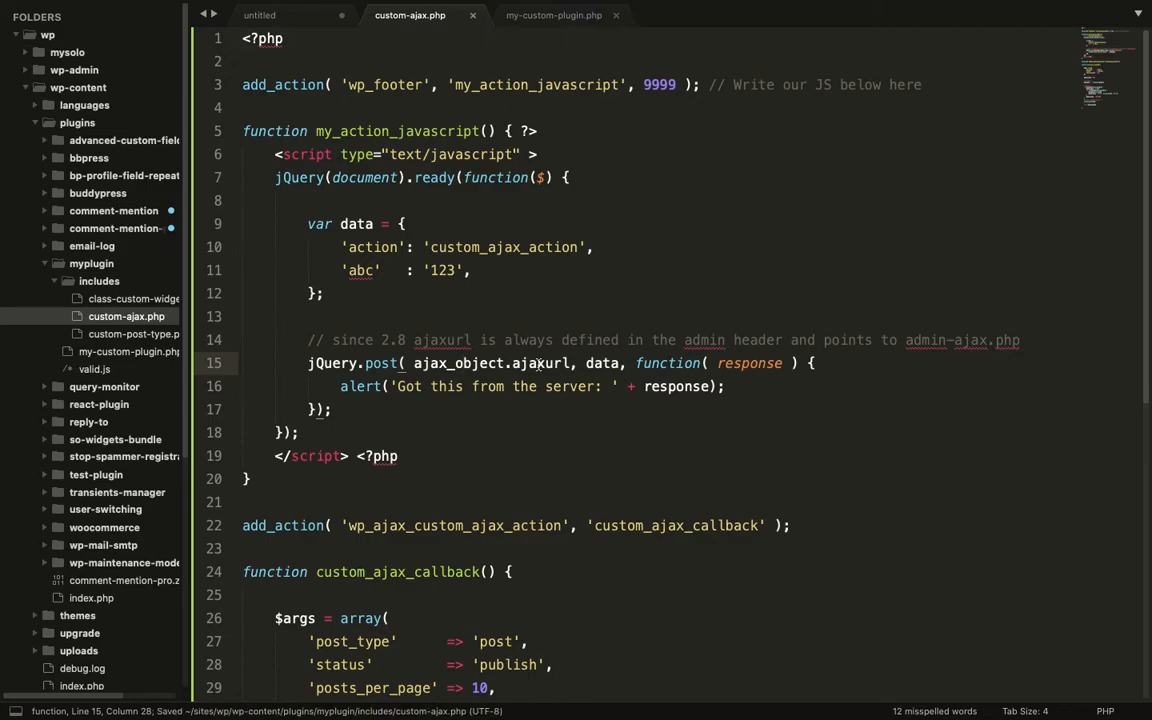
# - Switch from Sublime Text to Google Chrome to test the saved plugin
pyautogui.press('cmd+tab')
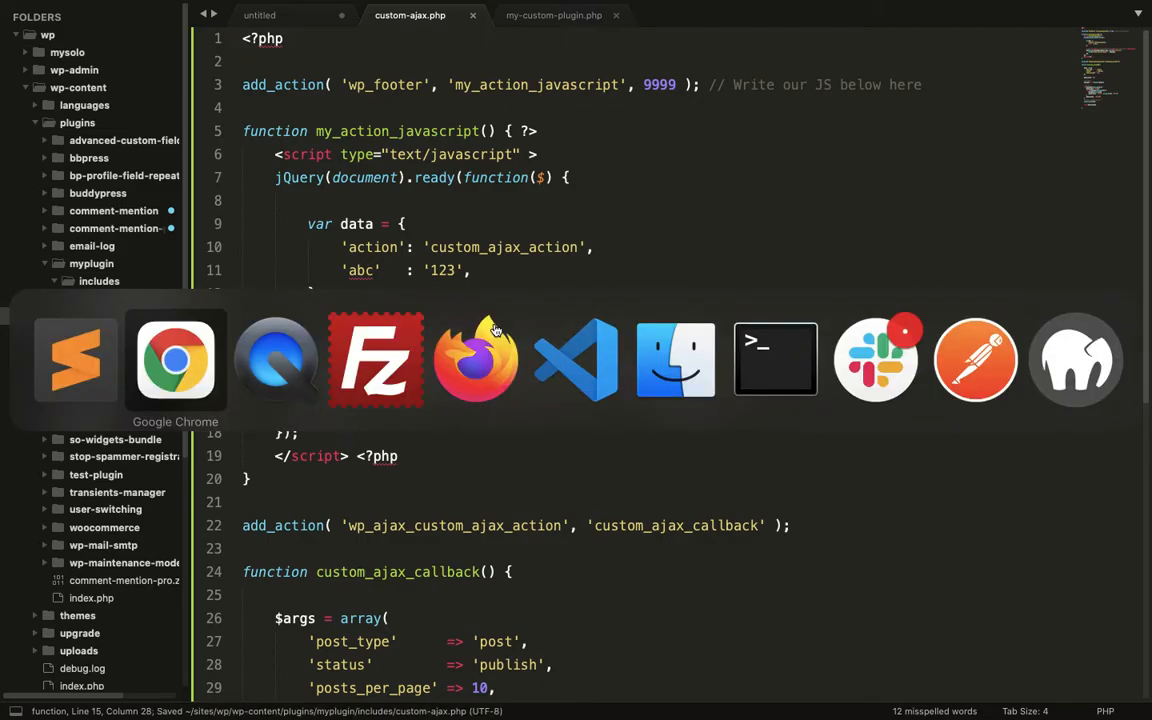
# - Dismiss the alerts and inspect the admin-ajax.php request's 0 response and custom_ajax_action form data
pyautogui.click(175, 360)
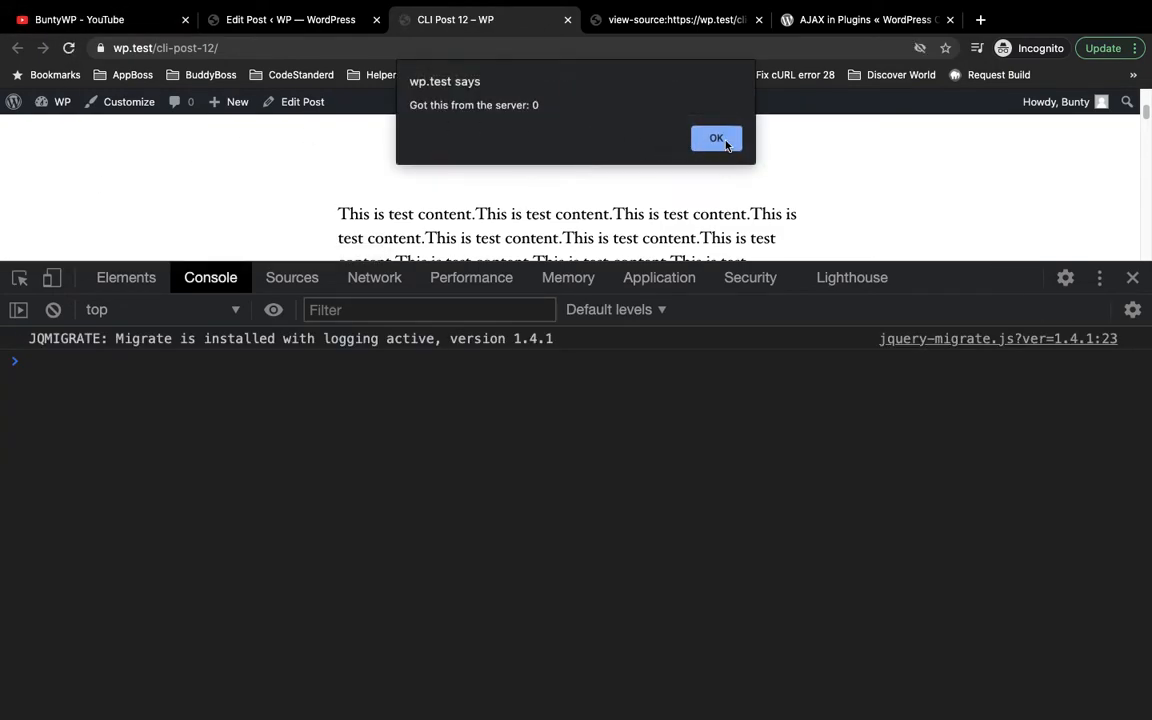
pyautogui.click(716, 138)
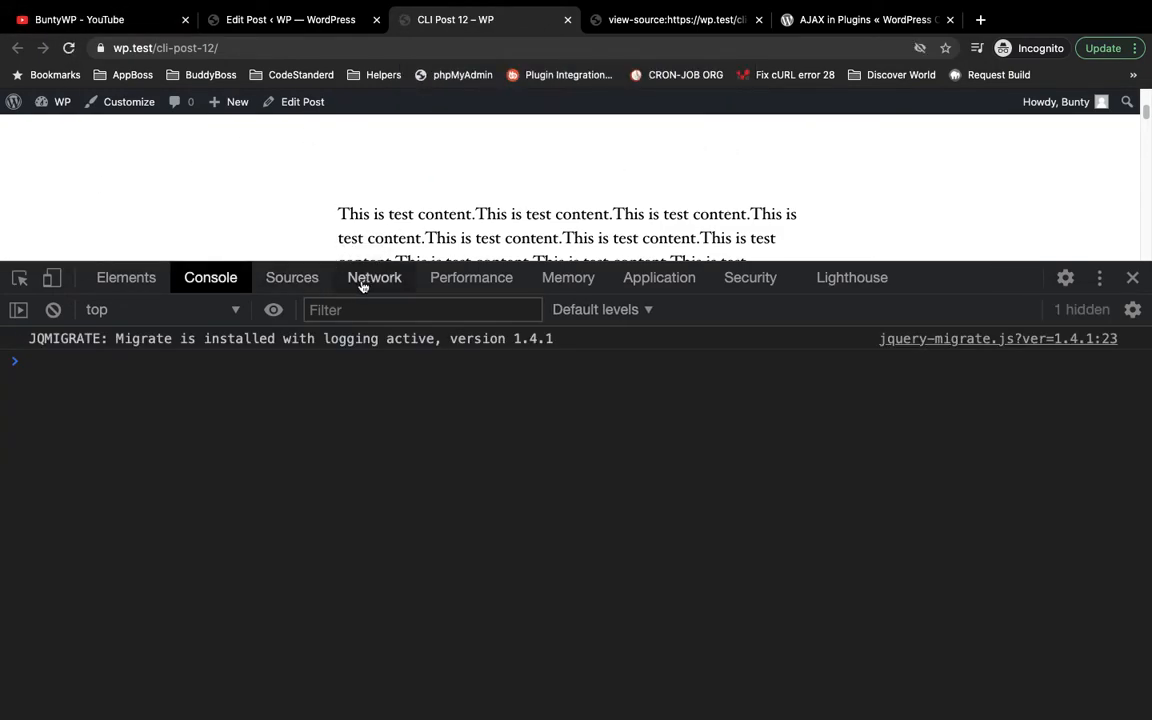
pyautogui.click(374, 277)
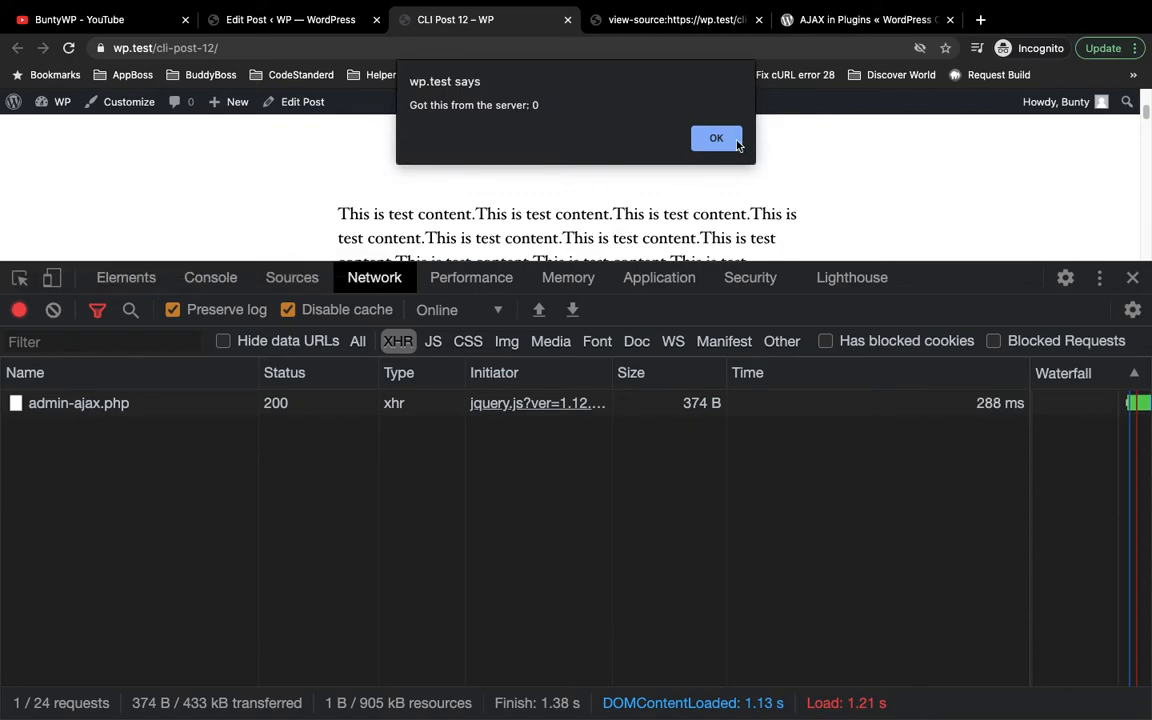
pyautogui.click(716, 137)
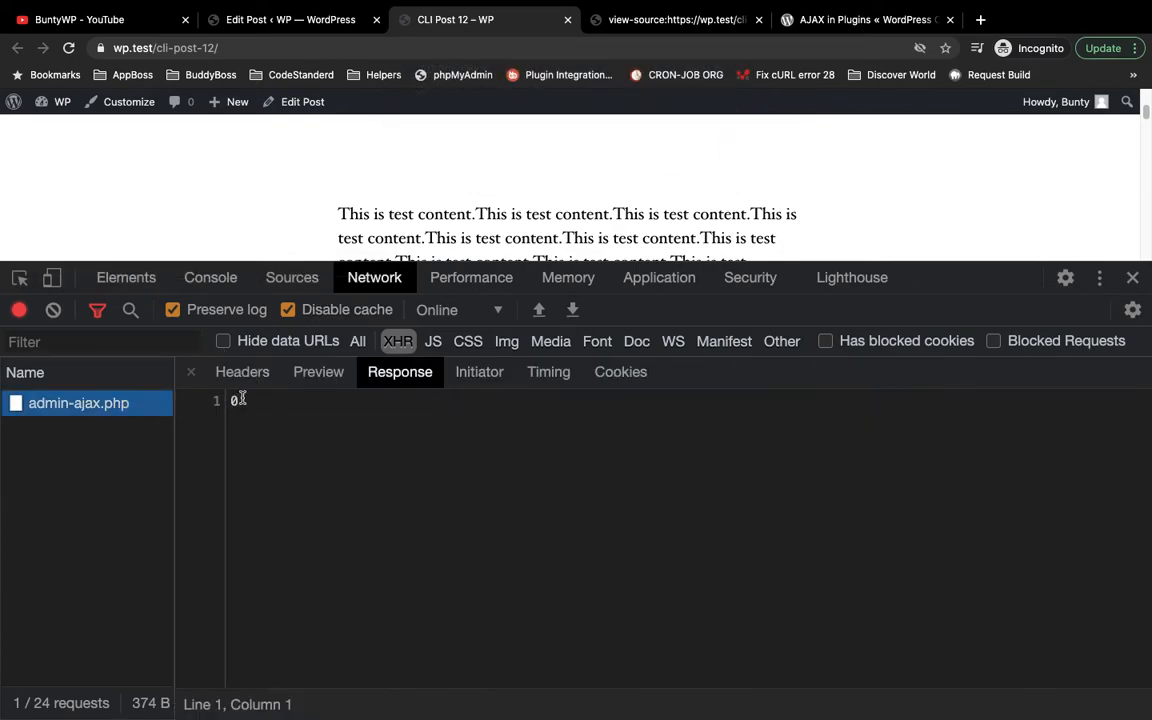
pyautogui.click(242, 371)
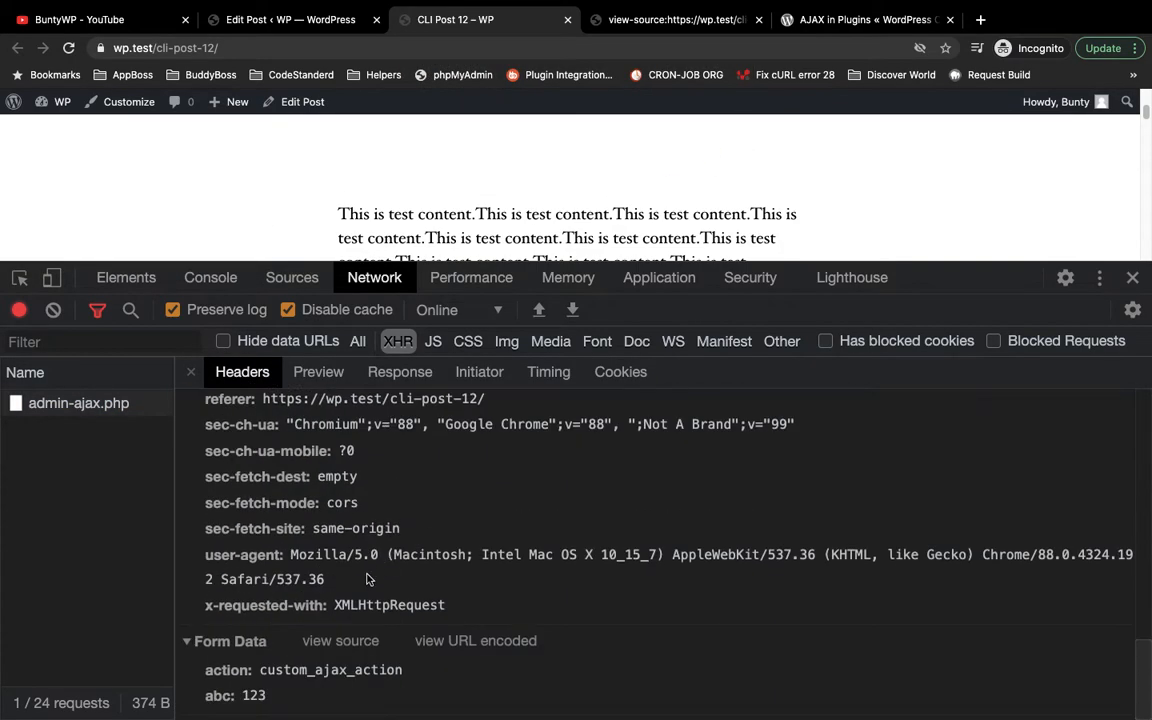
pyautogui.click(330, 670)
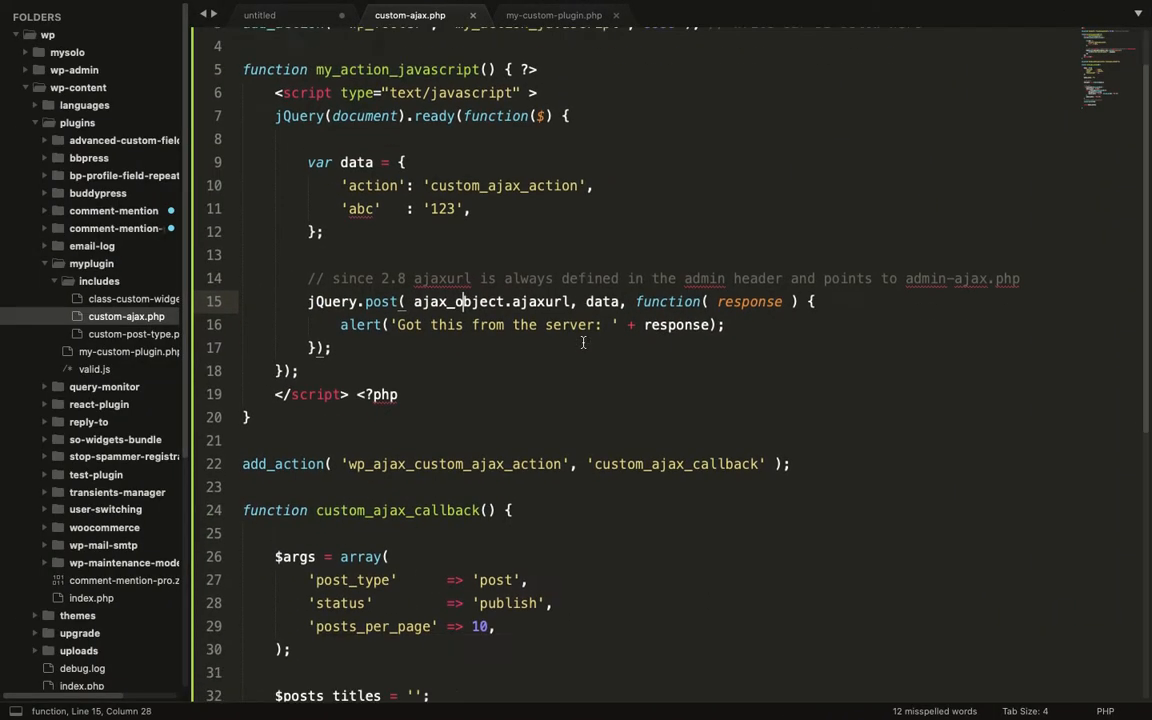
# - End custom_ajax_callback with echo $posts_titles; and exit;, then preview the response in Chrome
pyautogui.scroll(3)
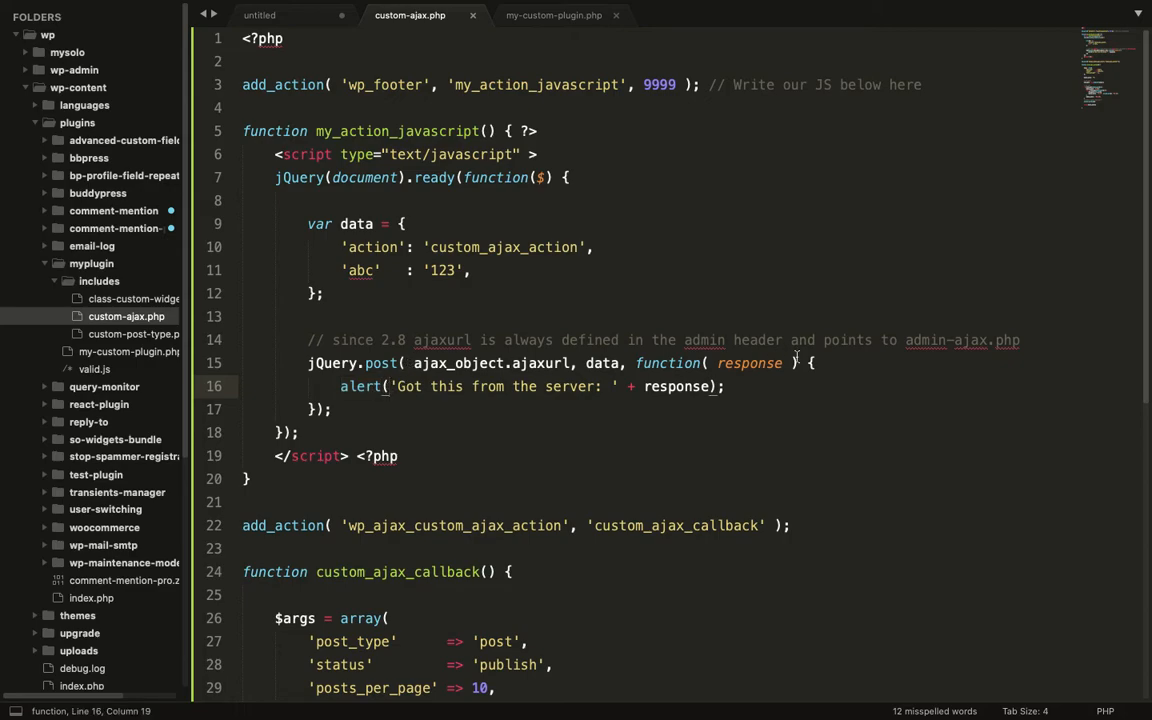
pyautogui.scroll(-3)
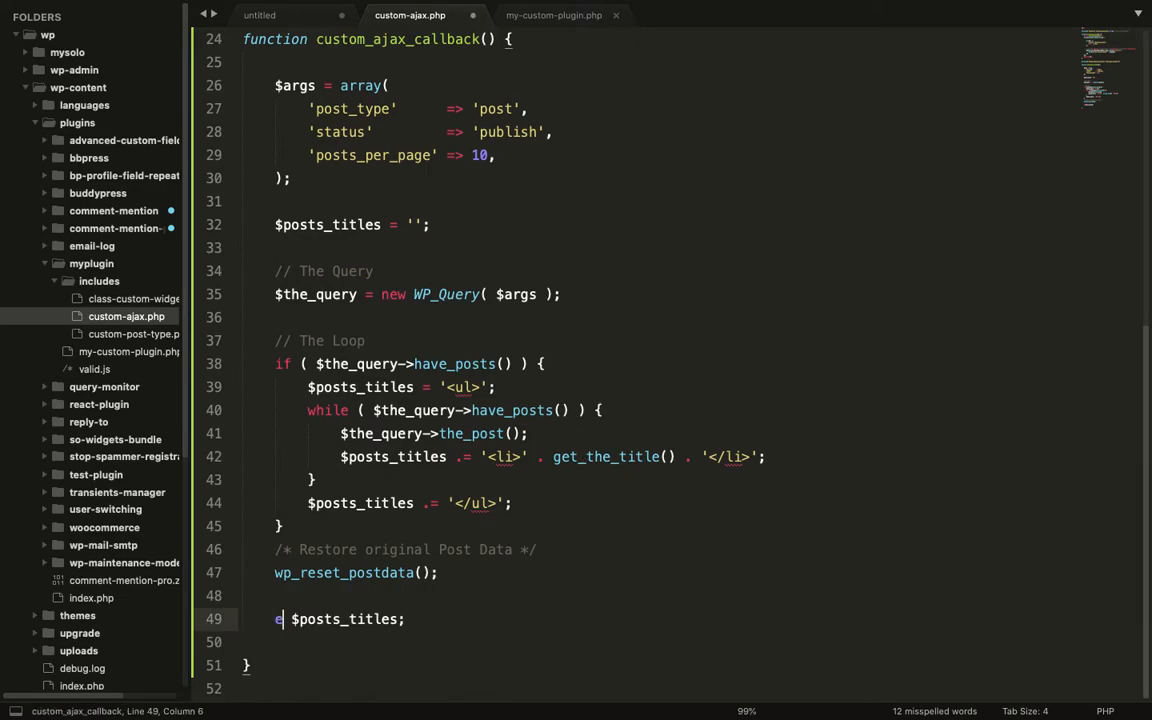
pyautogui.write('cho')
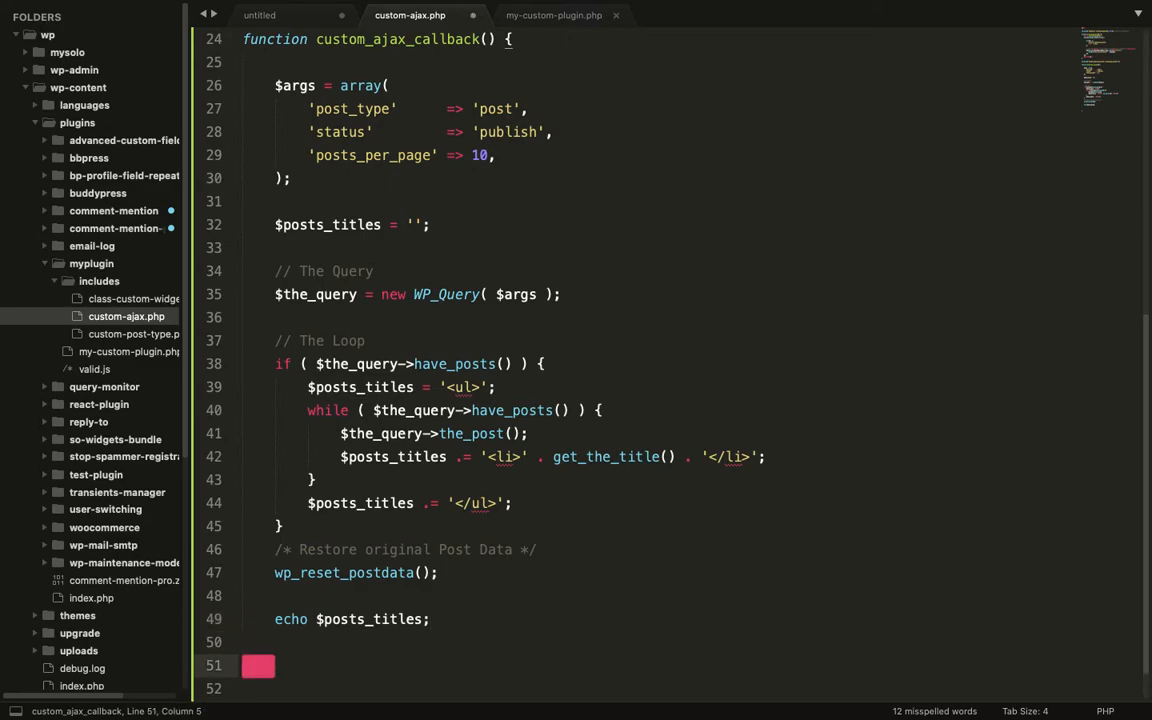
pyautogui.write('e')
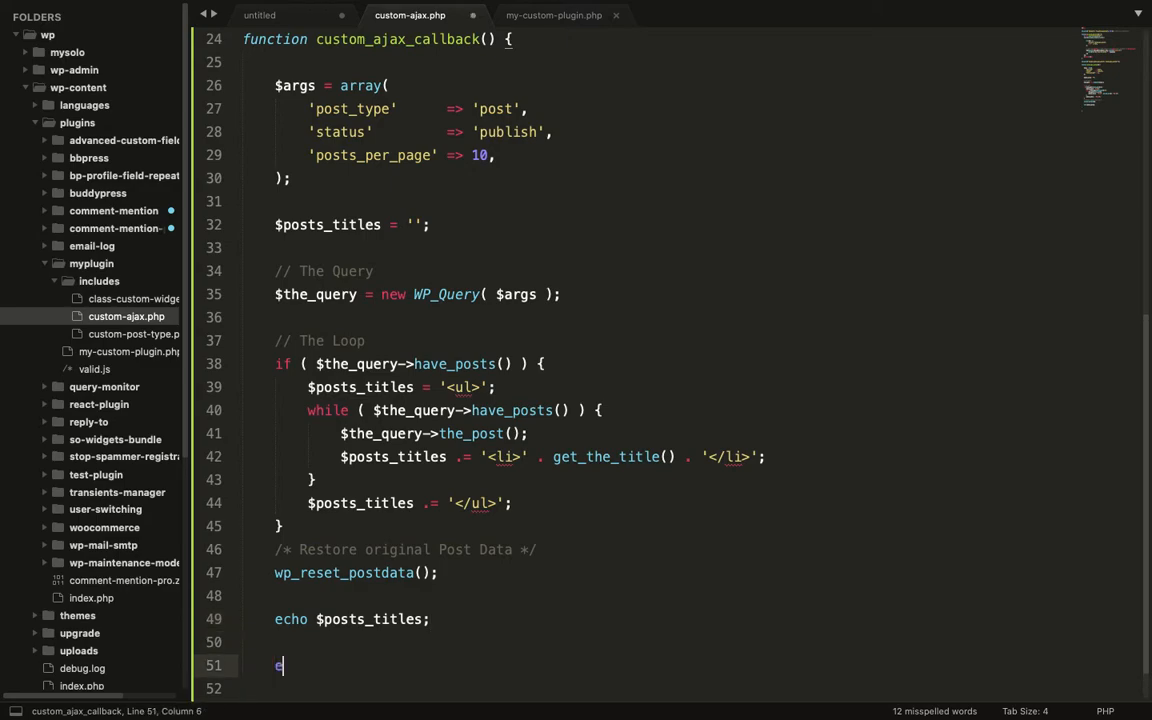
pyautogui.write('xit;')
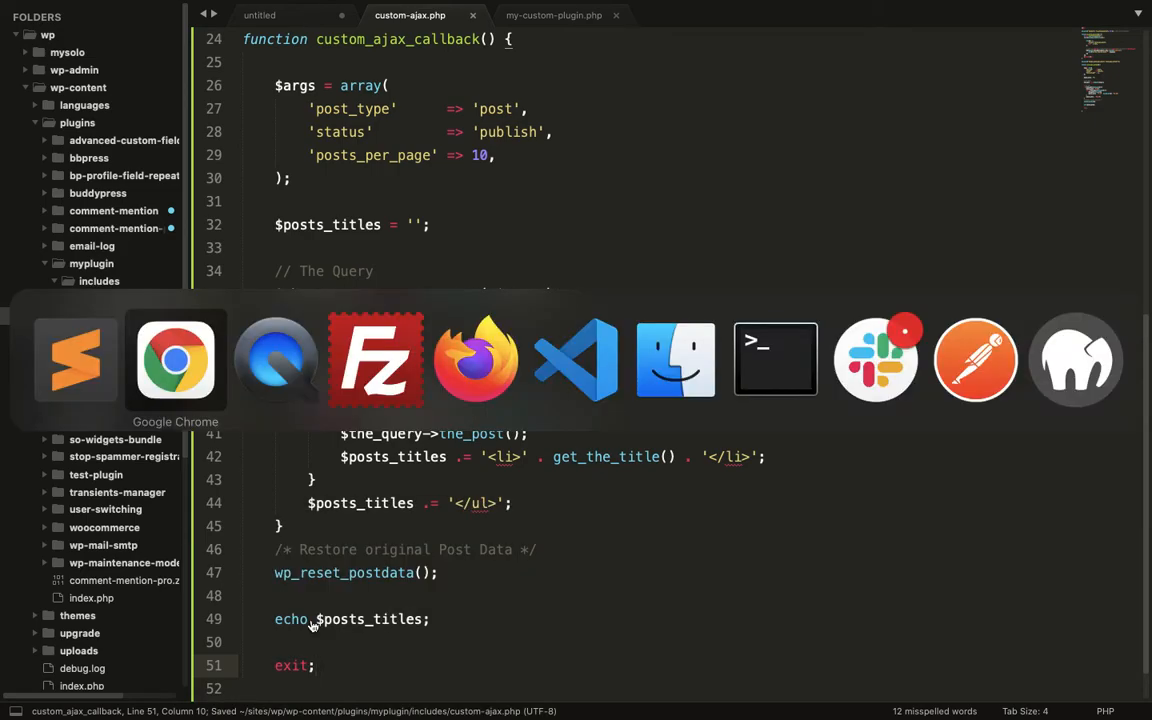
pyautogui.click(175, 359)
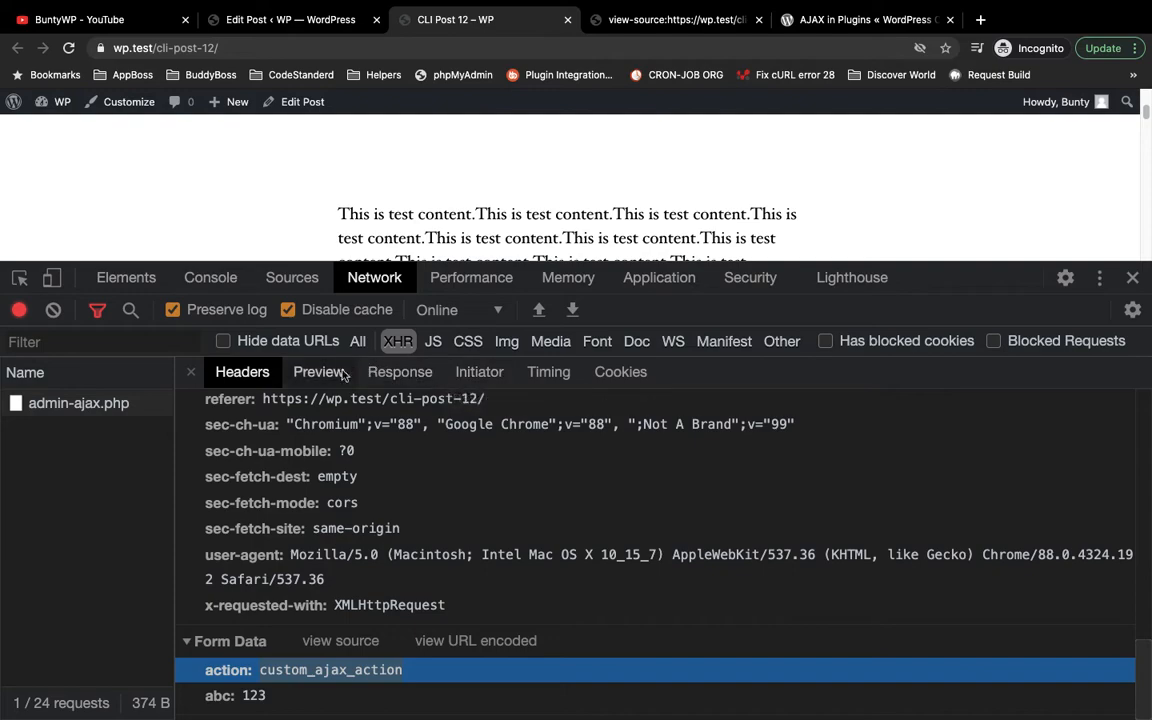
pyautogui.click(318, 371)
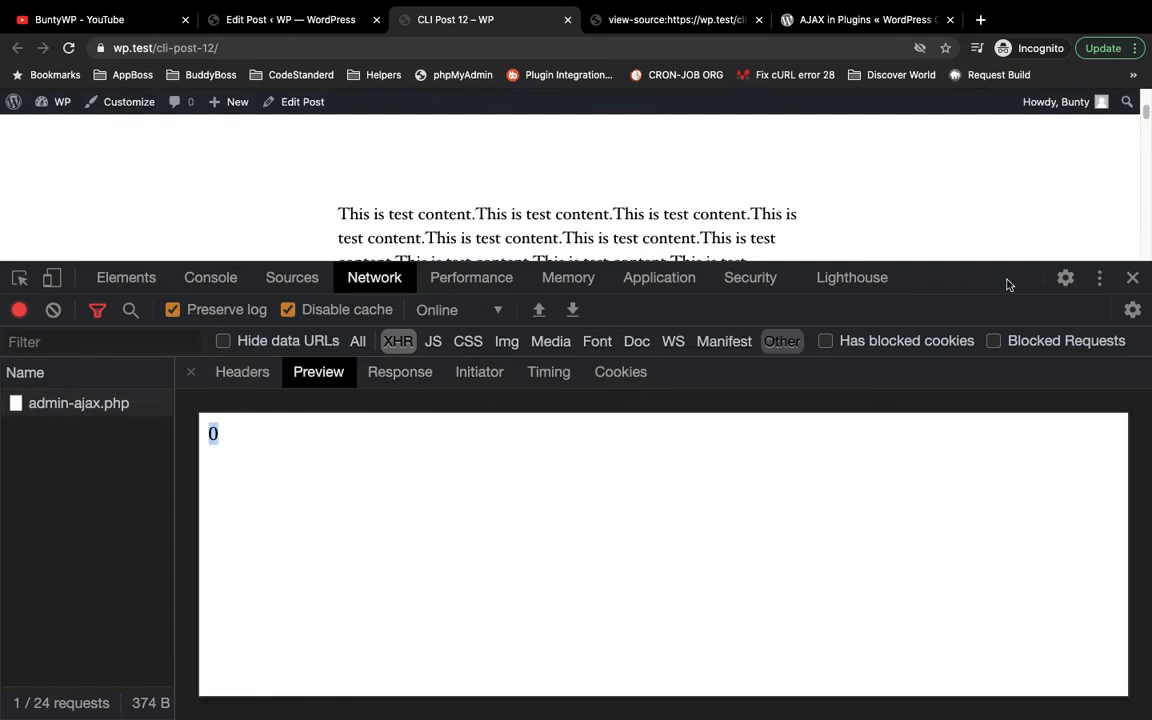
pyautogui.moveTo(56, 310)
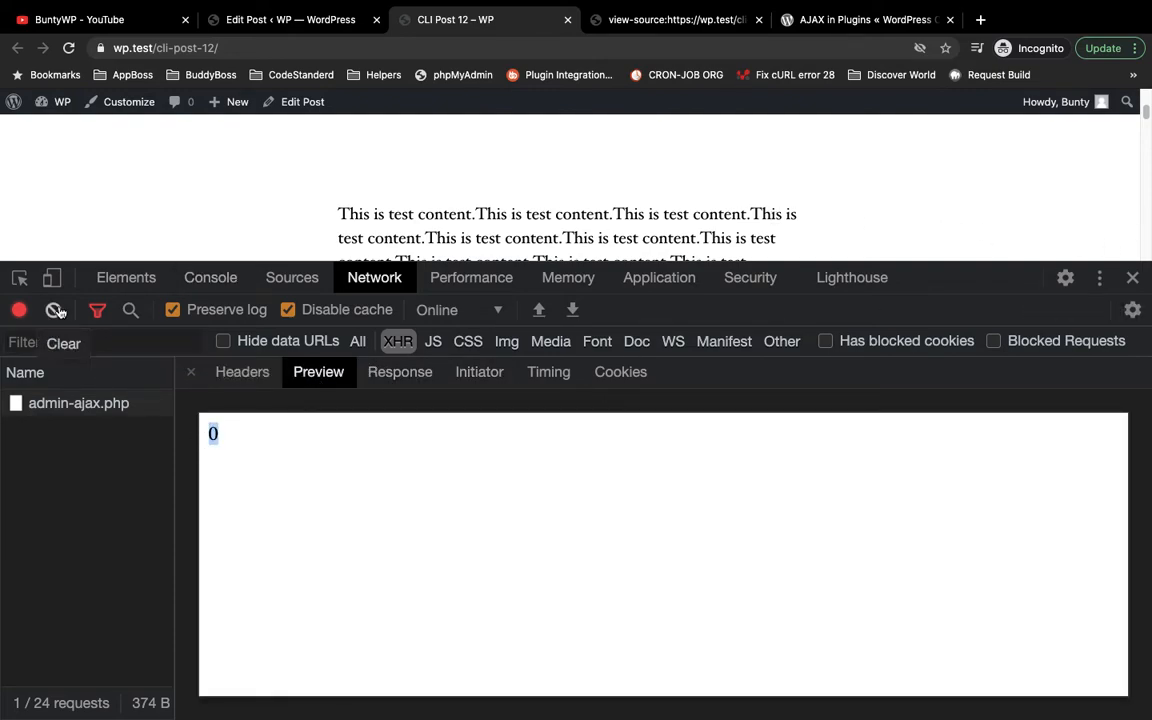
# - Clear the network log, reload, and dismiss the alert listing the post titles
pyautogui.click(69, 48)
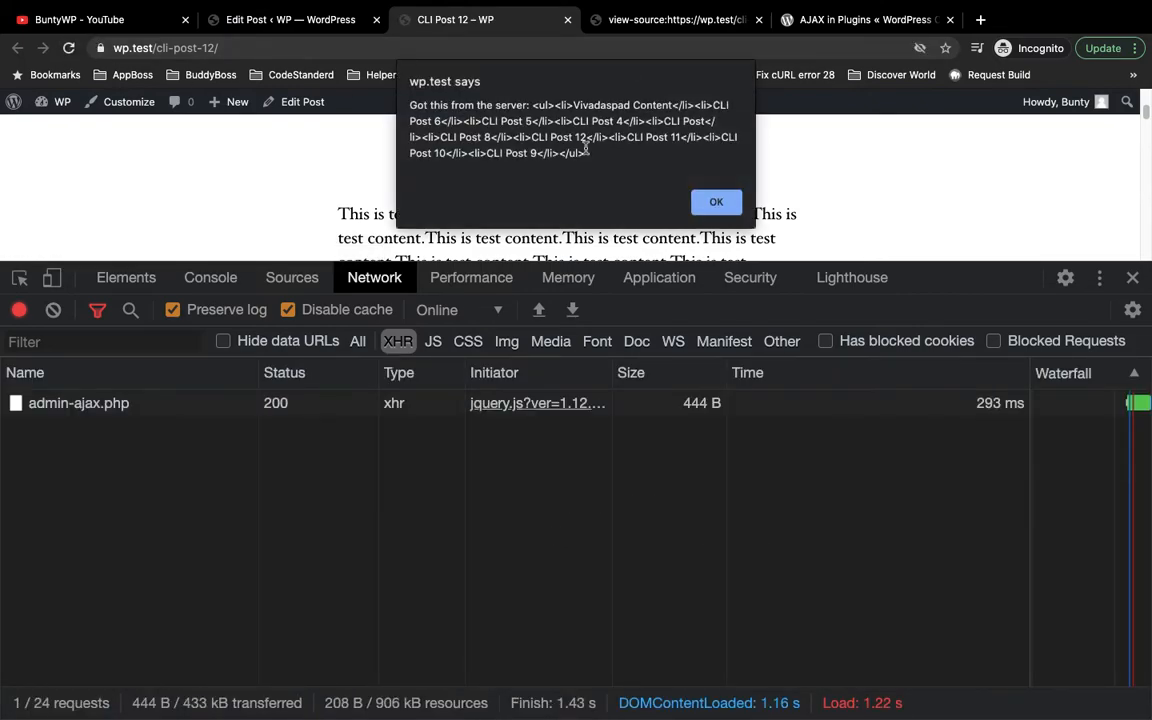
pyautogui.click(716, 202)
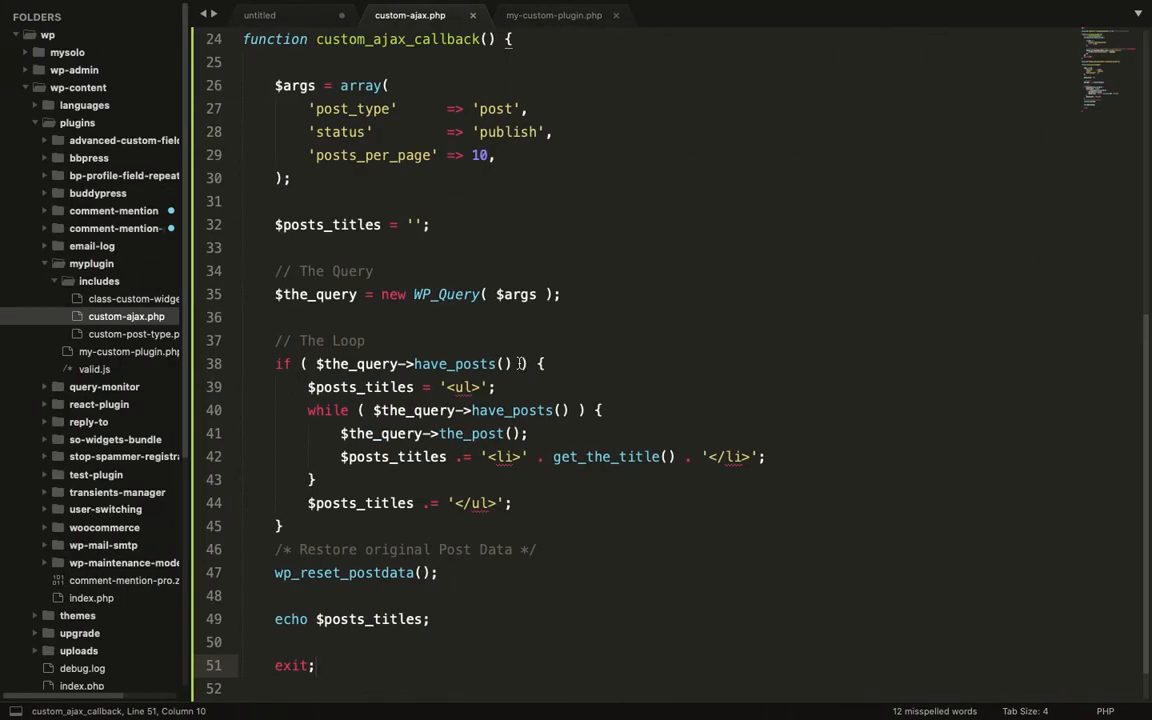
# - Replace the alert with jQuery( '#post-list' ).html( response ); in the post callback
pyautogui.scroll(3)
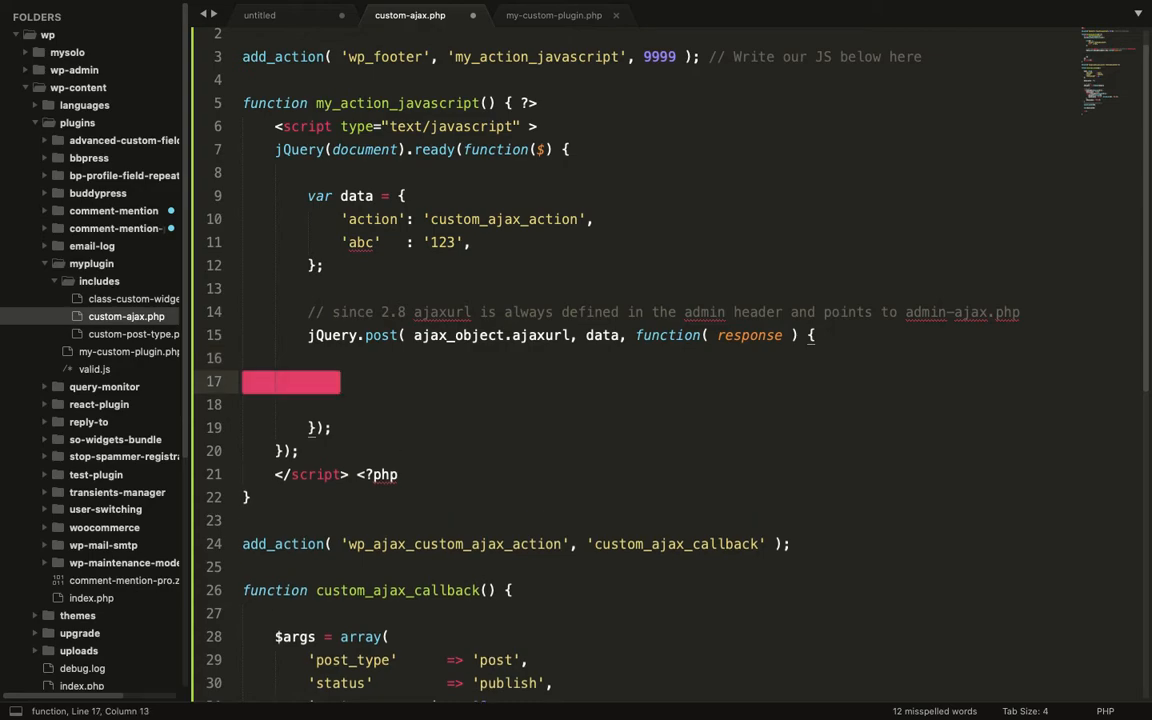
pyautogui.write('j')
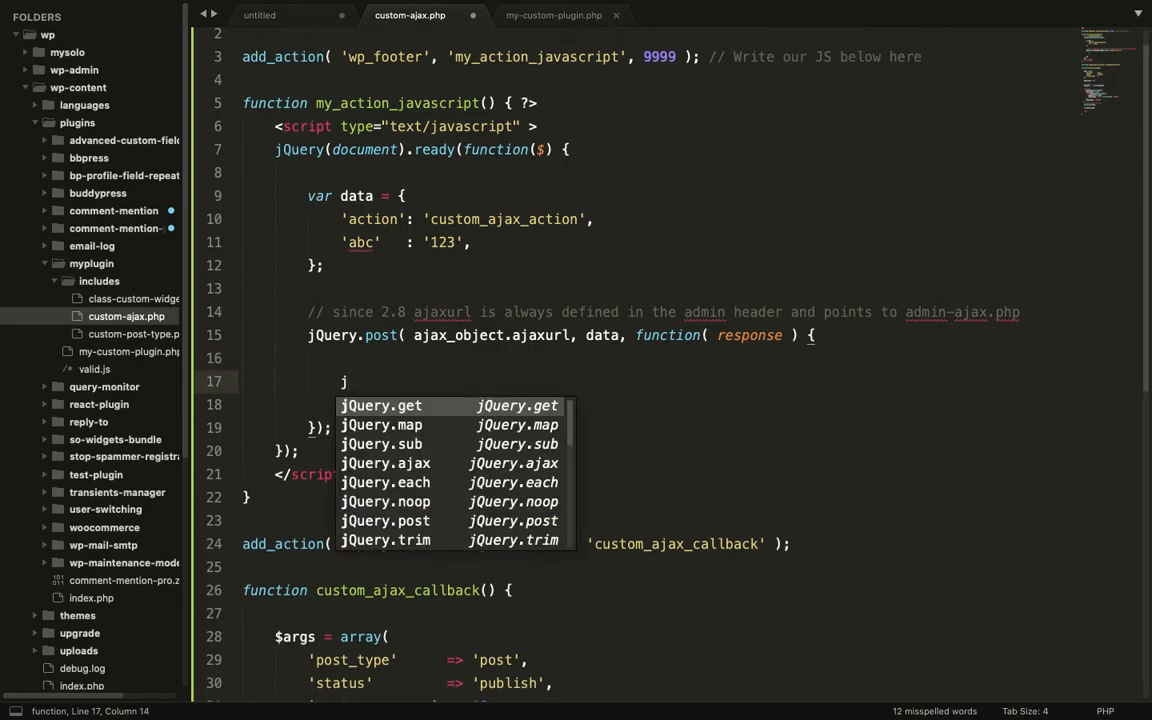
pyautogui.write('(')
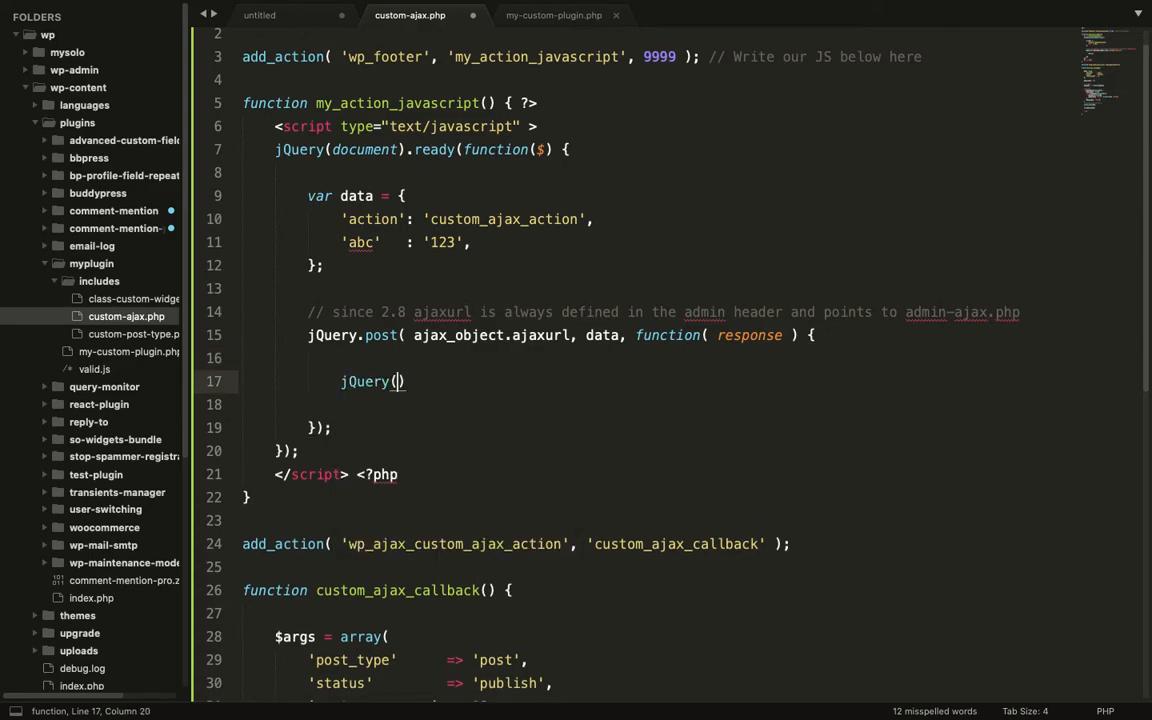
pyautogui.write("' '")
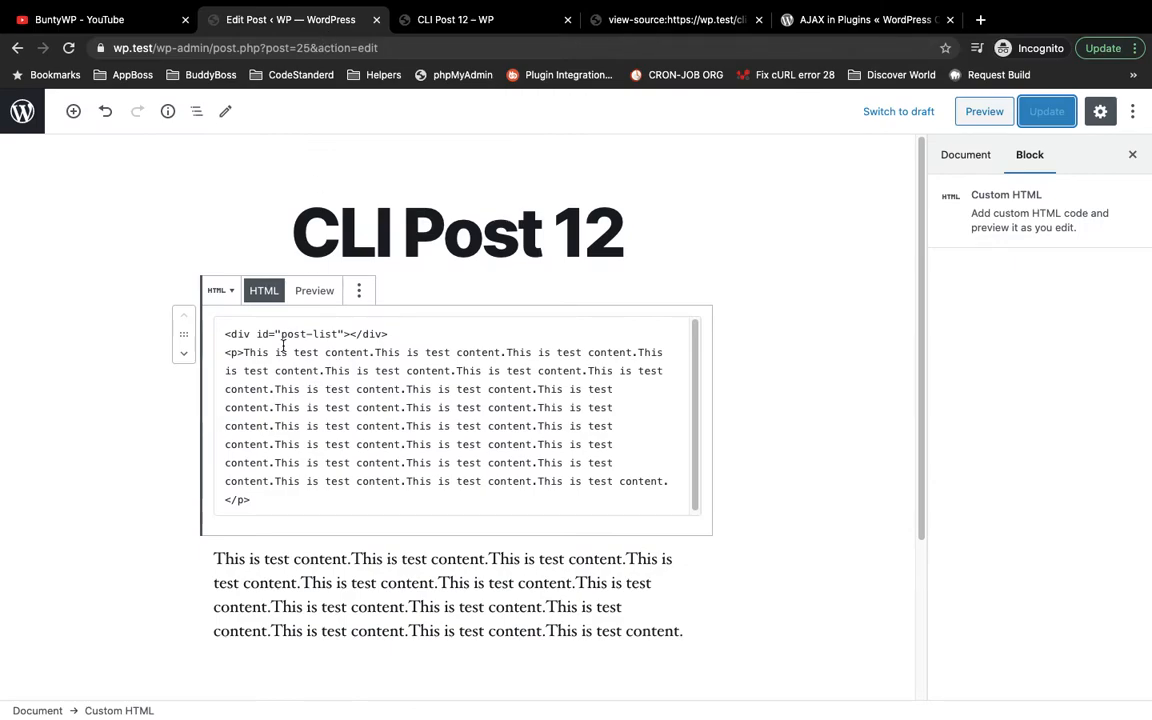
pyautogui.doubleClick(309, 334)
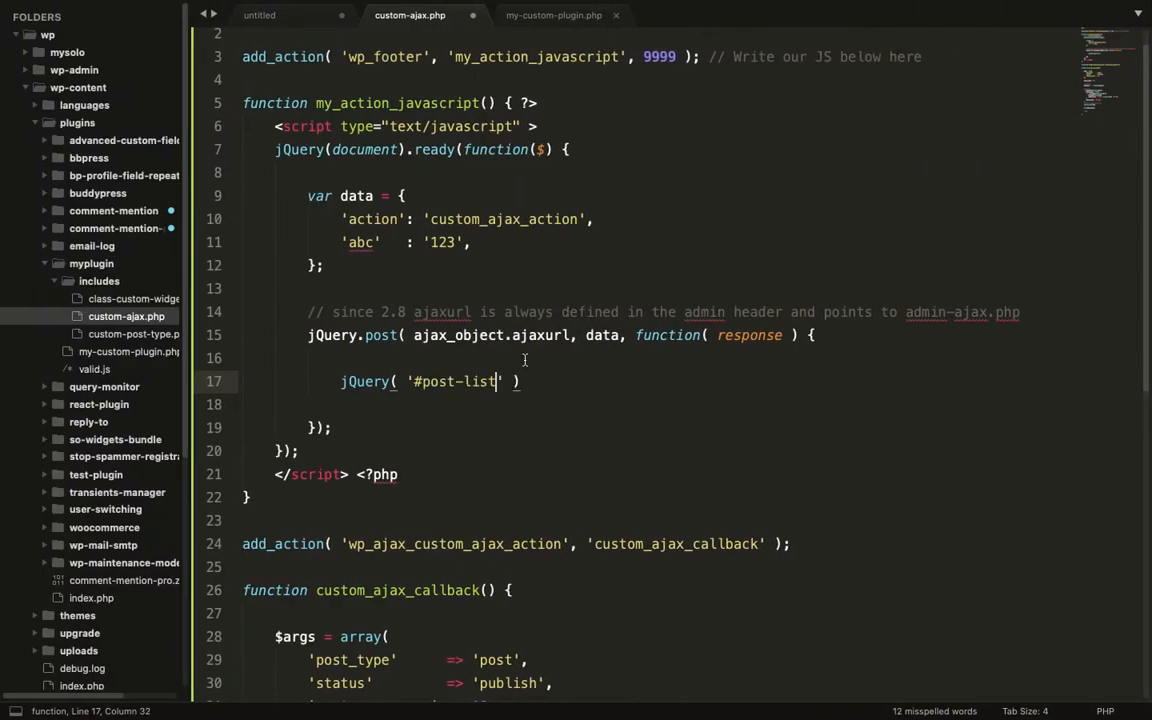
pyautogui.write(').H')
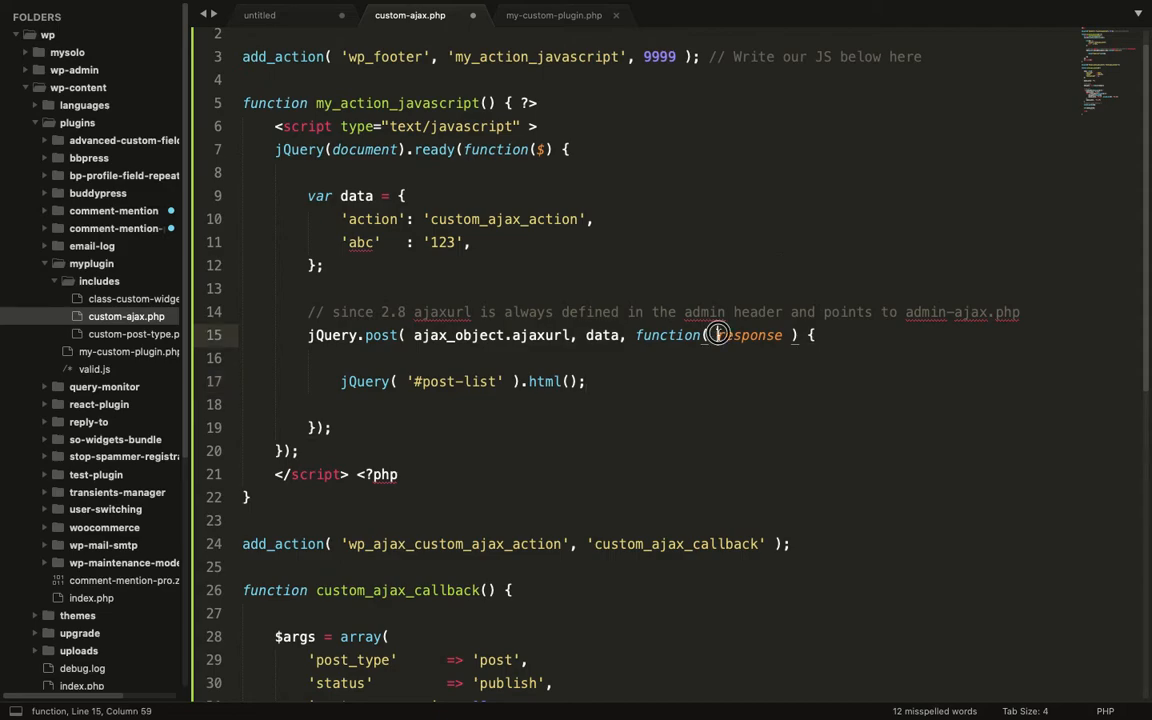
pyautogui.doubleClick(749, 335)
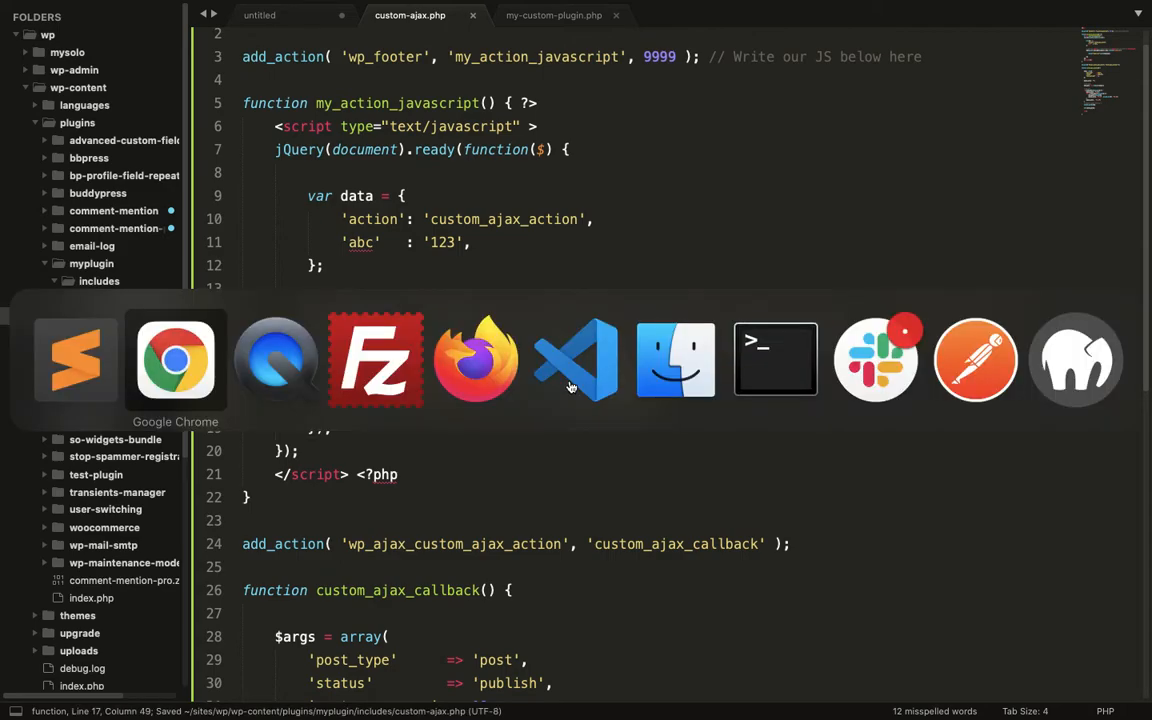
pyautogui.click(175, 359)
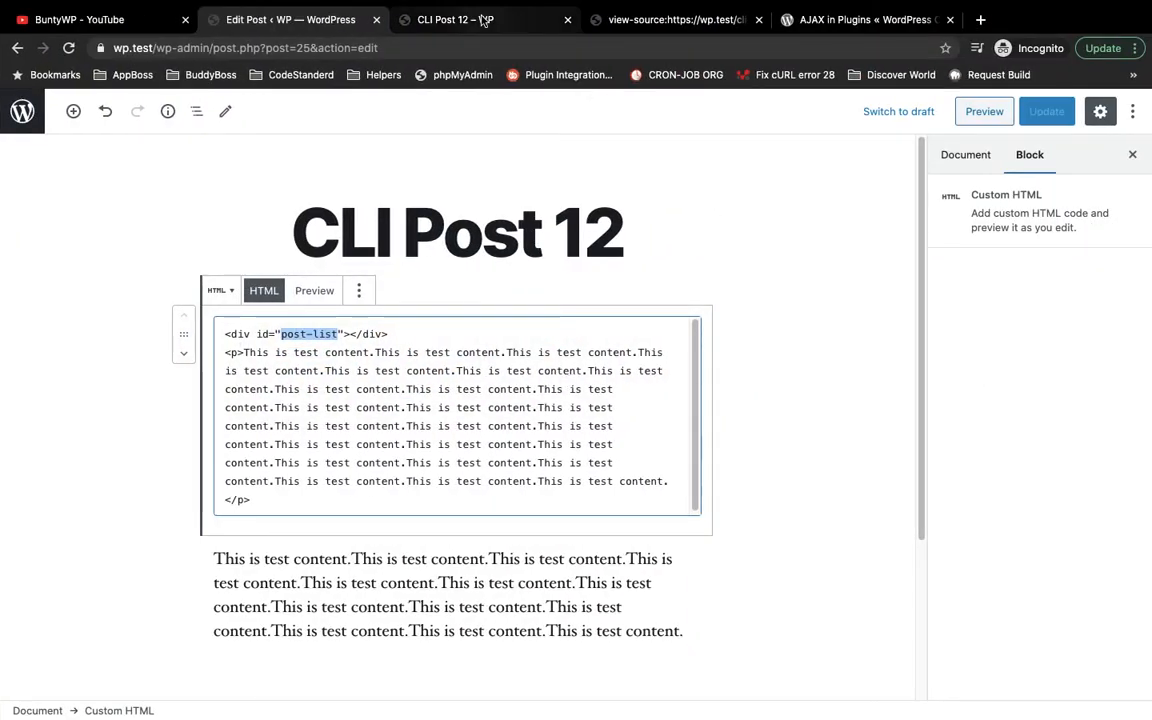
# - Reload CLI Post 12 with DevTools' Network panel open and view admin-ajax.php's Form Data
pyautogui.click(455, 19)
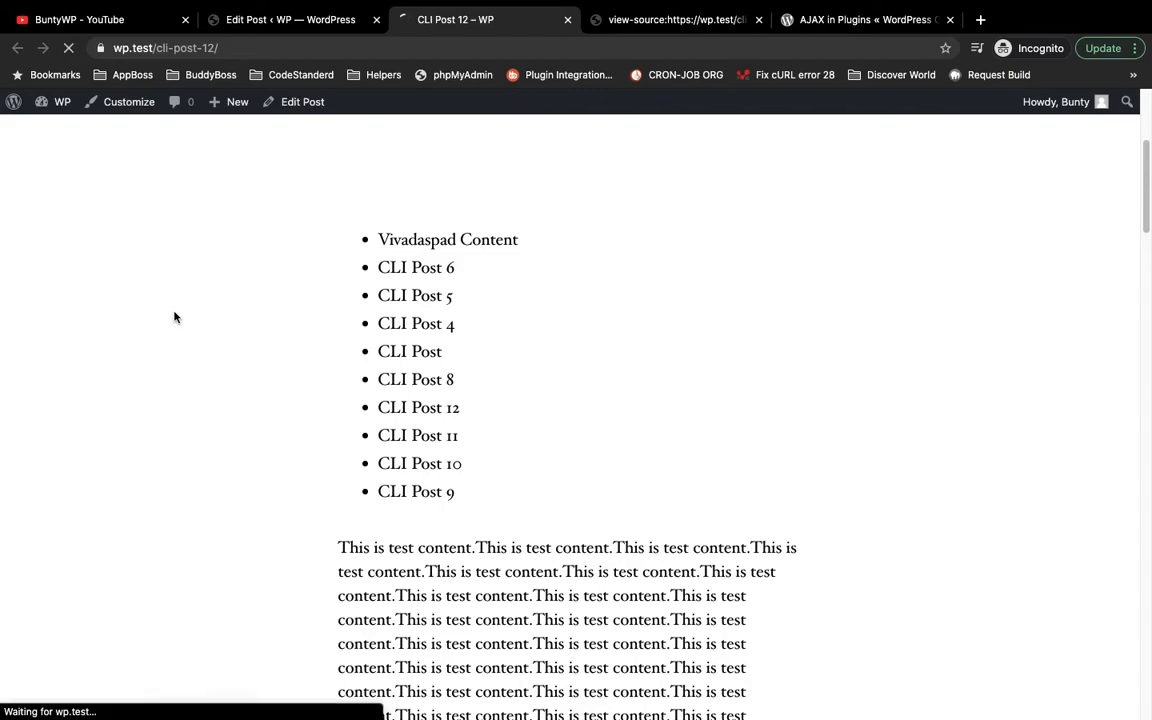
pyautogui.rightClick(178, 308)
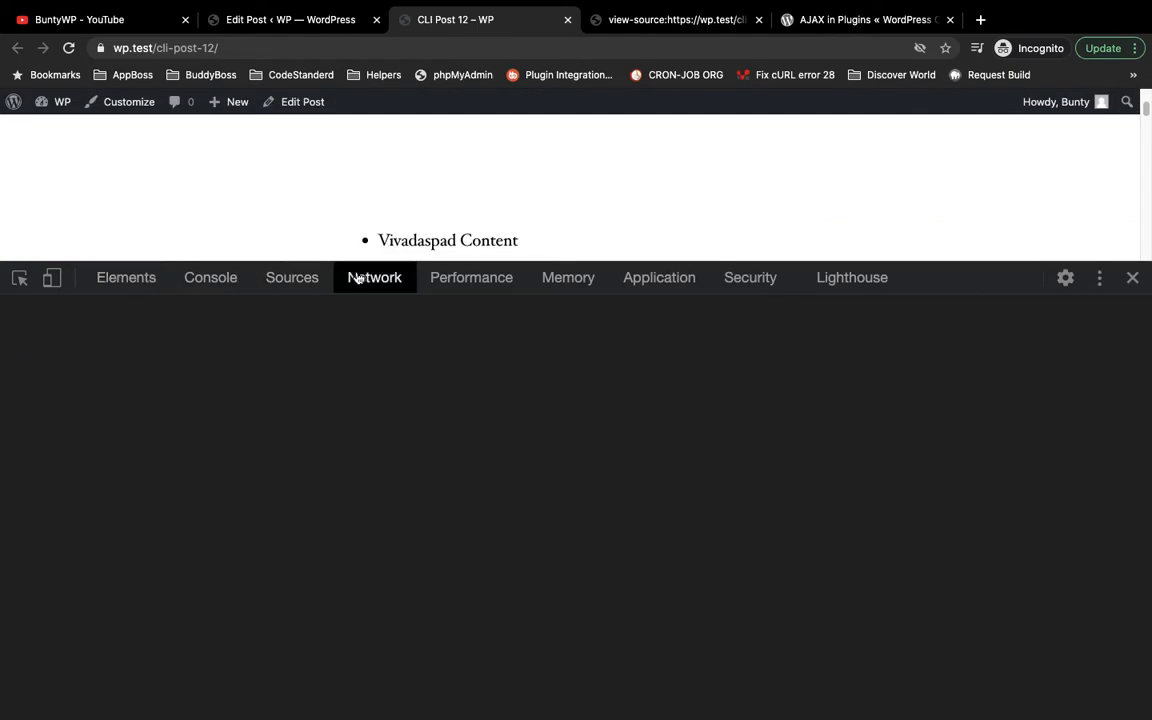
pyautogui.click(68, 48)
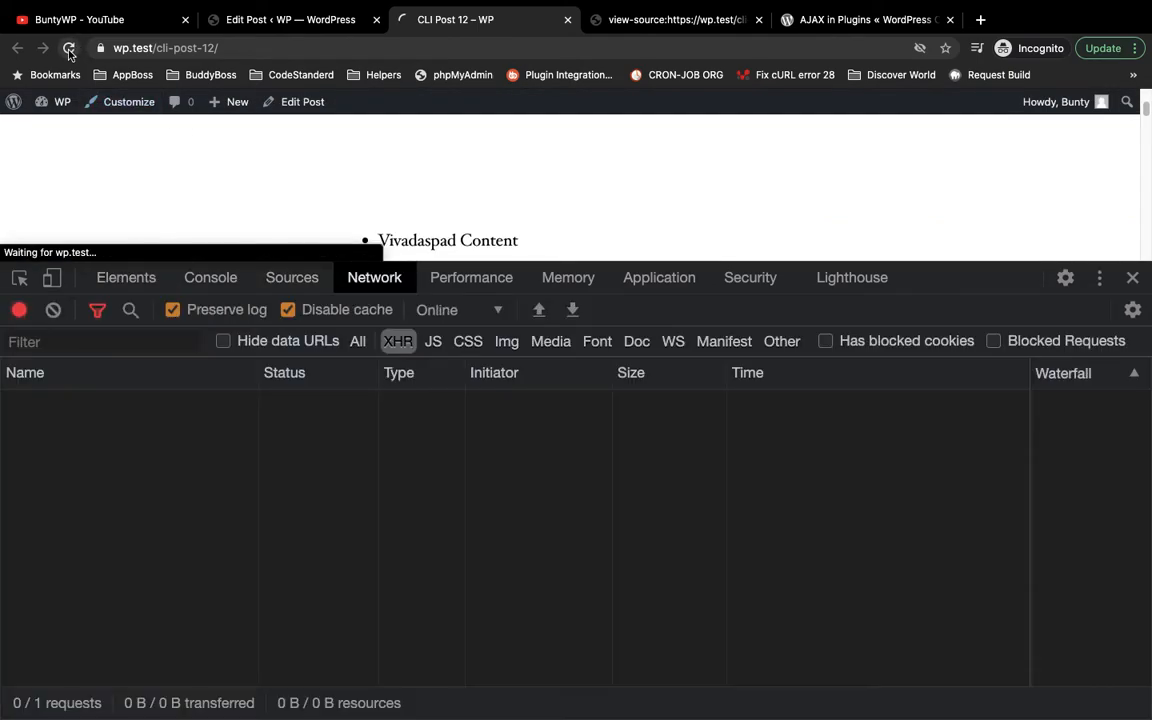
pyautogui.click(69, 48)
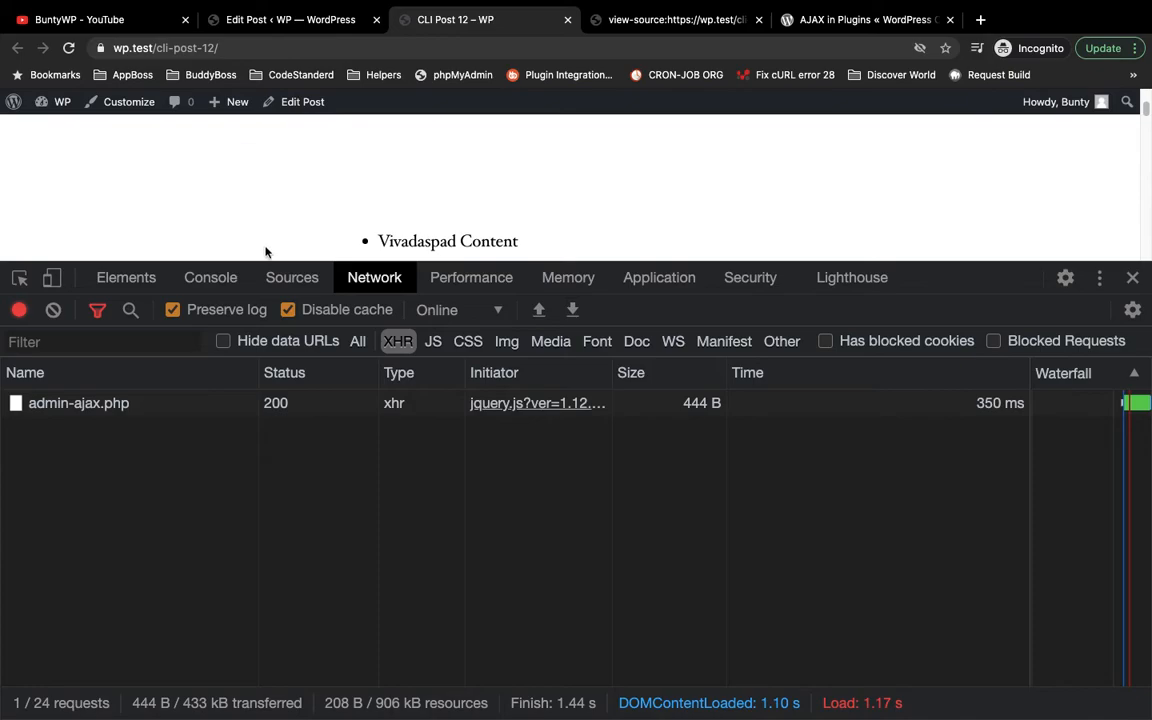
pyautogui.click(78, 402)
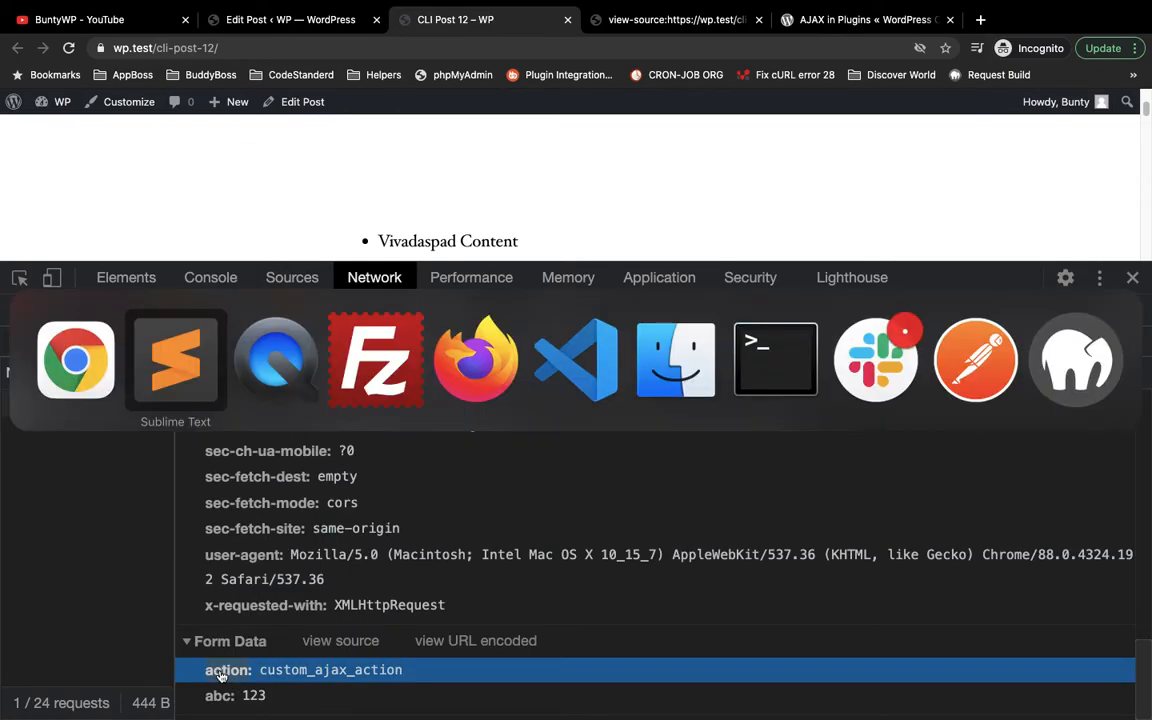
pyautogui.click(175, 358)
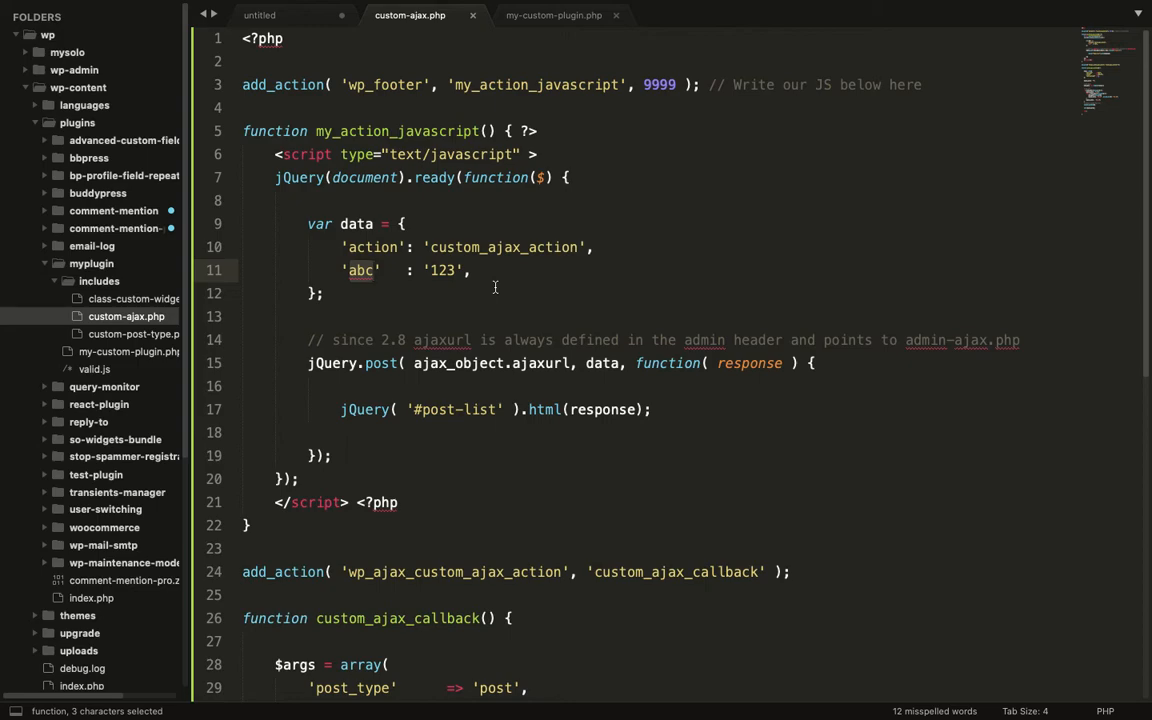
pyautogui.scroll(-3)
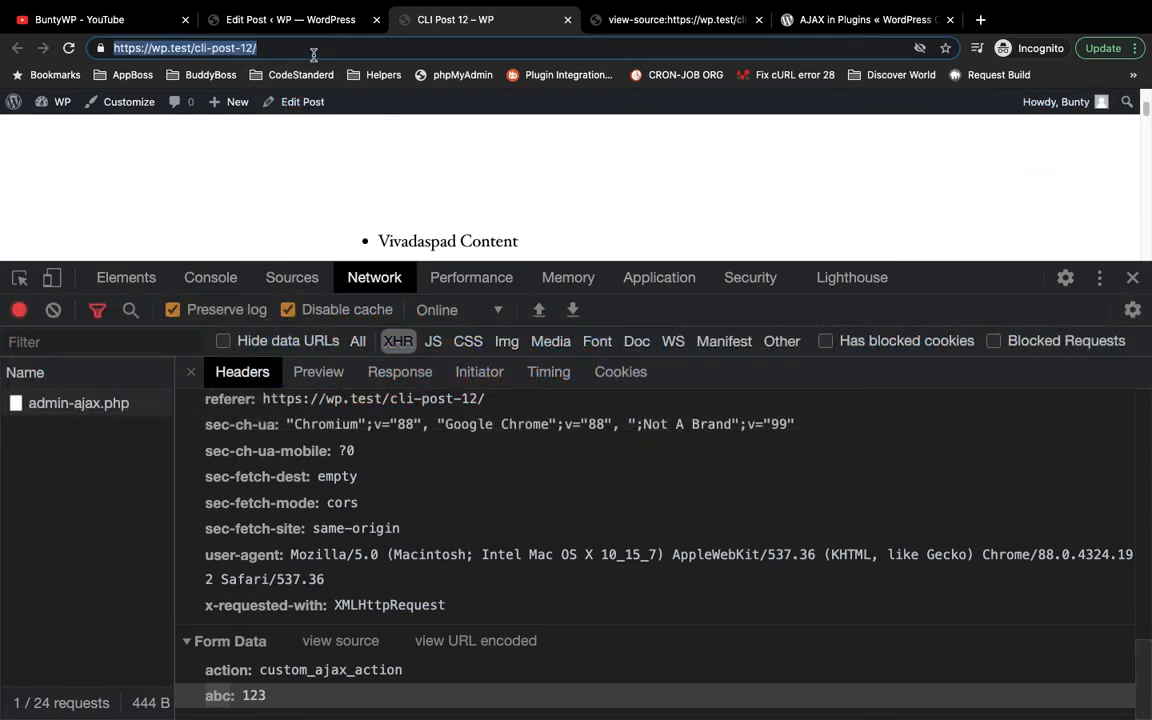
pyautogui.press('cmd+tab')
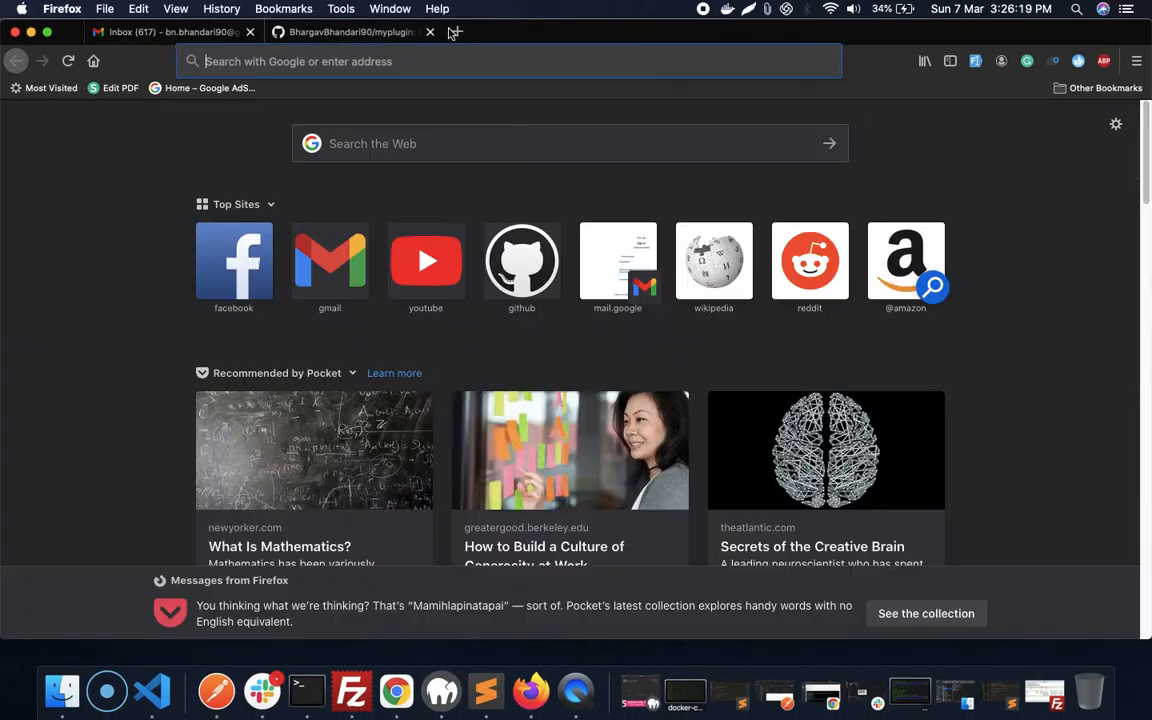
pyautogui.write('https://wp.test/cli-post-12/')
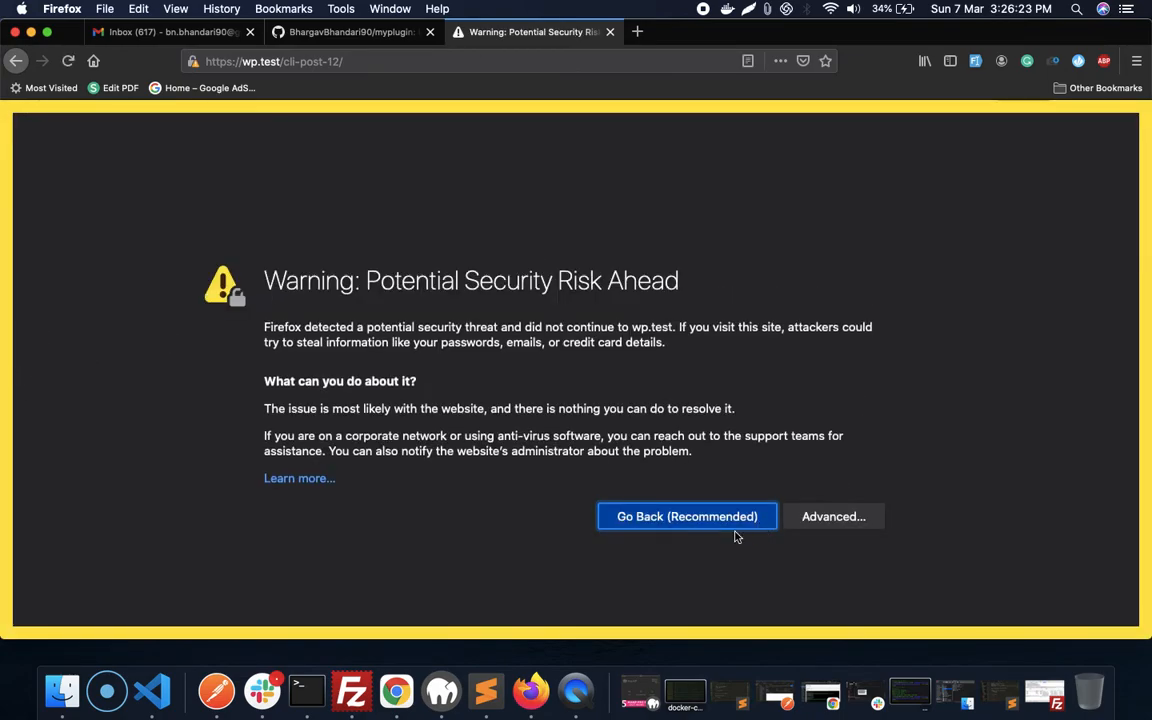
pyautogui.click(833, 516)
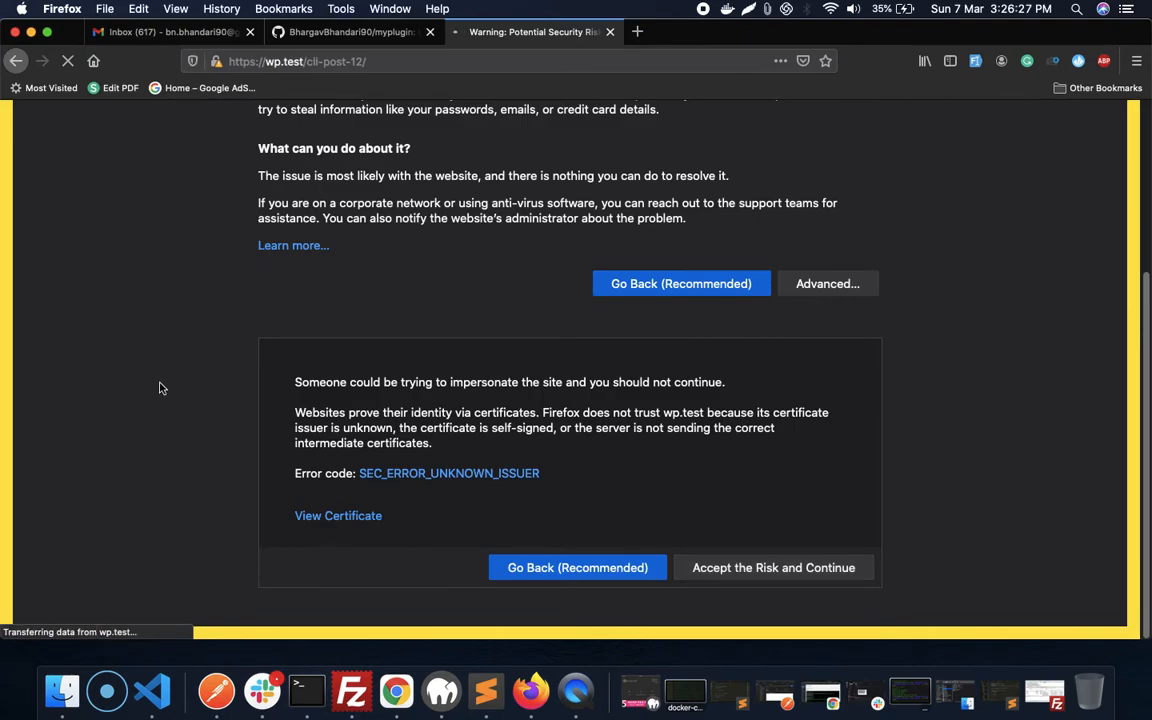
pyautogui.click(773, 567)
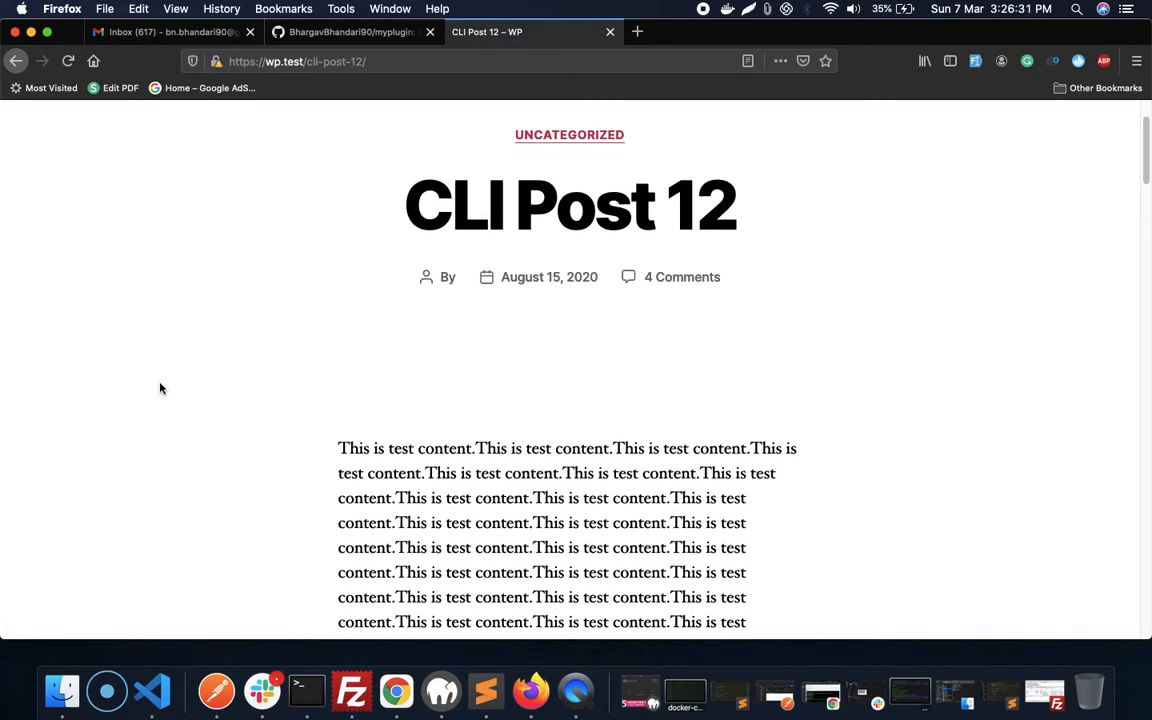
# - Inspect the page's network requests and select the failing admin-ajax.php POST (400)
pyautogui.rightClick(160, 388)
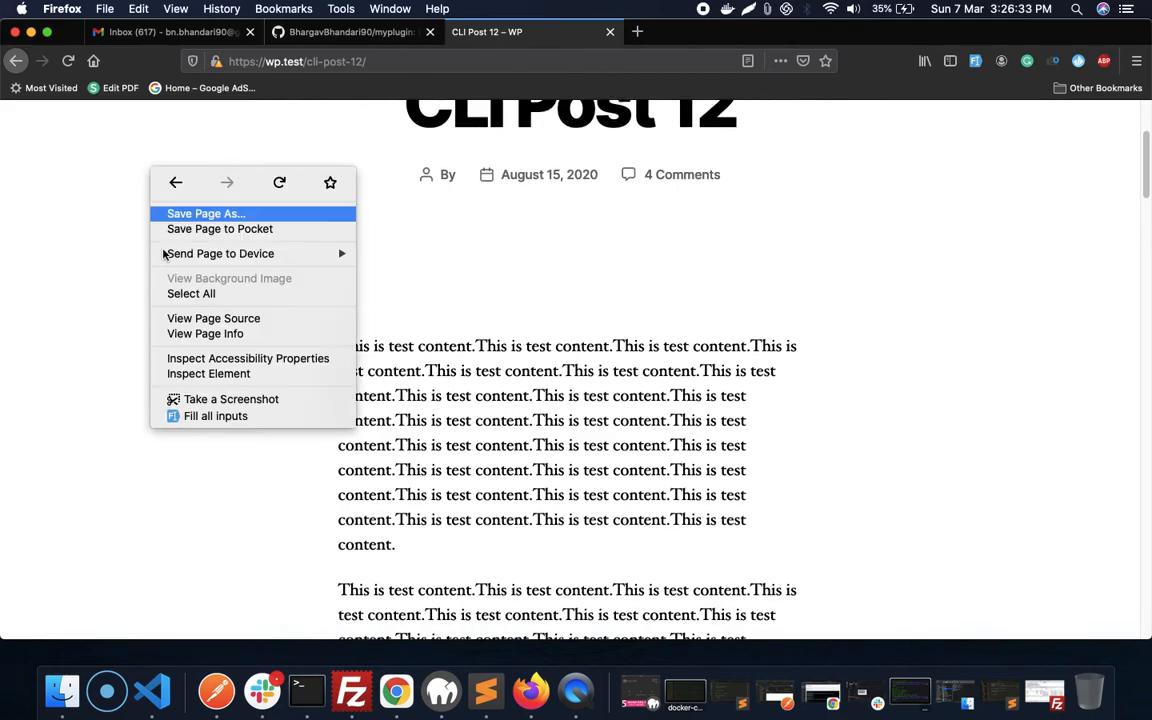
pyautogui.moveTo(208, 373)
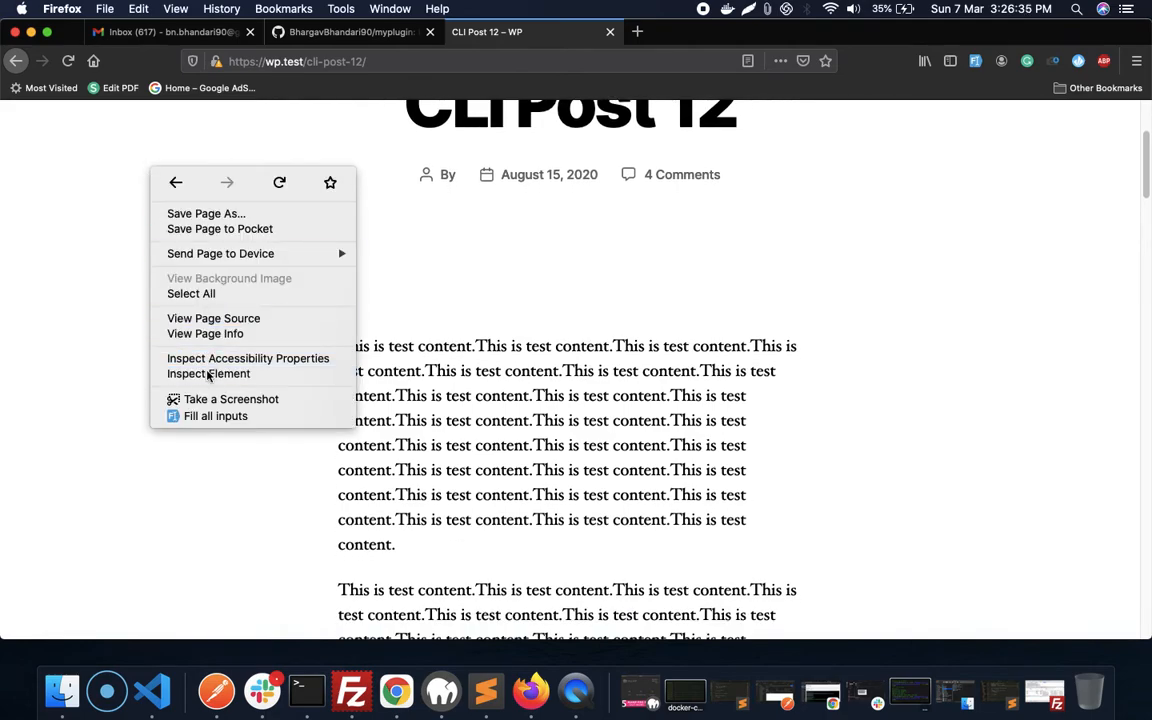
pyautogui.click(208, 373)
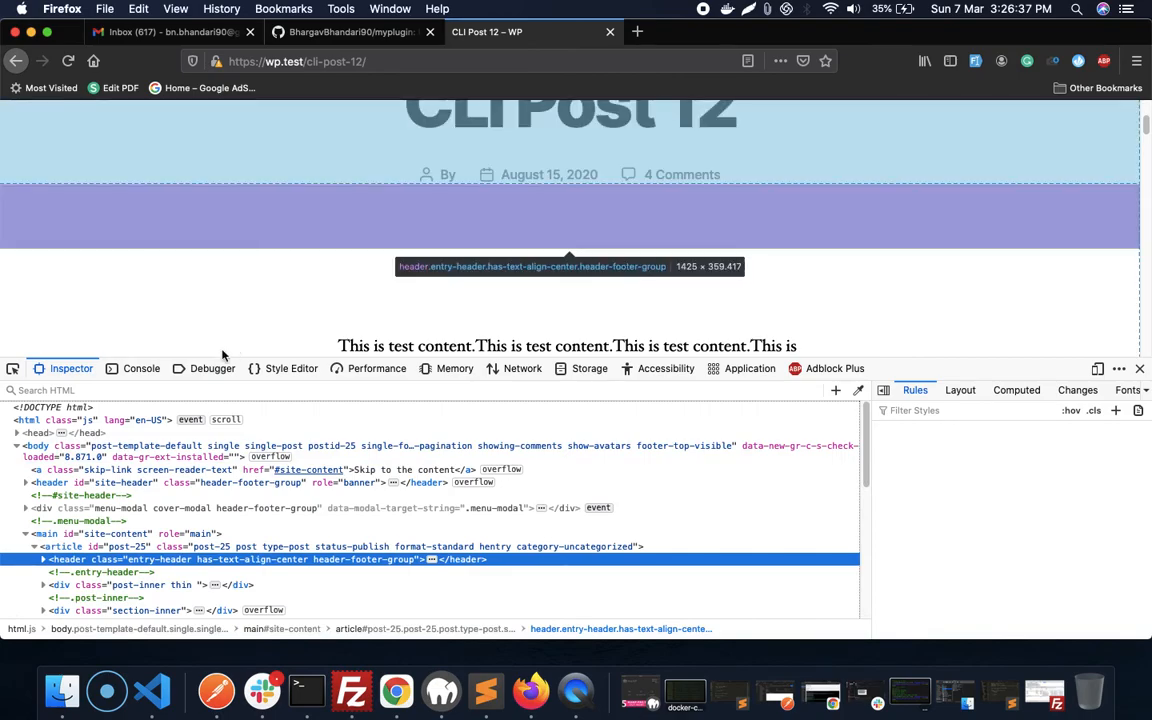
pyautogui.click(522, 368)
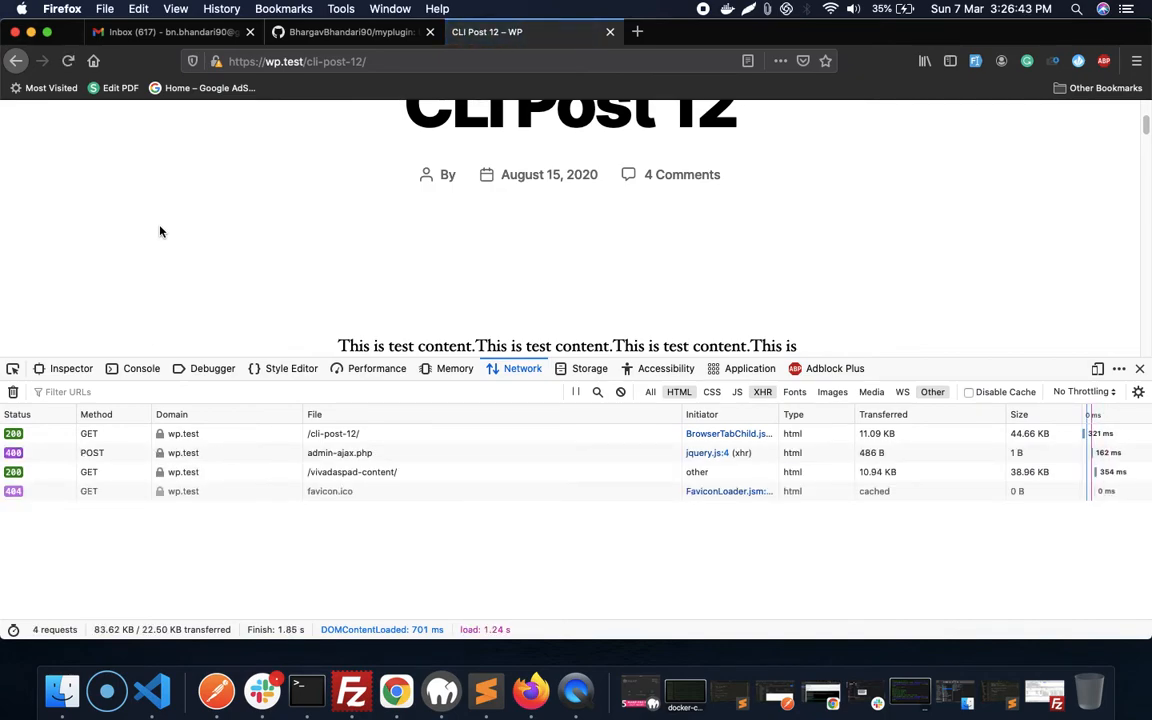
pyautogui.click(339, 452)
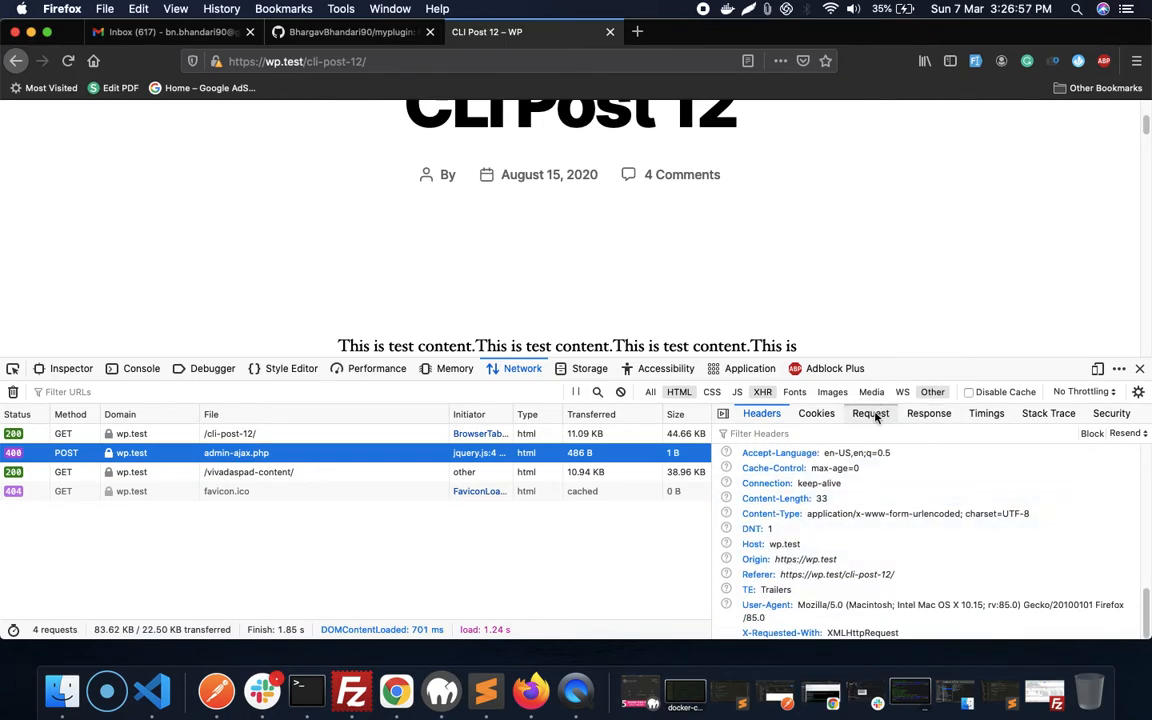
# - Check the request's form data (custom_ajax_action, abc 123) and 0 response, then return to Sublime Text
pyautogui.click(870, 413)
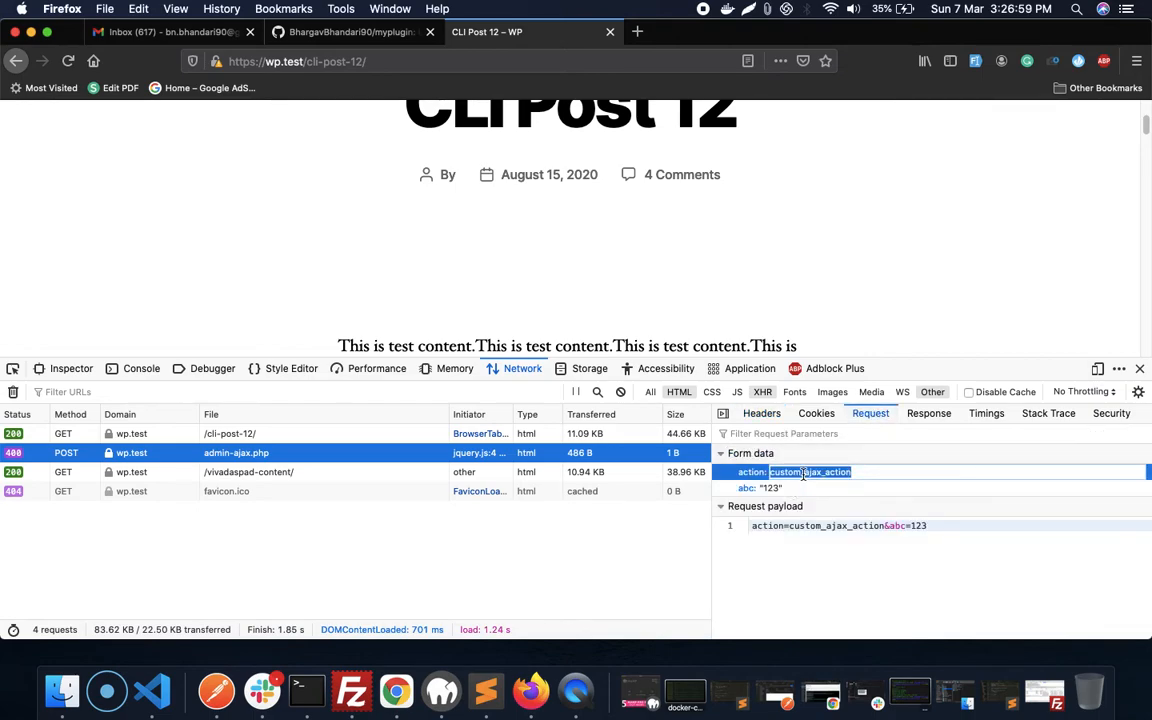
pyautogui.click(928, 413)
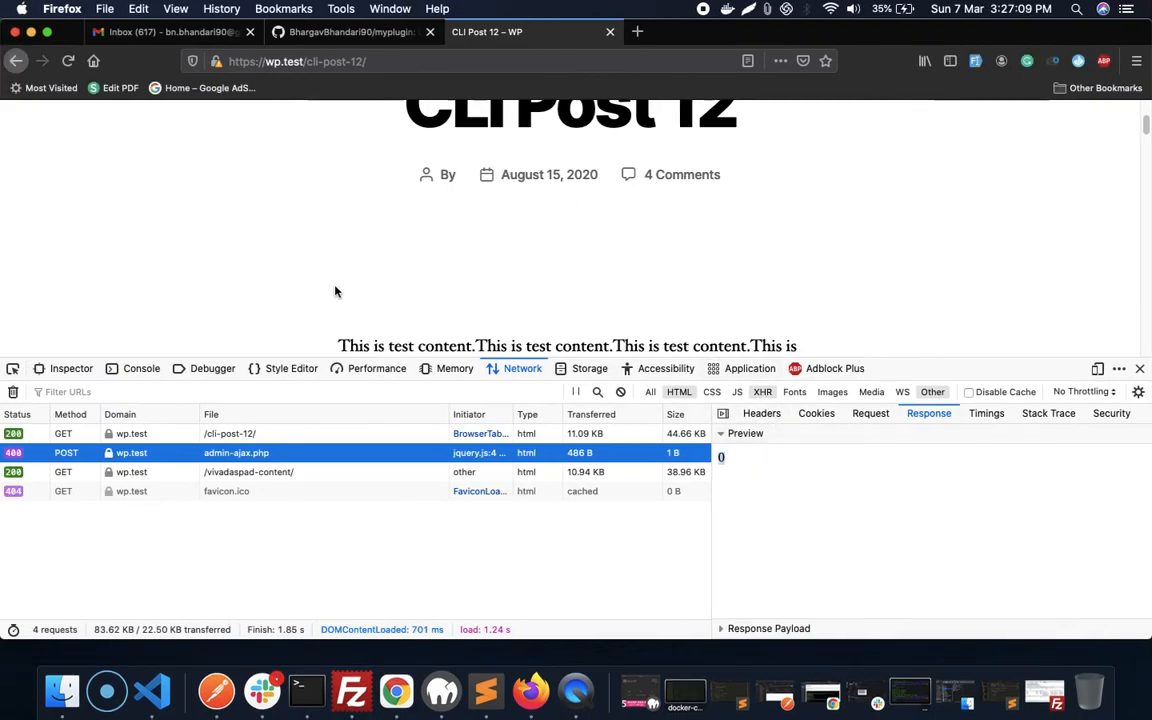
pyautogui.click(152, 690)
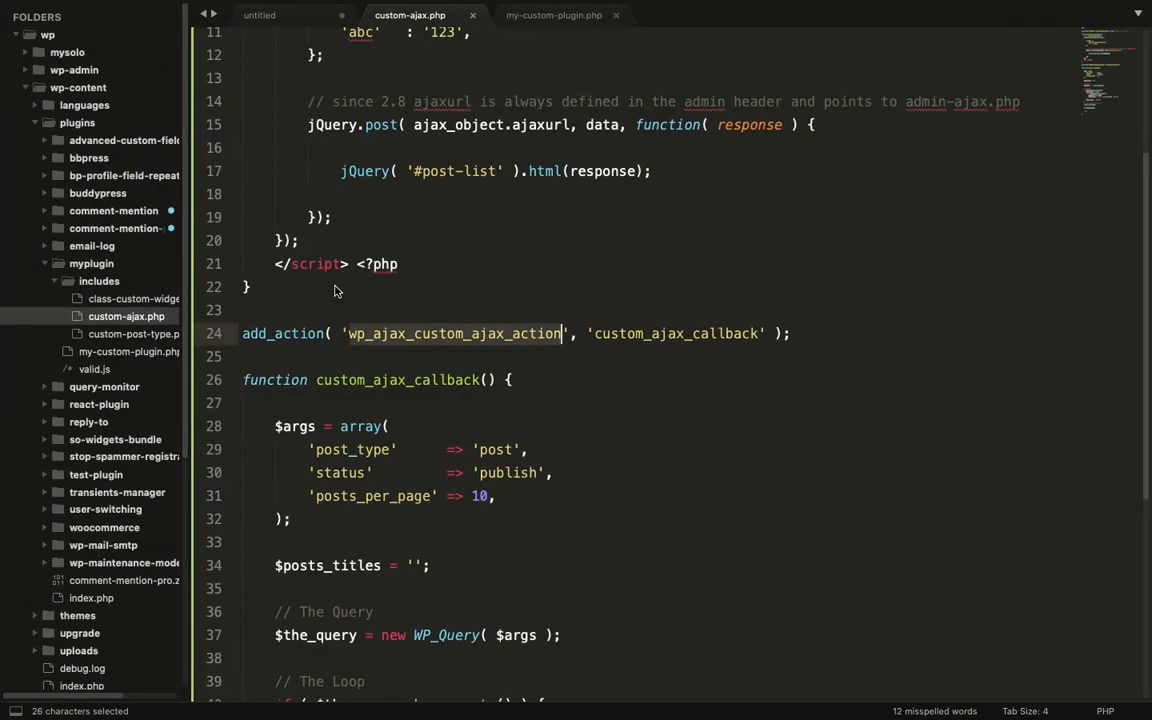
# - Insert nopriv_ into the duplicated line 24 hook name, making wp_ajax_nopriv_custom_ajax_action
pyautogui.click(420, 333)
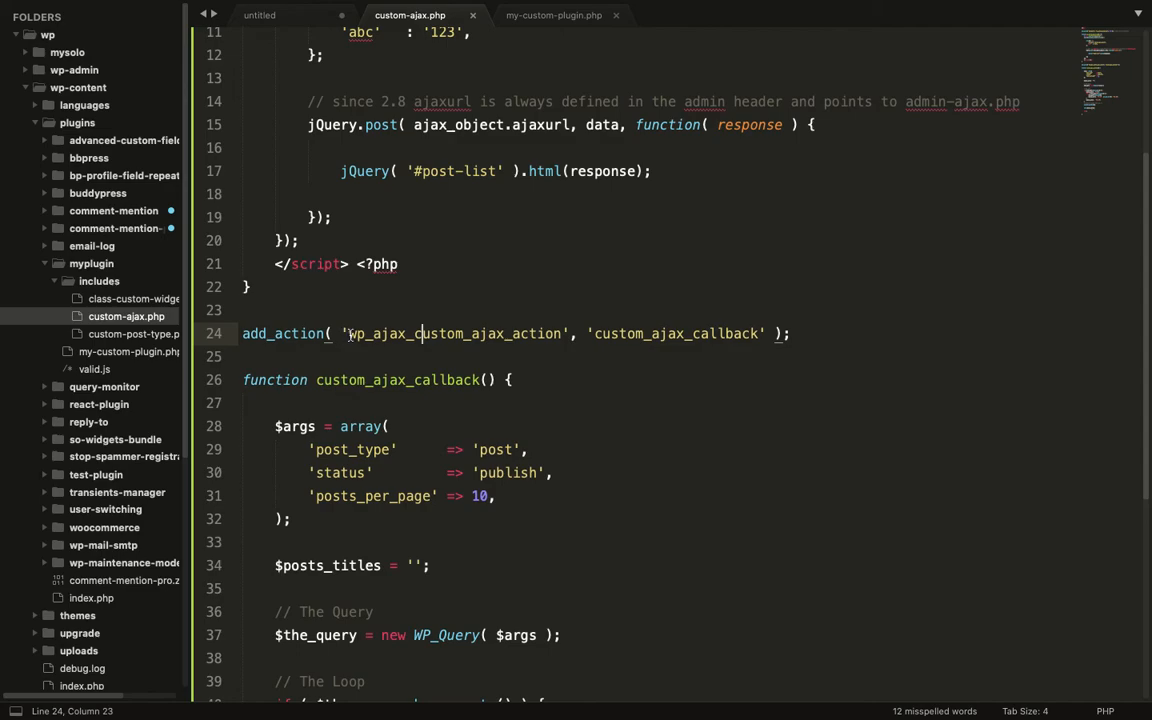
pyautogui.doubleClick(375, 333)
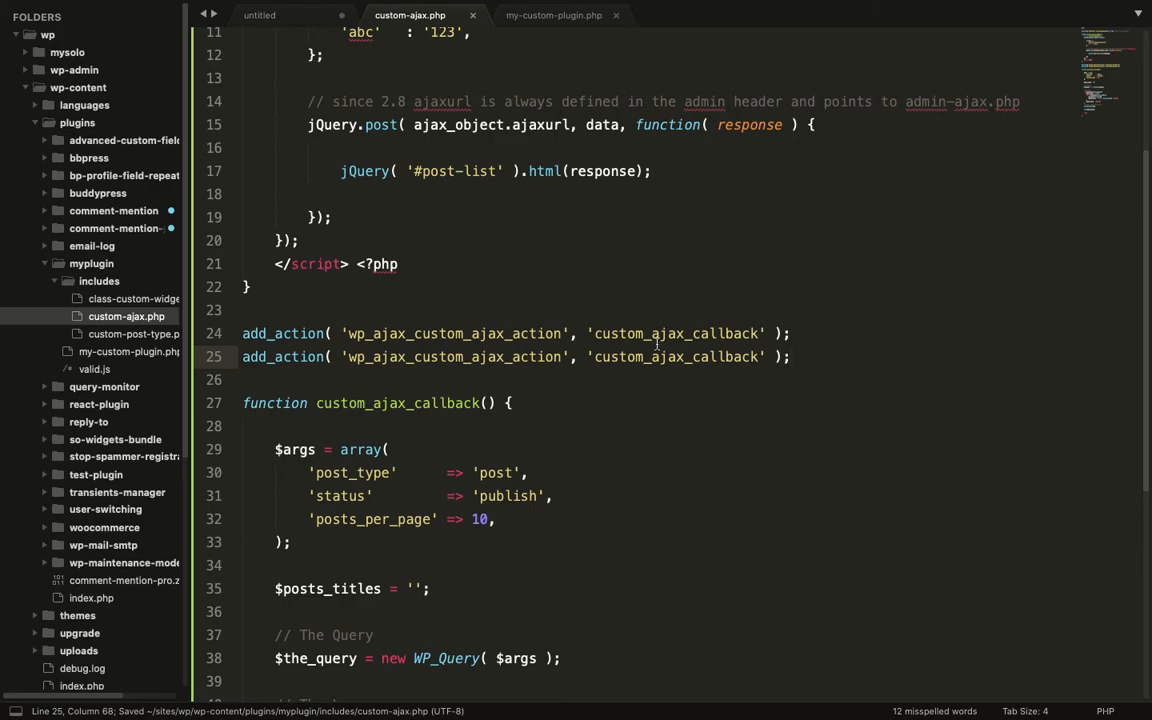
pyautogui.moveTo(393, 321)
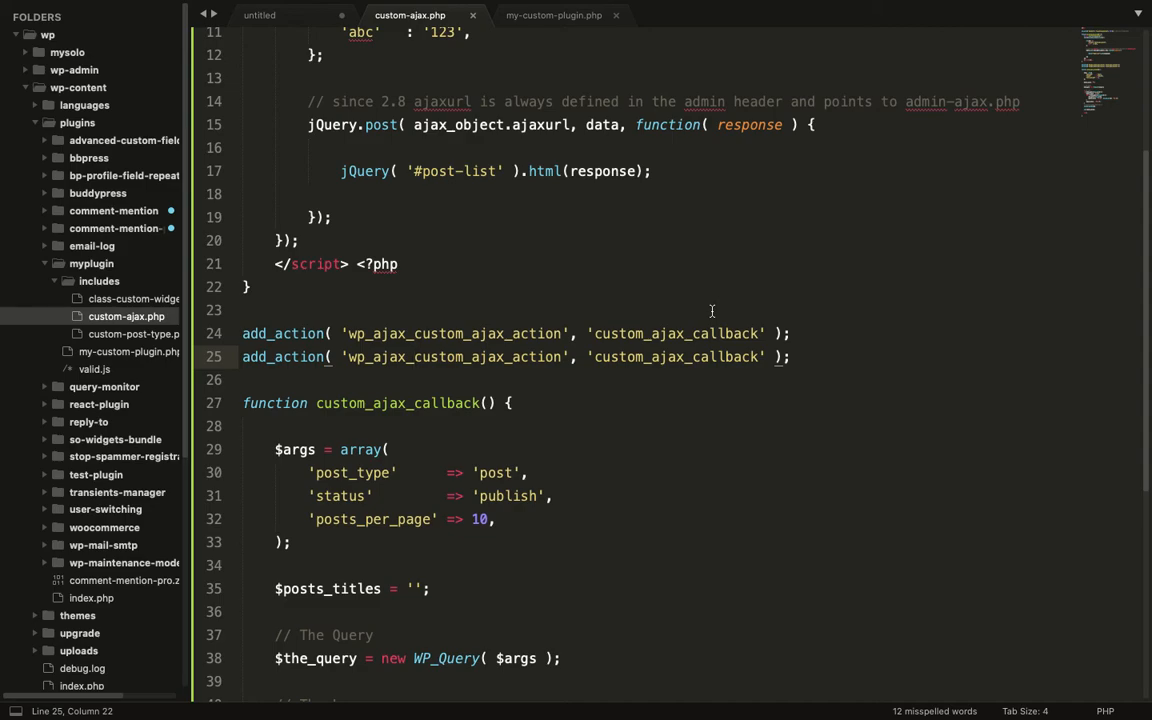
pyautogui.write('nopriv_')
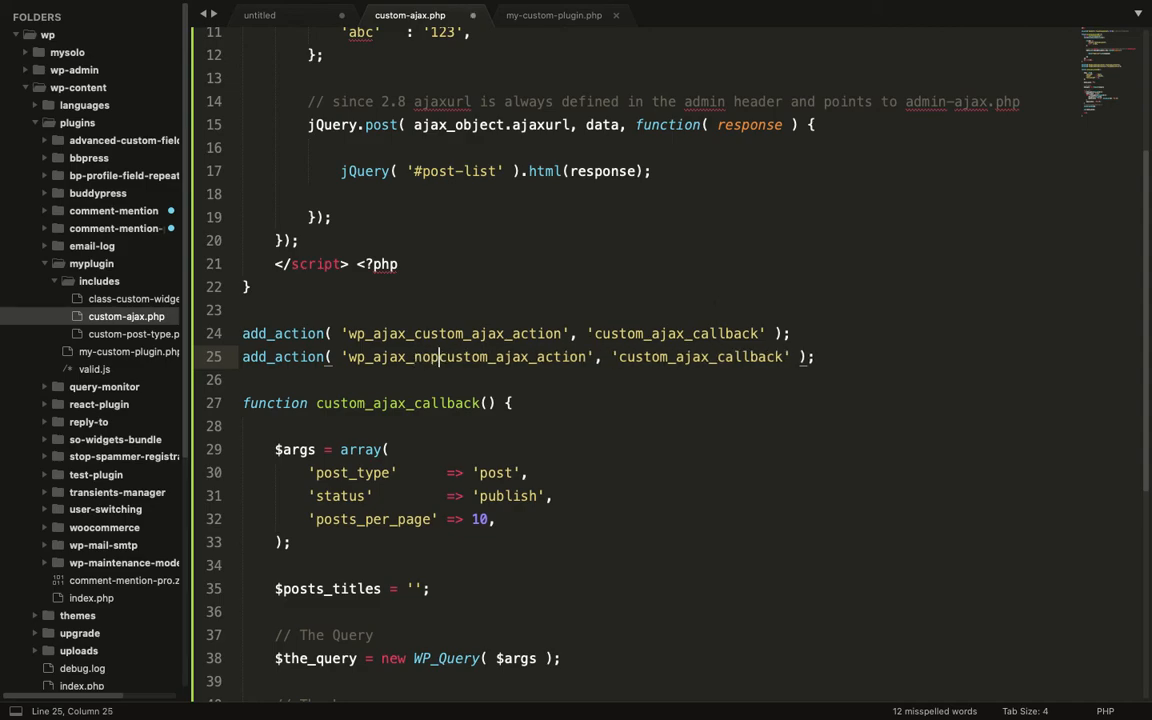
pyautogui.write('riv_')
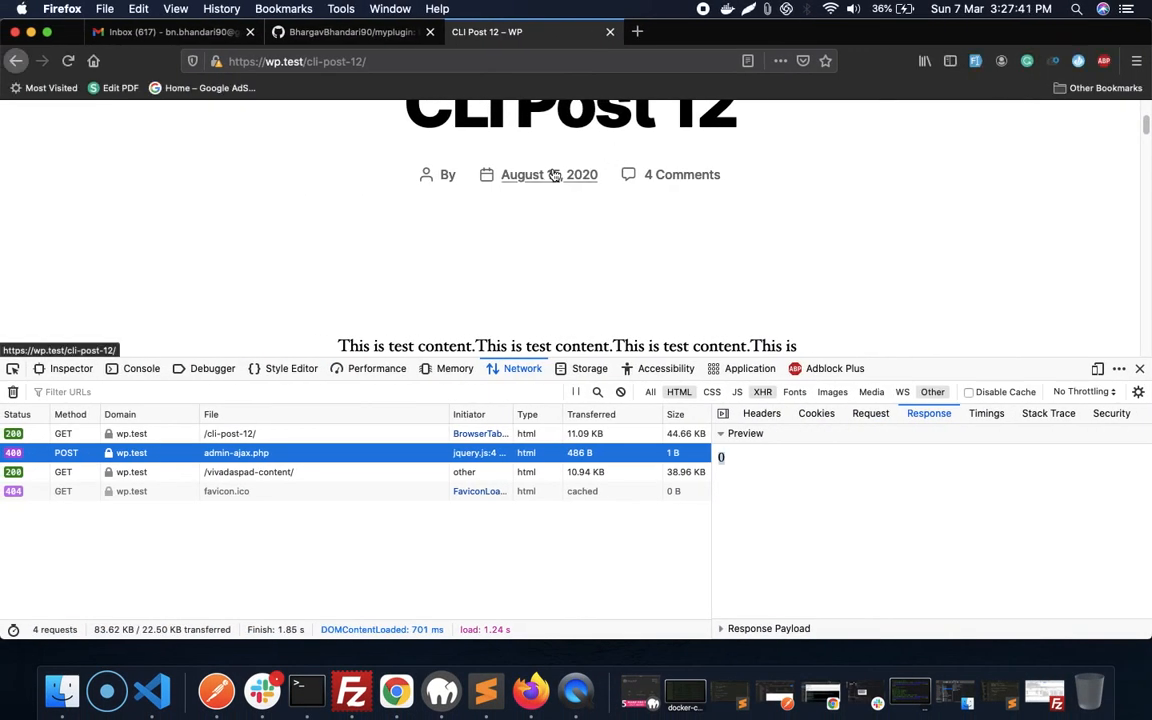
pyautogui.moveTo(1005, 214)
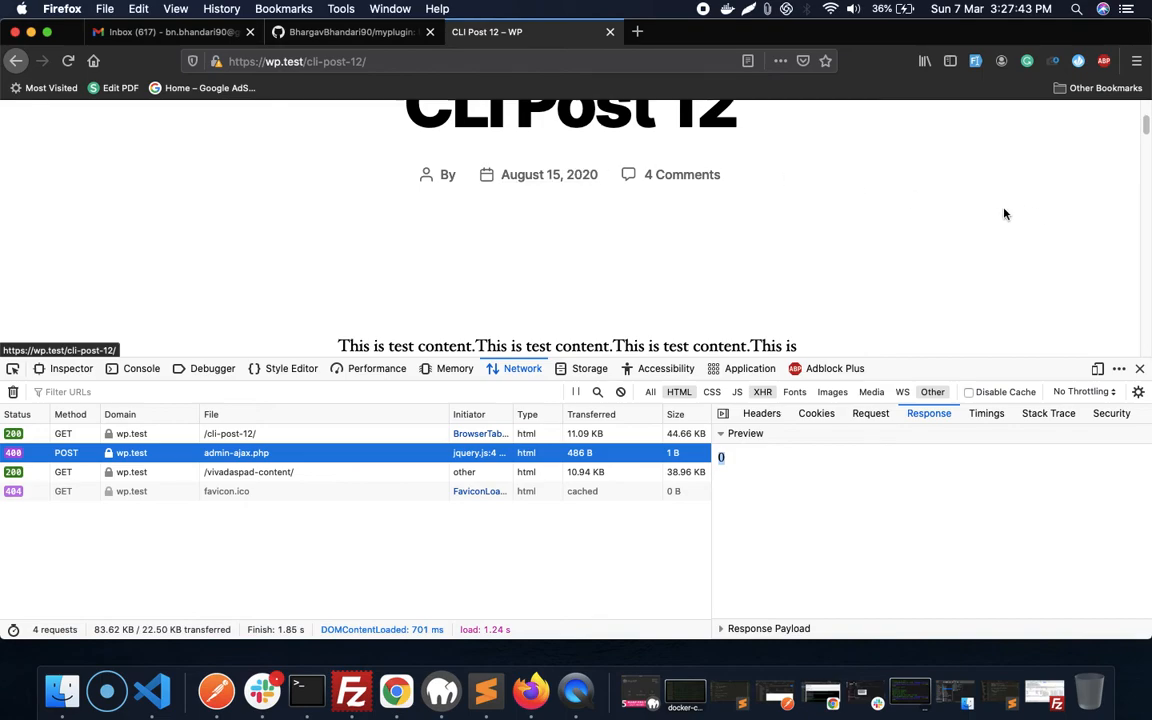
# - Reload CLI Post 12 and confirm admin-ajax.php now returns 200 with its form data and response
pyautogui.click(68, 61)
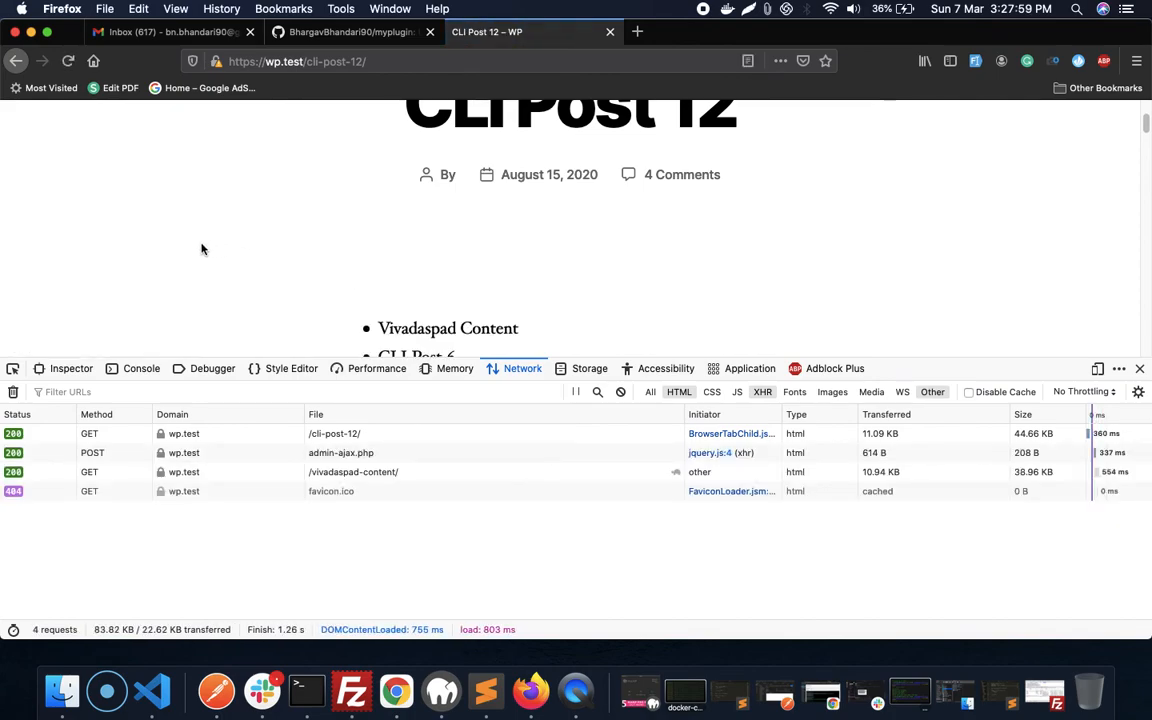
pyautogui.scroll(-3)
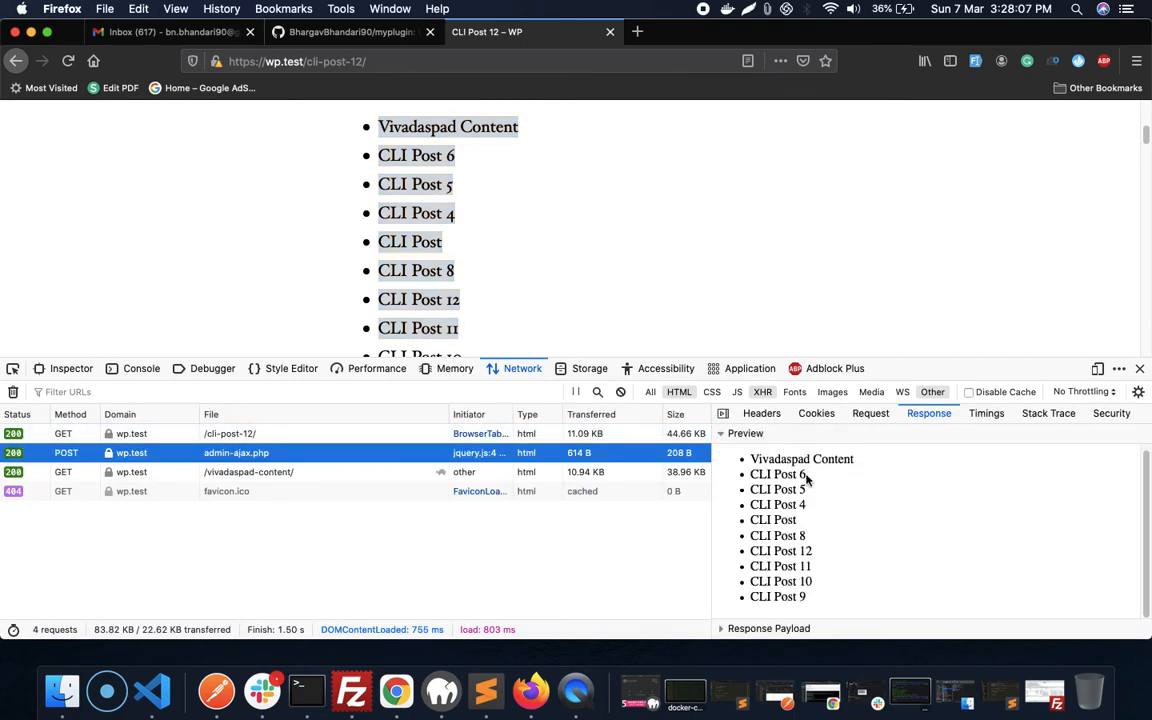
pyautogui.click(869, 413)
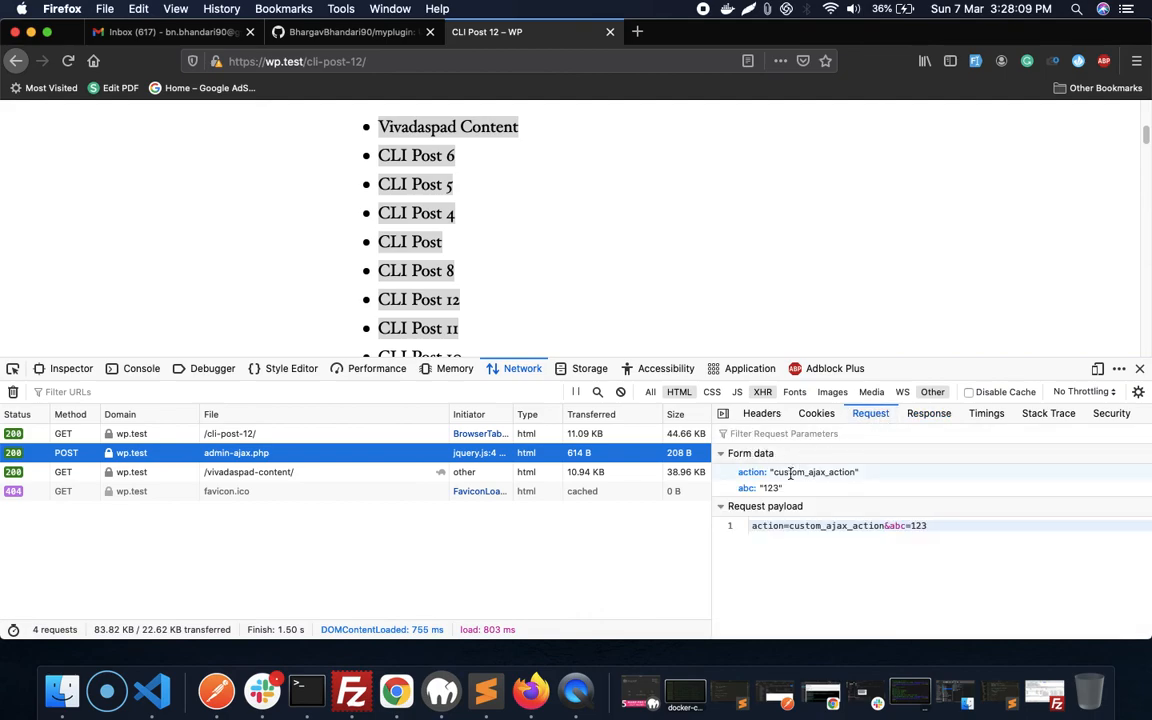
pyautogui.click(928, 413)
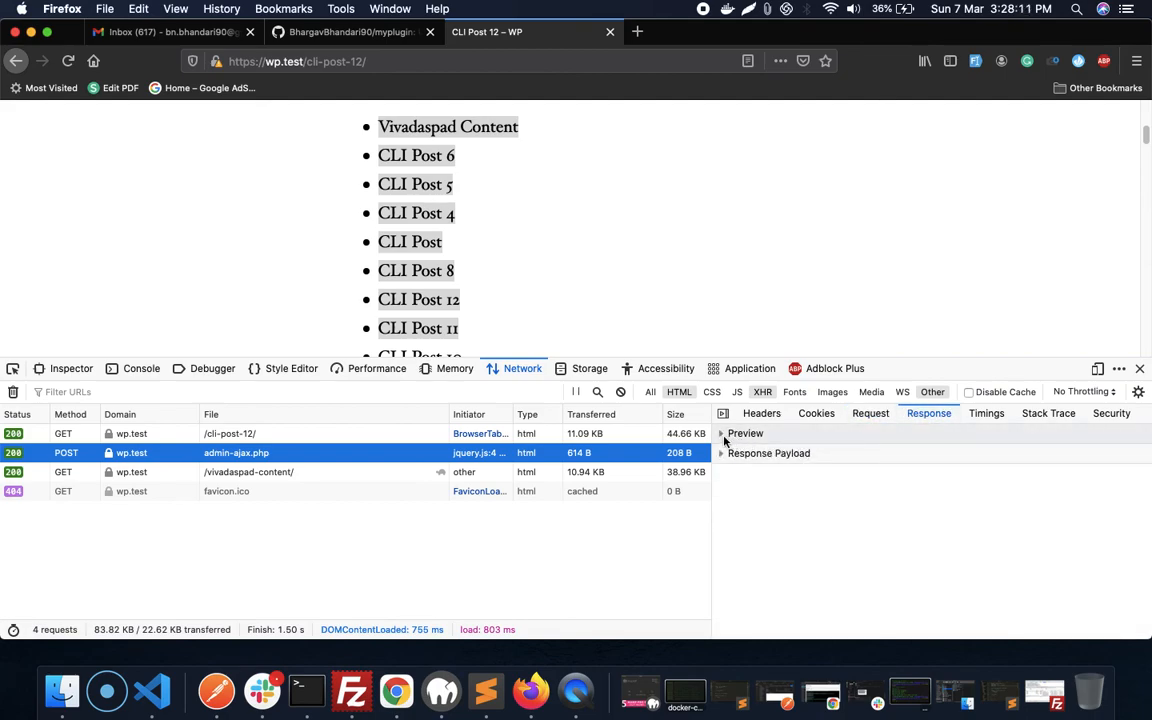
pyautogui.click(722, 433)
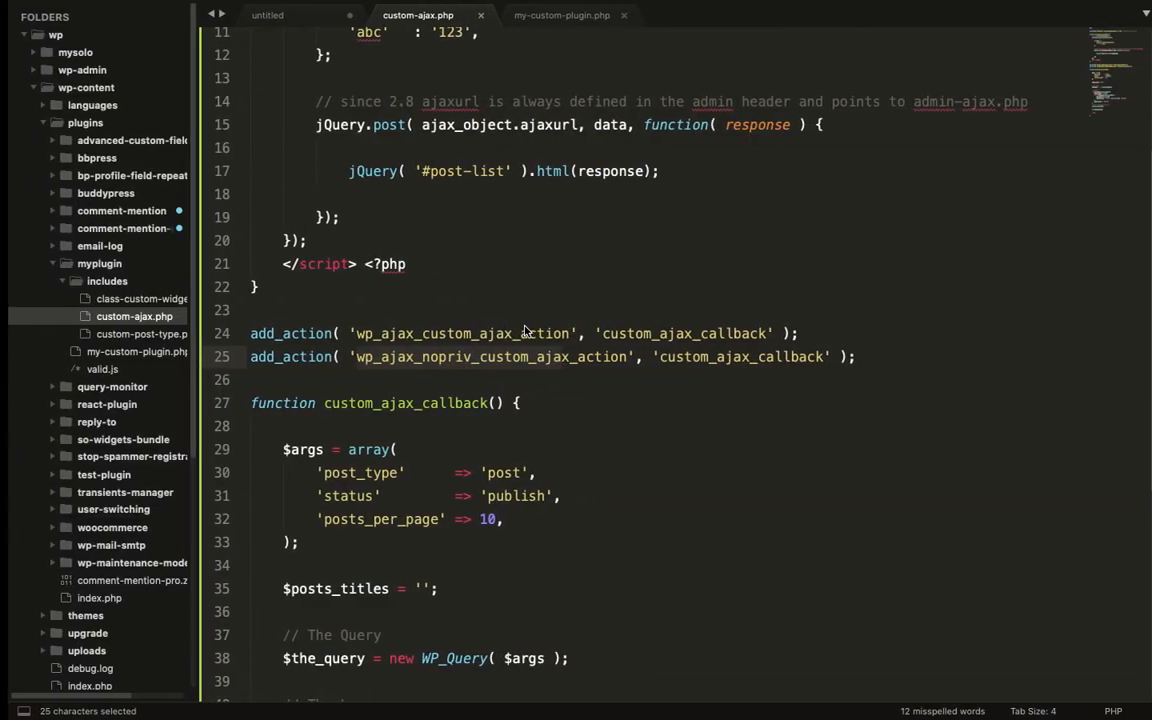
pyautogui.scroll(-3)
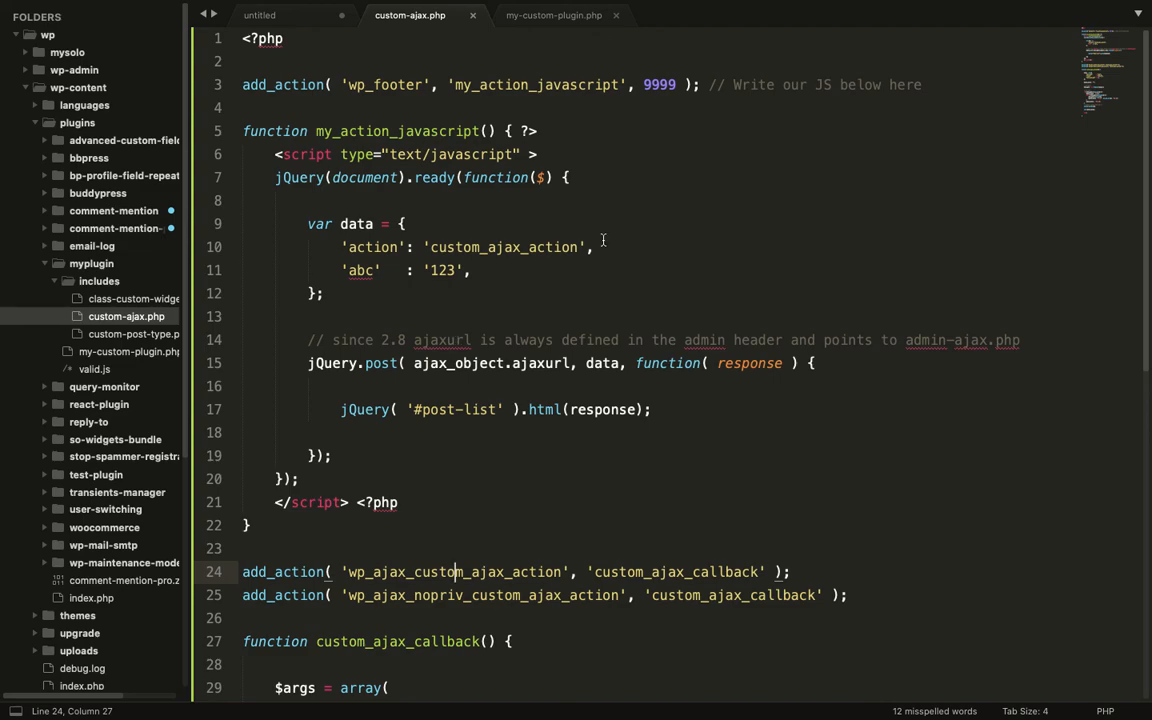
pyautogui.moveTo(529, 301)
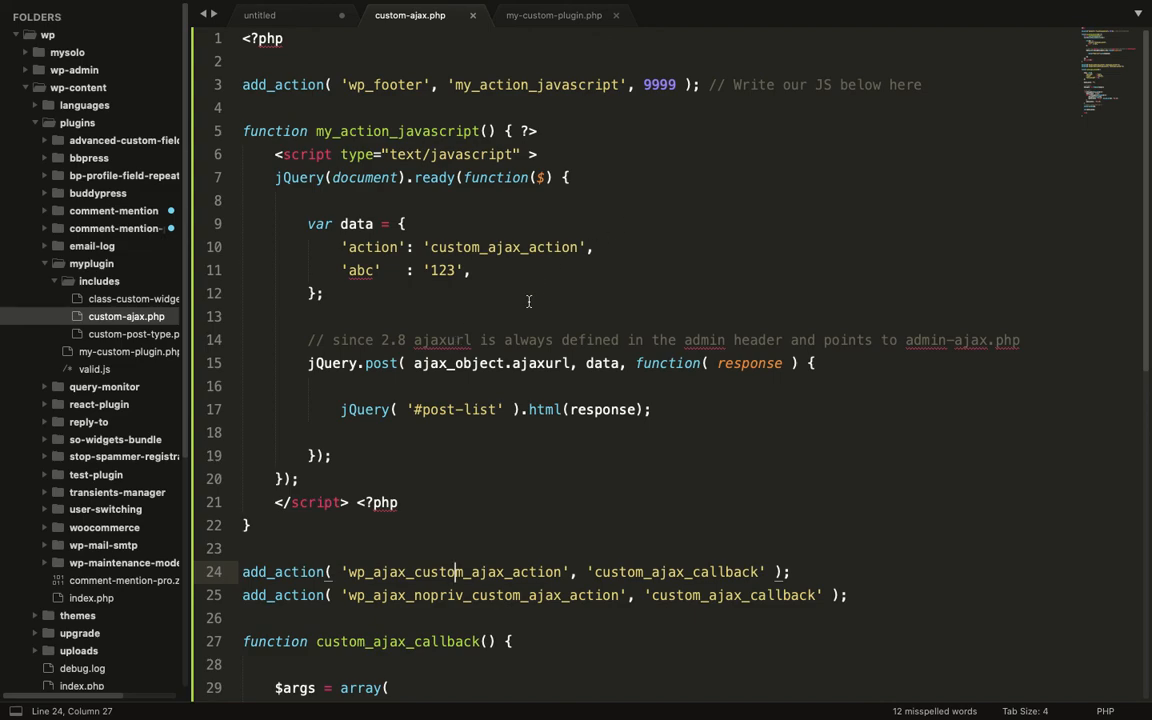